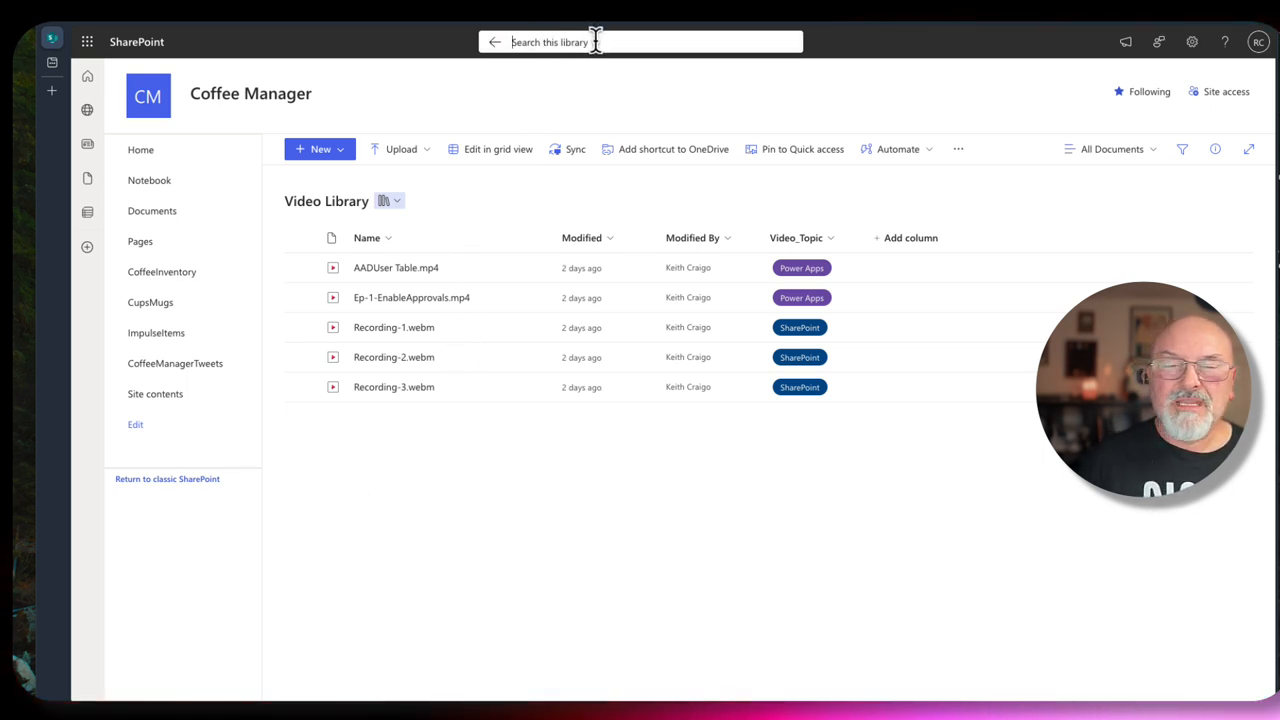
# Open the Video Library's Advanced settings page and scroll to the Reindex Document Library option.
pyautogui.click(640, 42)
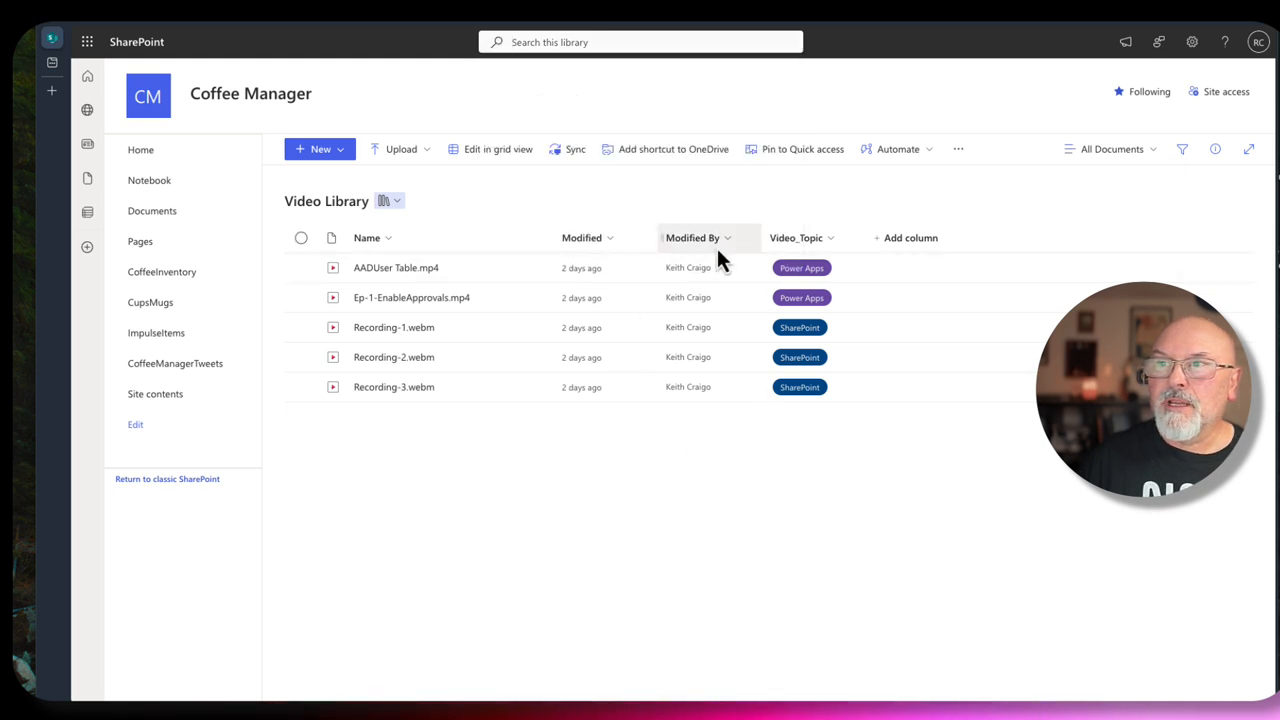
pyautogui.moveTo(860, 215)
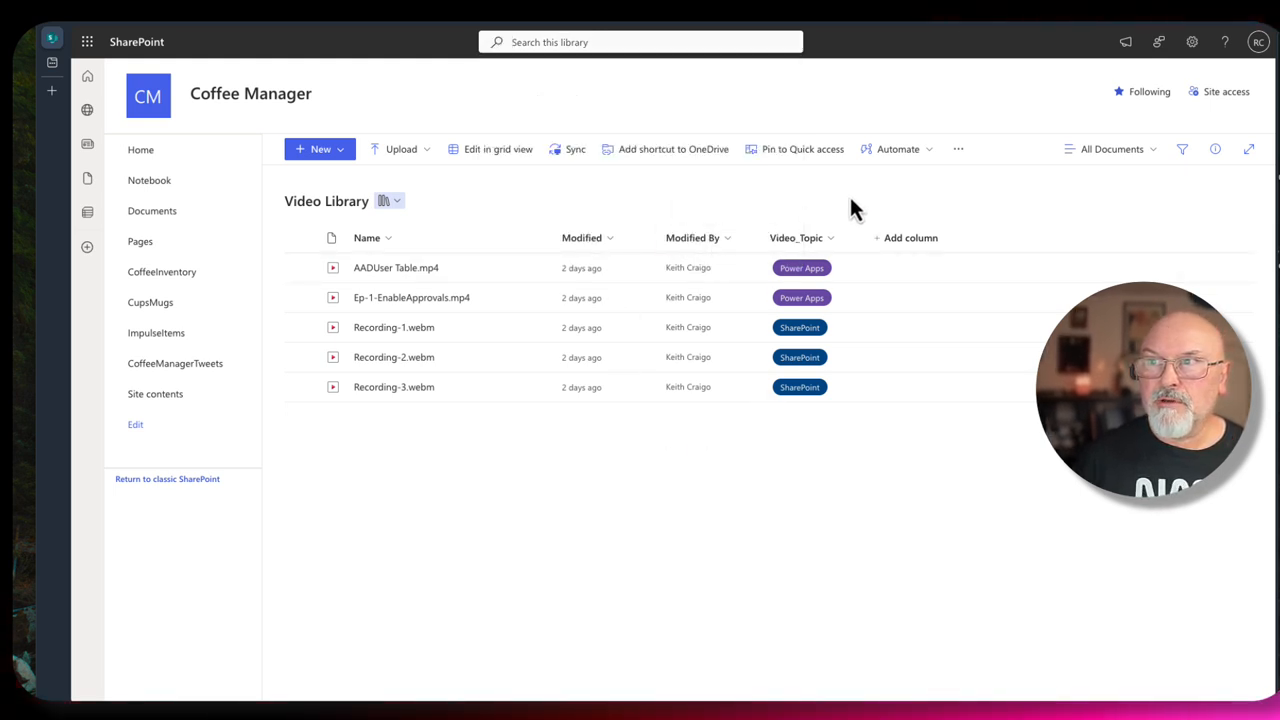
pyautogui.moveTo(810, 237)
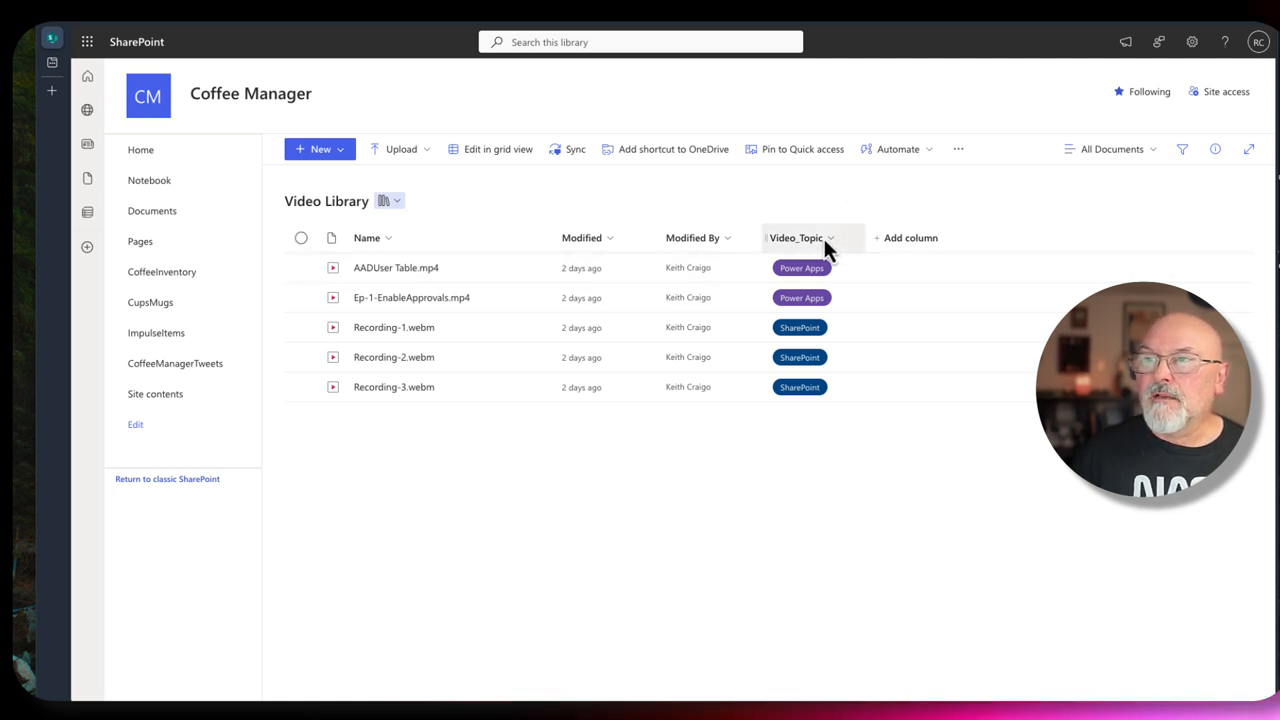
pyautogui.moveTo(807, 255)
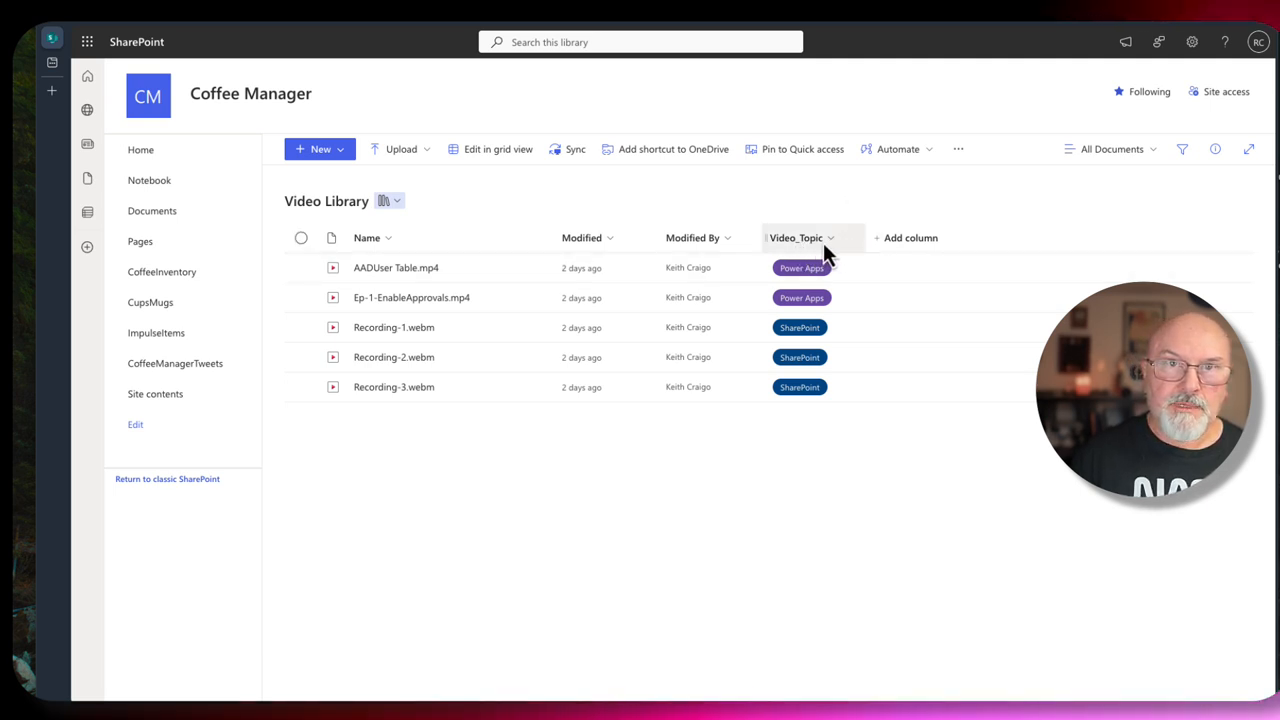
pyautogui.click(1191, 42)
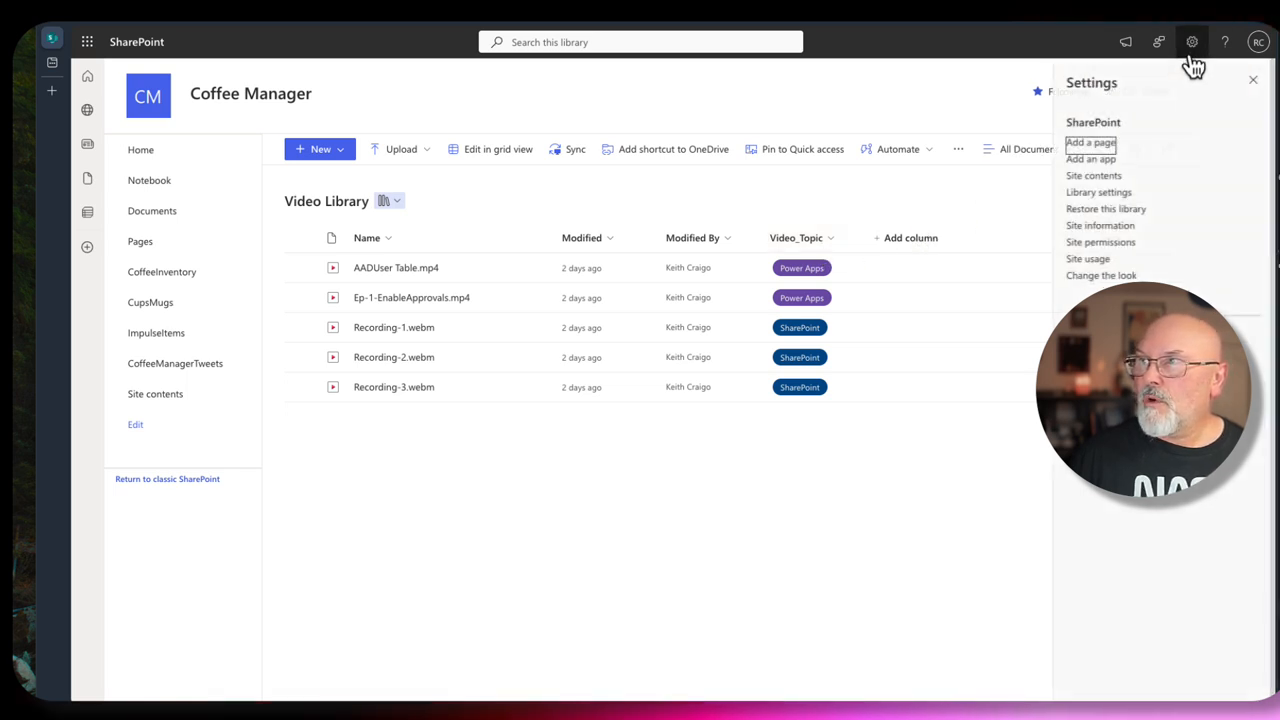
pyautogui.click(1098, 192)
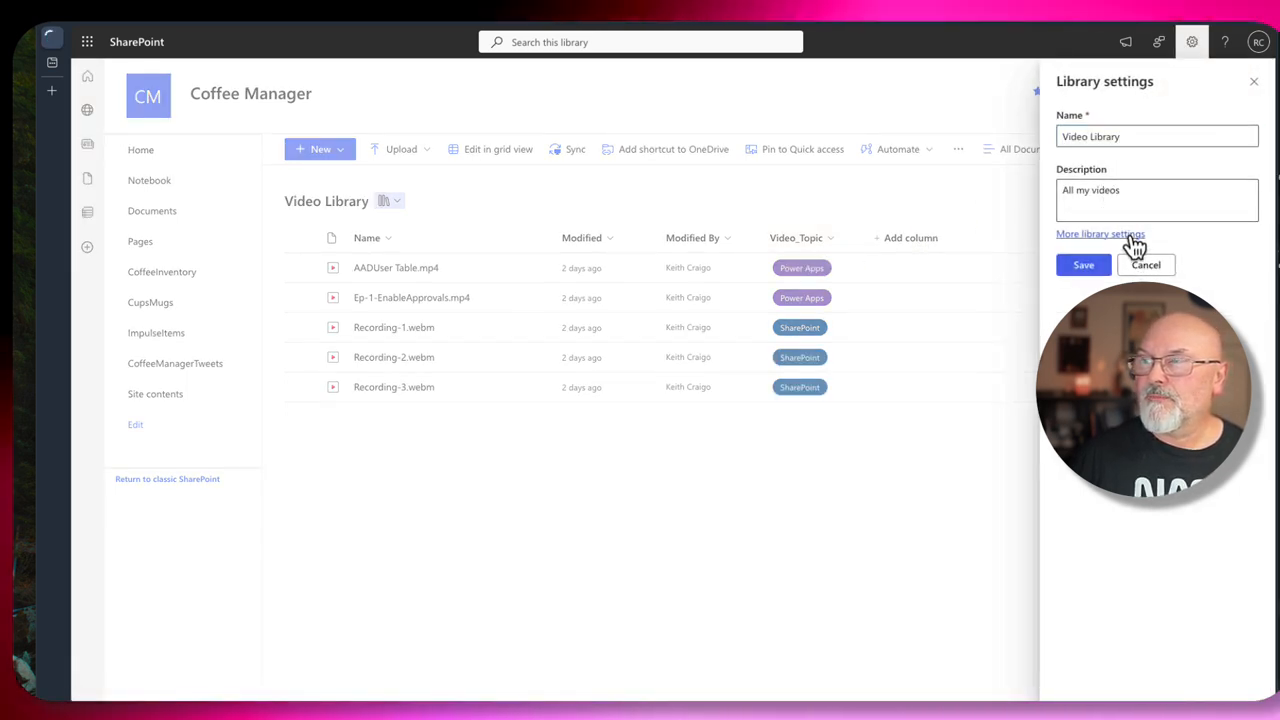
pyautogui.click(1100, 233)
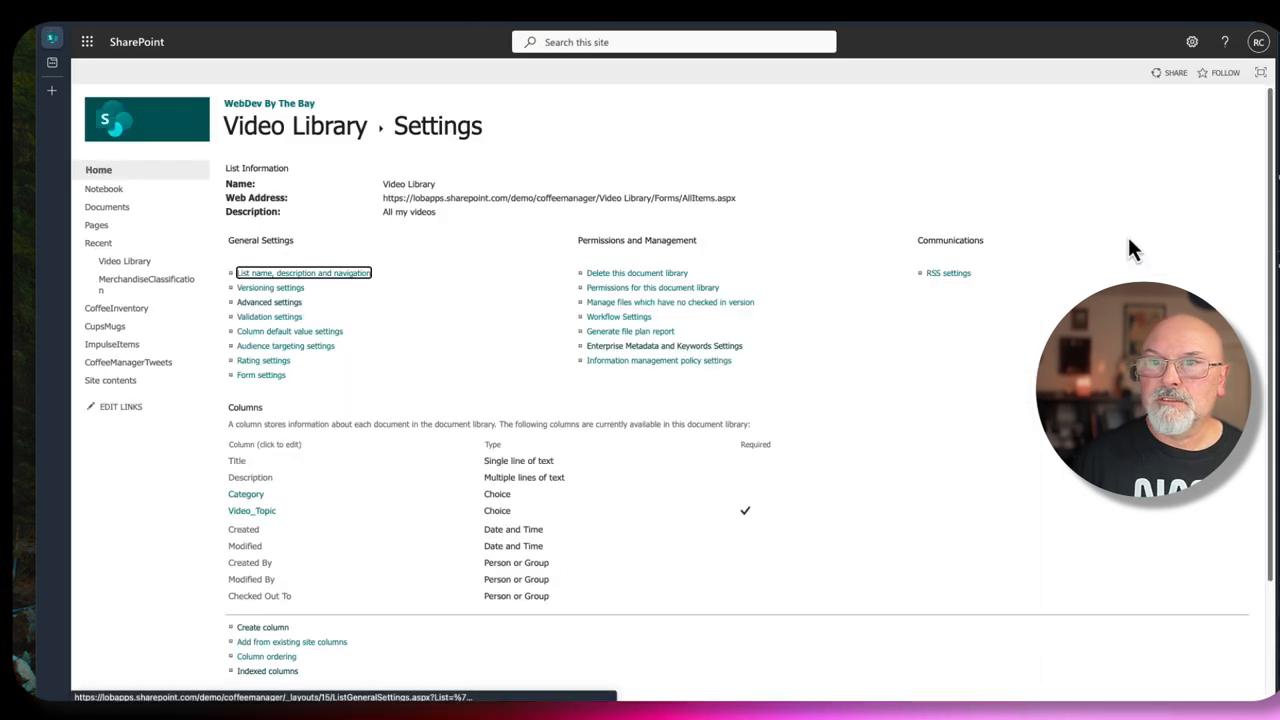
pyautogui.moveTo(548, 318)
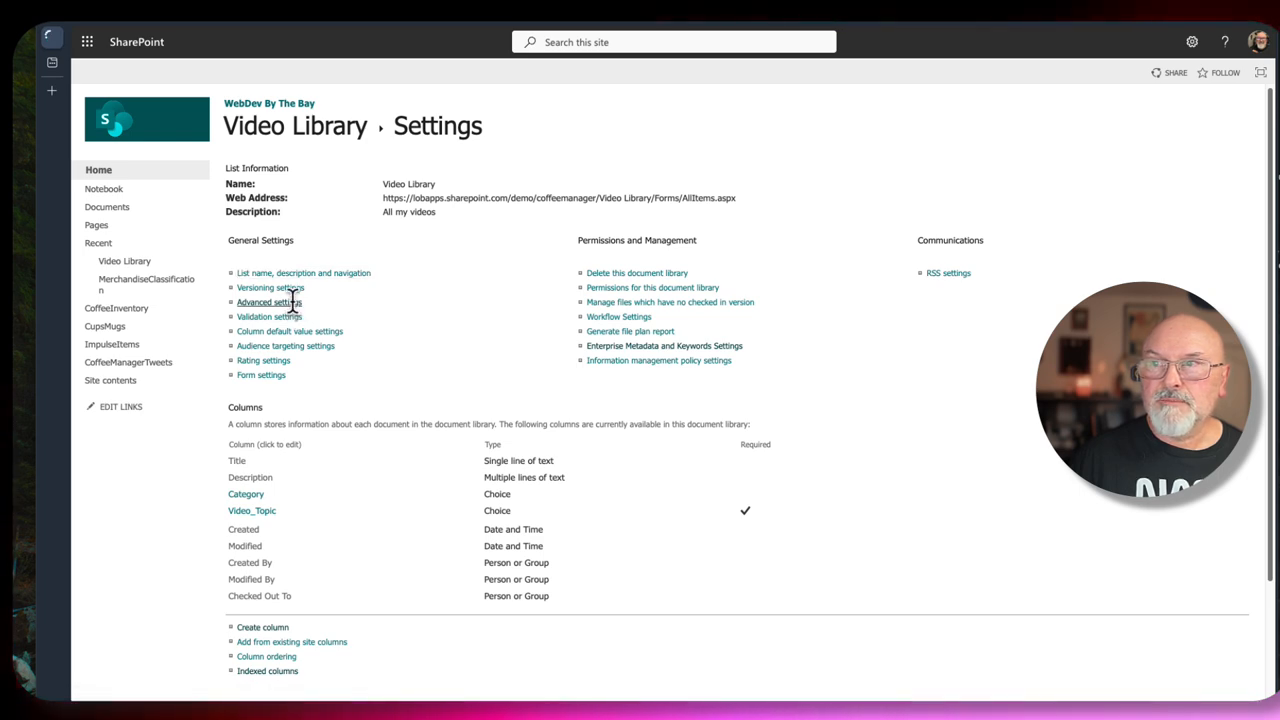
pyautogui.click(269, 302)
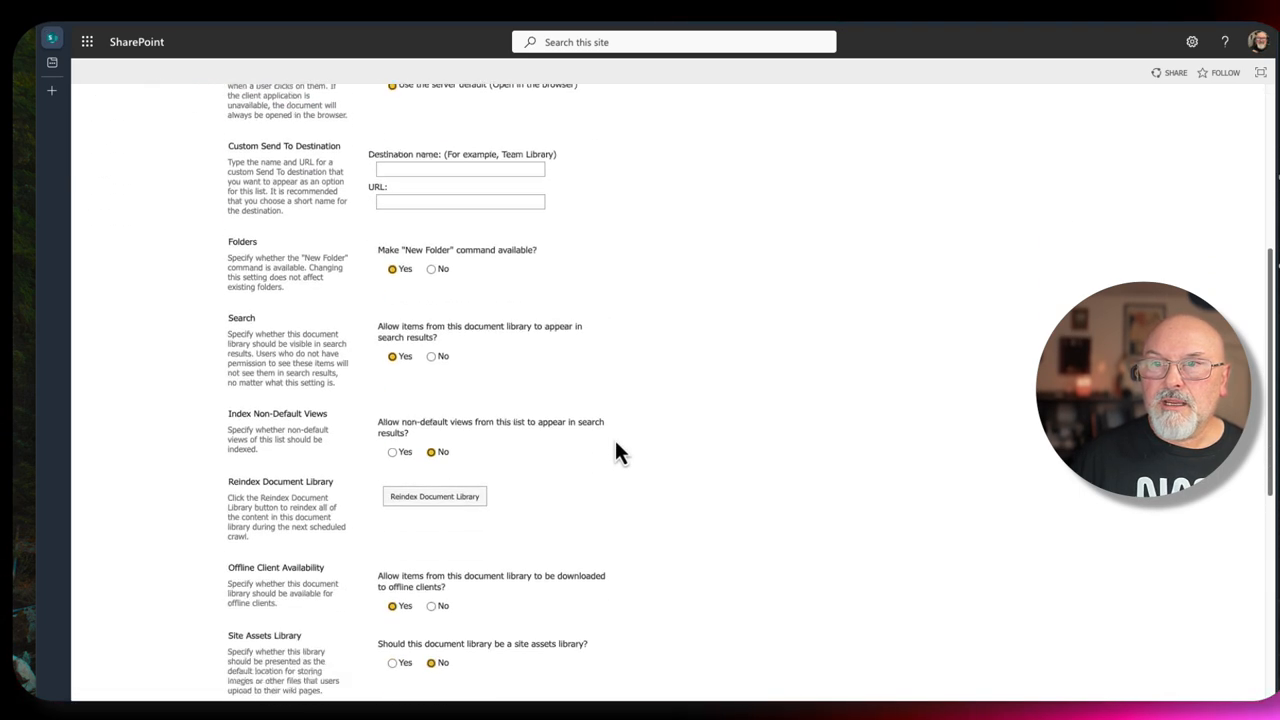
pyautogui.scroll(-3)
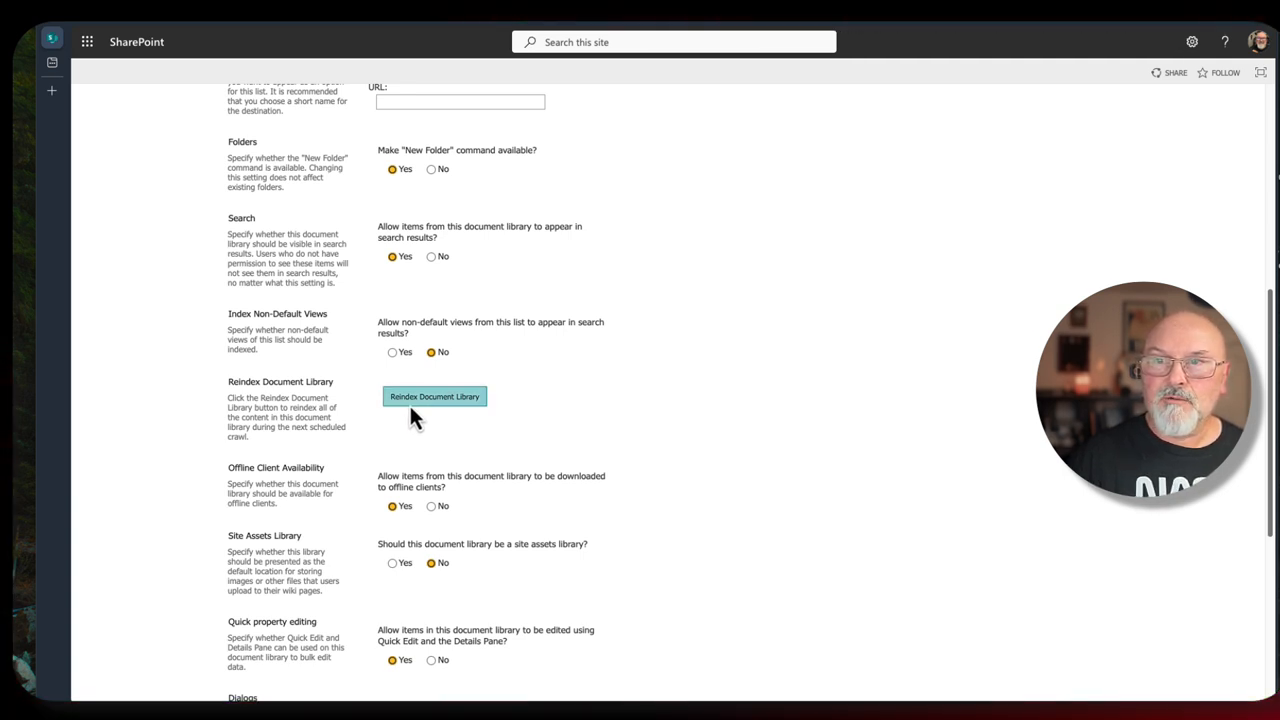
# Reindex the Video Library, acknowledging the warning and citing a search schema change as the reason.
pyautogui.click(434, 396)
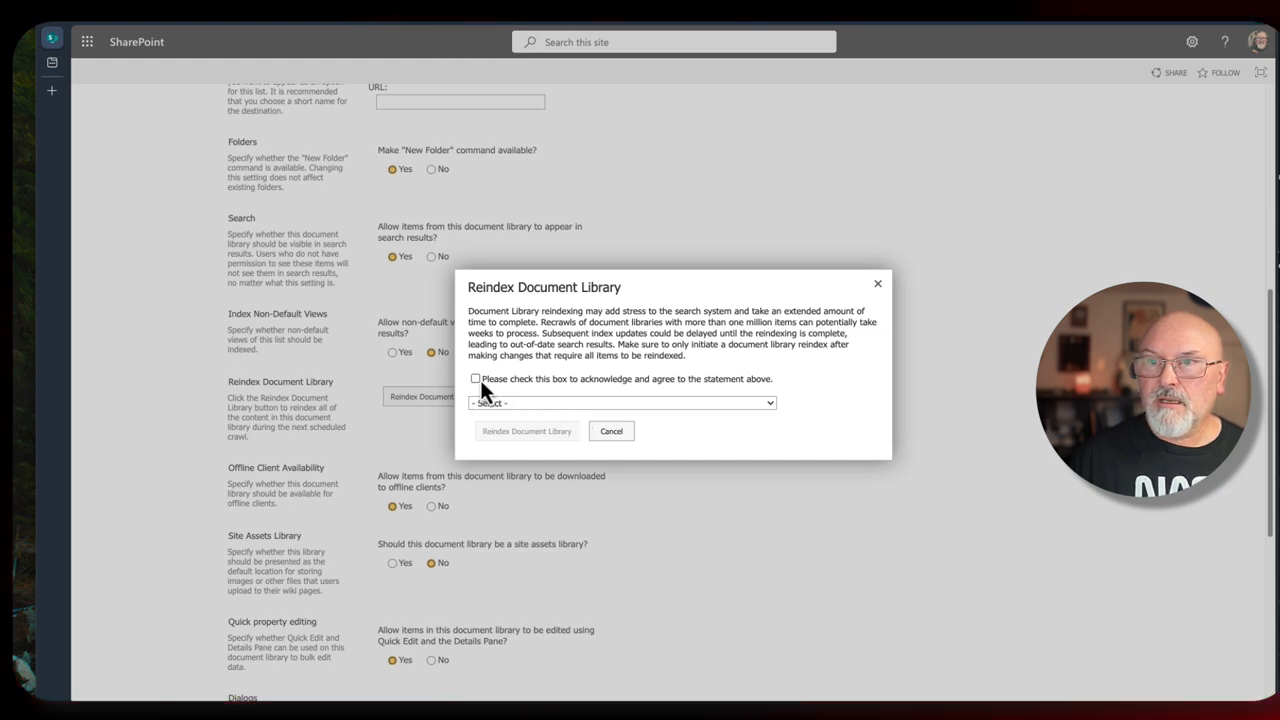
pyautogui.click(475, 378)
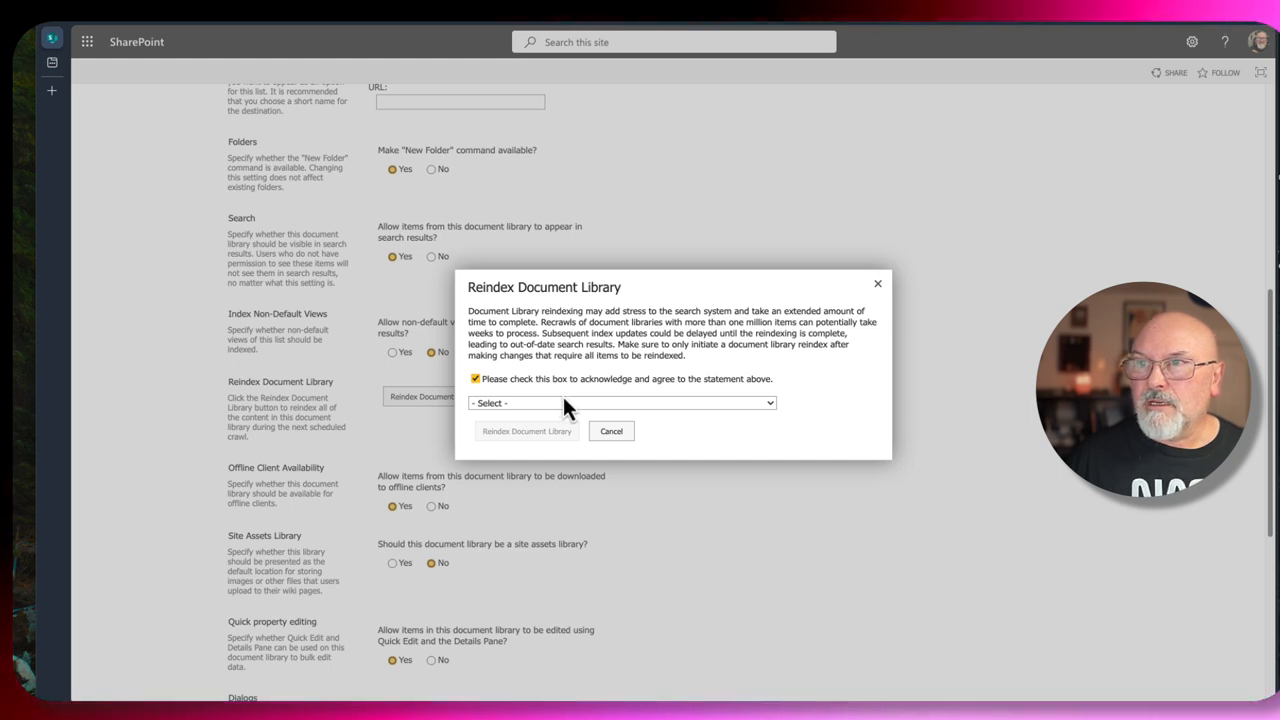
pyautogui.moveTo(640, 414)
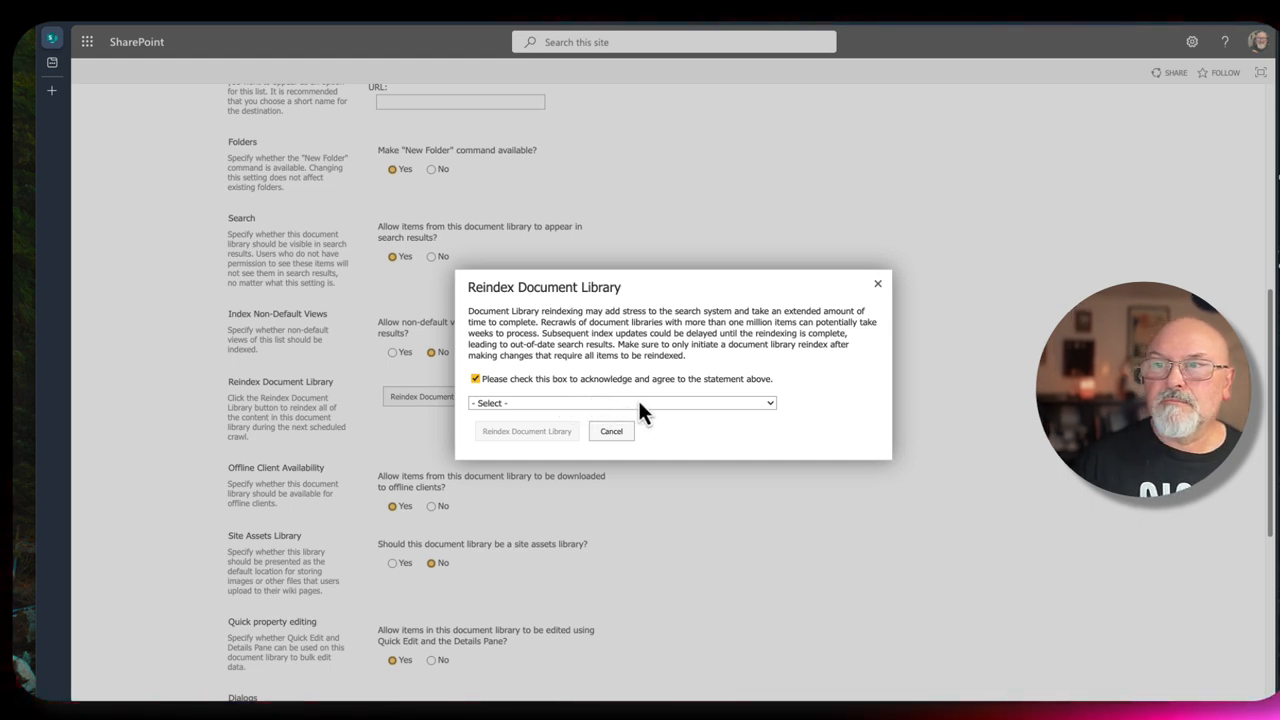
pyautogui.click(620, 402)
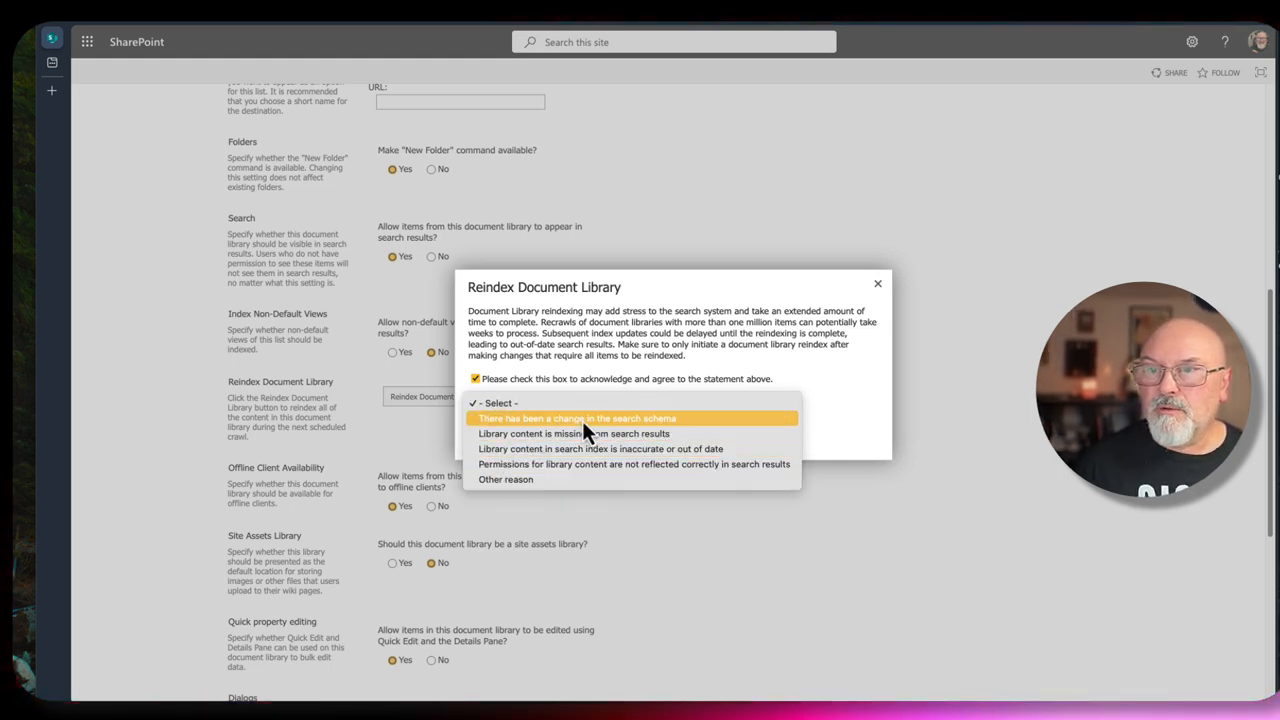
pyautogui.click(576, 418)
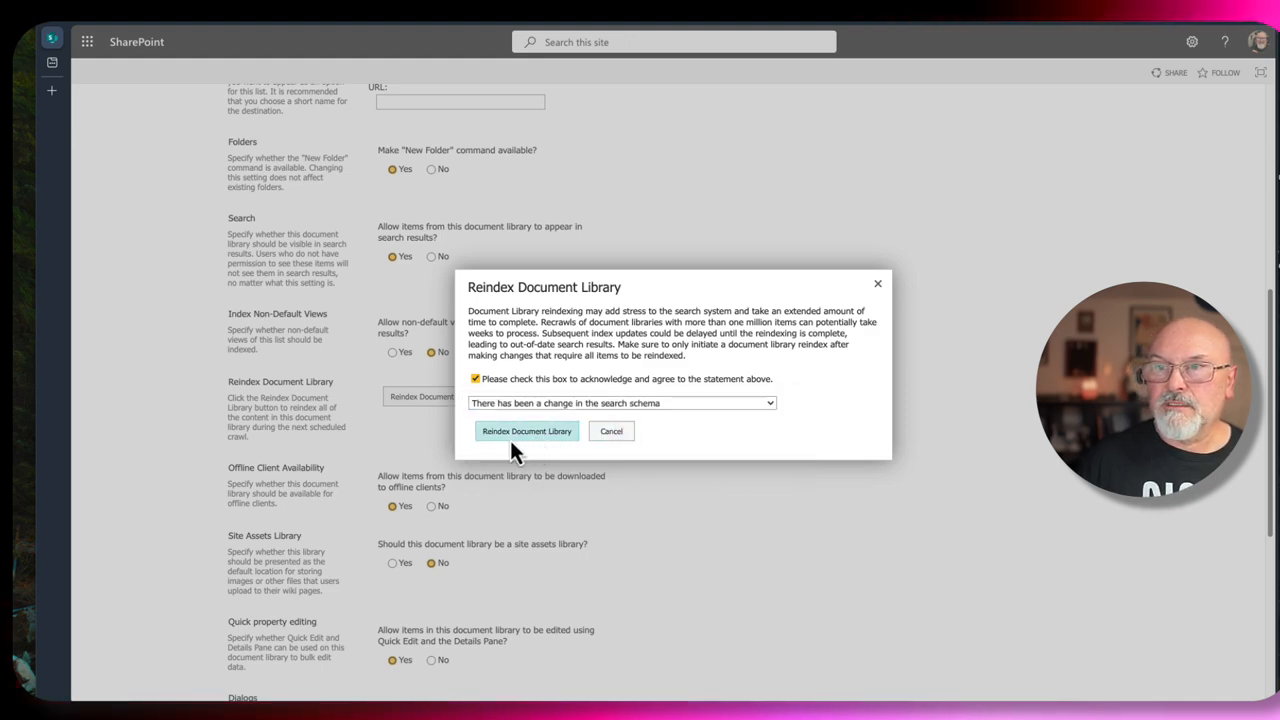
pyautogui.click(526, 431)
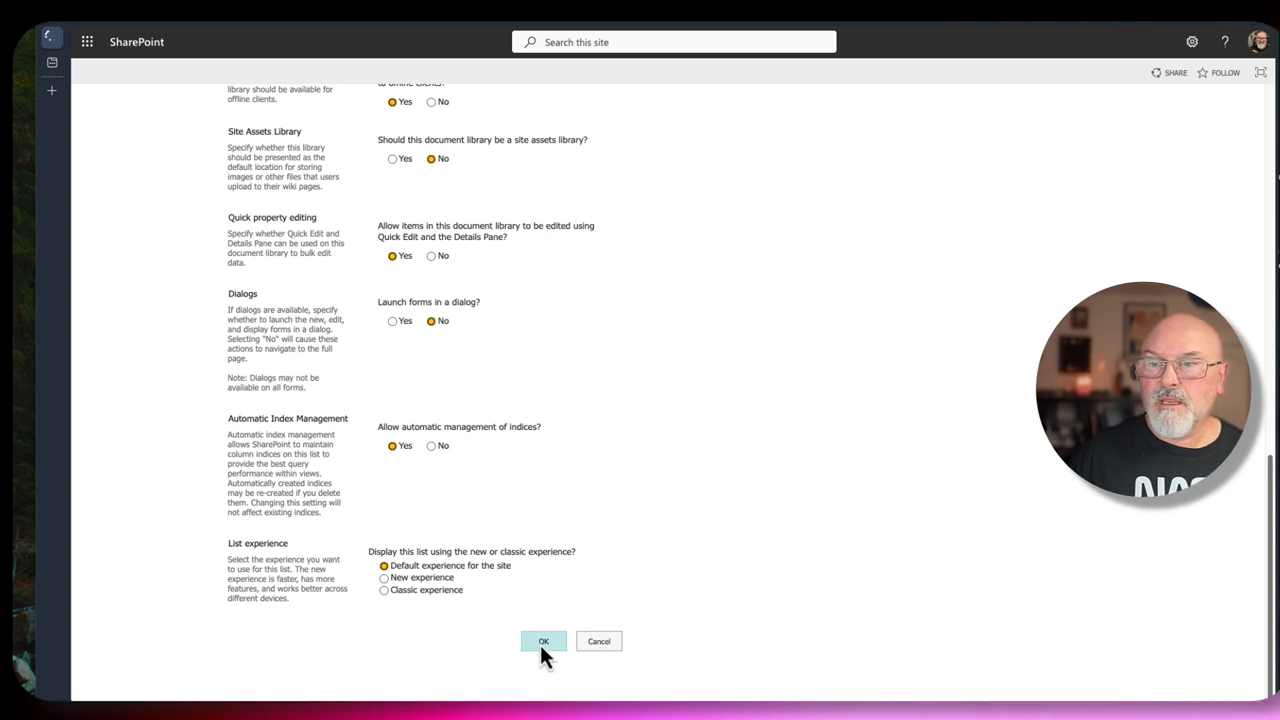
# Save the Video Library's advanced settings and go to the site's Site Settings page.
pyautogui.click(543, 641)
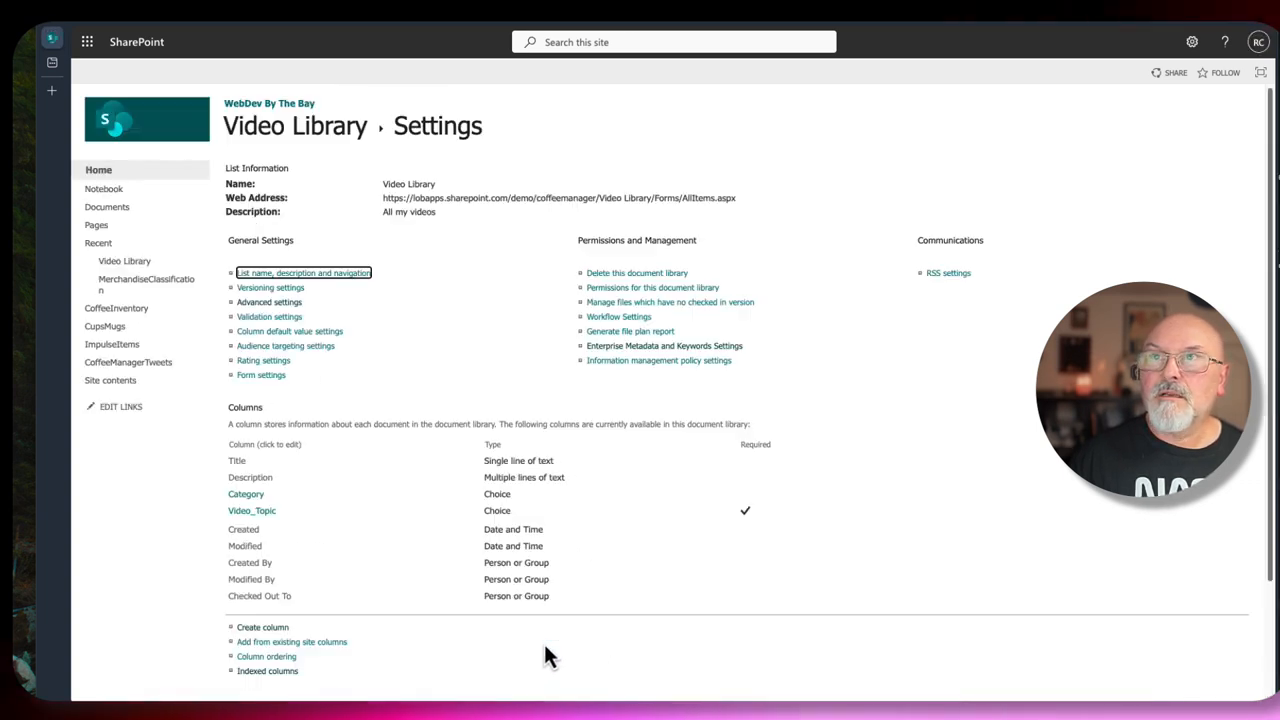
pyautogui.moveTo(670, 278)
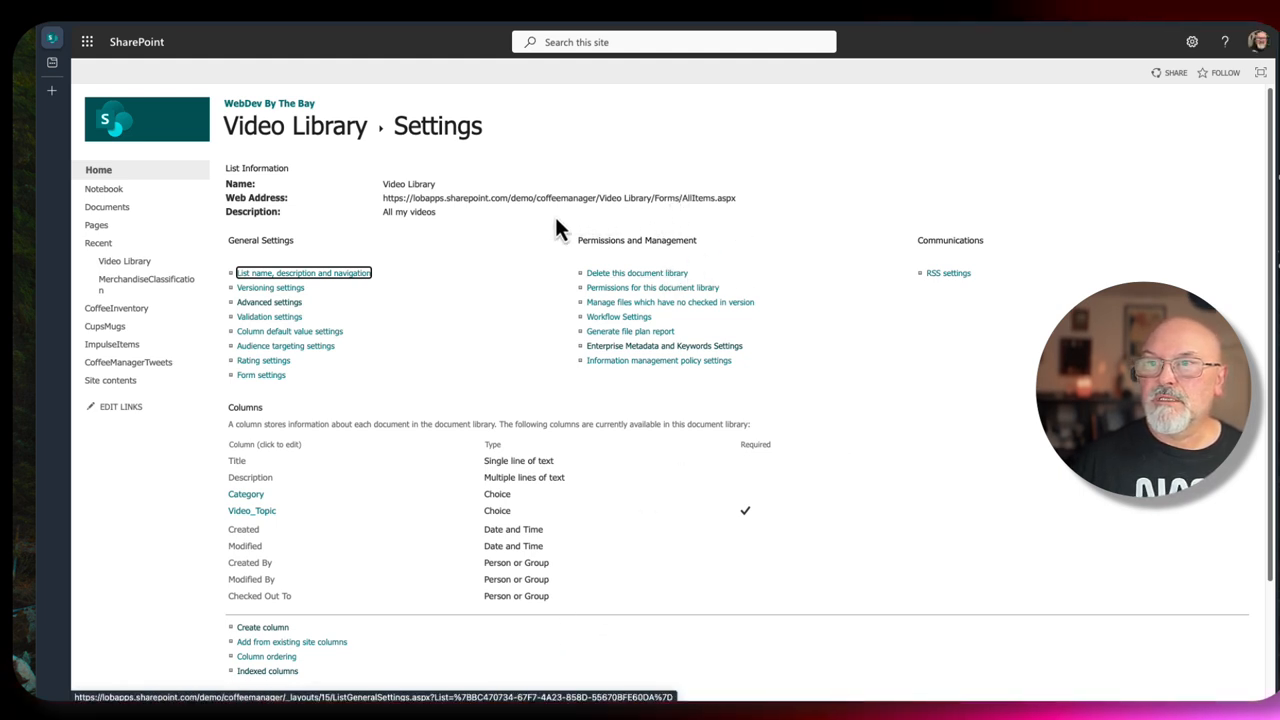
pyautogui.click(1192, 42)
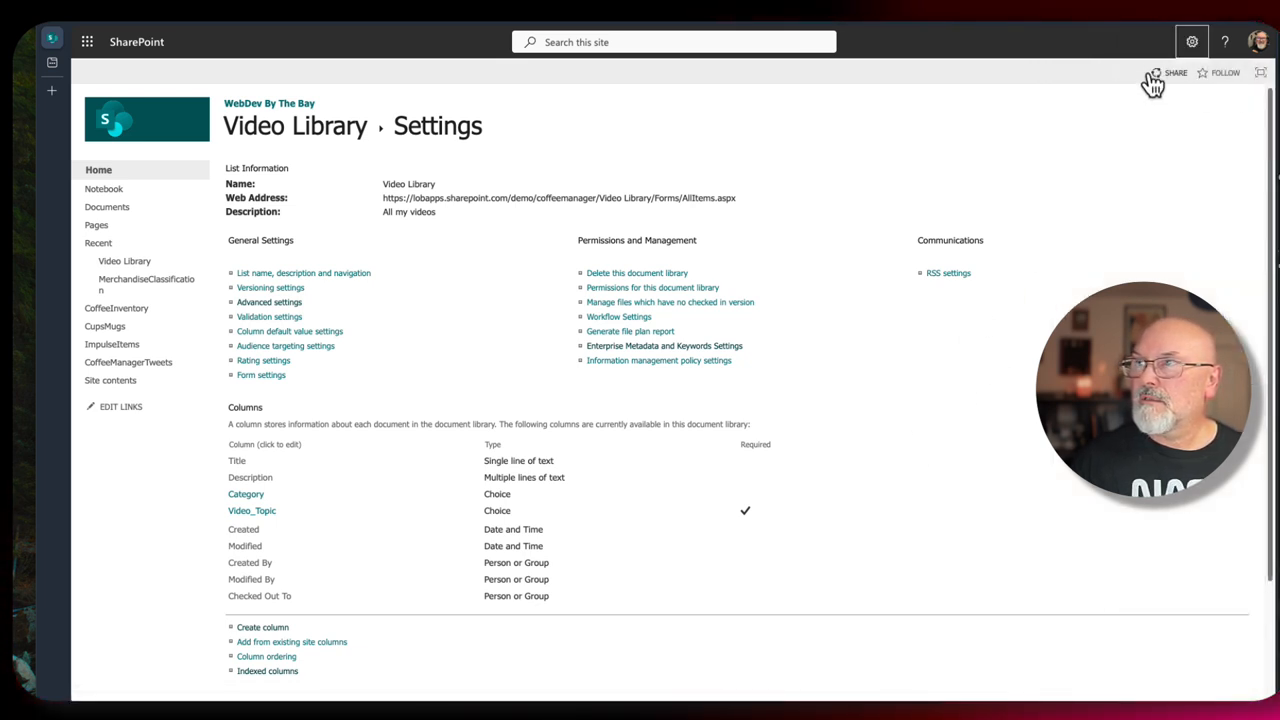
pyautogui.click(1191, 41)
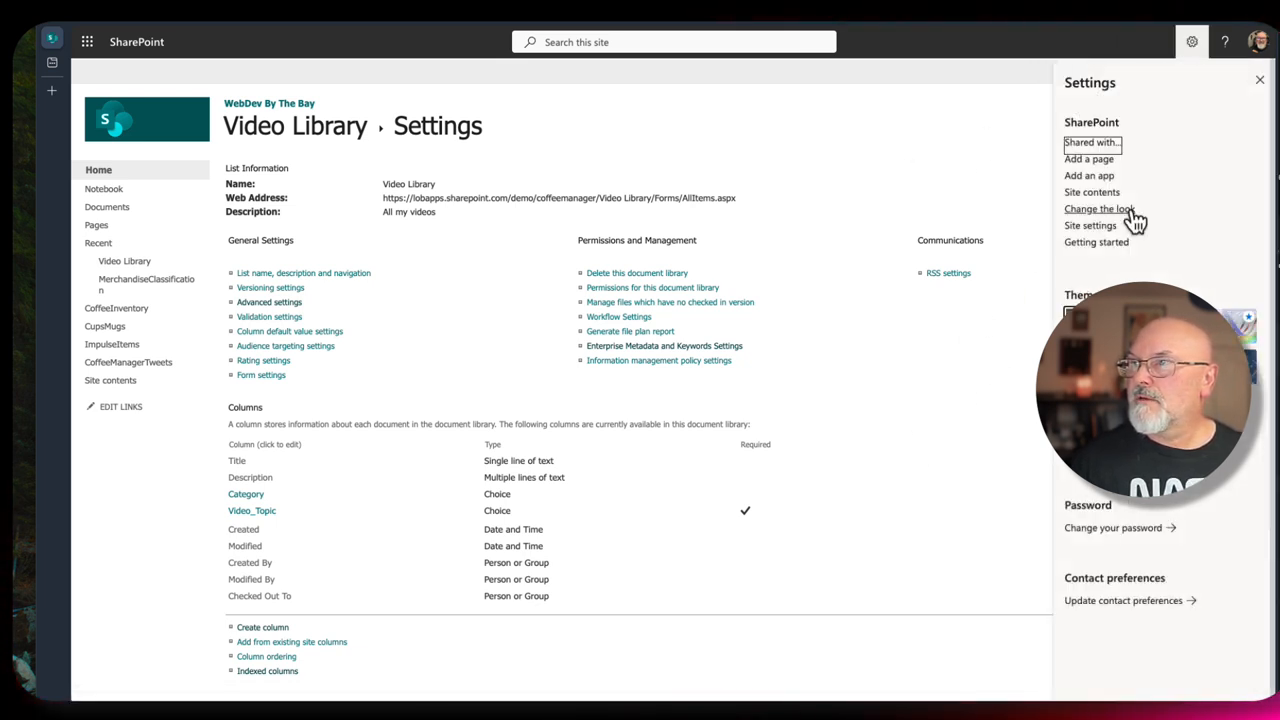
pyautogui.click(1090, 225)
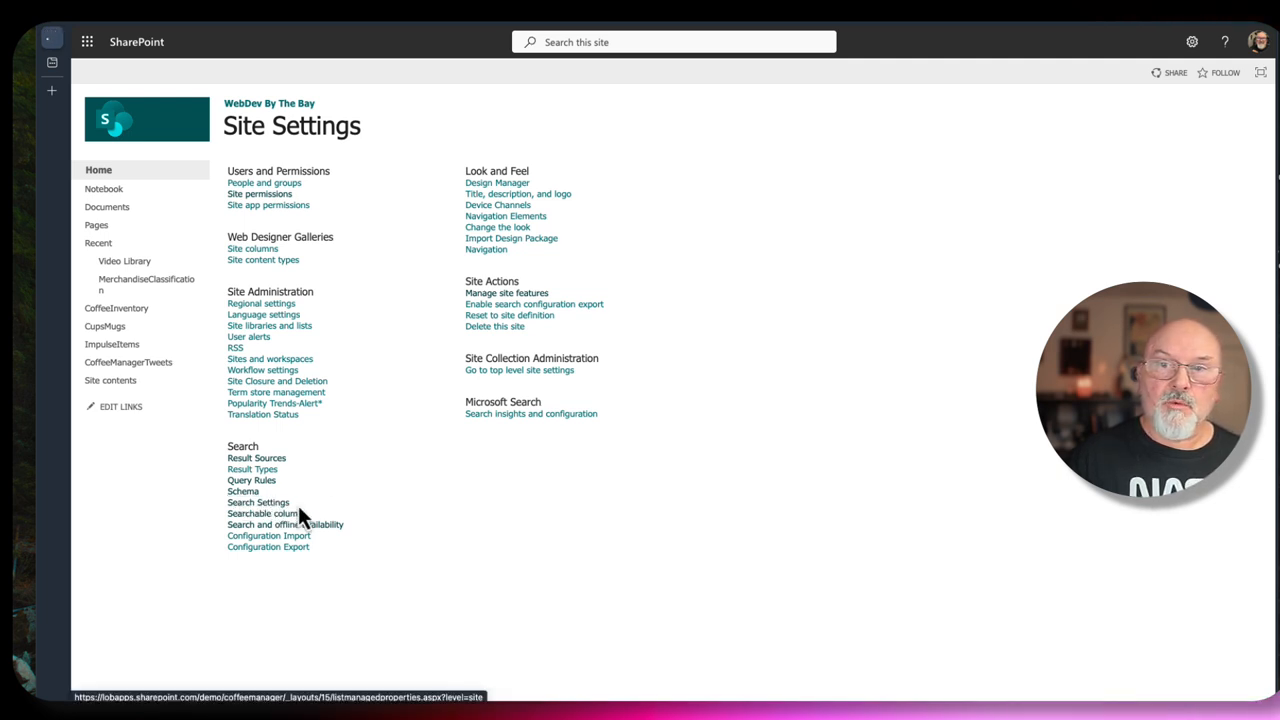
pyautogui.moveTo(420, 498)
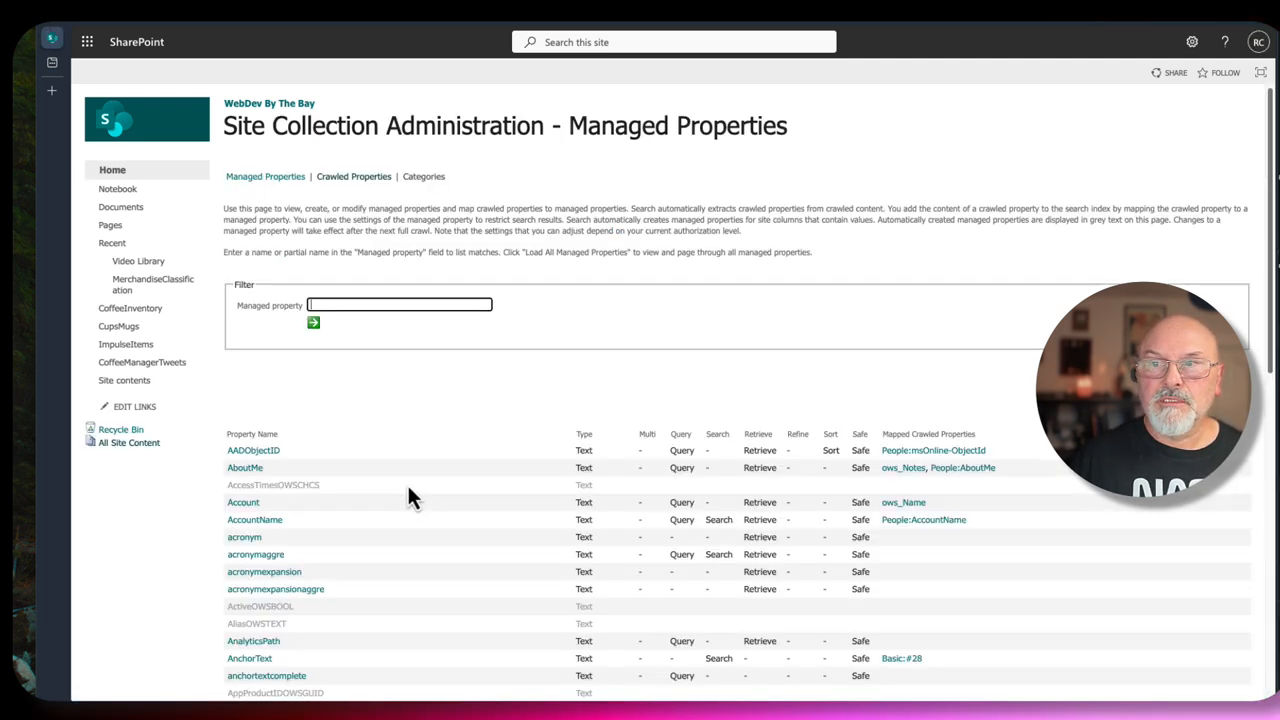
pyautogui.moveTo(378, 280)
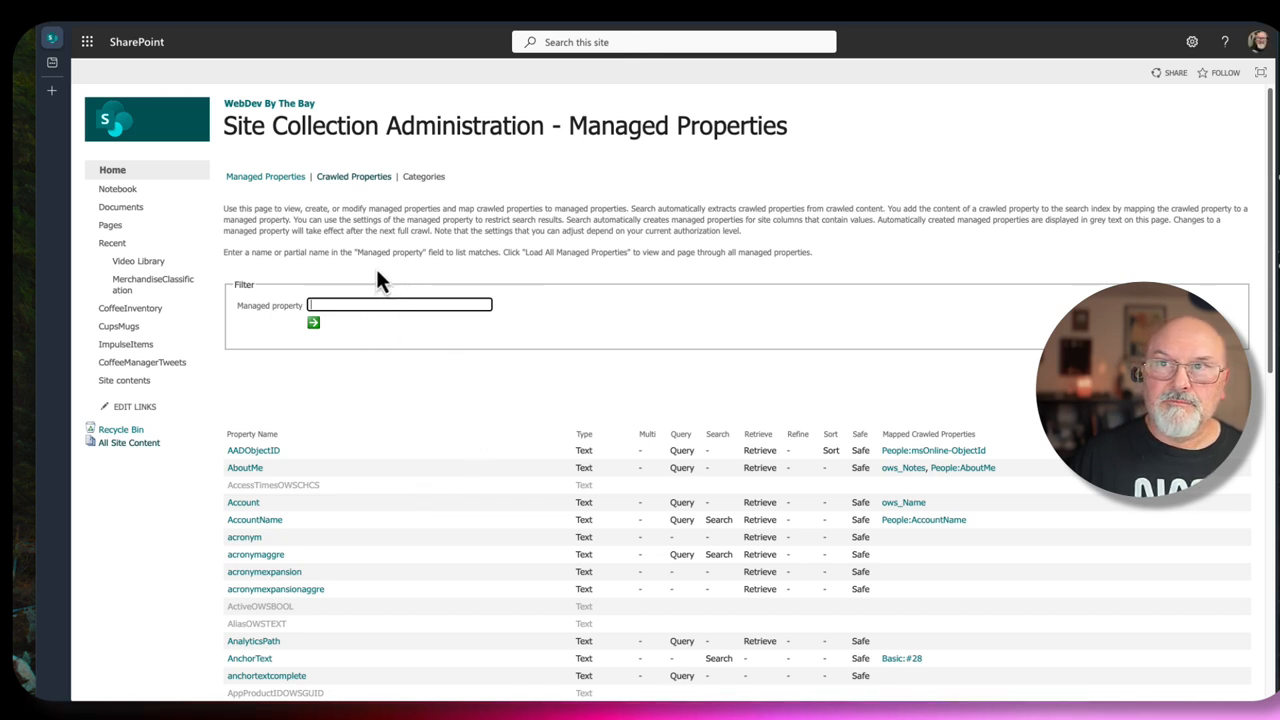
pyautogui.moveTo(340, 185)
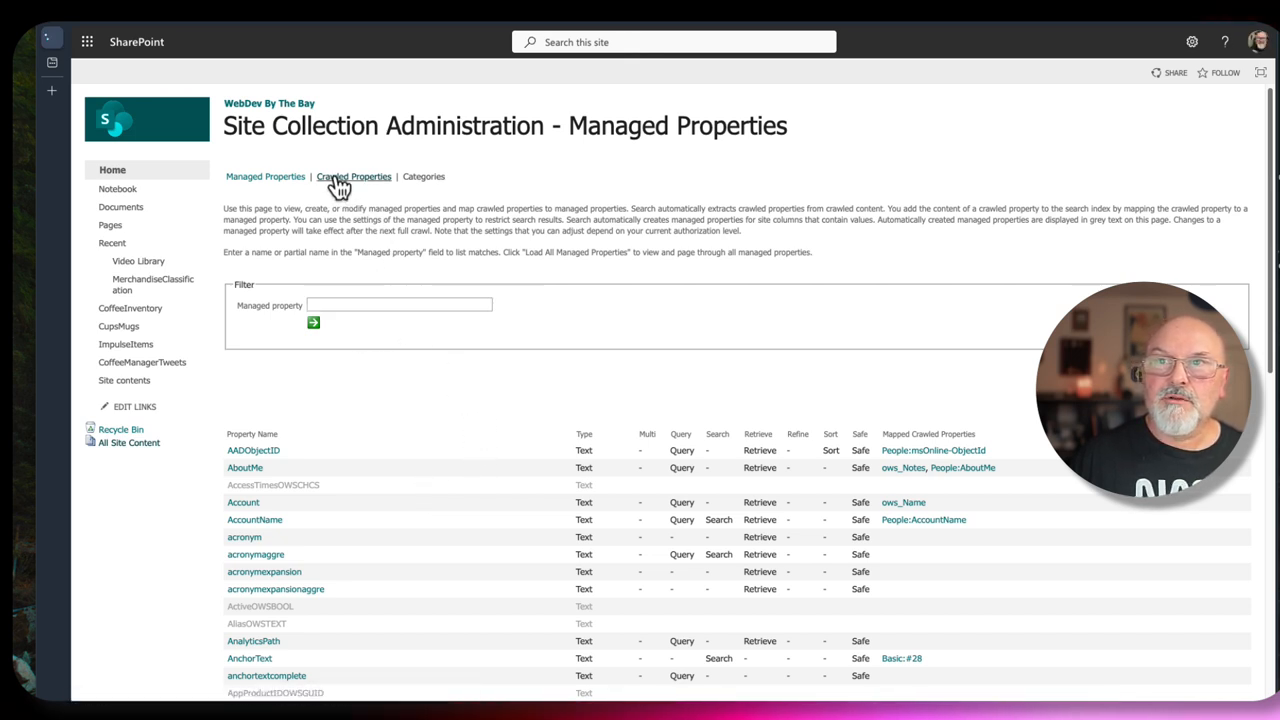
pyautogui.moveTo(355, 200)
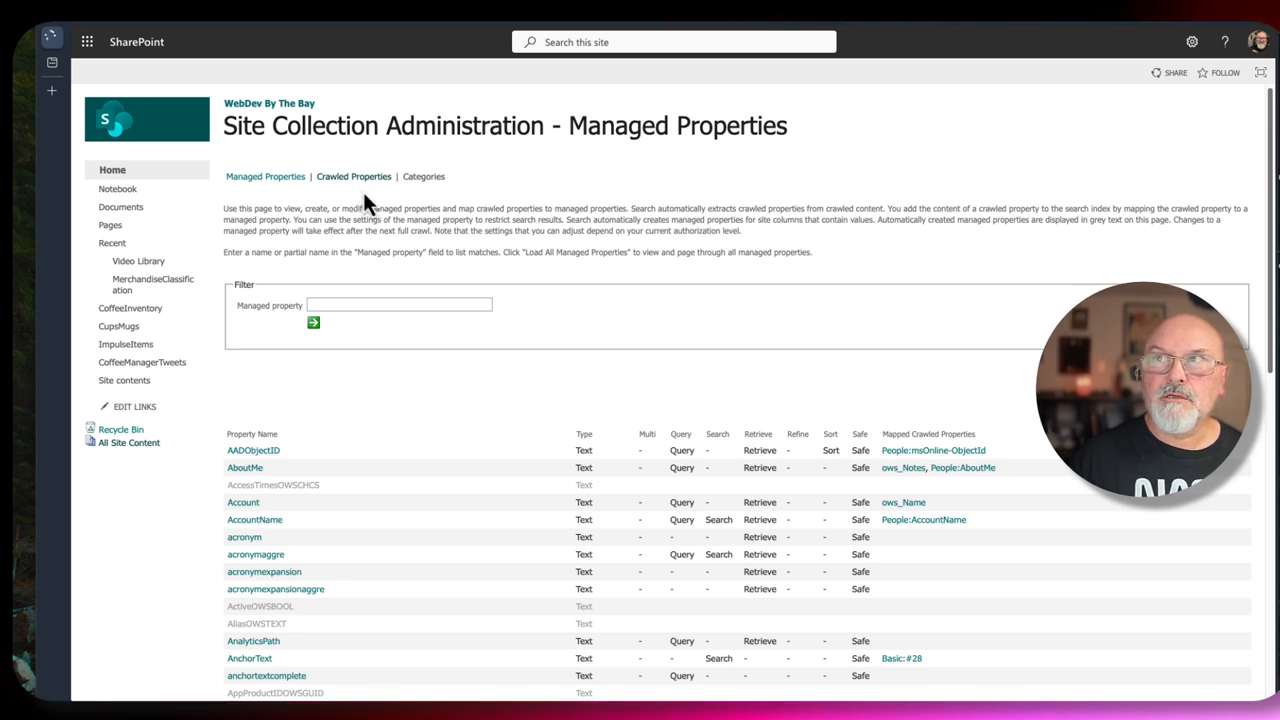
# Filter the site's crawled properties on Video_Topic to reveal ows_Video_Topic.
pyautogui.click(353, 176)
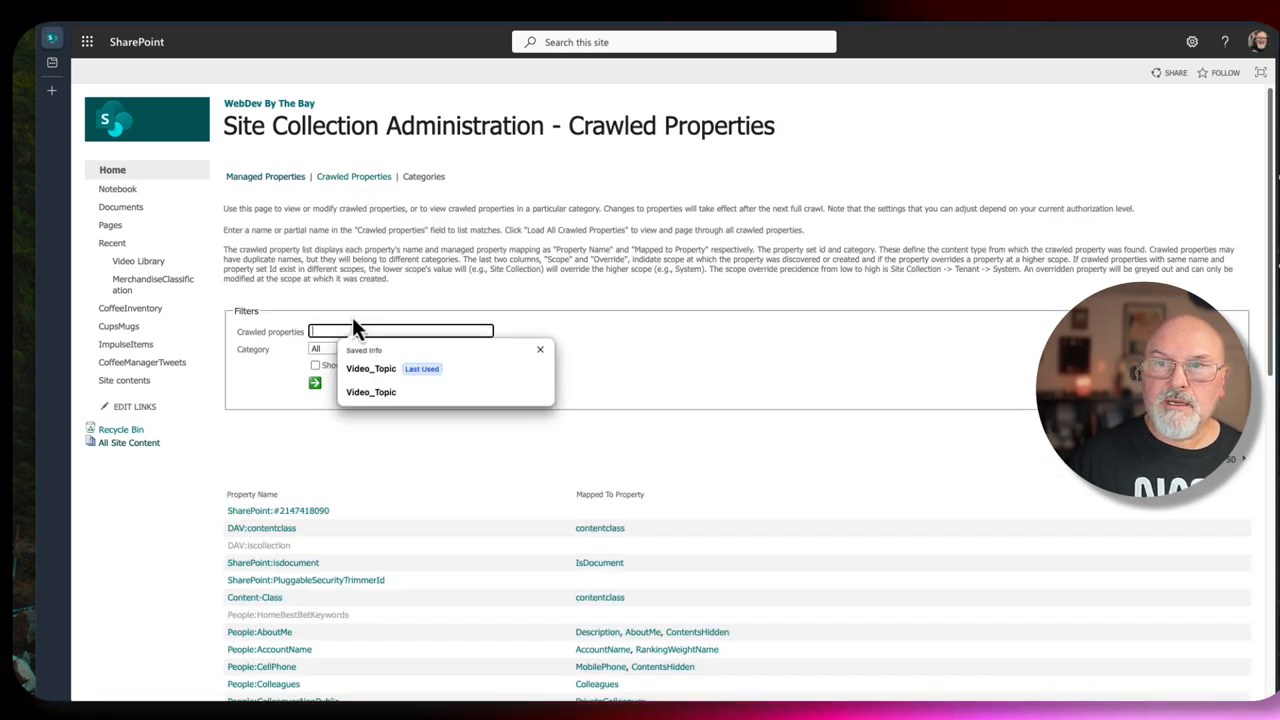
pyautogui.click(370, 368)
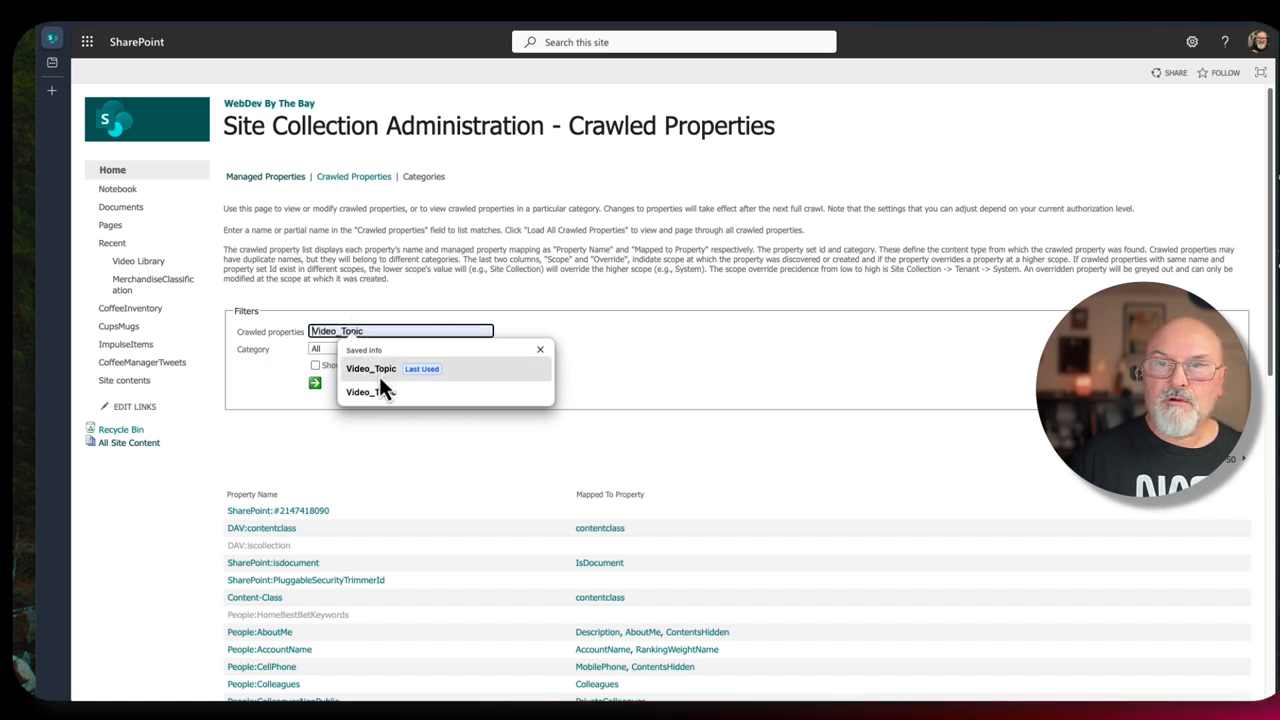
pyautogui.click(370, 368)
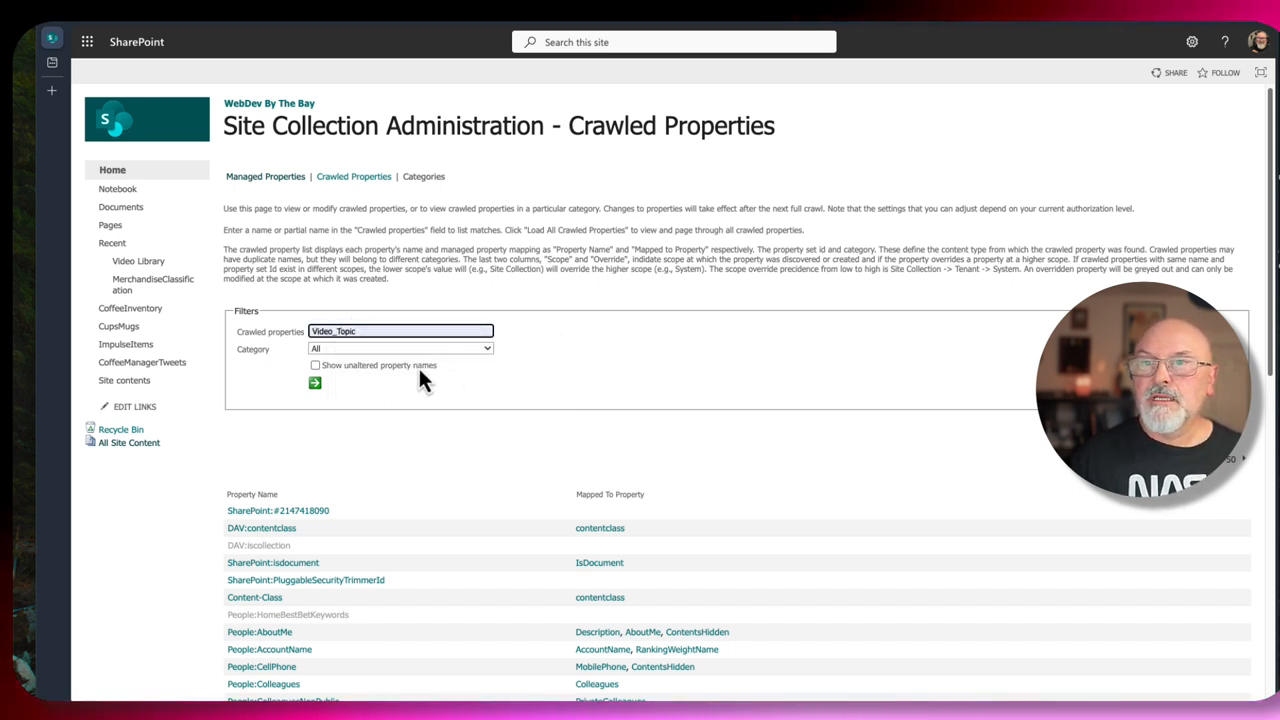
pyautogui.moveTo(473, 428)
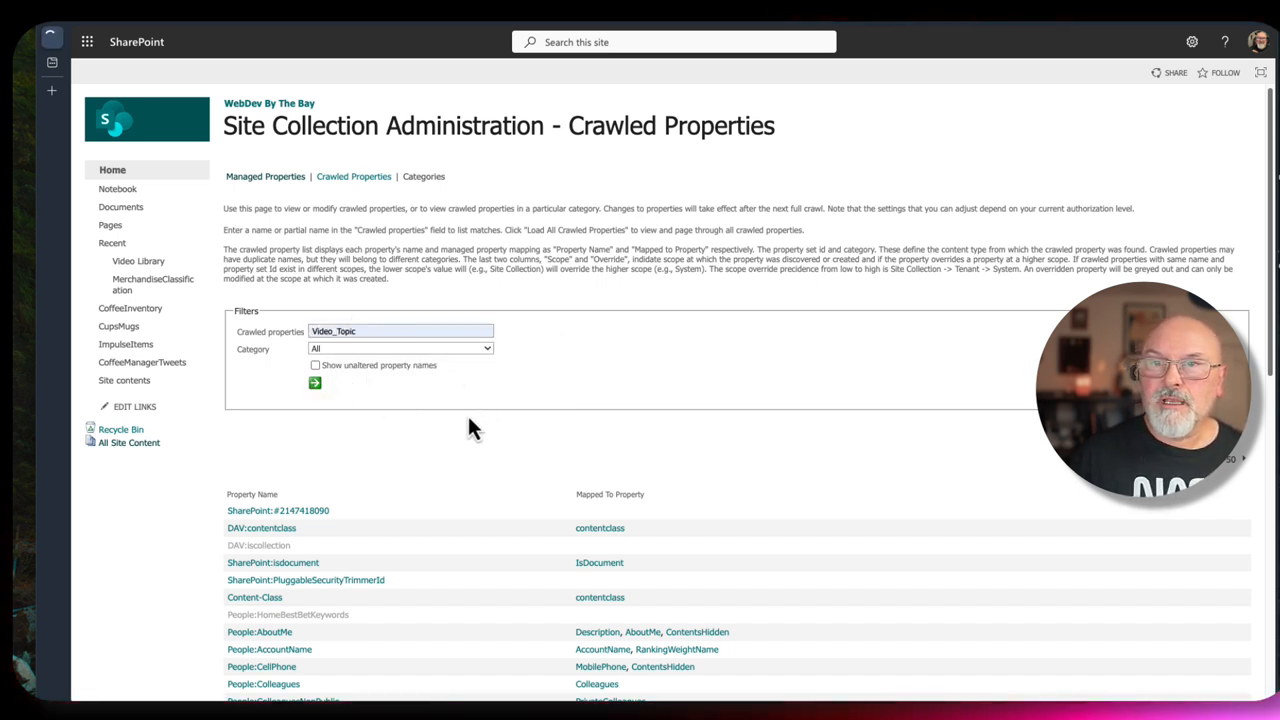
pyautogui.moveTo(470, 428)
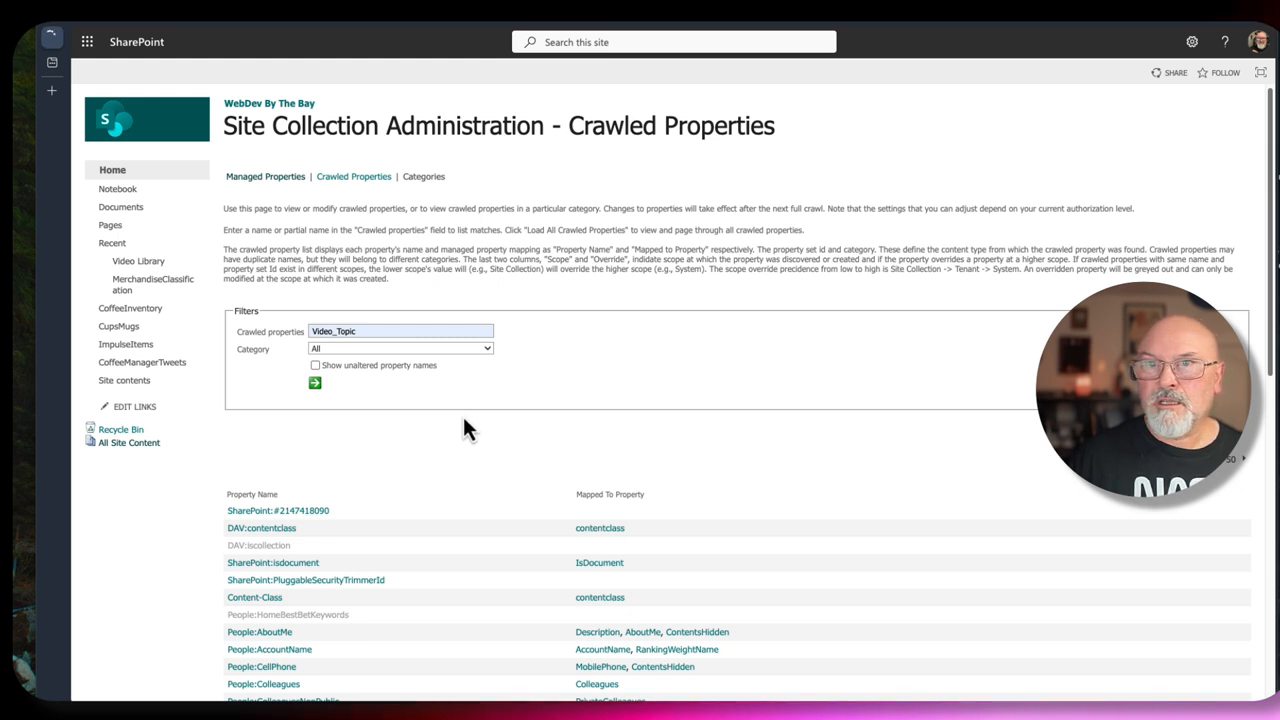
pyautogui.click(315, 383)
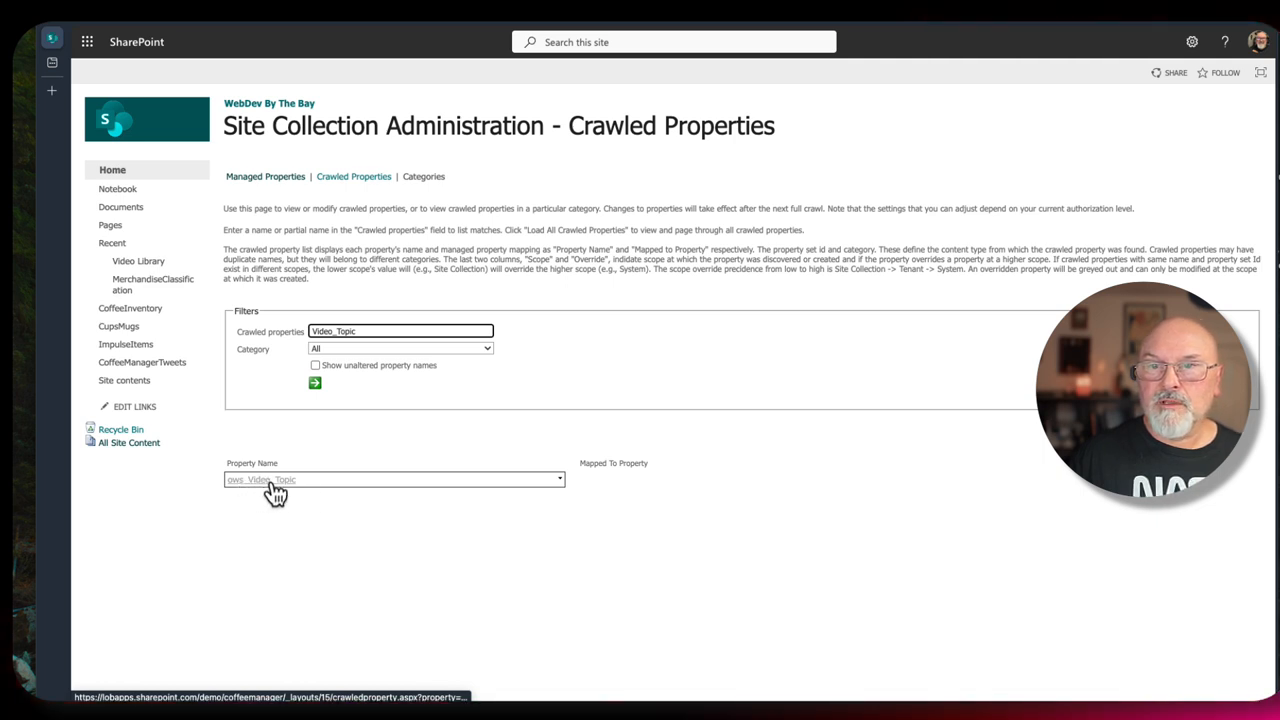
pyautogui.moveTo(328, 483)
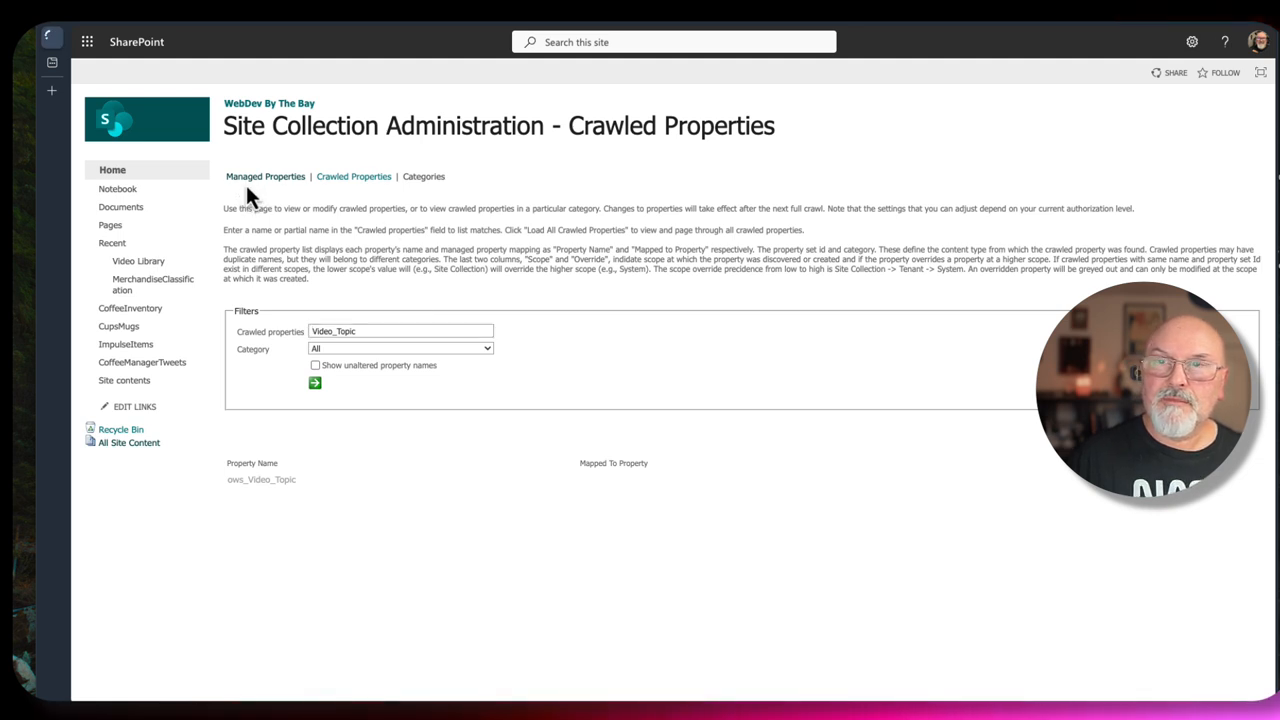
# Filter the site's managed properties on RefinableString and open RefinableString00.
pyautogui.click(265, 176)
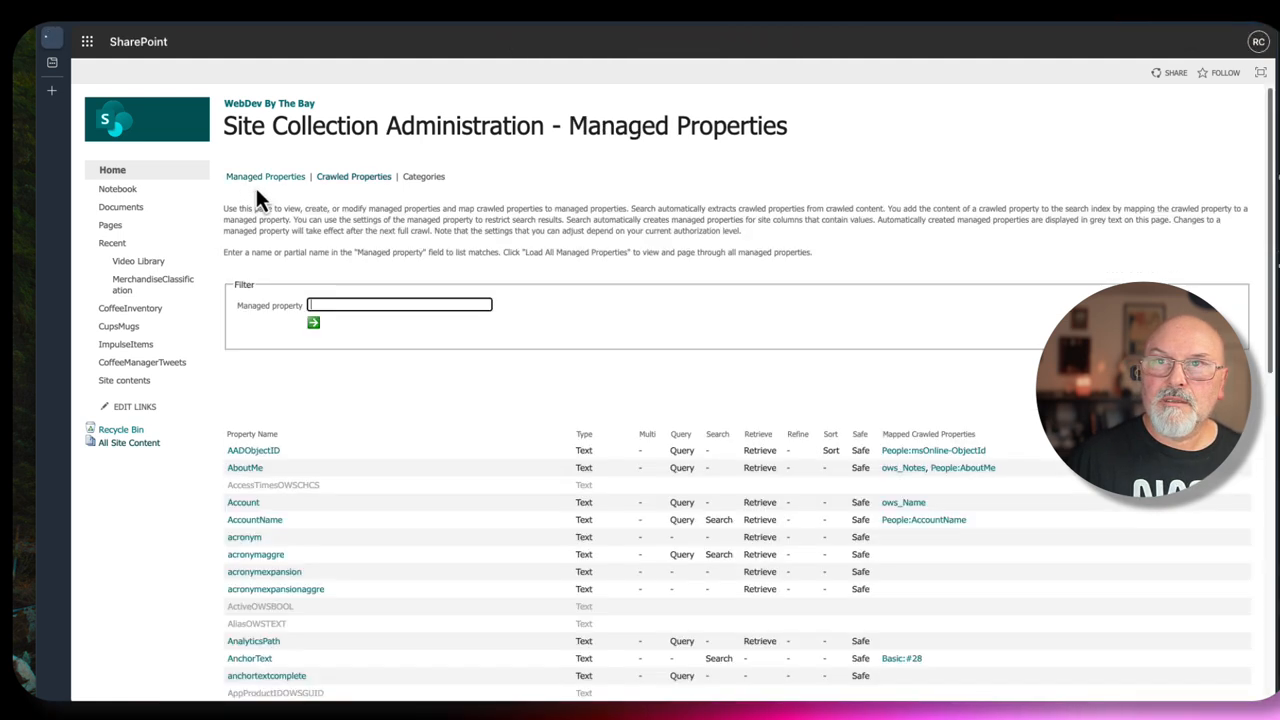
pyautogui.click(399, 305)
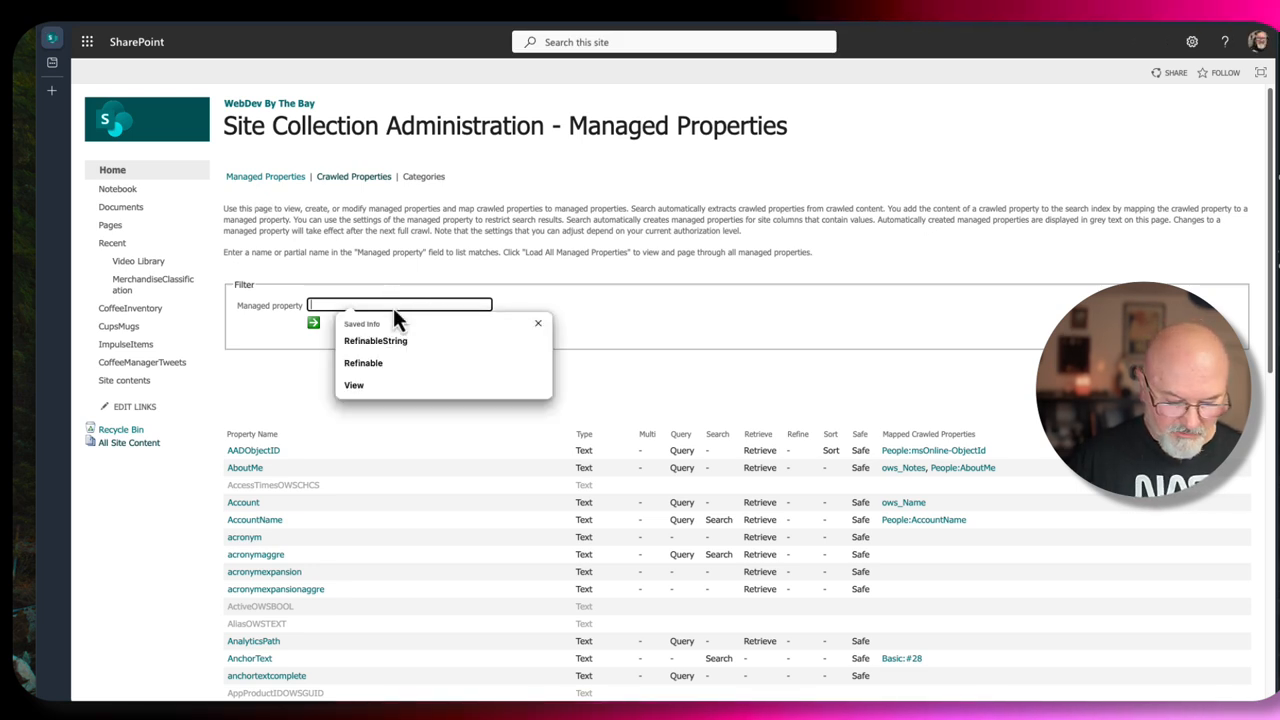
pyautogui.click(375, 340)
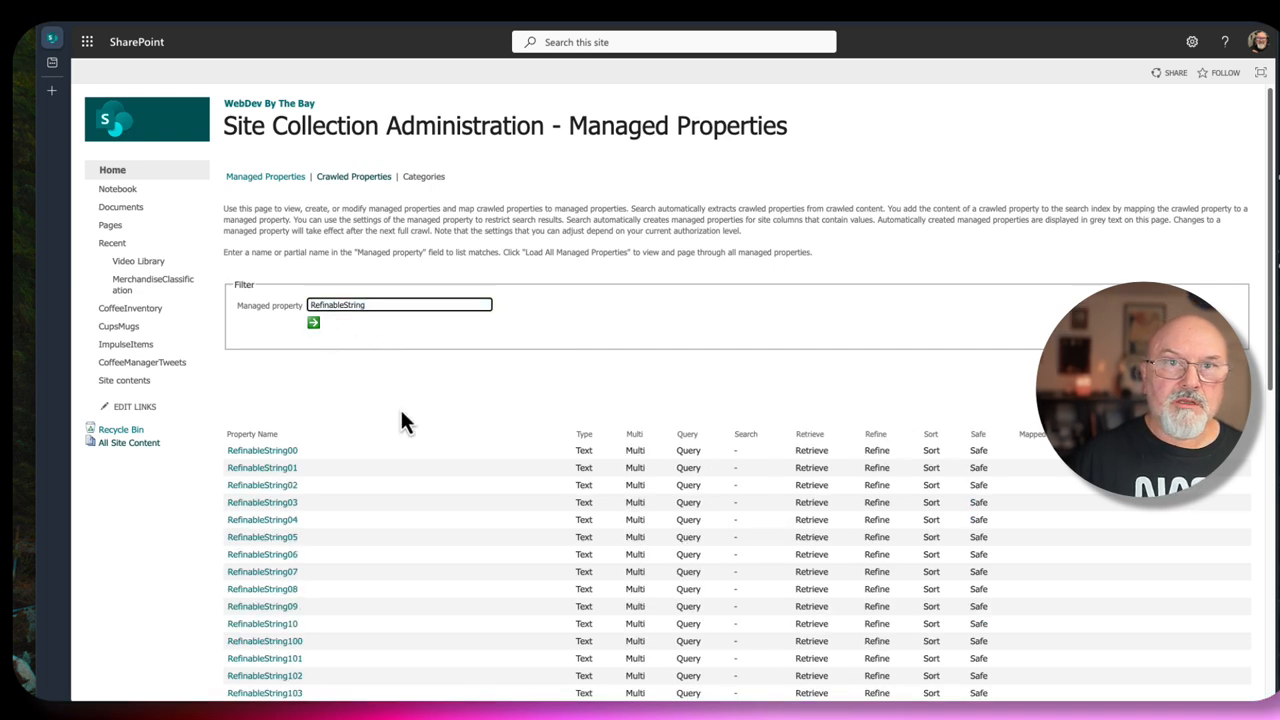
pyautogui.click(262, 450)
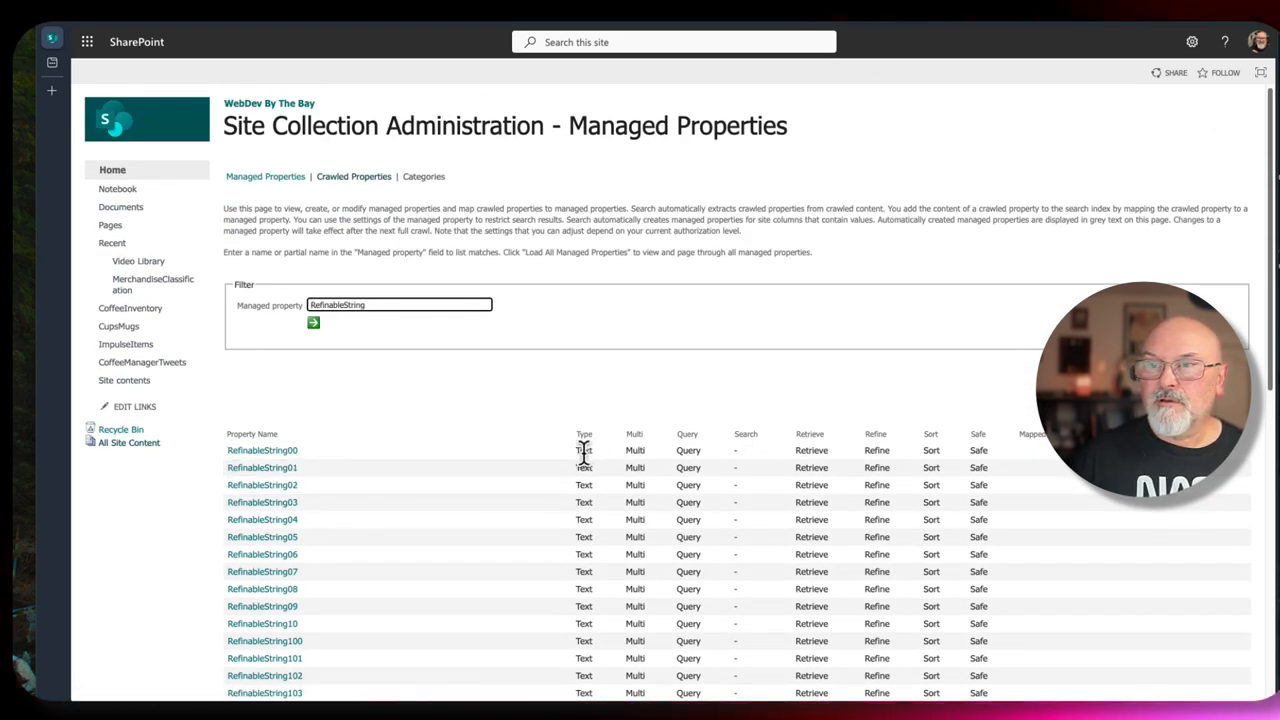
pyautogui.moveTo(663, 460)
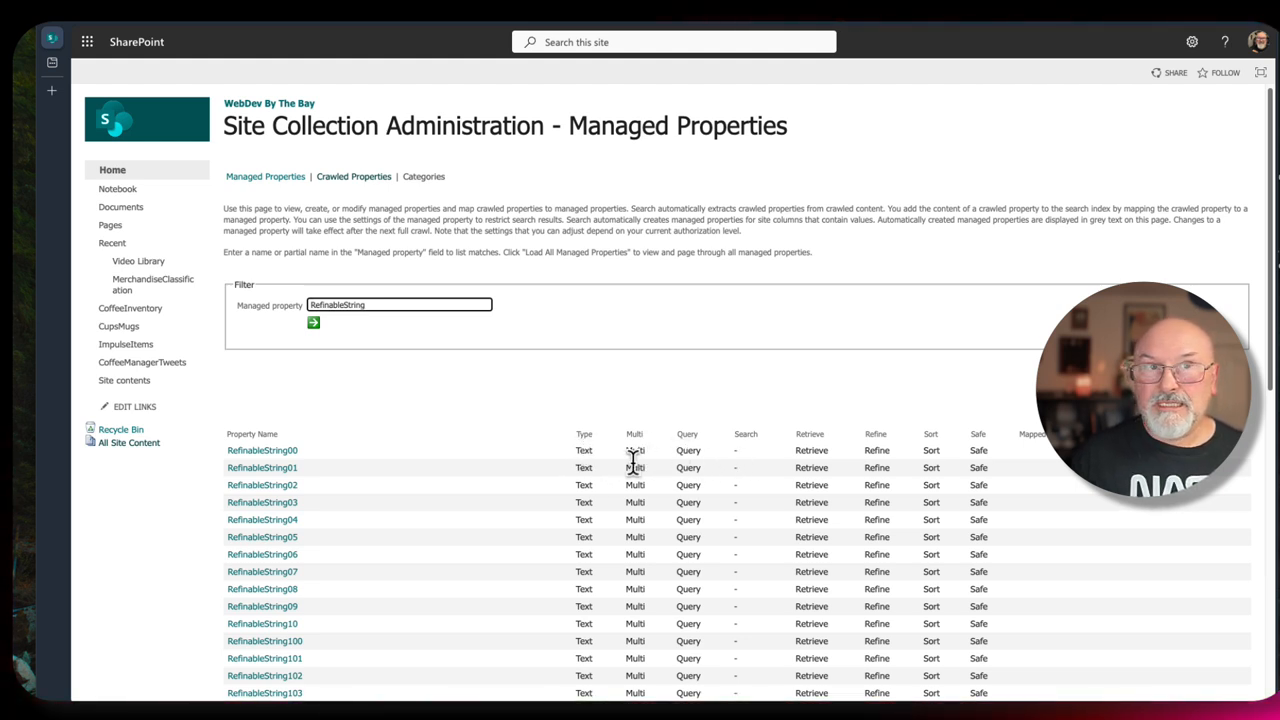
pyautogui.moveTo(790, 460)
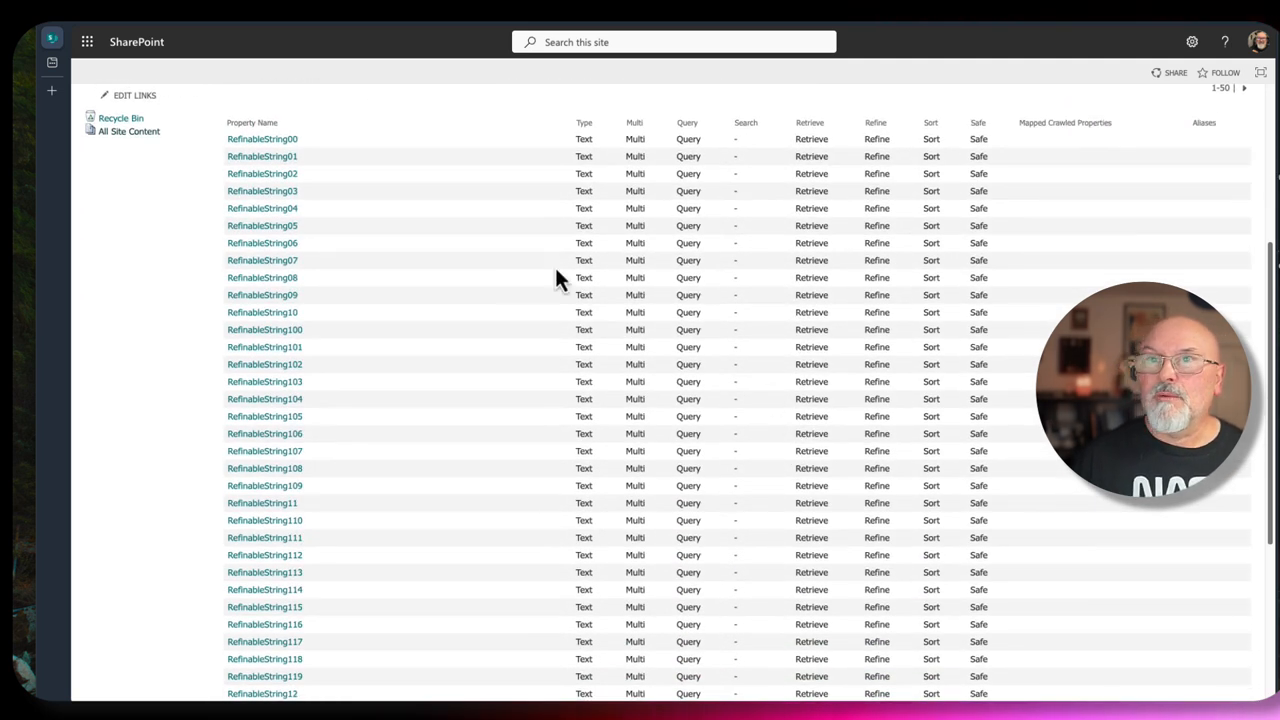
pyautogui.click(262, 139)
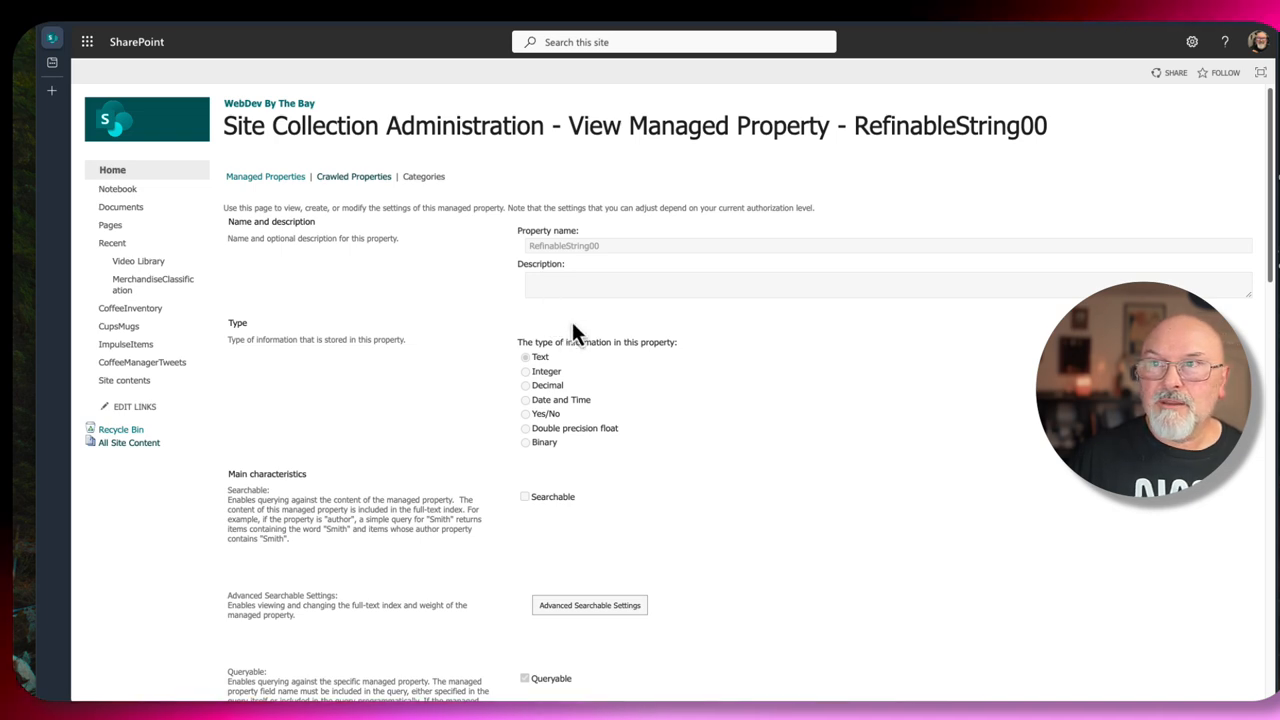
# Check that RefinableString00 has no crawled property mappings, then open a new browser tab.
pyautogui.scroll(-3)
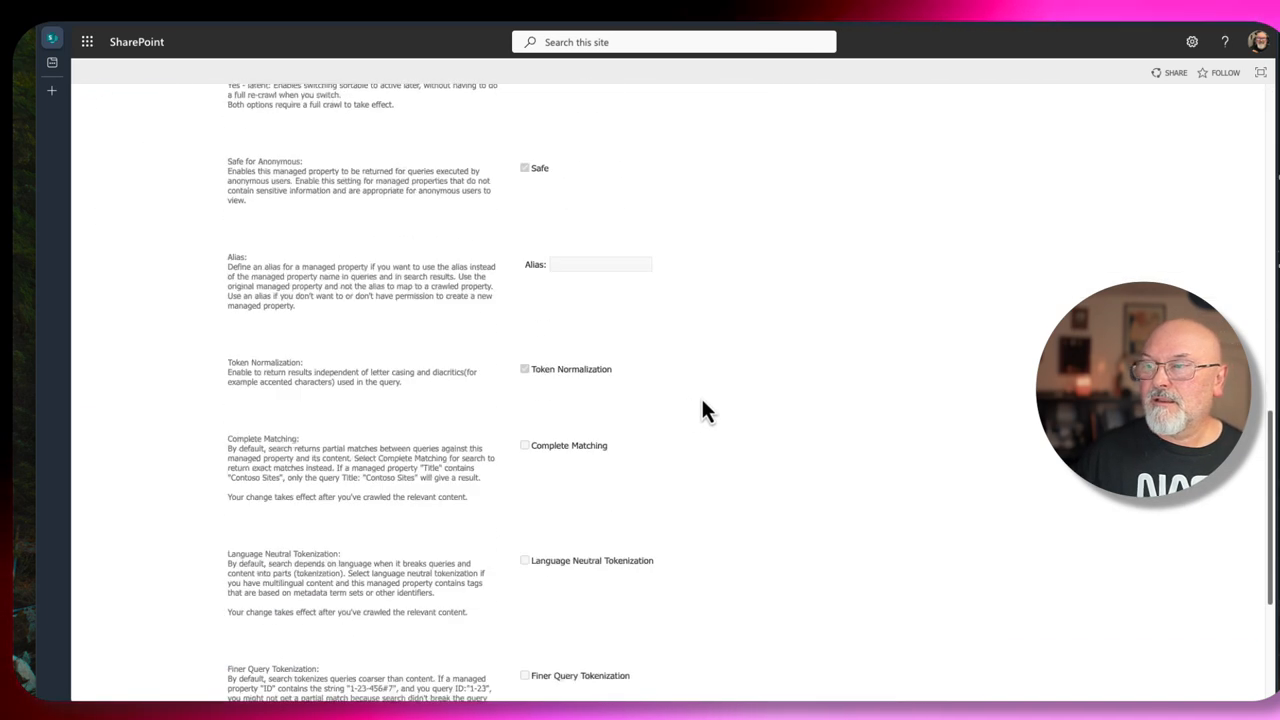
pyautogui.scroll(-3)
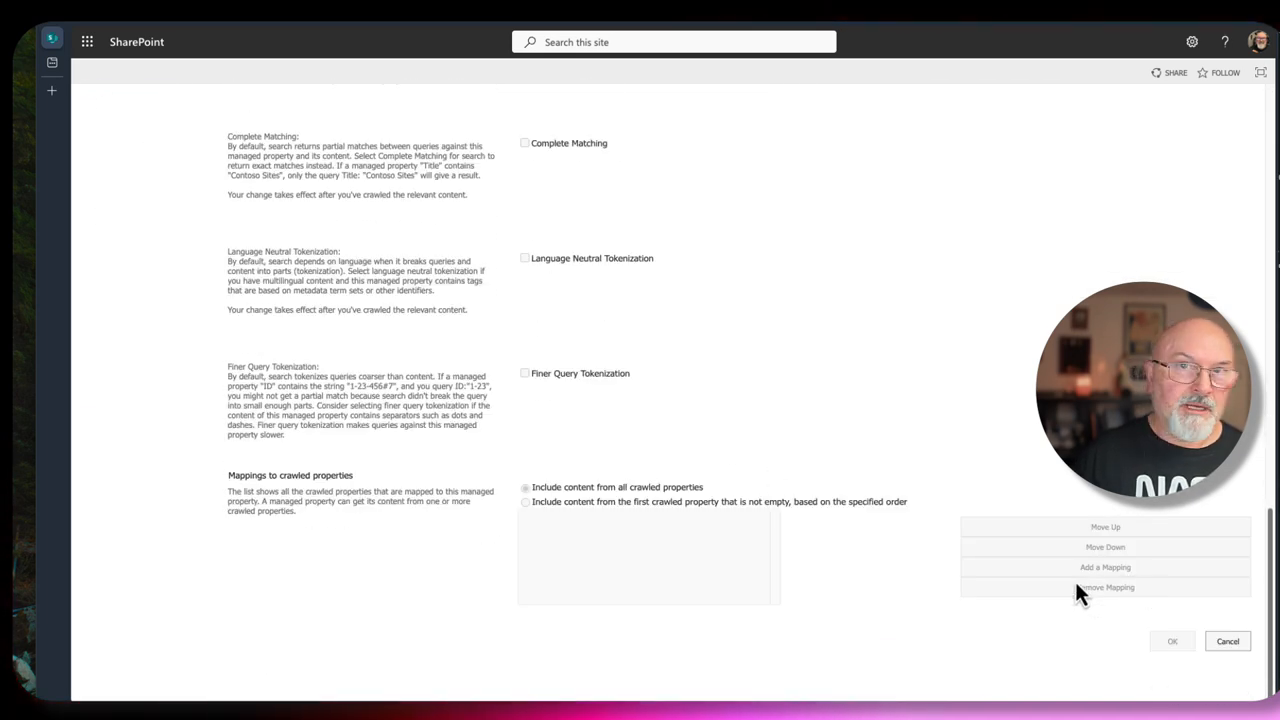
pyautogui.moveTo(890, 558)
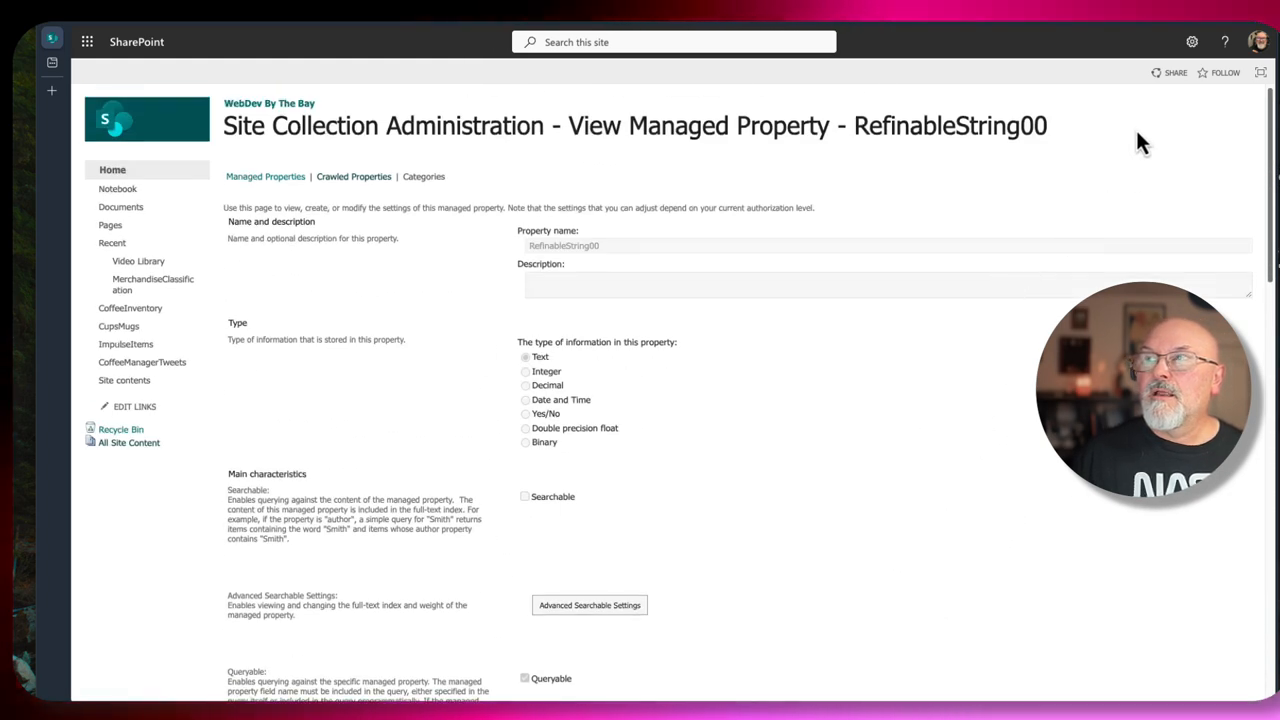
pyautogui.moveTo(1080, 208)
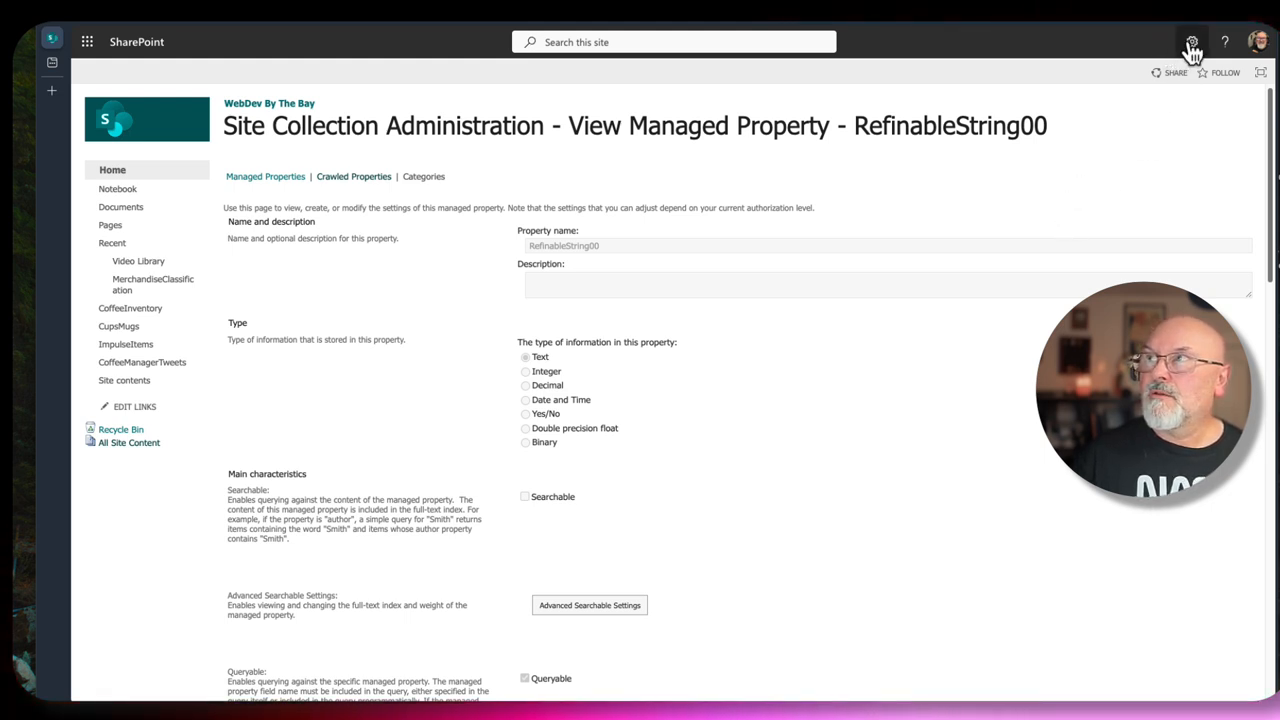
pyautogui.click(1191, 42)
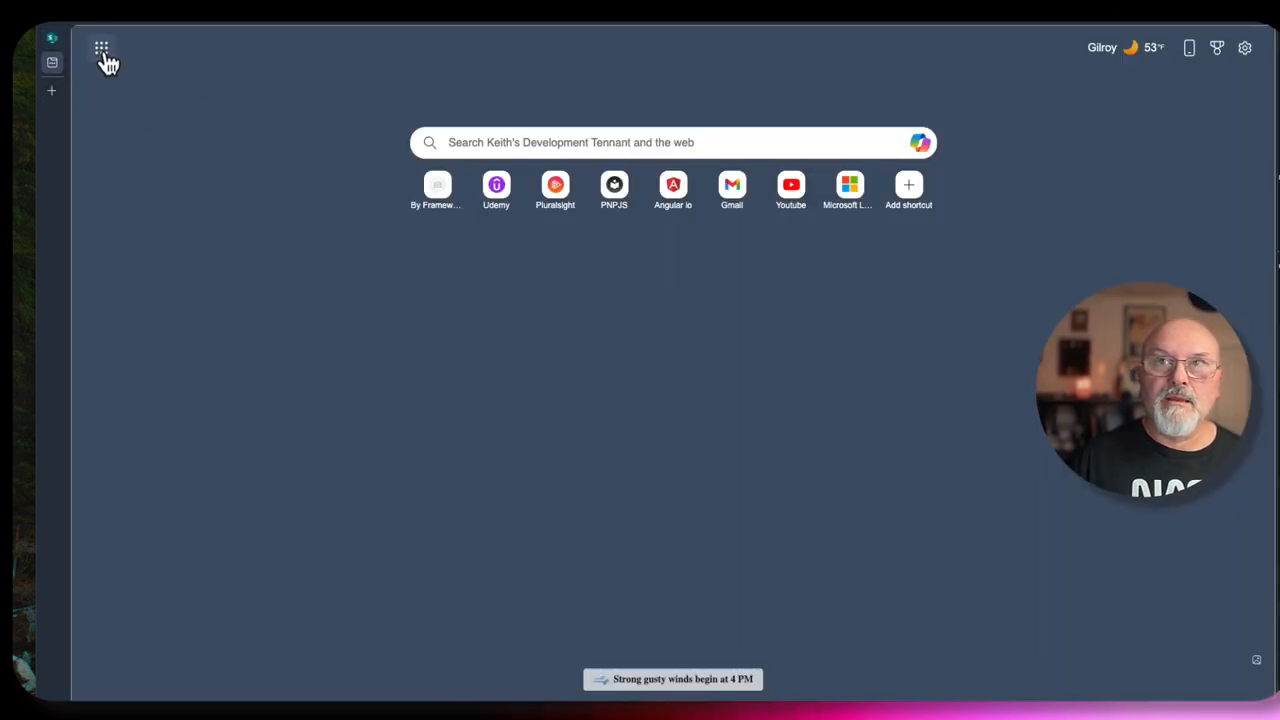
# Go through the admin center to SharePoint's More features and launch search administration.
pyautogui.click(101, 48)
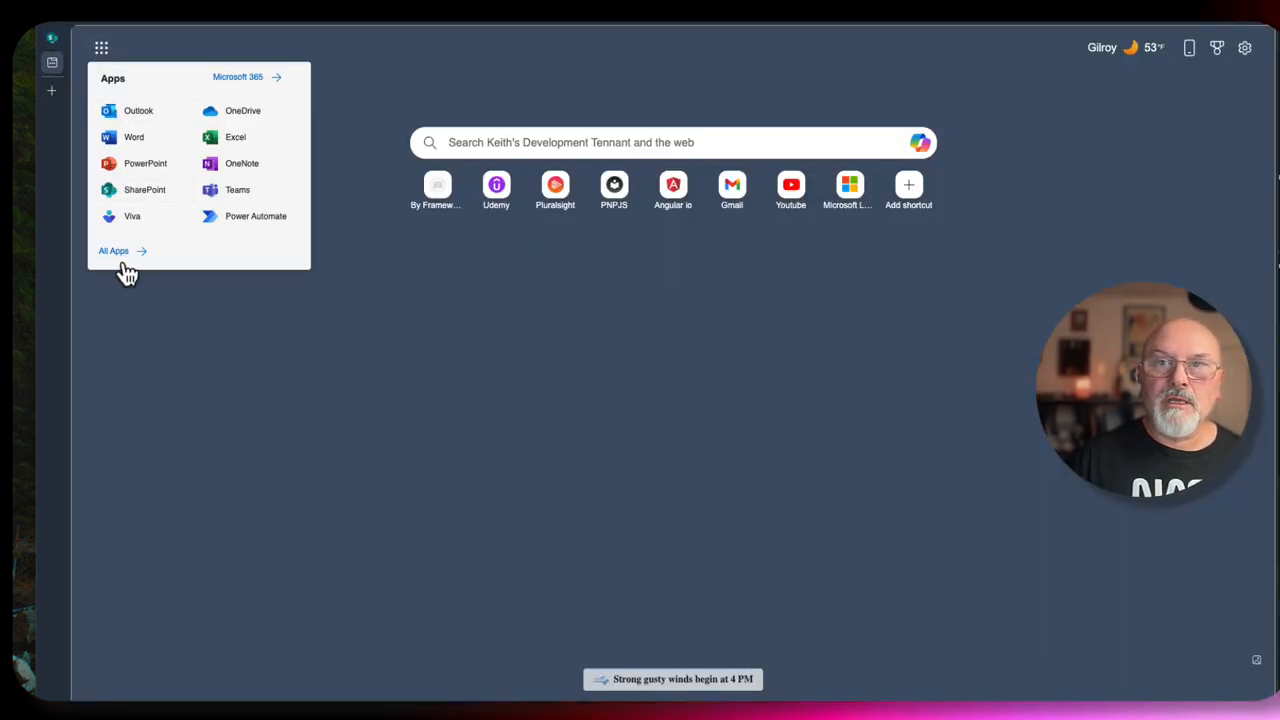
pyautogui.moveTo(120, 265)
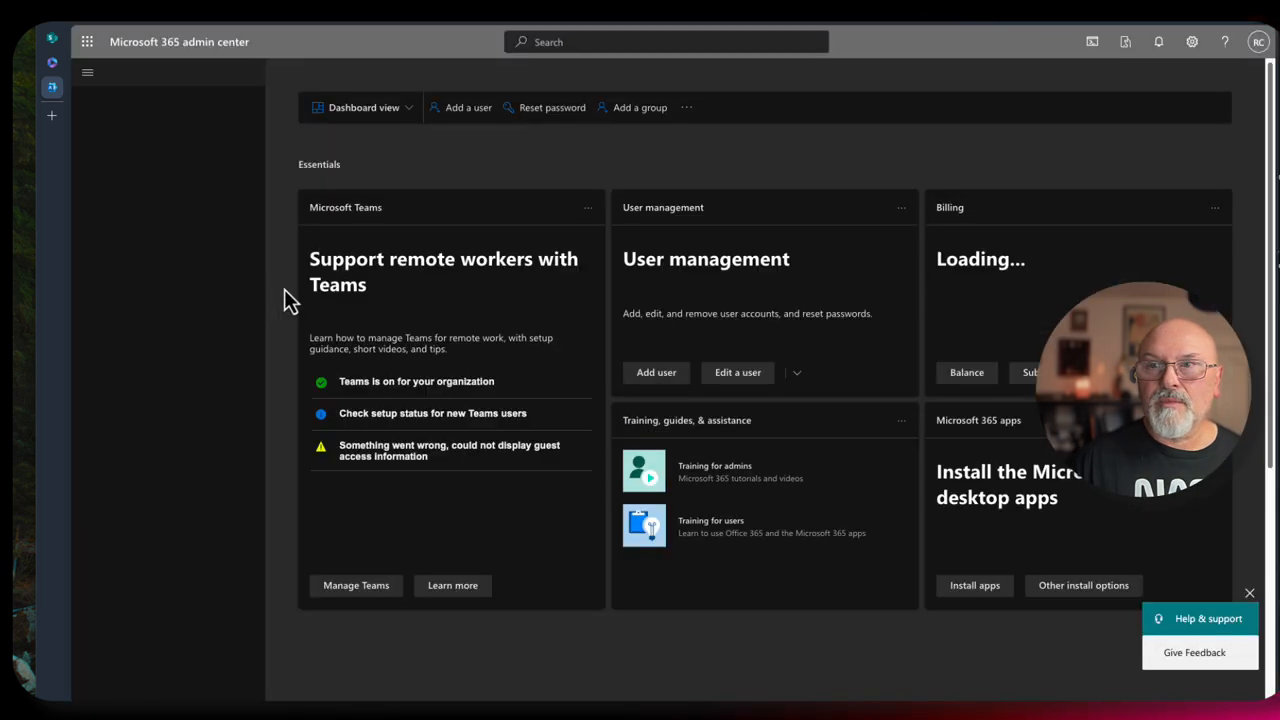
pyautogui.click(87, 72)
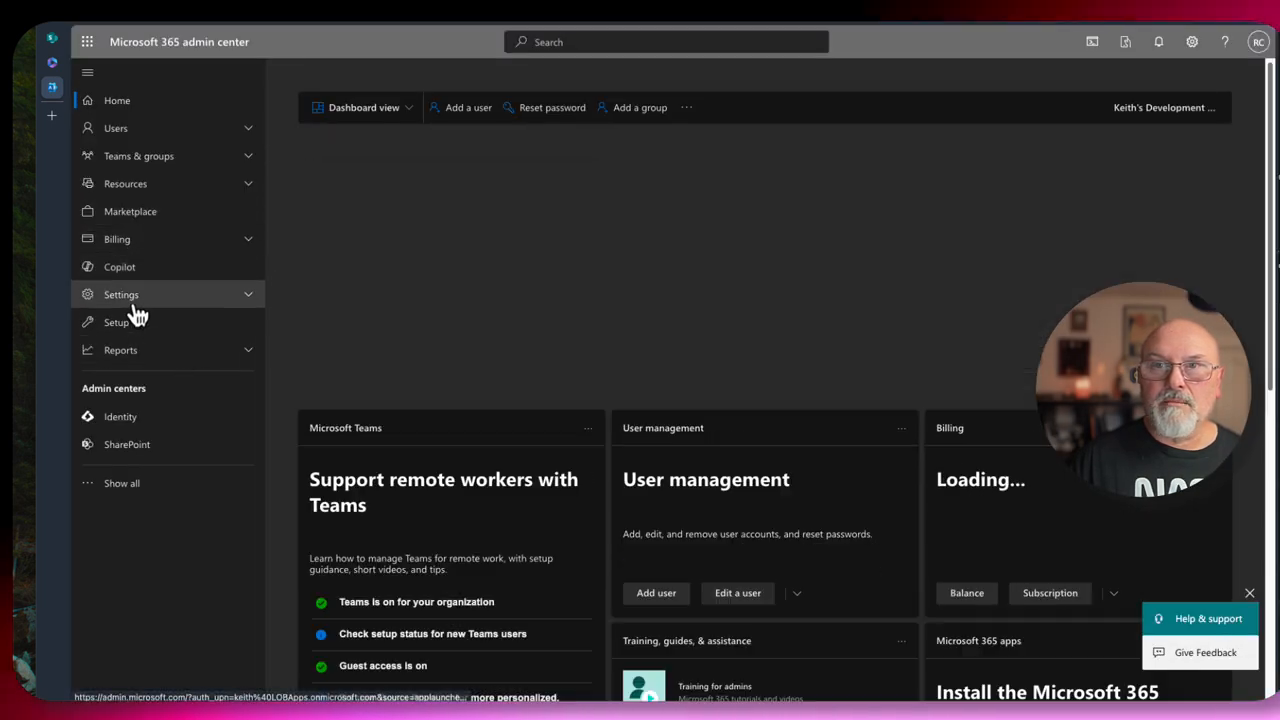
pyautogui.click(127, 444)
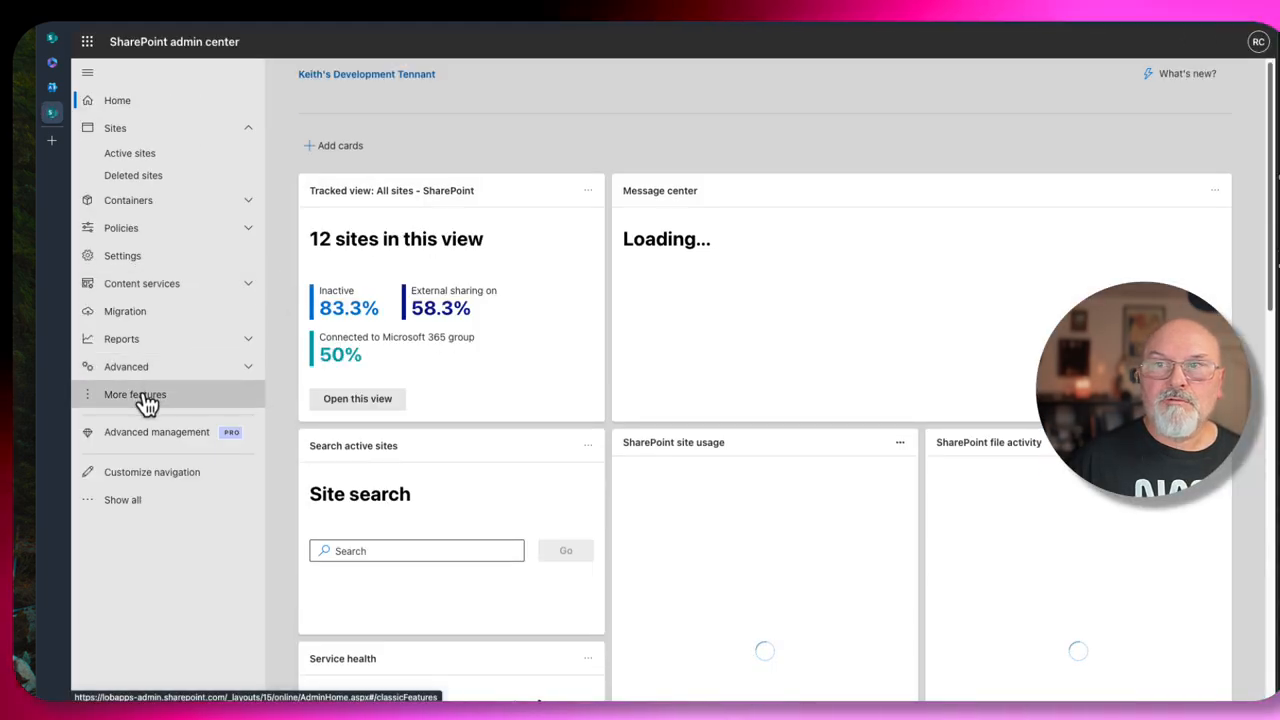
pyautogui.click(135, 394)
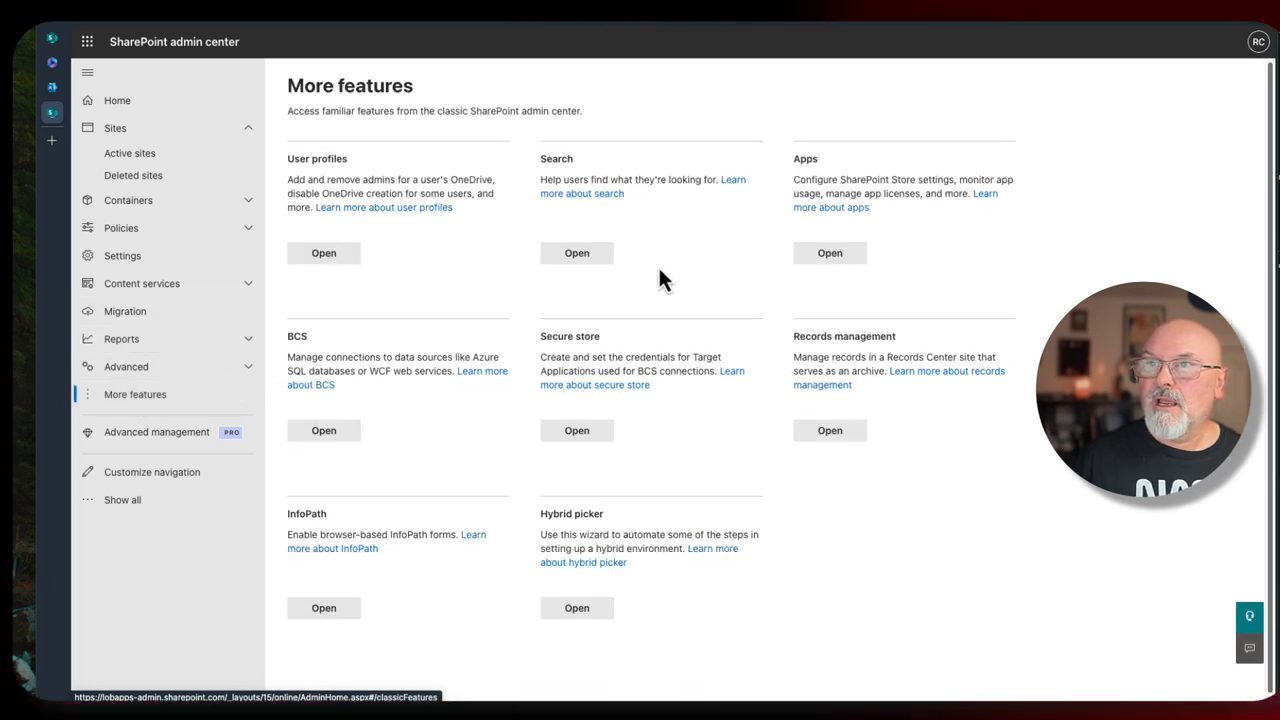
pyautogui.click(576, 252)
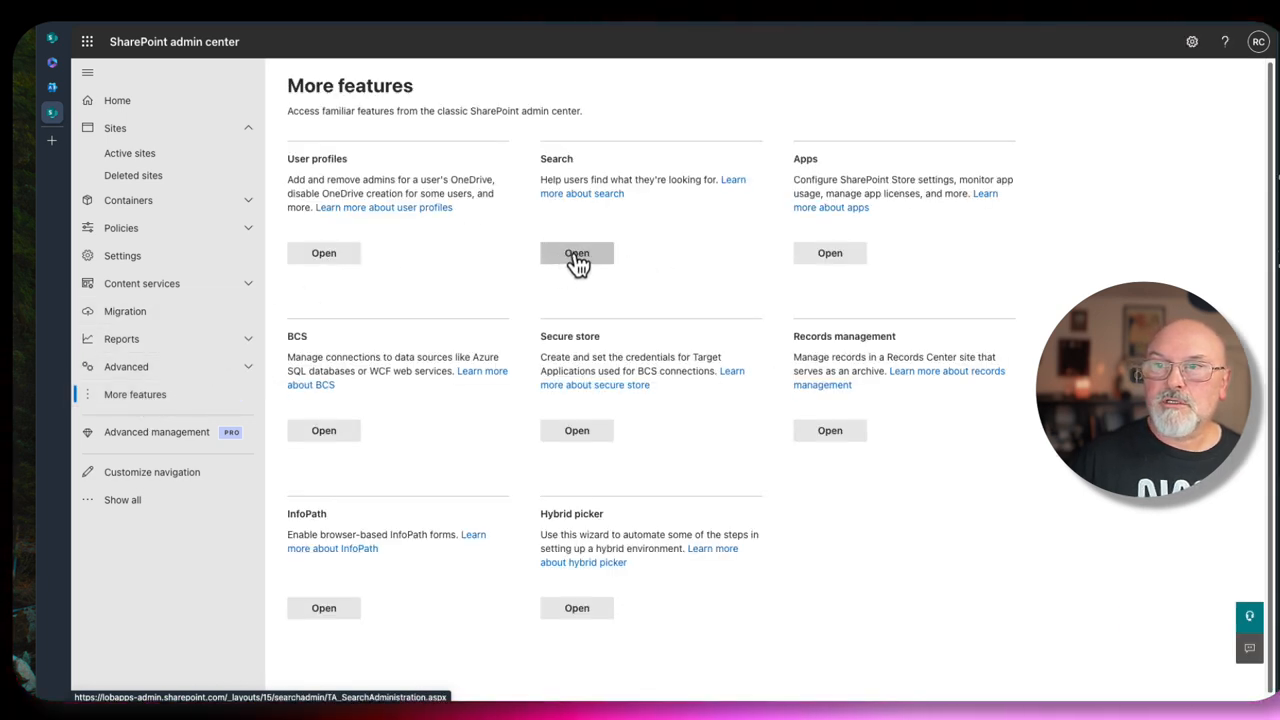
pyautogui.click(577, 252)
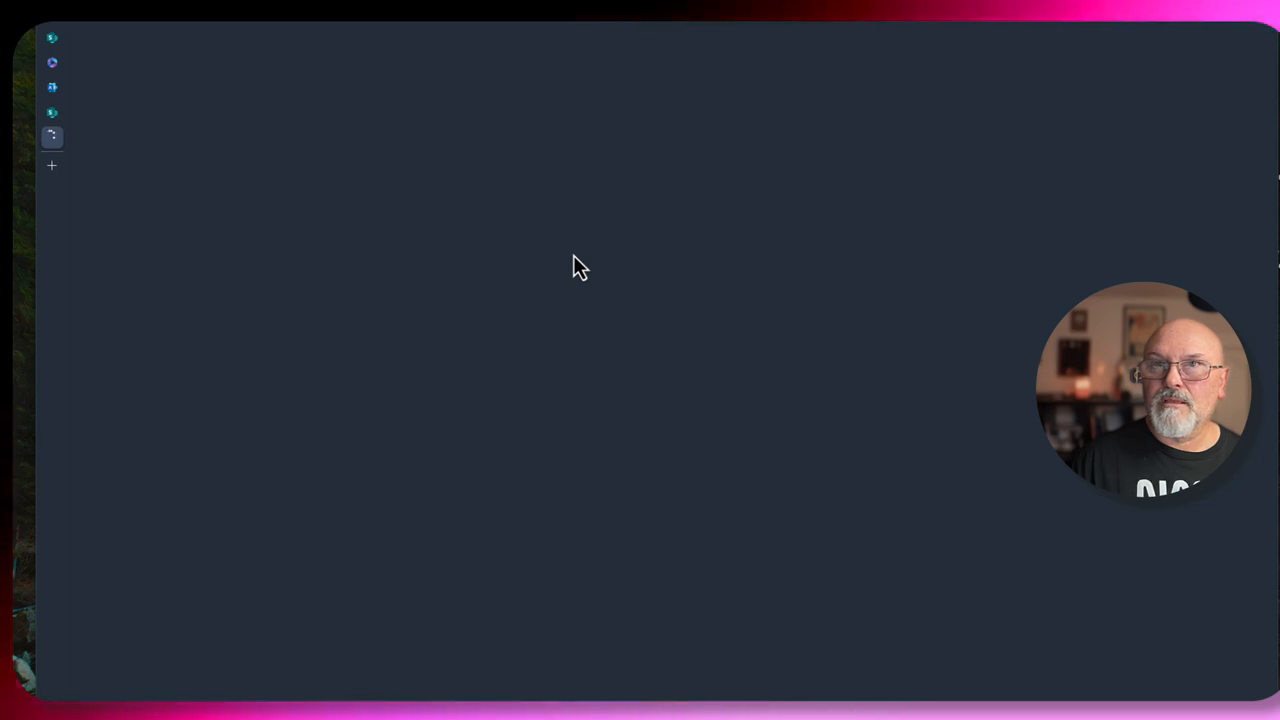
# Filter tenant managed and crawled properties on Video_Topic, finding only crawled ows_Video_Topic.
pyautogui.click(51, 137)
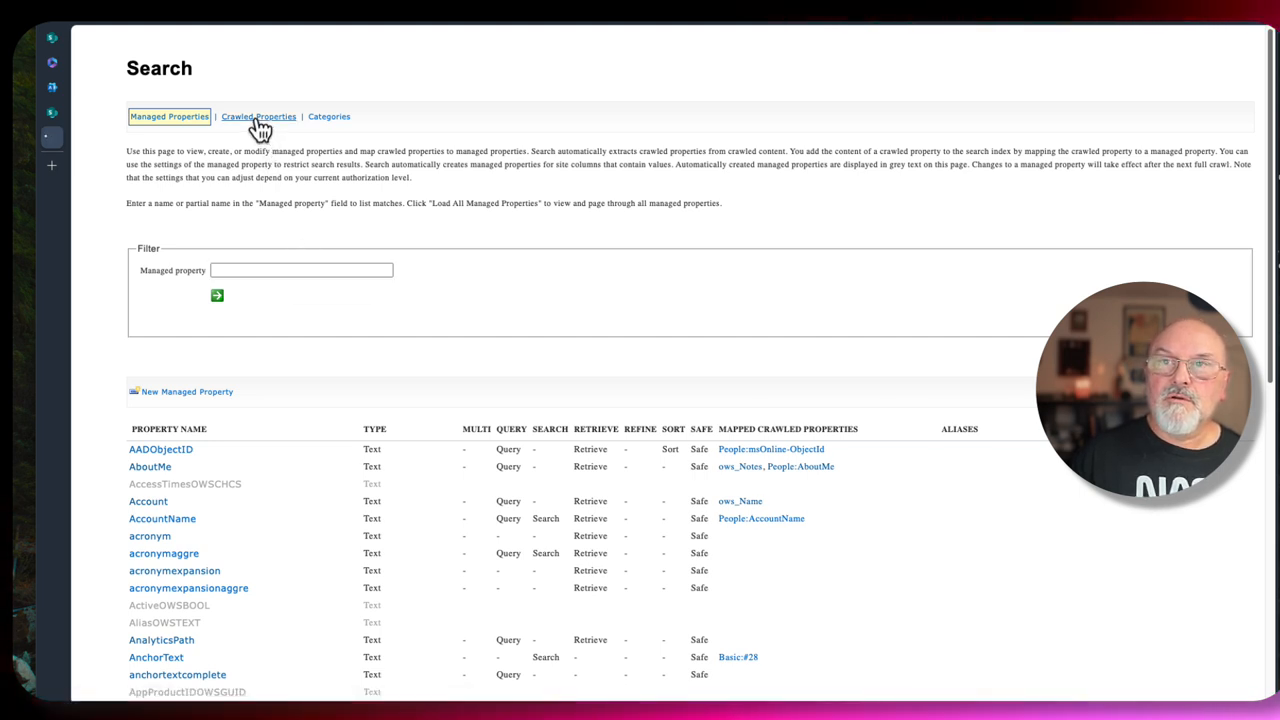
pyautogui.click(300, 270)
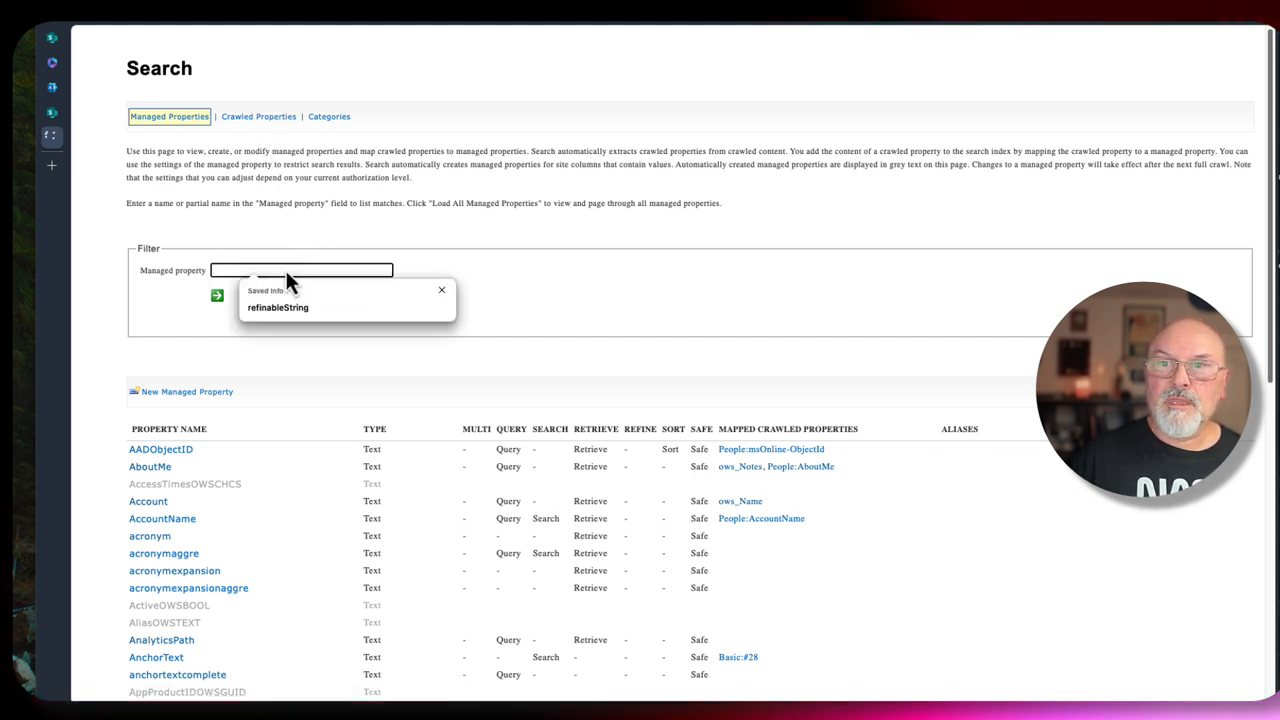
pyautogui.write('M')
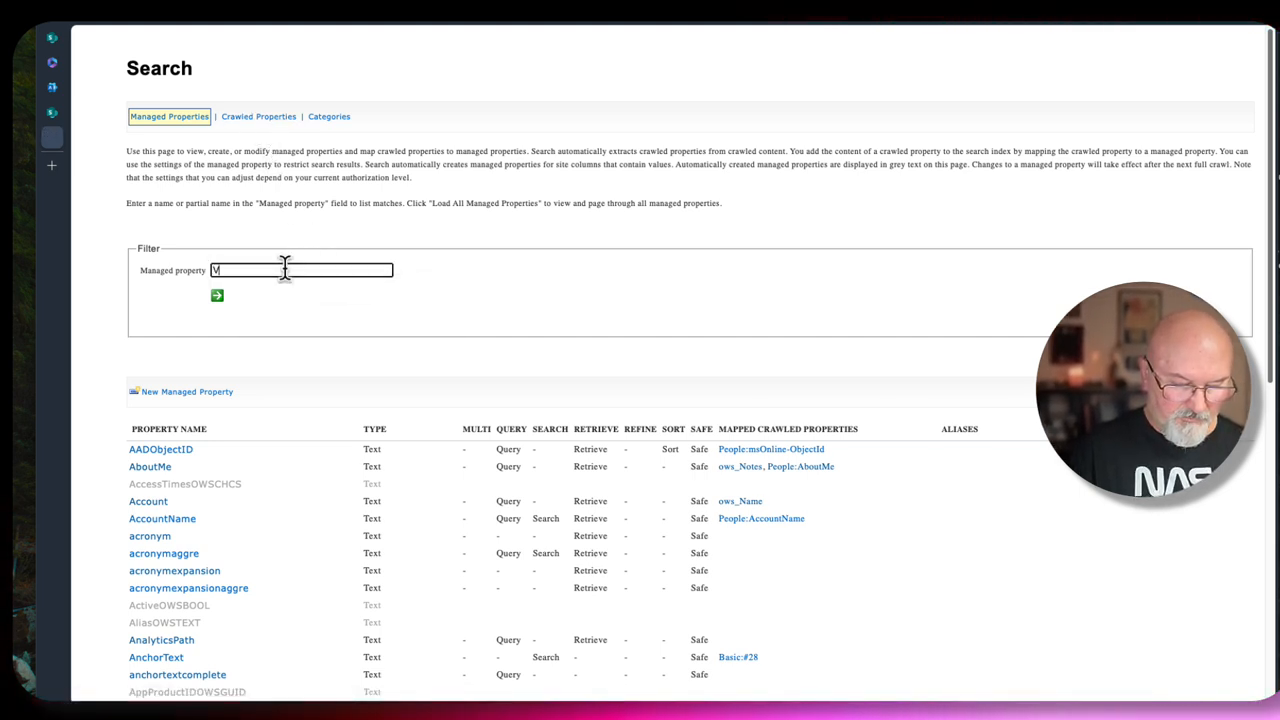
pyautogui.write('Video_Topic')
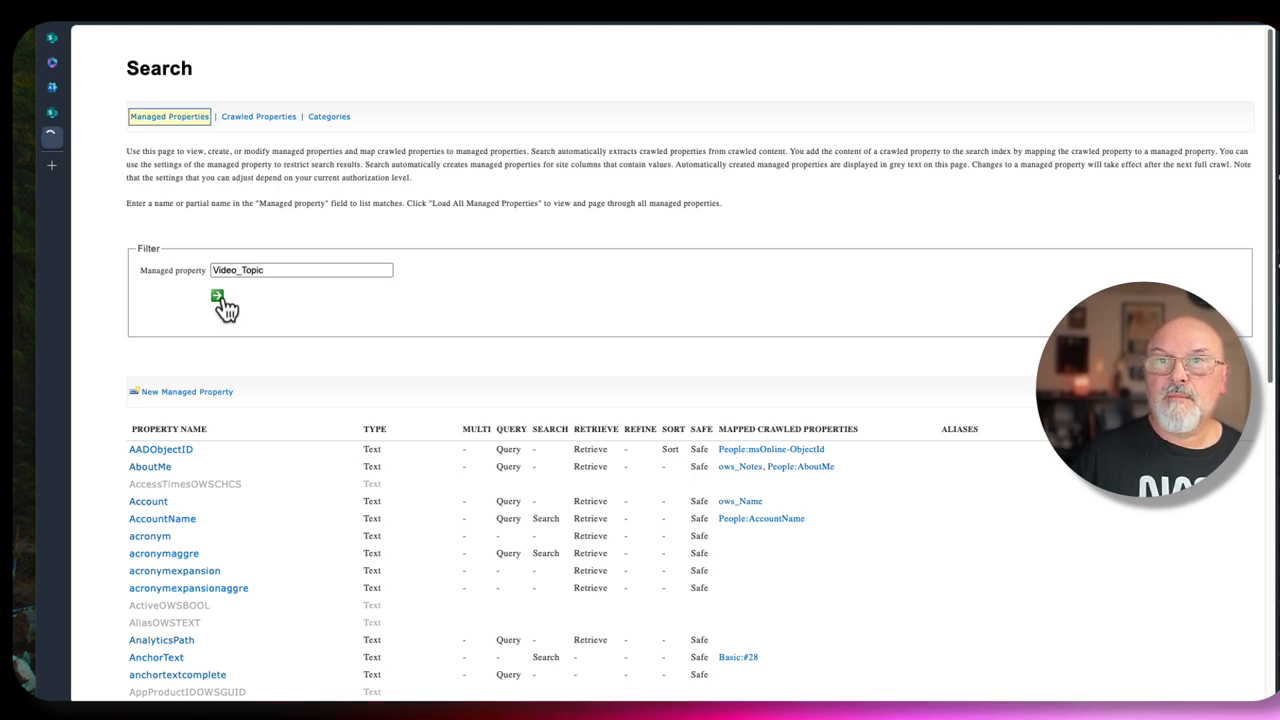
pyautogui.click(217, 298)
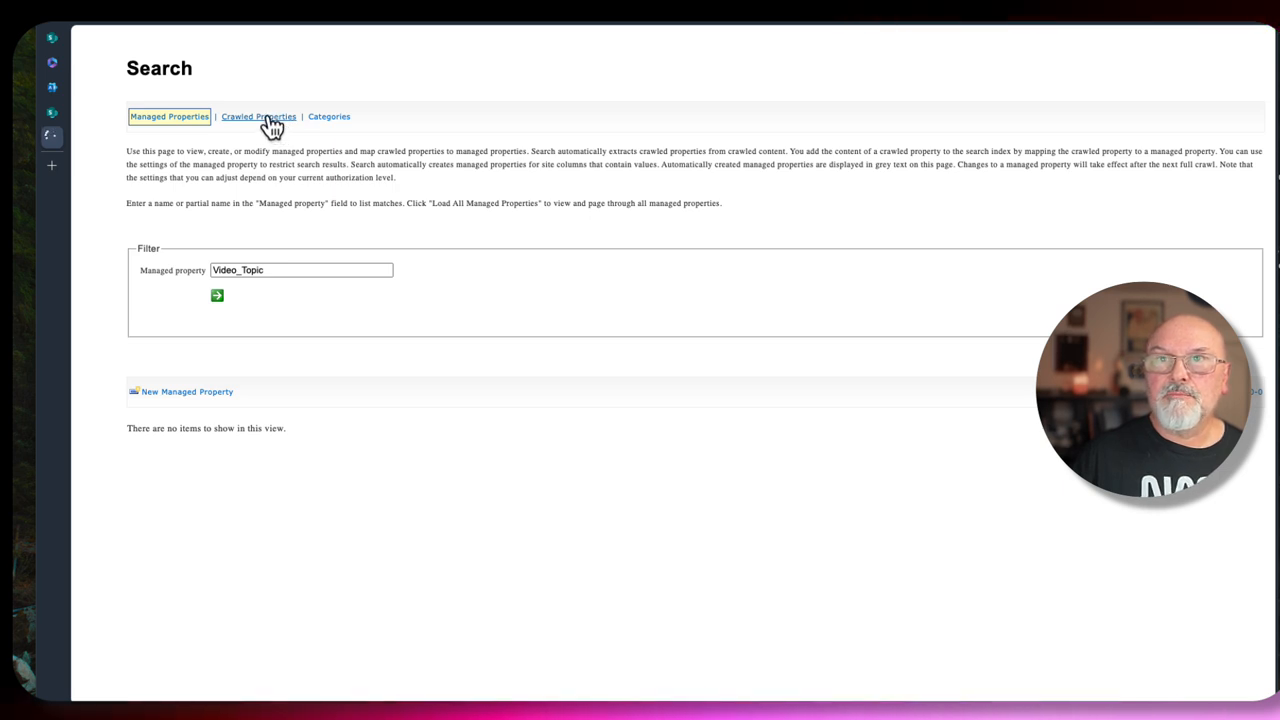
pyautogui.click(258, 116)
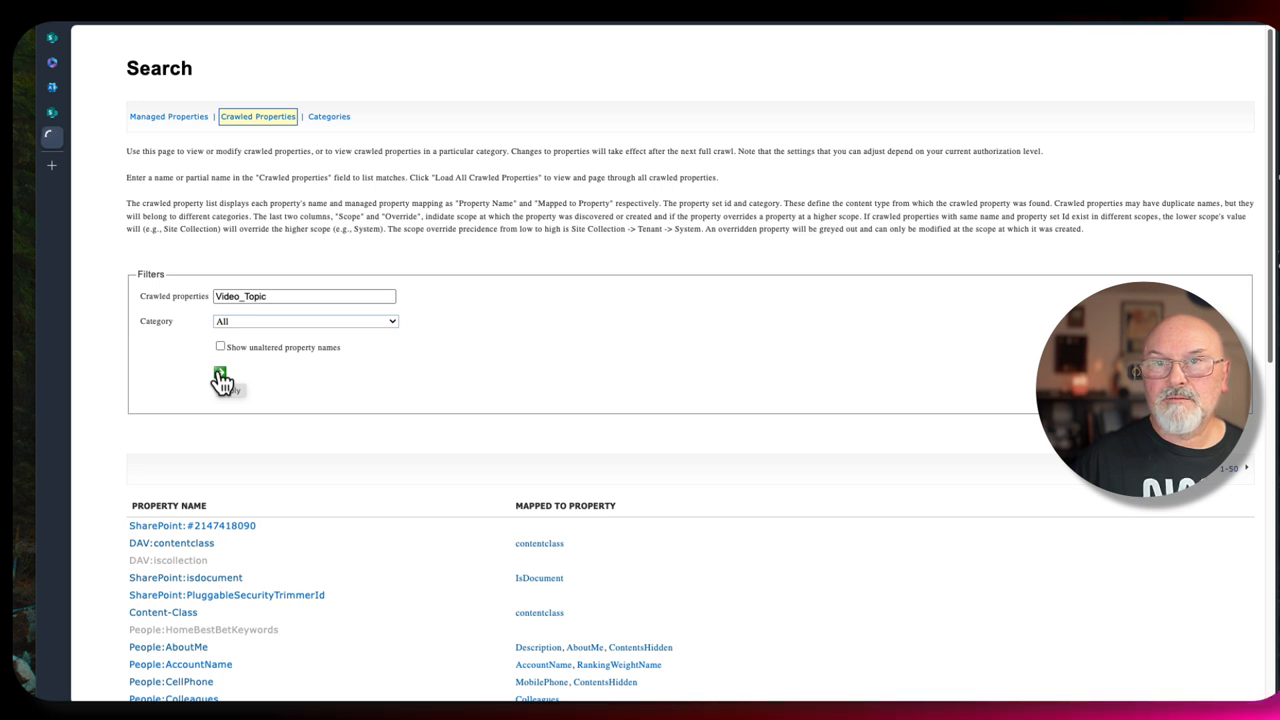
pyautogui.click(219, 372)
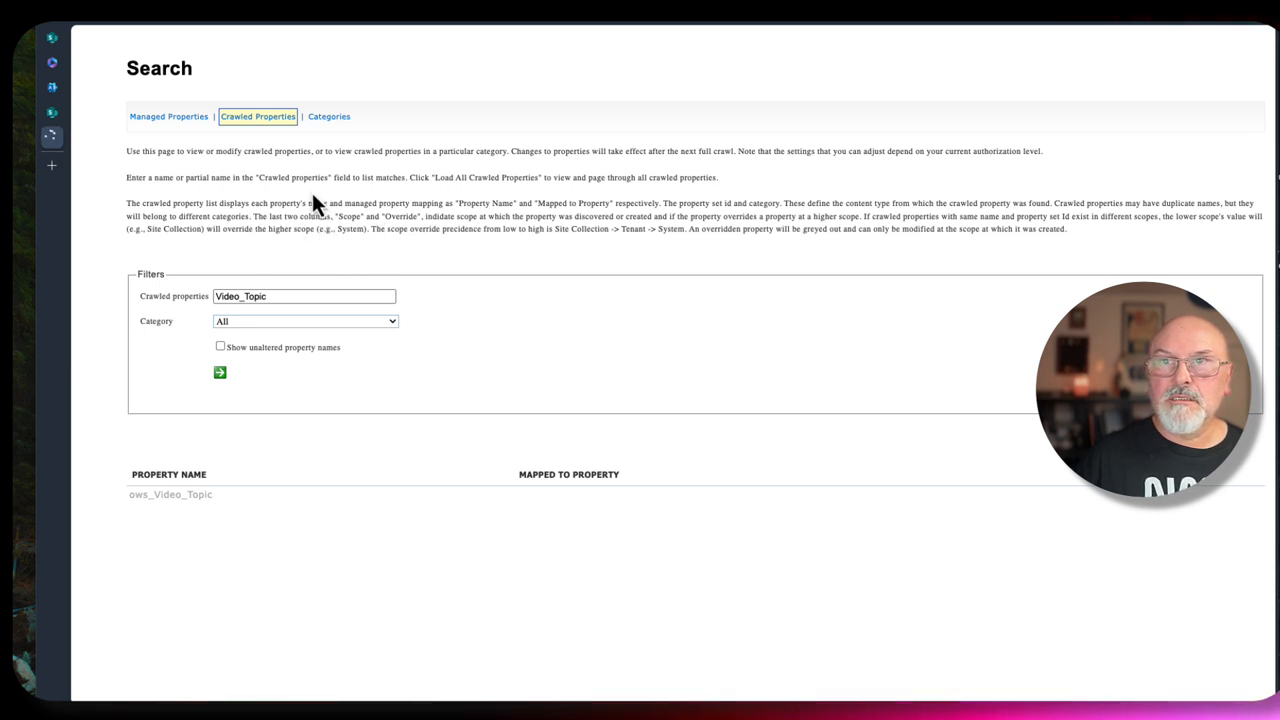
pyautogui.moveTo(140, 145)
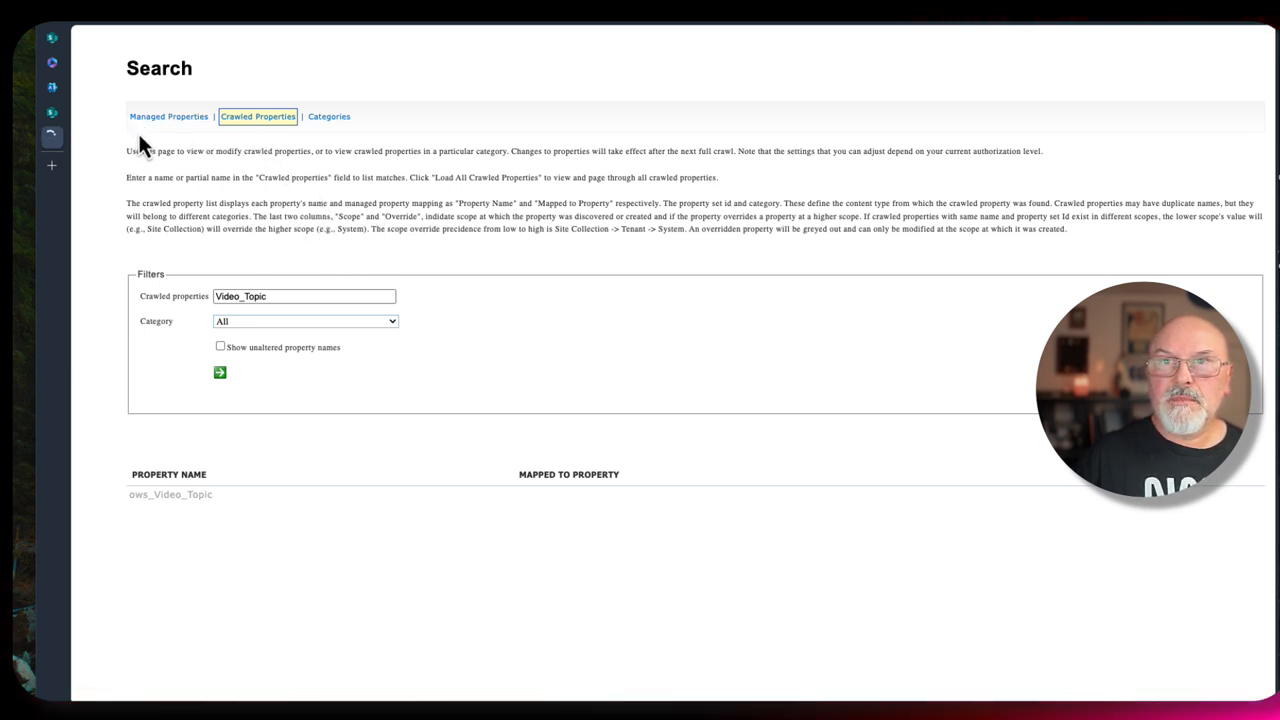
# Filter tenant managed properties on refinableString and open RefinableString00.
pyautogui.click(168, 116)
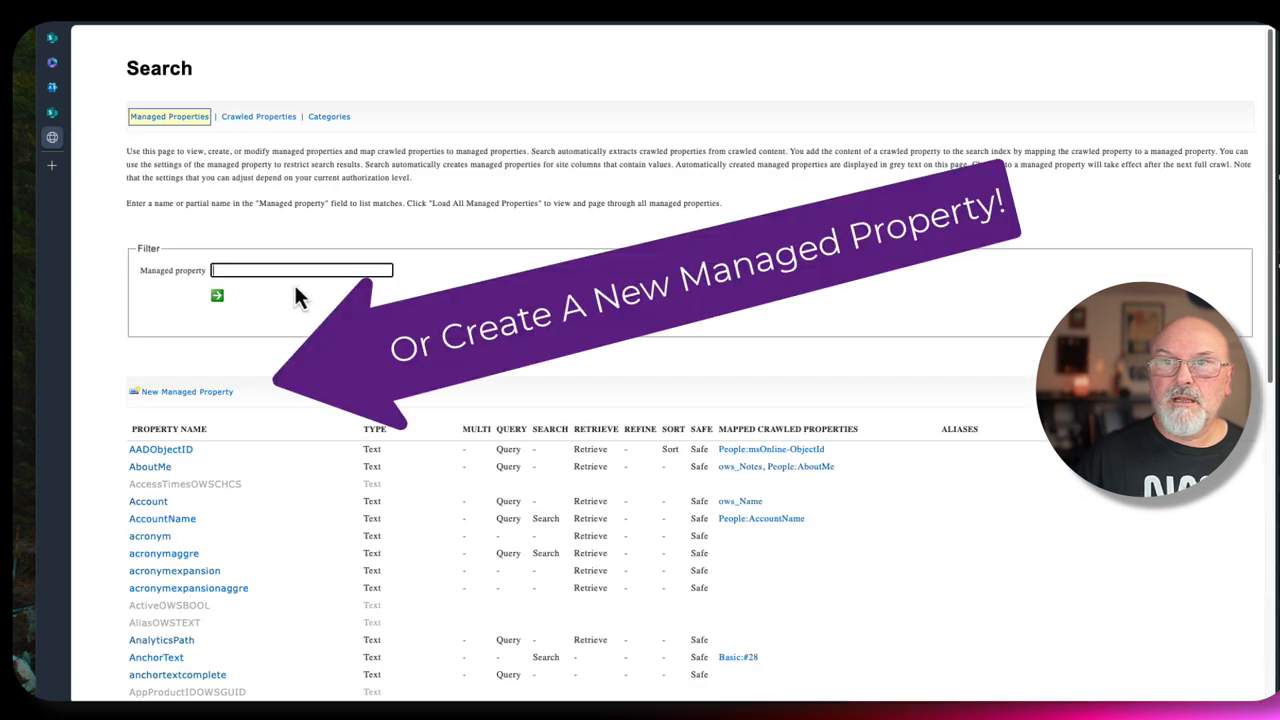
pyautogui.write('refinableString')
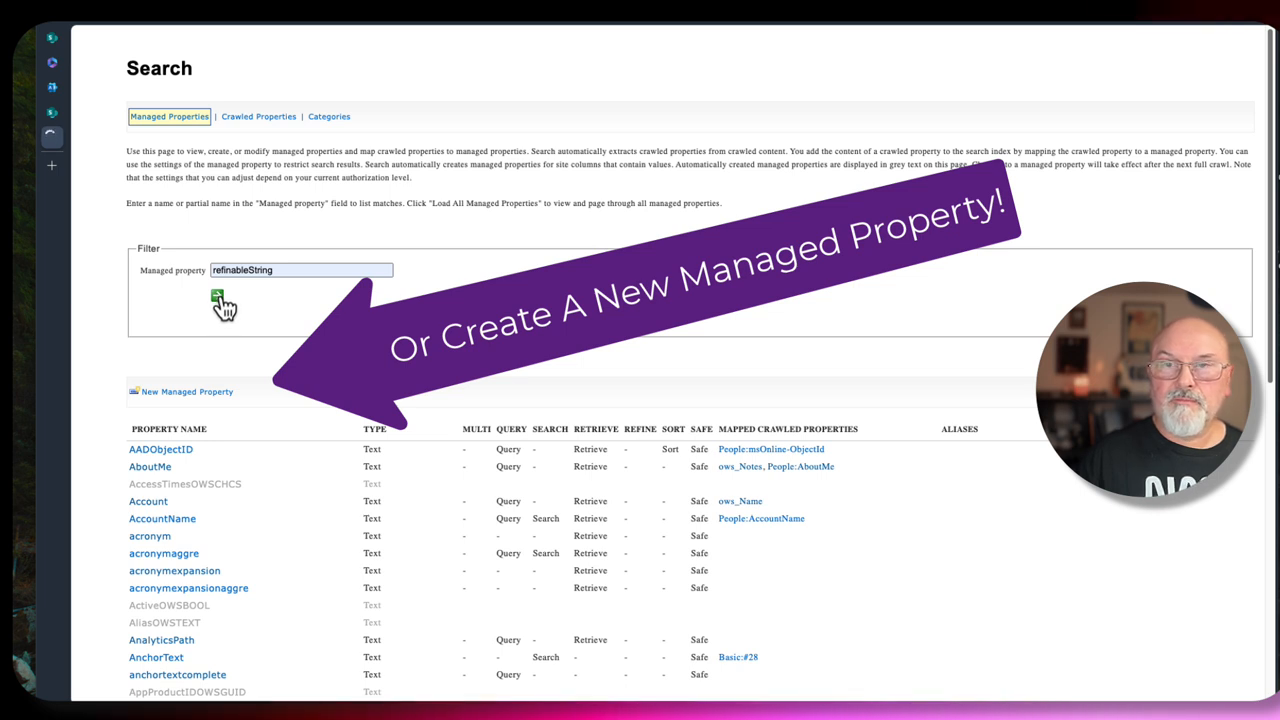
pyautogui.click(217, 296)
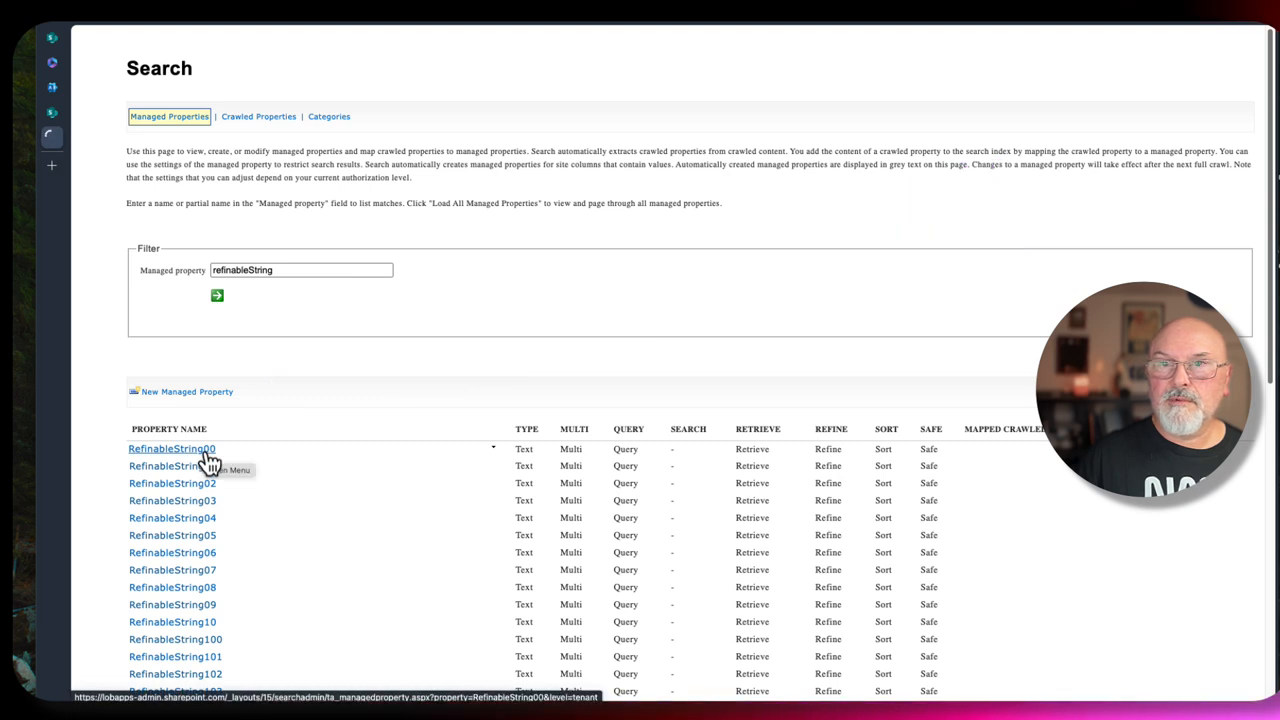
pyautogui.click(171, 448)
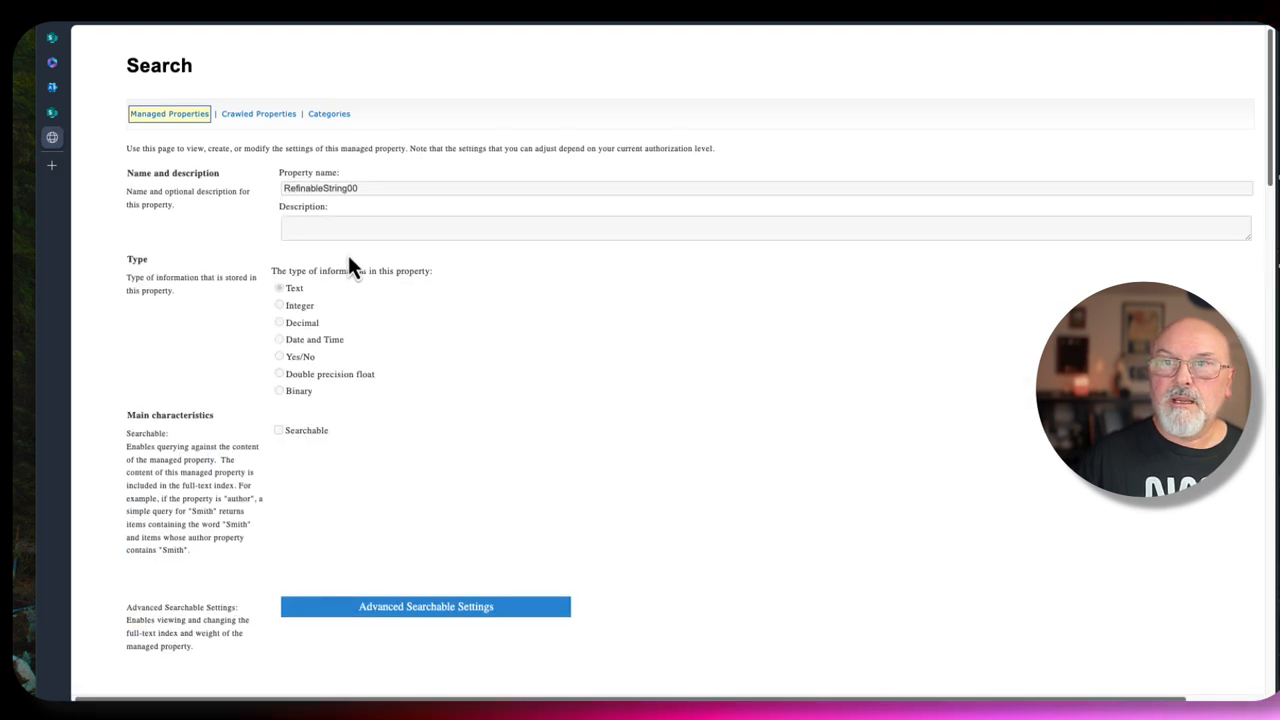
# Enter VideoClassification as RefinableString00's alias.
pyautogui.scroll(-3)
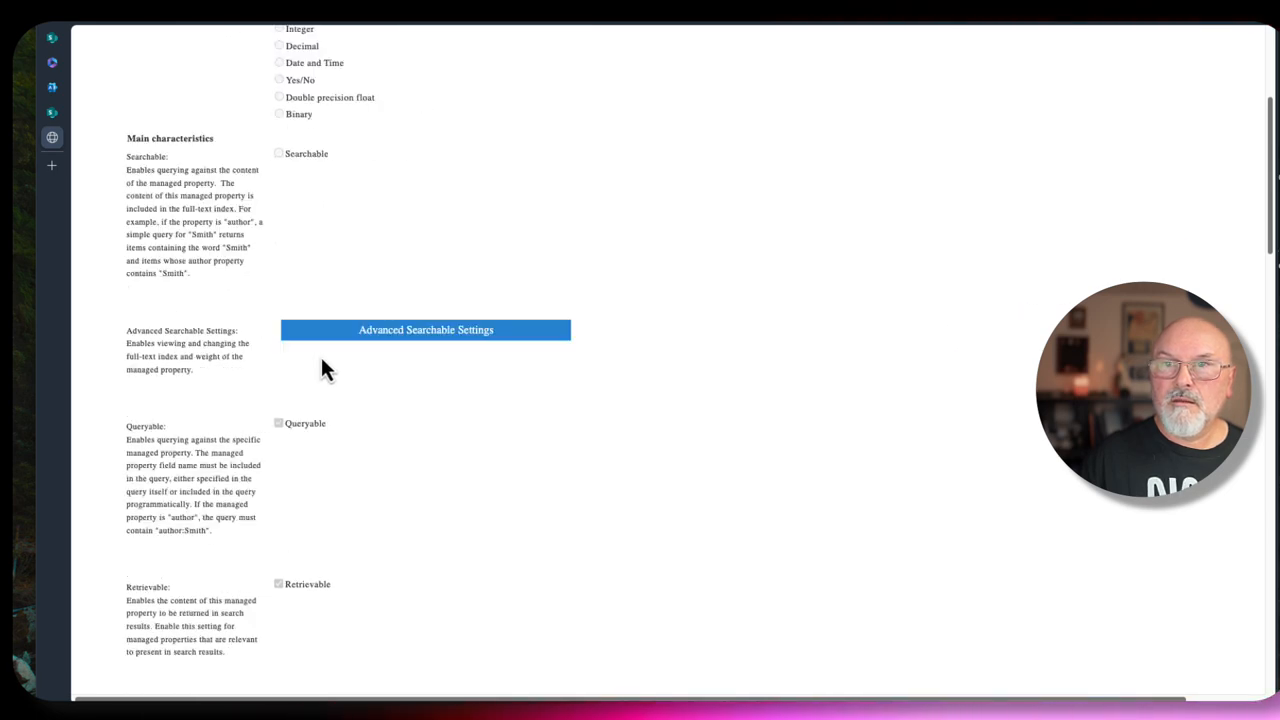
pyautogui.scroll(-3)
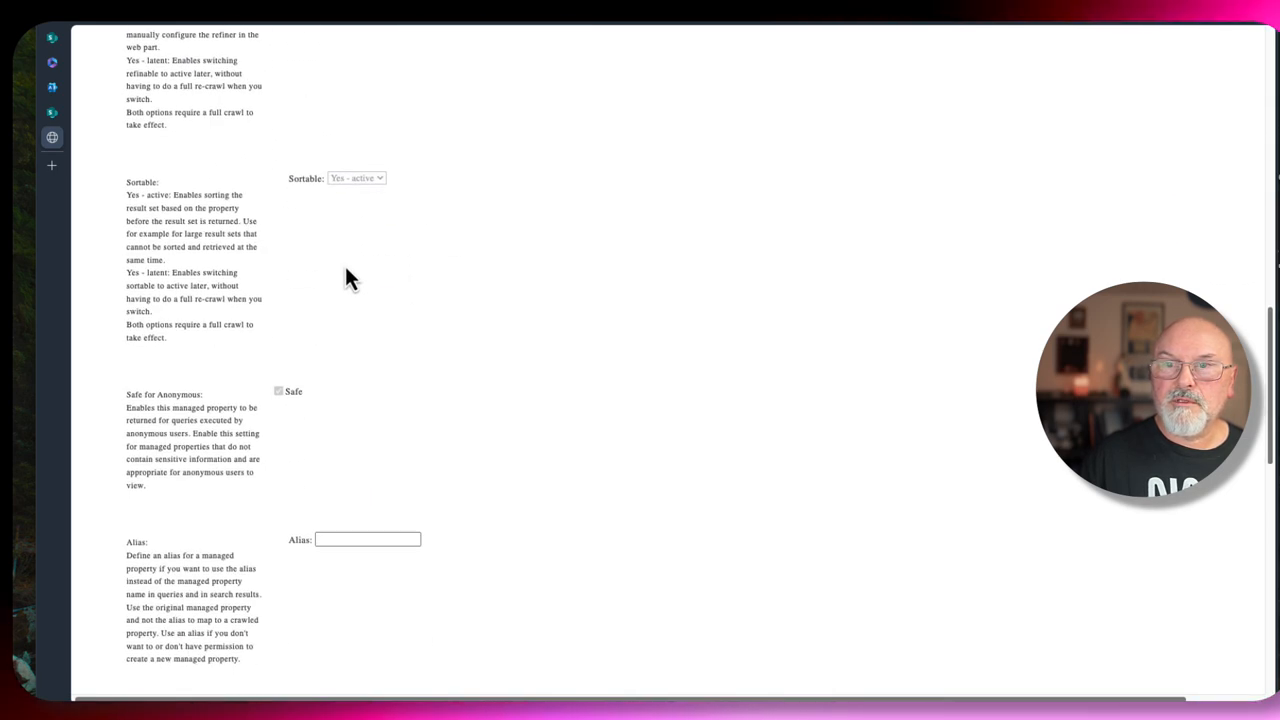
pyautogui.scroll(-3)
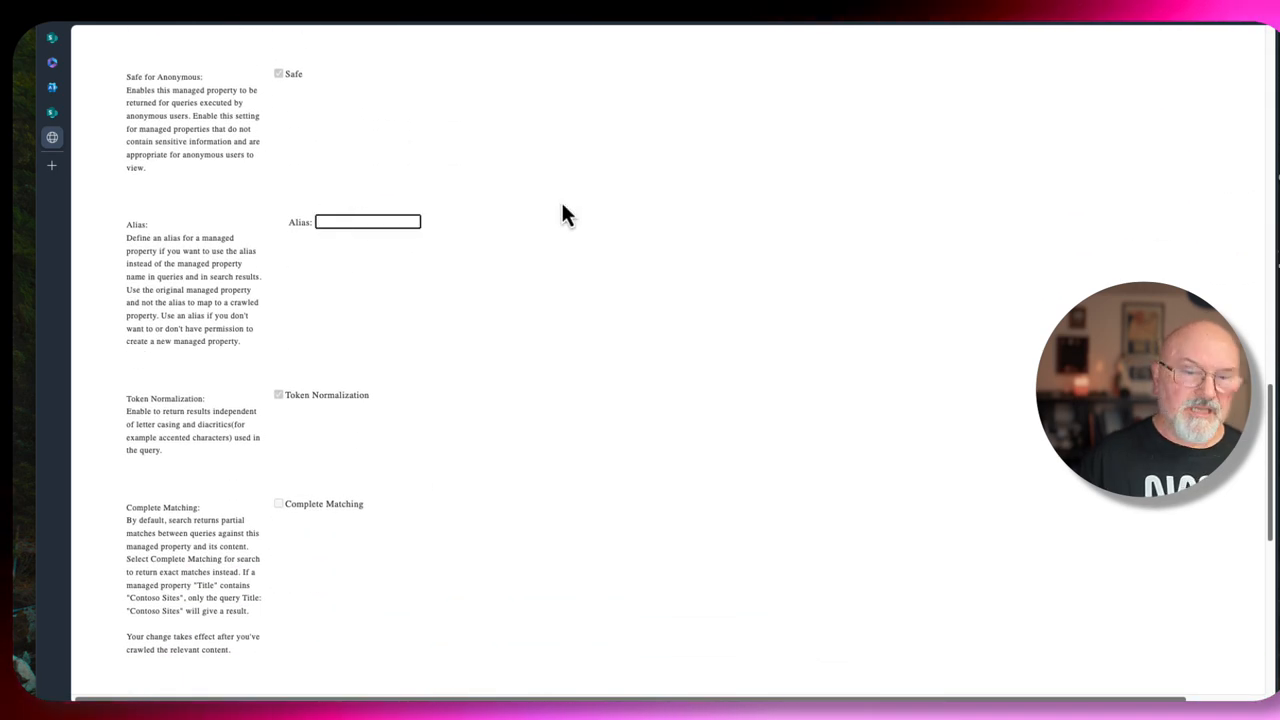
pyautogui.write('Vid')
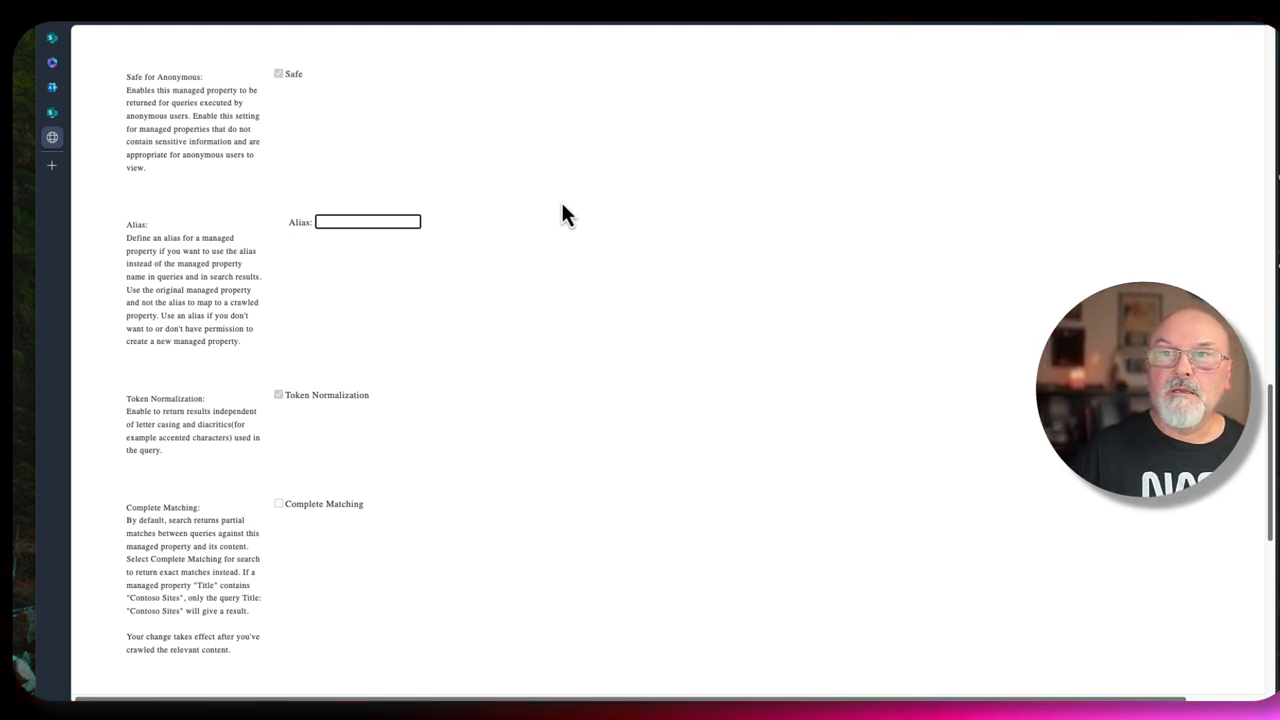
pyautogui.write('VideoClassification')
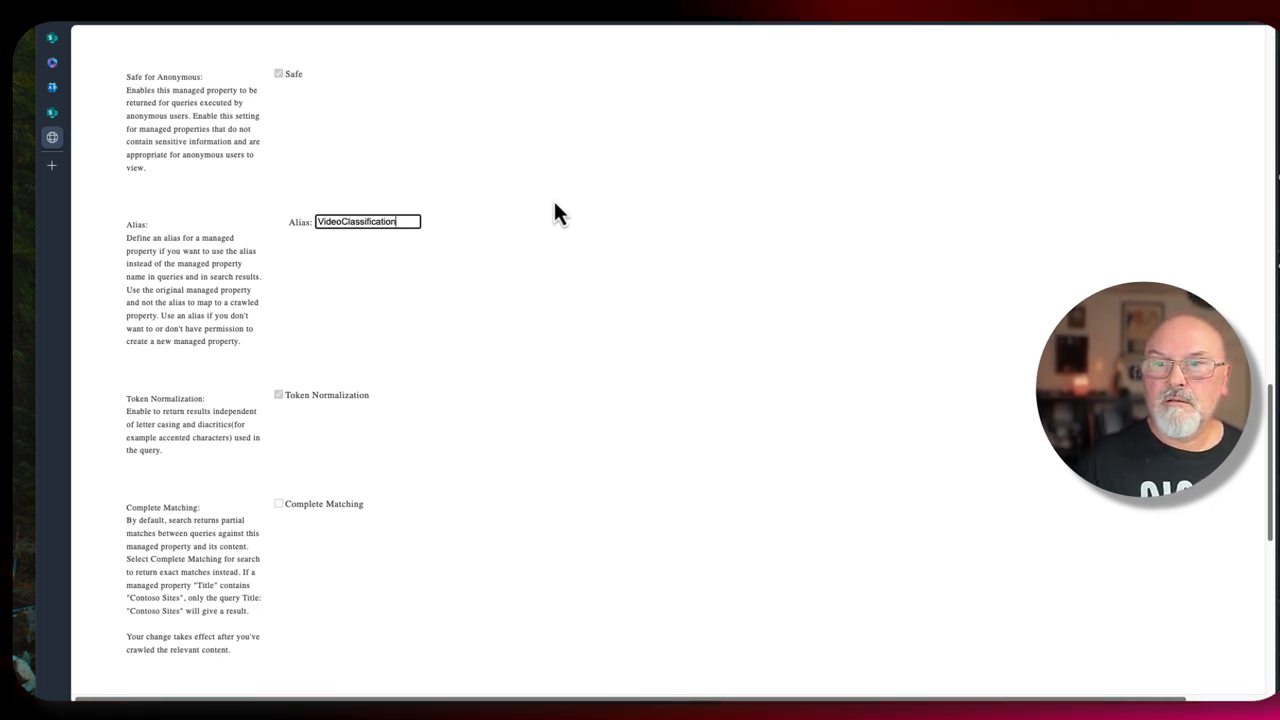
pyautogui.scroll(-3)
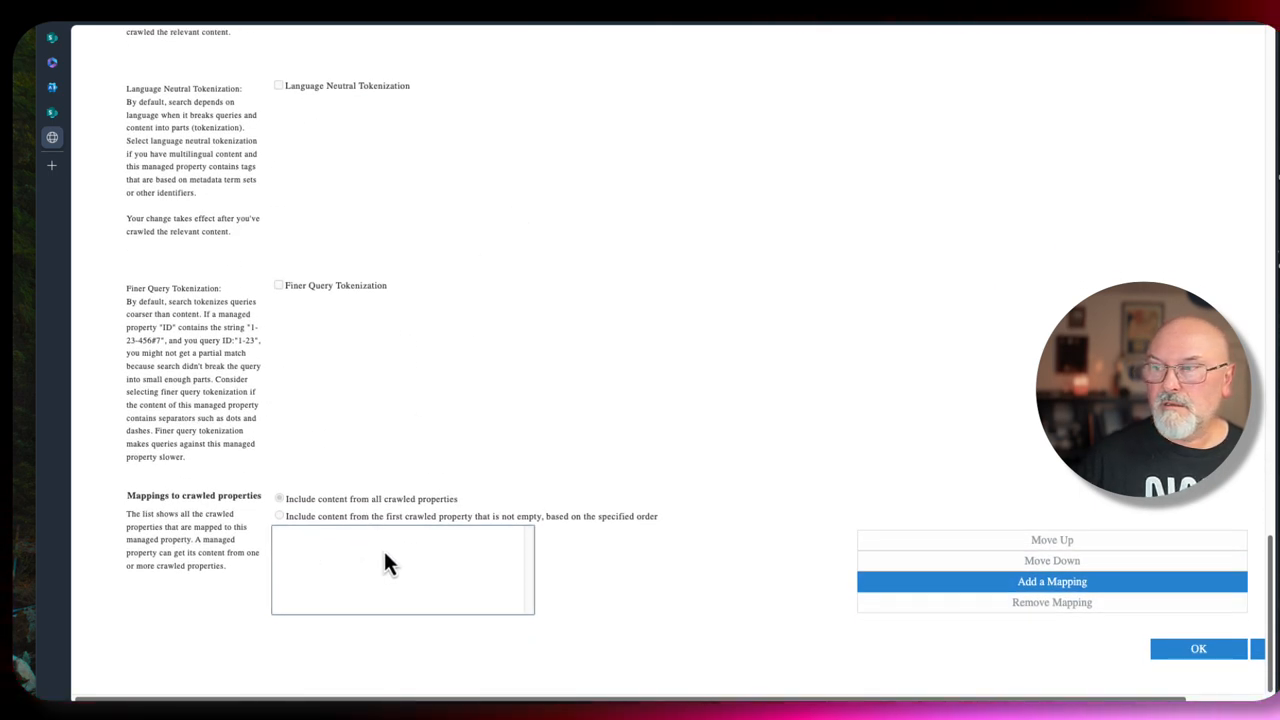
# Search crawled properties for Video_Topic and add ows_Video_Topic as RefinableString00's mapping.
pyautogui.click(1051, 581)
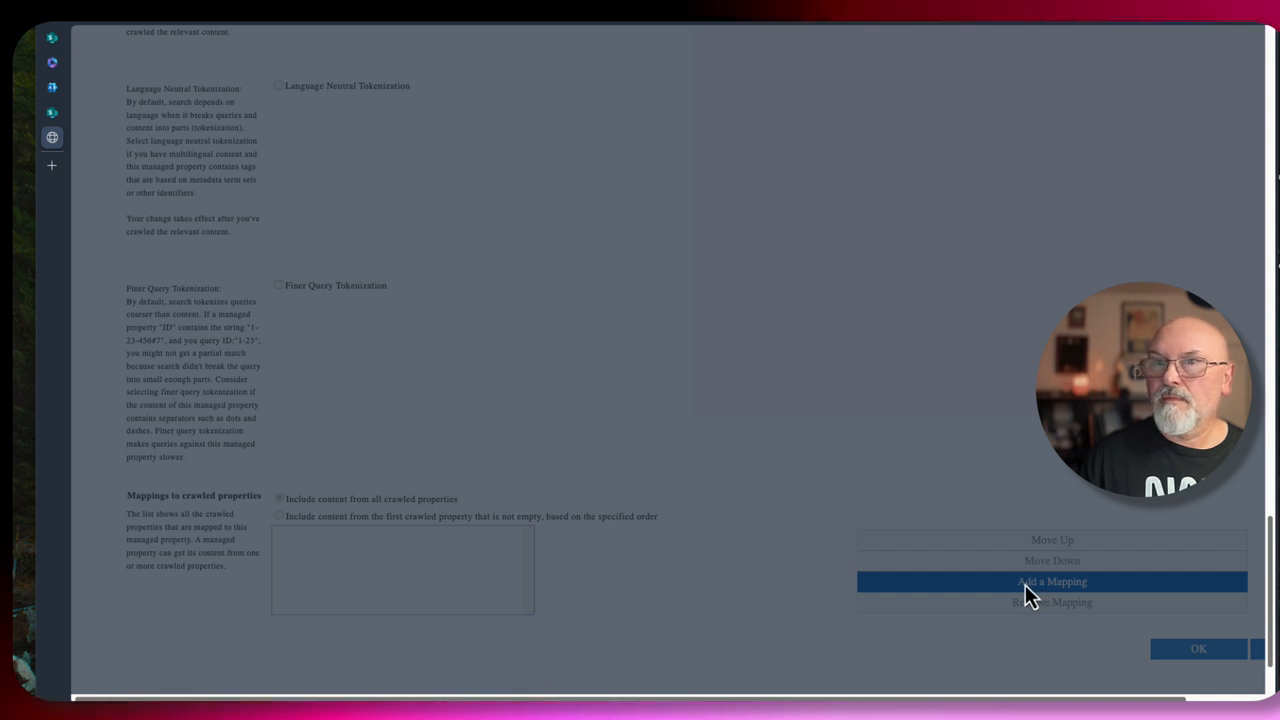
pyautogui.click(1051, 581)
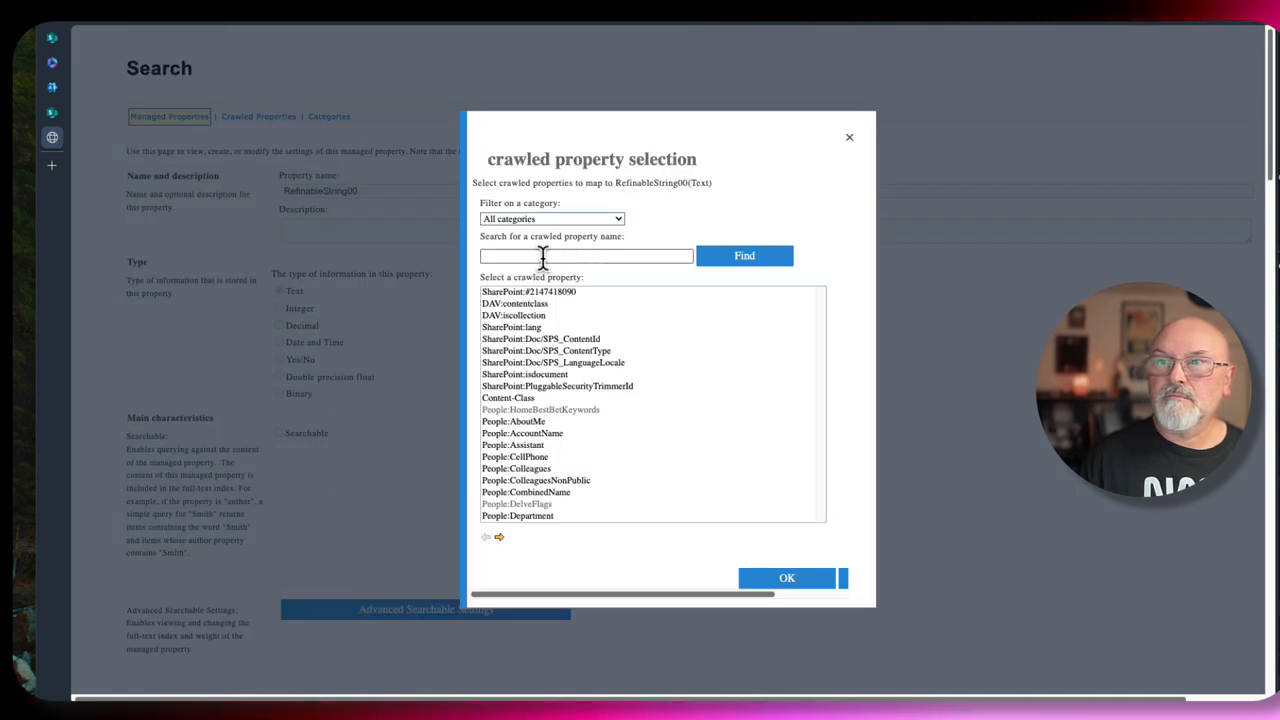
pyautogui.click(586, 256)
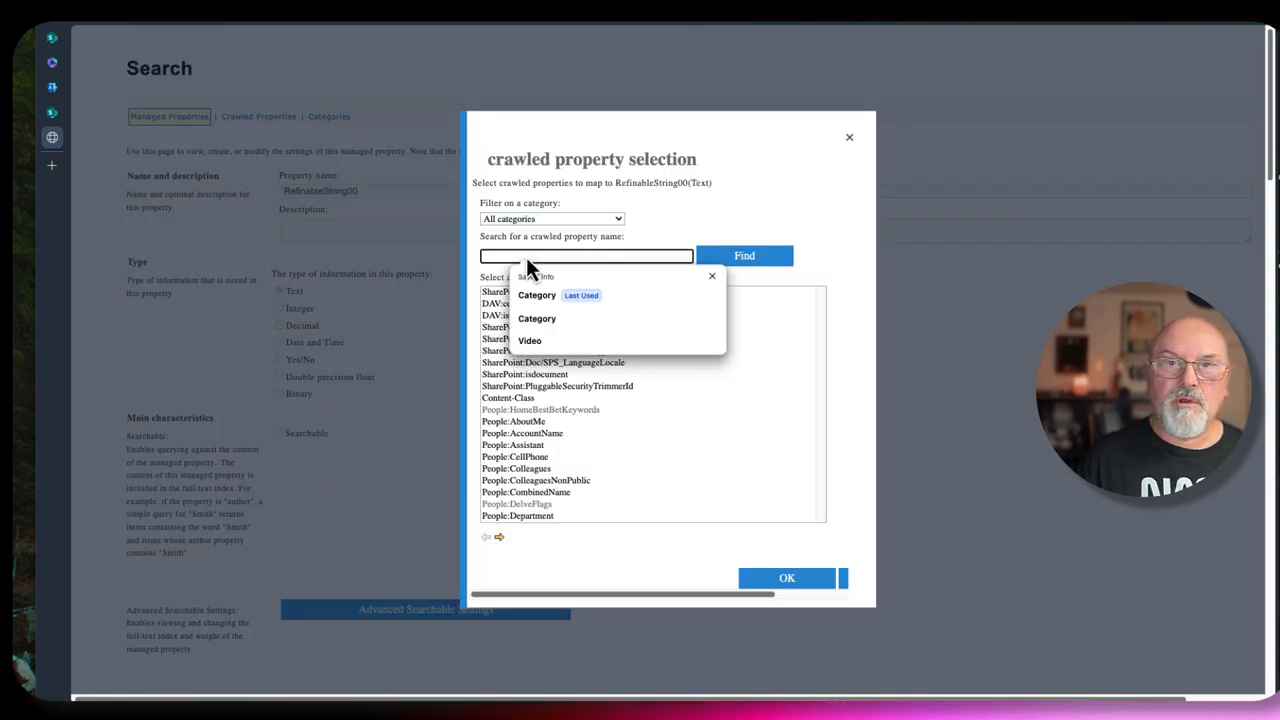
pyautogui.write('Video')
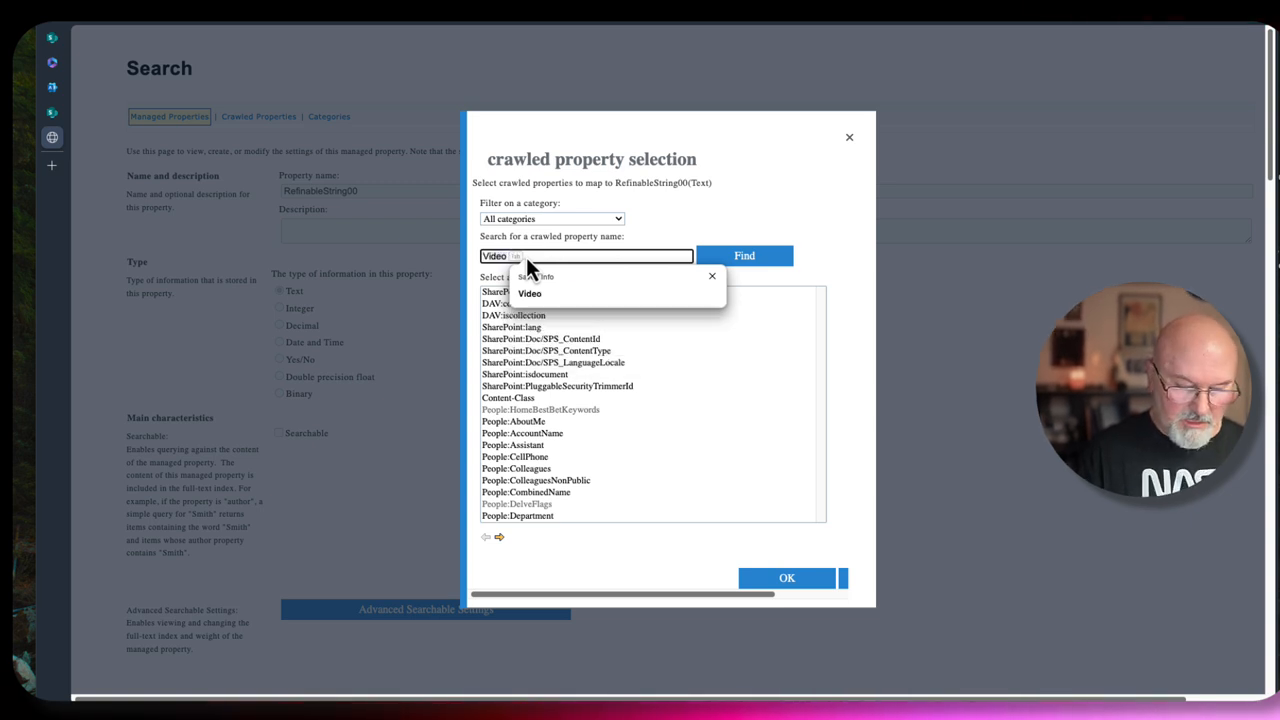
pyautogui.click(586, 255)
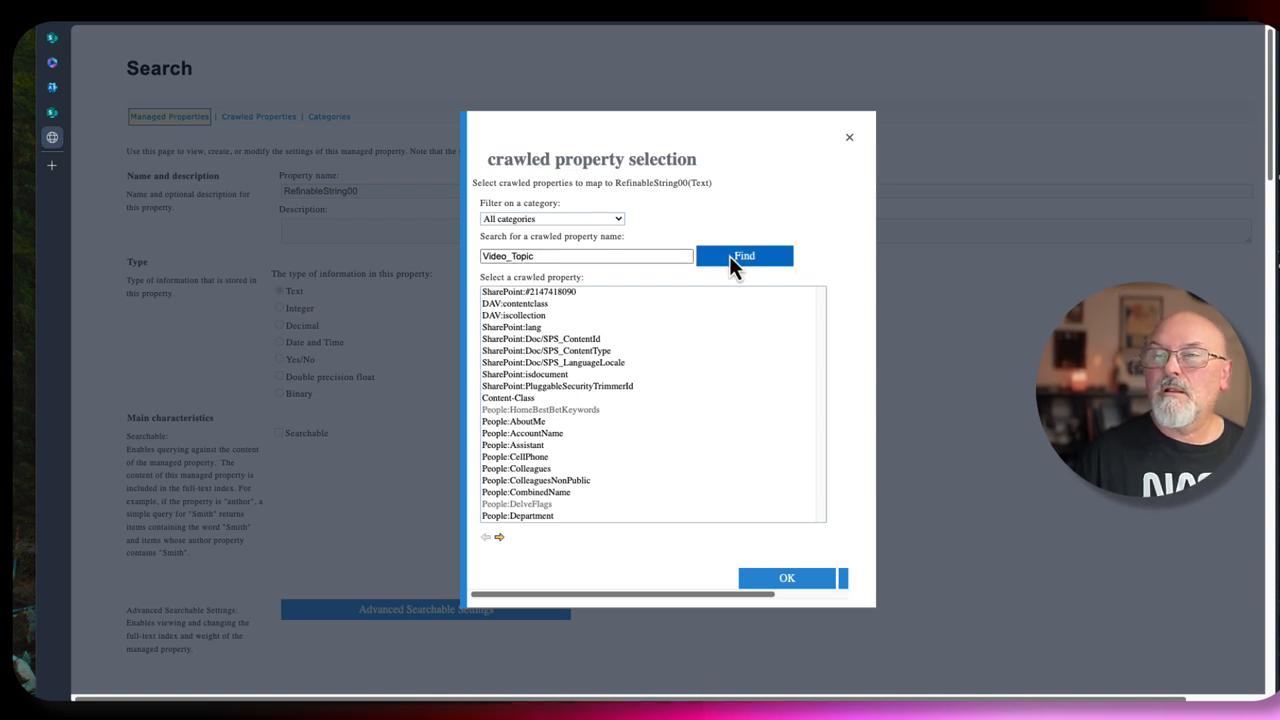
pyautogui.click(744, 255)
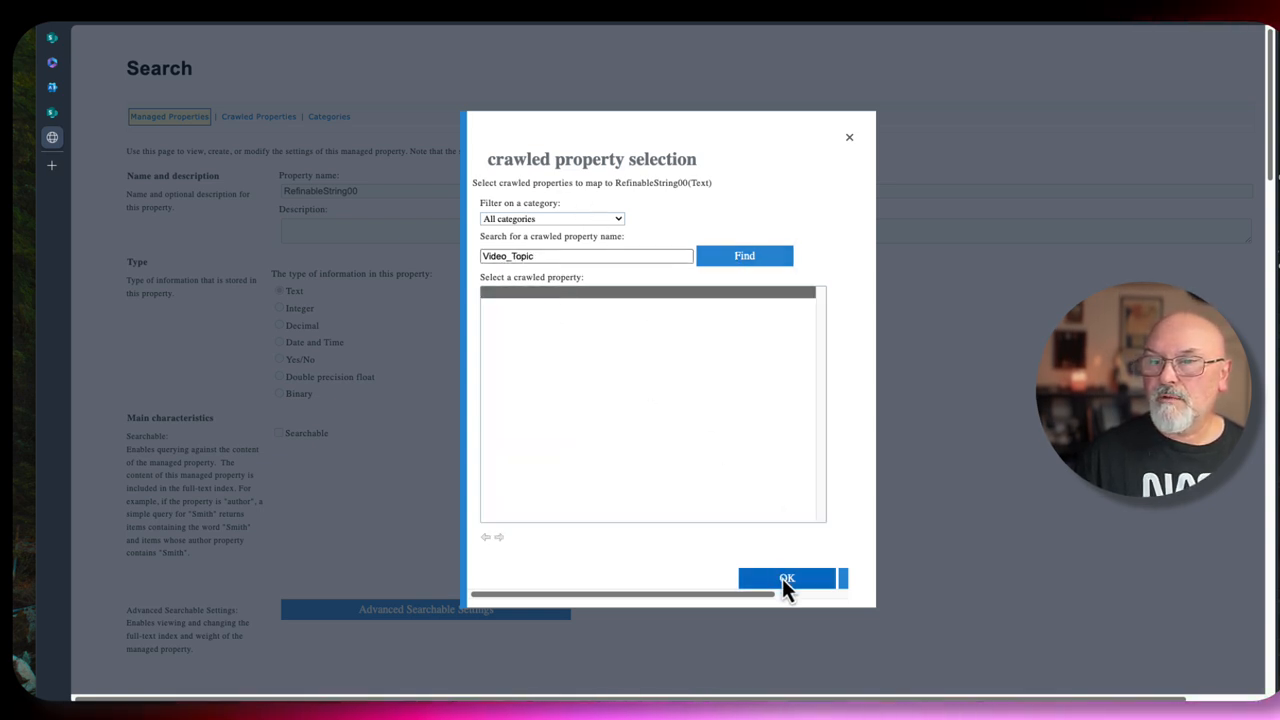
pyautogui.click(786, 579)
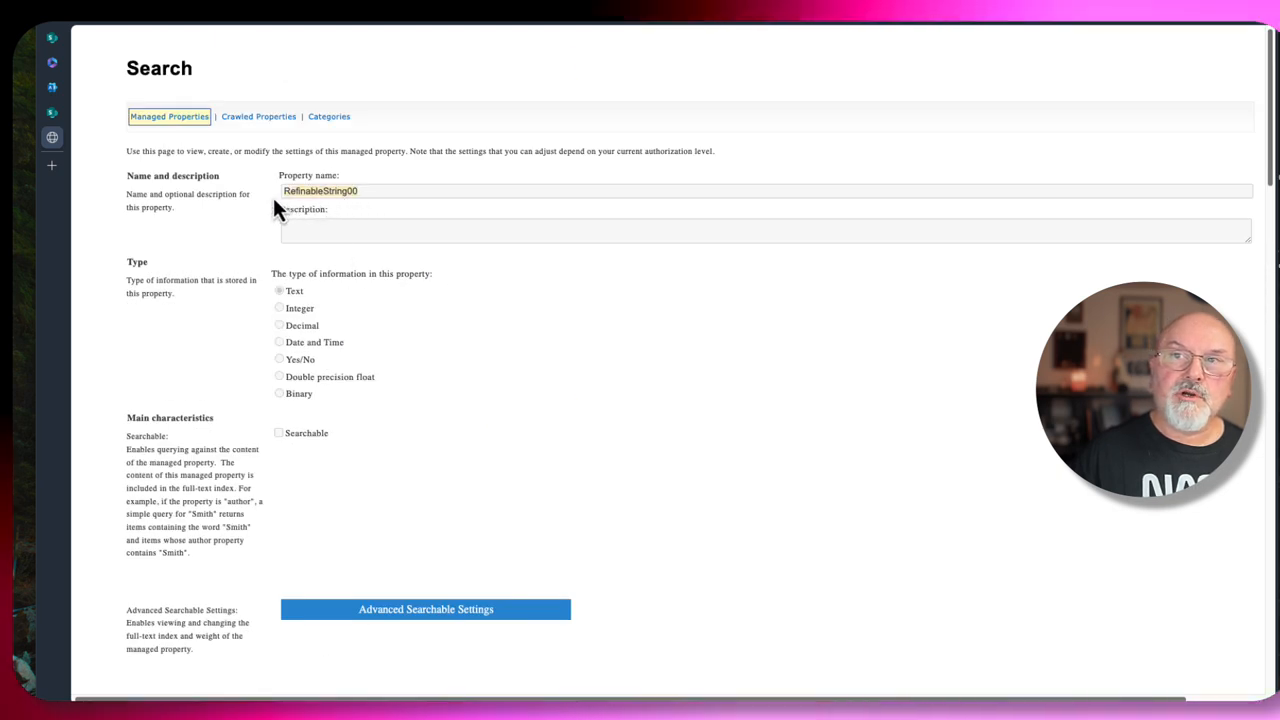
pyautogui.click(425, 609)
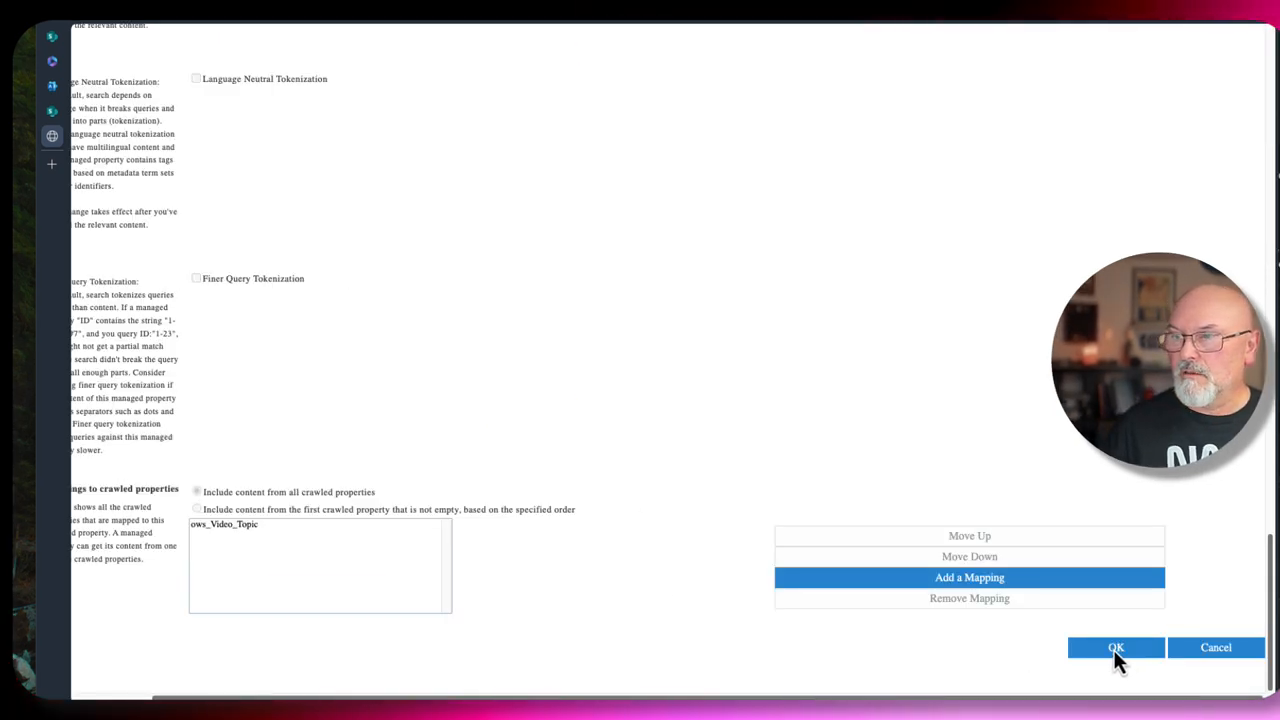
pyautogui.moveTo(1095, 672)
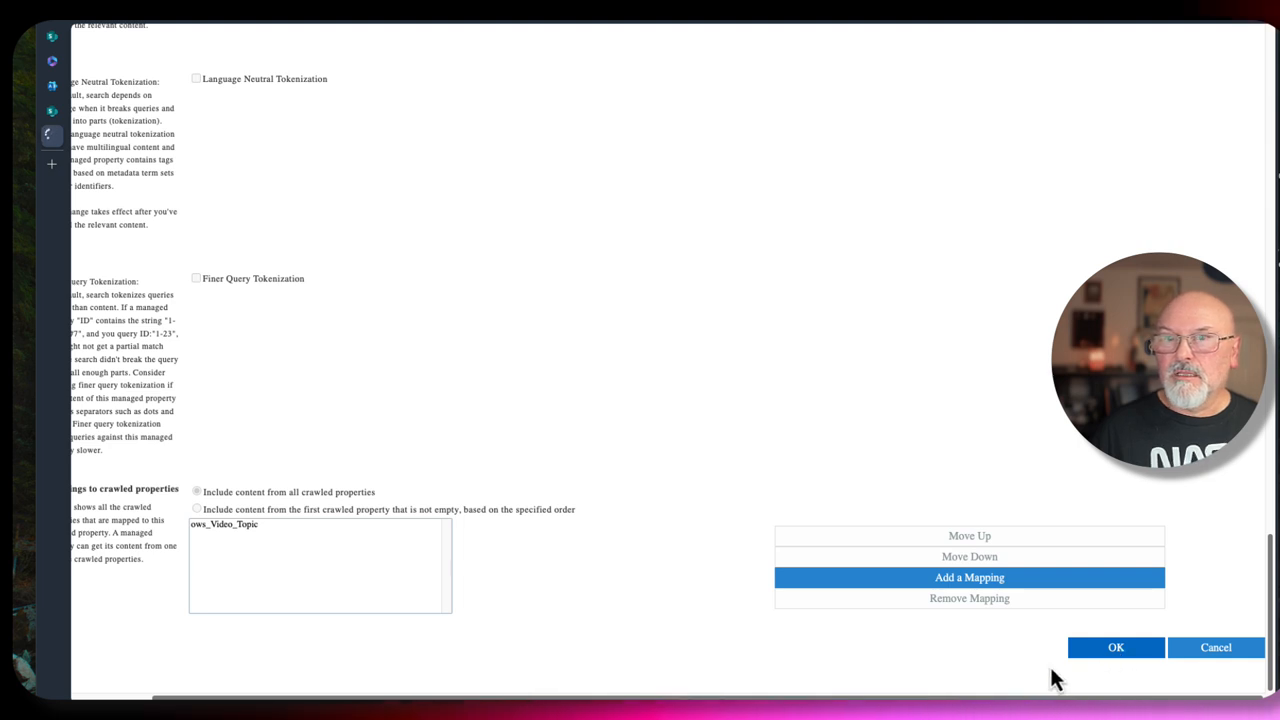
# Save RefinableString00's OWS_VIDEO_TOPIC mapping and filter managed properties for refinableString.
pyautogui.click(1116, 647)
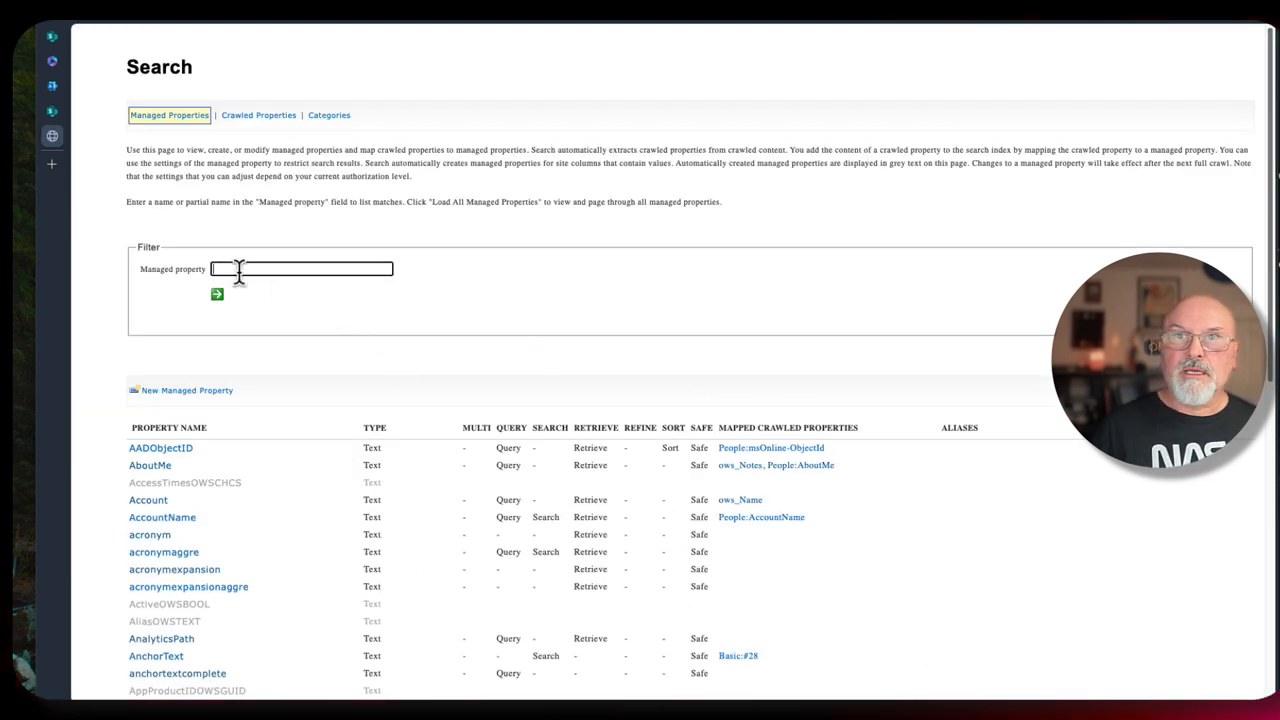
pyautogui.write('refinableString')
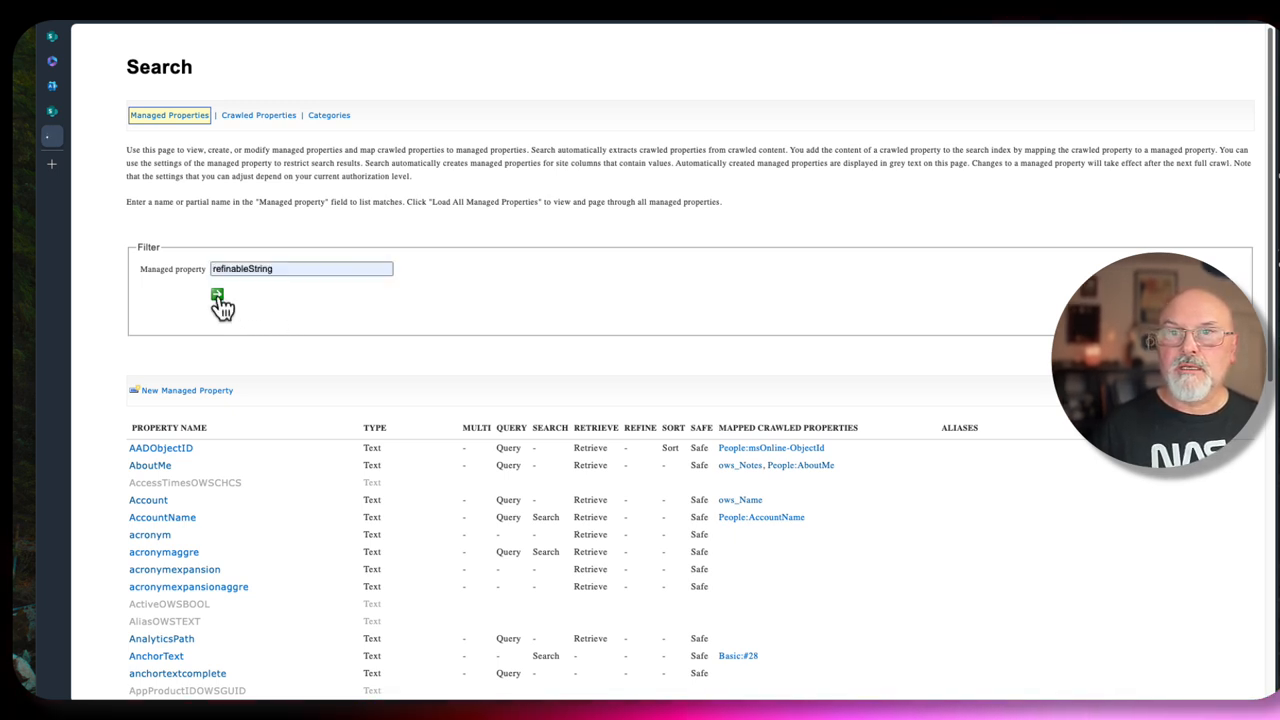
pyautogui.click(217, 294)
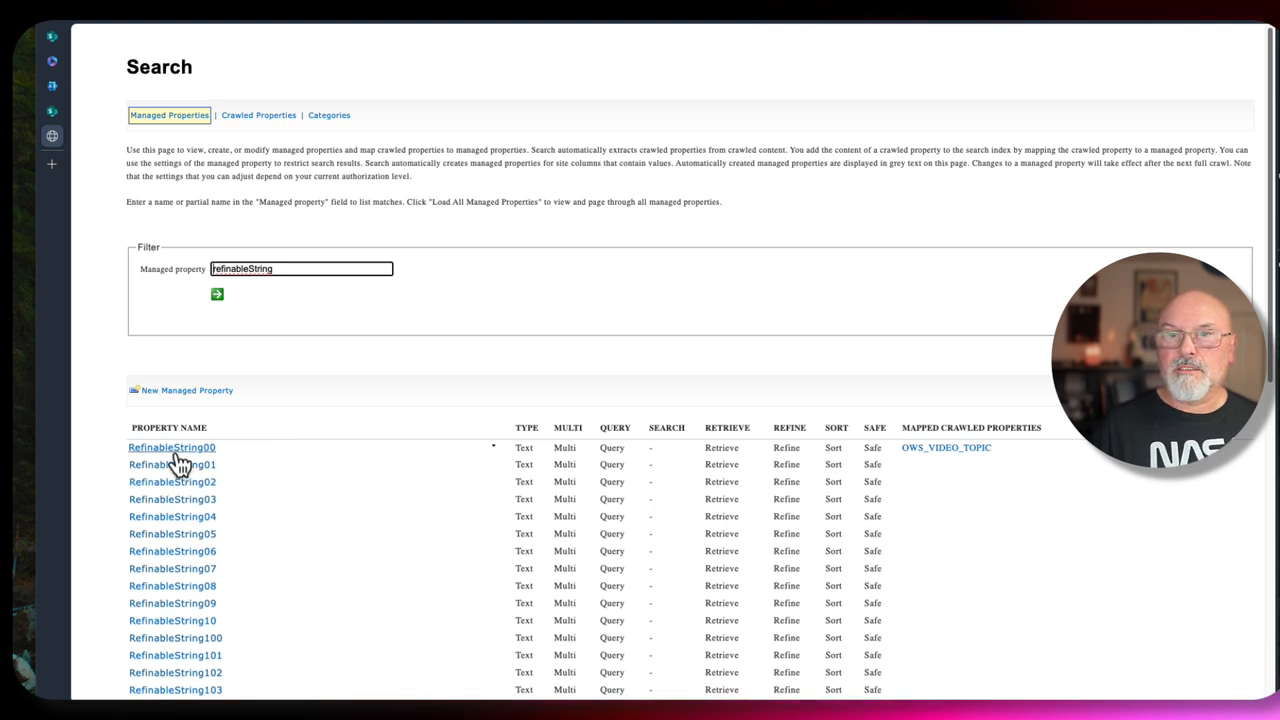
pyautogui.moveTo(940, 480)
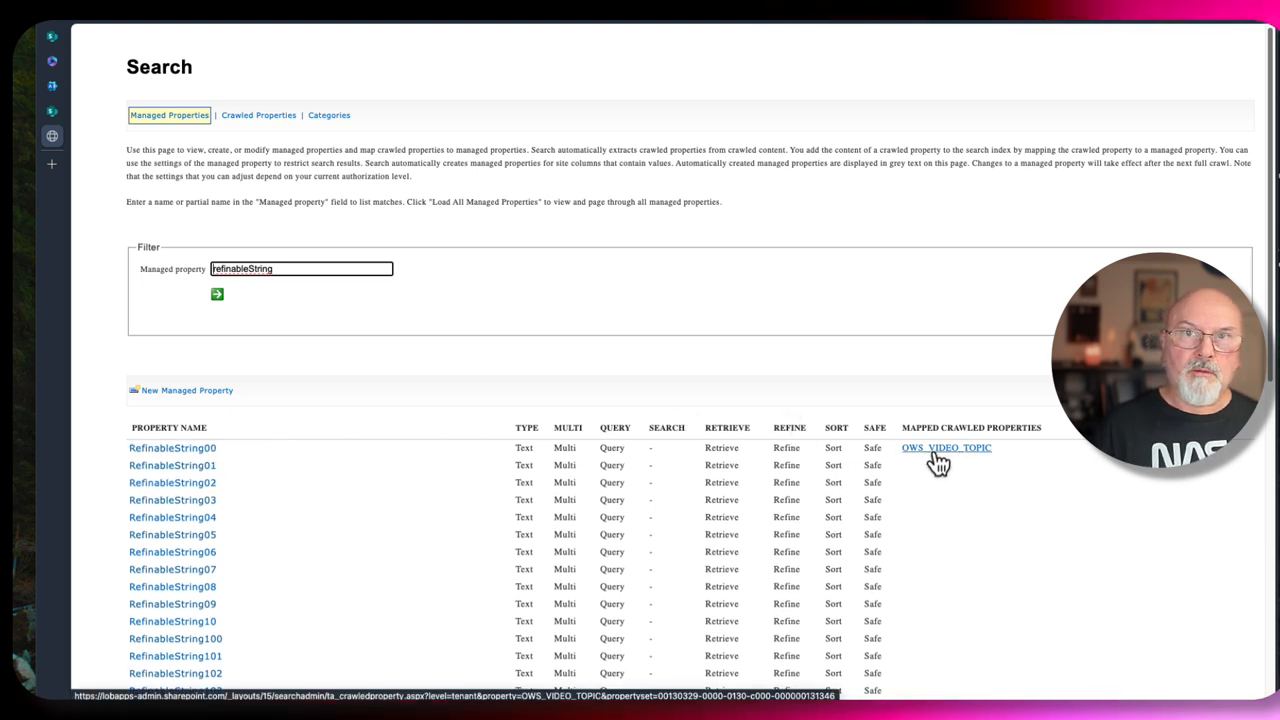
pyautogui.moveTo(987, 456)
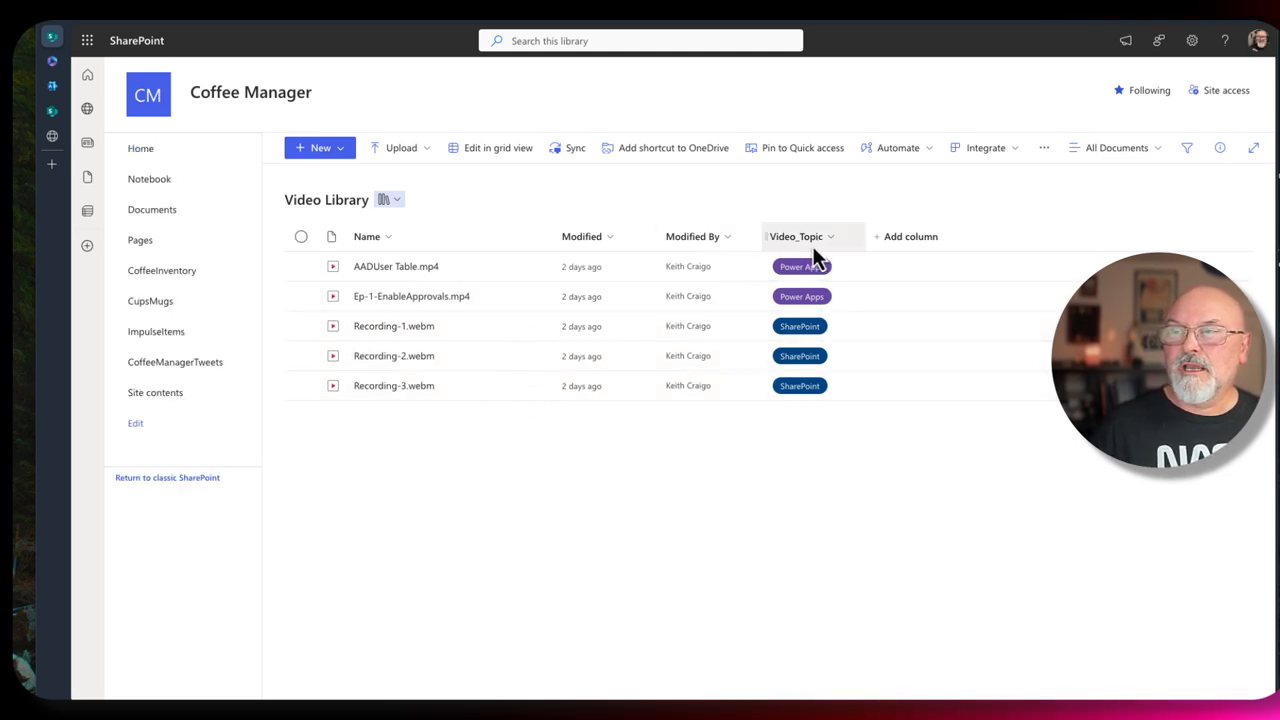
pyautogui.moveTo(845, 388)
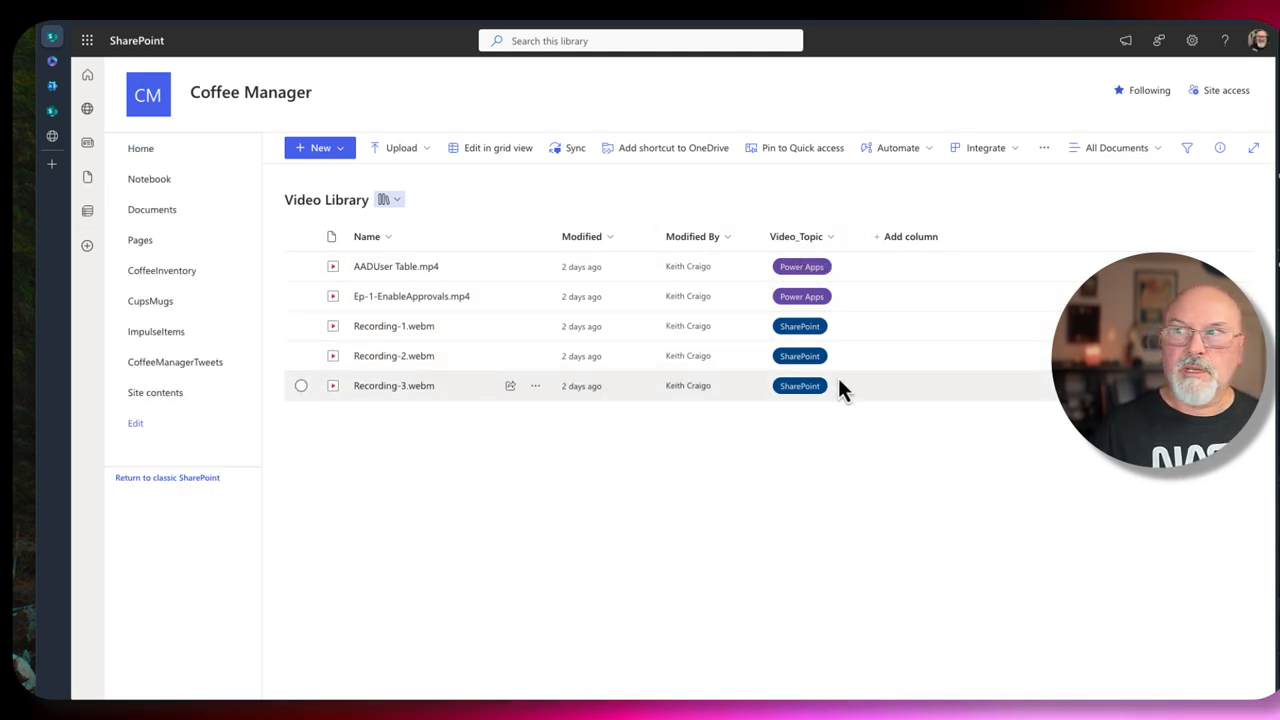
pyautogui.moveTo(815, 420)
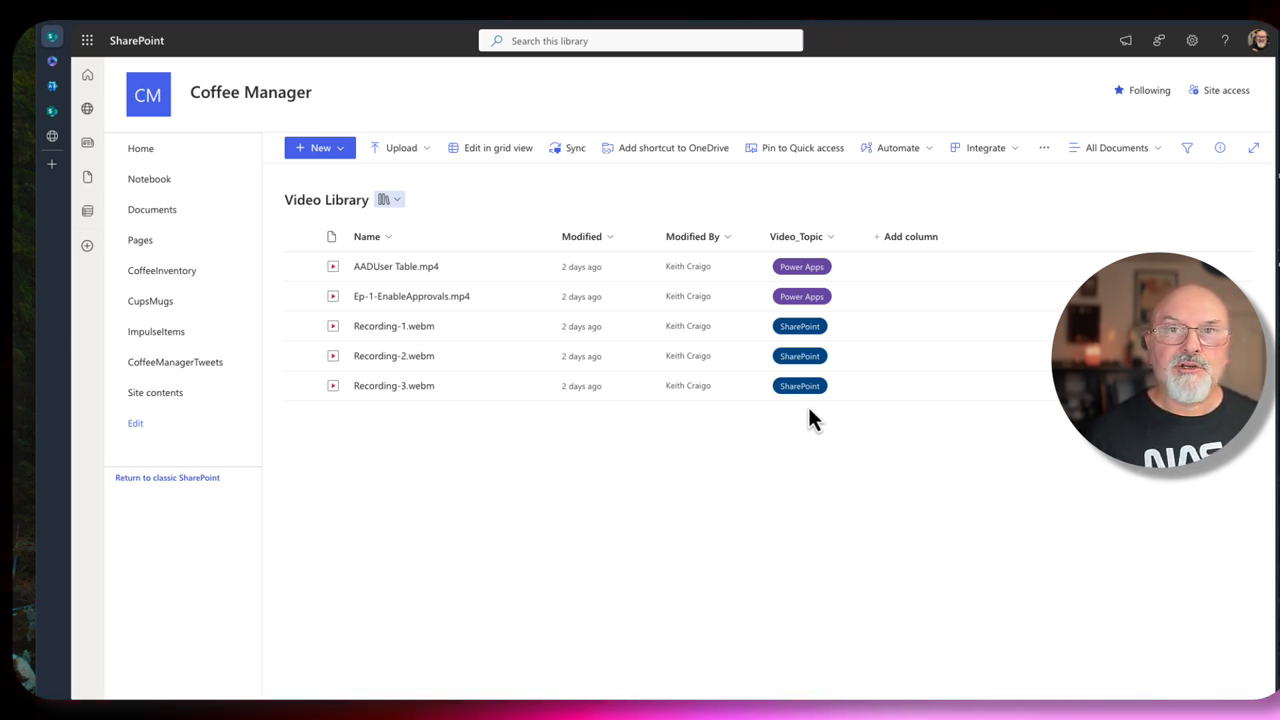
pyautogui.moveTo(668, 515)
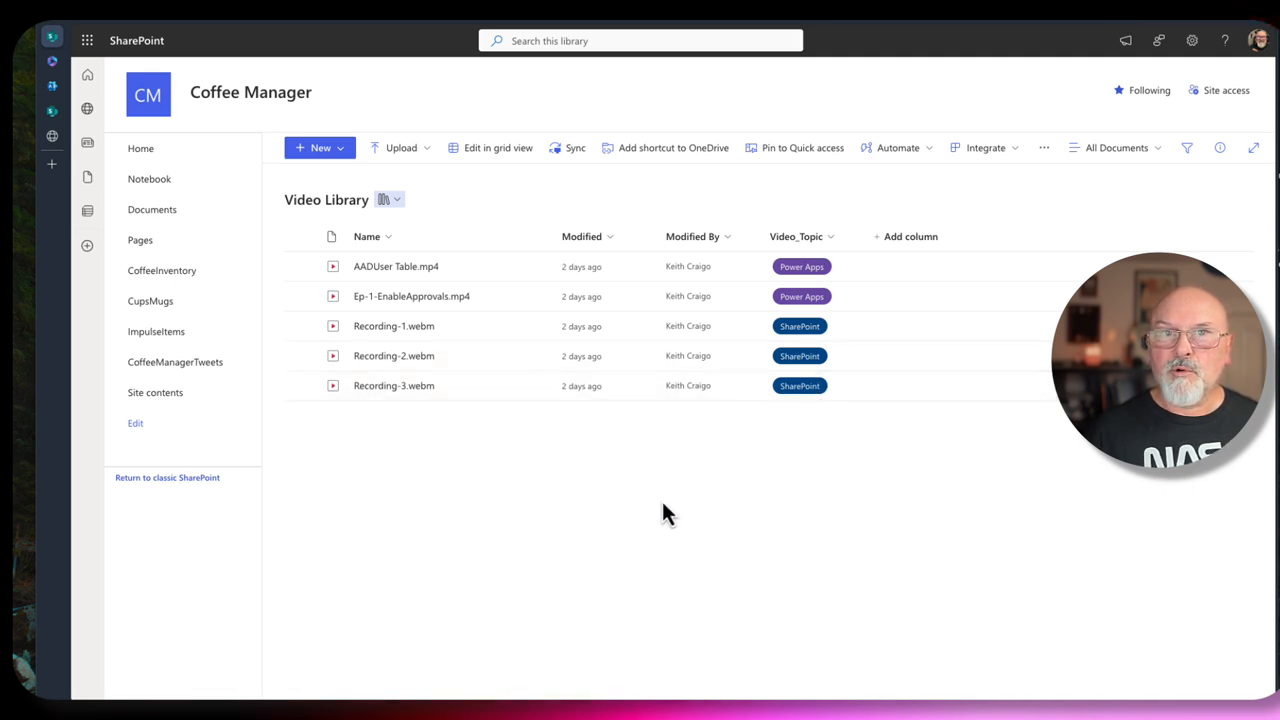
pyautogui.moveTo(600, 500)
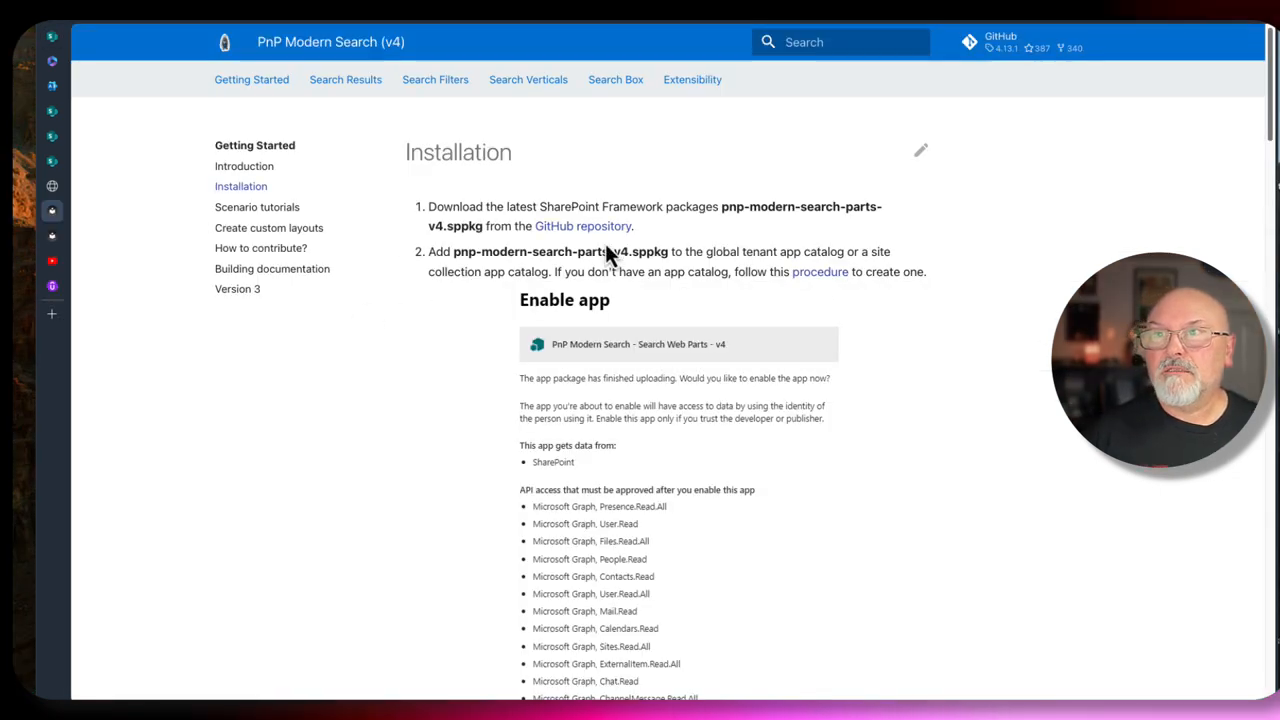
pyautogui.moveTo(583, 226)
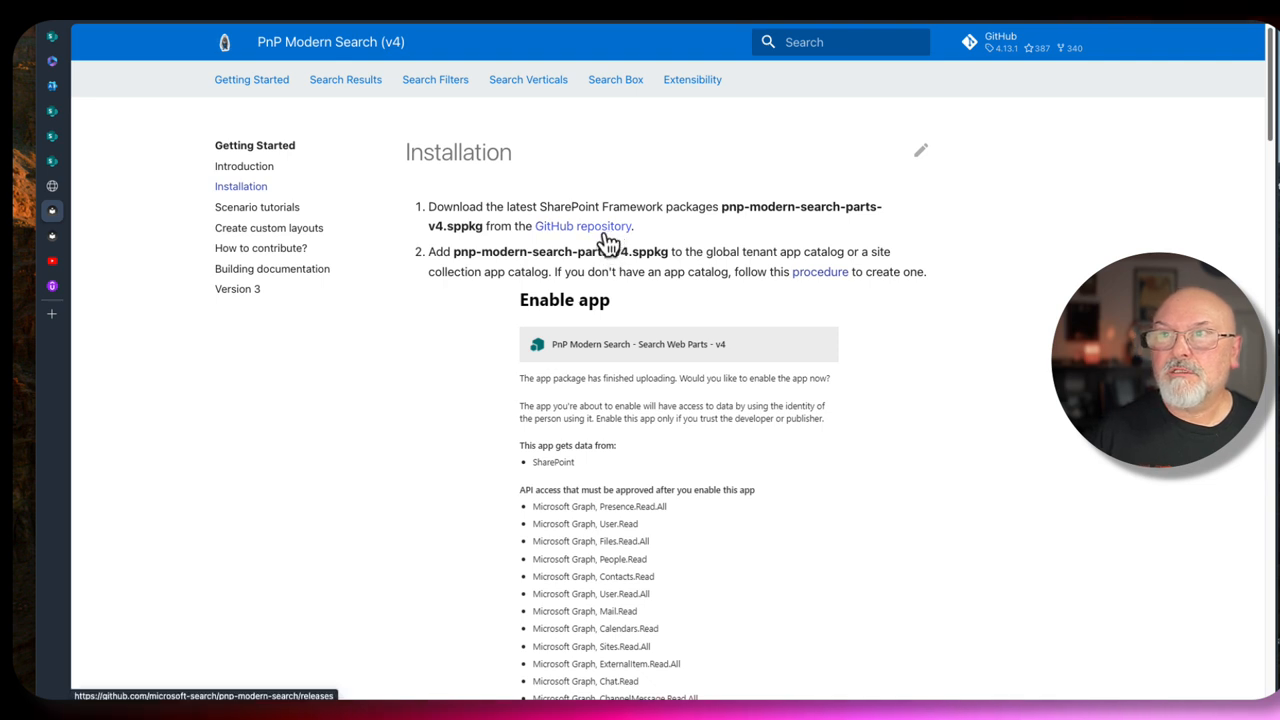
pyautogui.moveTo(590, 235)
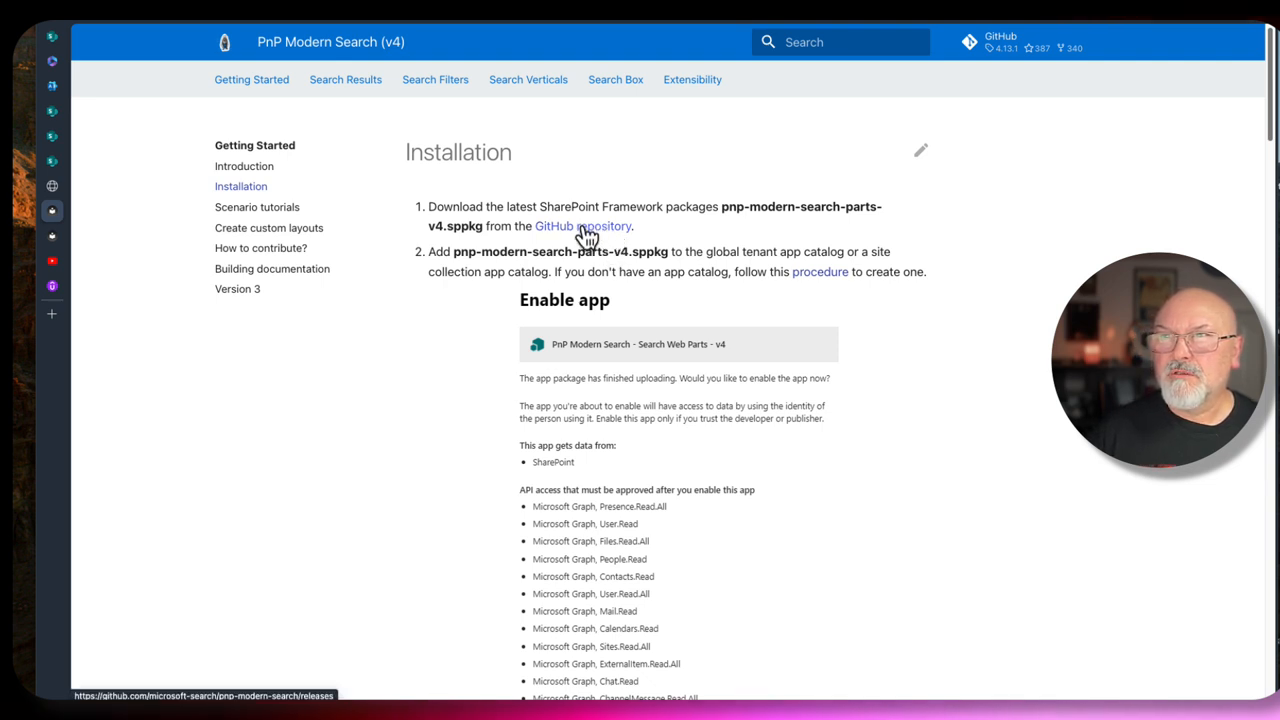
# Open PnP Modern Search release 4.13.1 and scroll to its pnp-modern-search-parts-v4.sppkg asset.
pyautogui.click(582, 225)
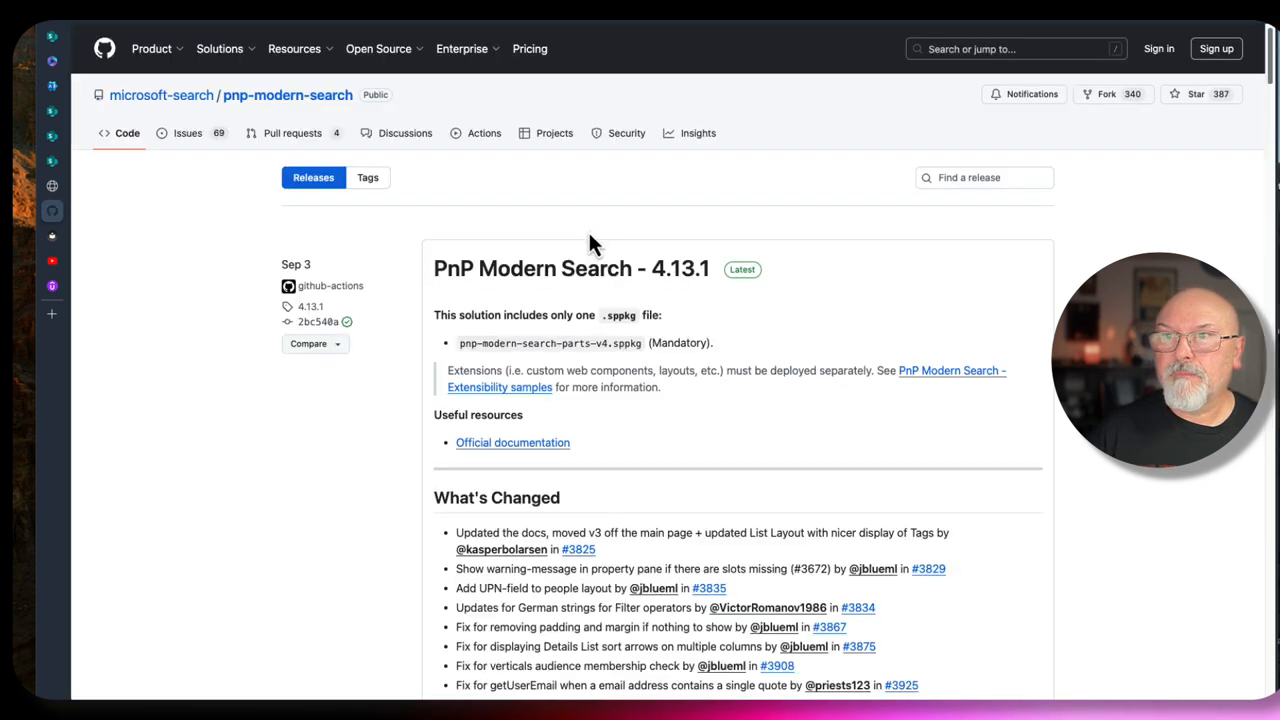
pyautogui.scroll(-3)
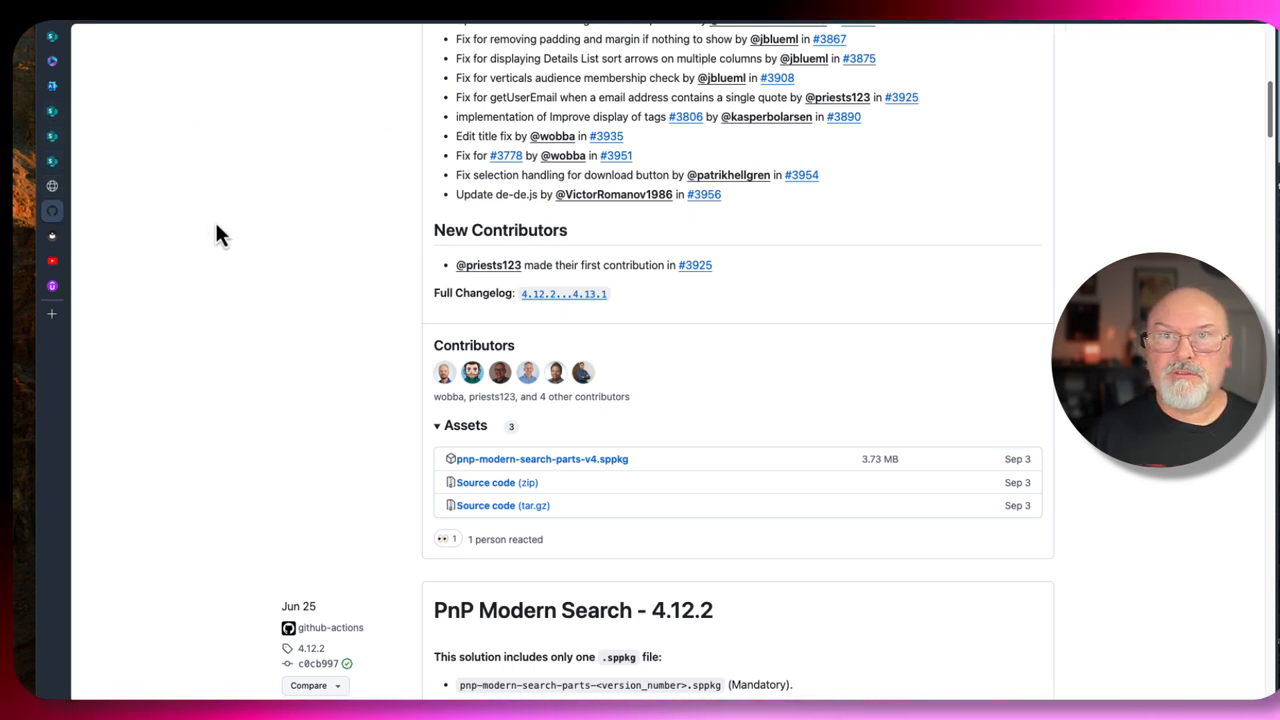
pyautogui.moveTo(450, 207)
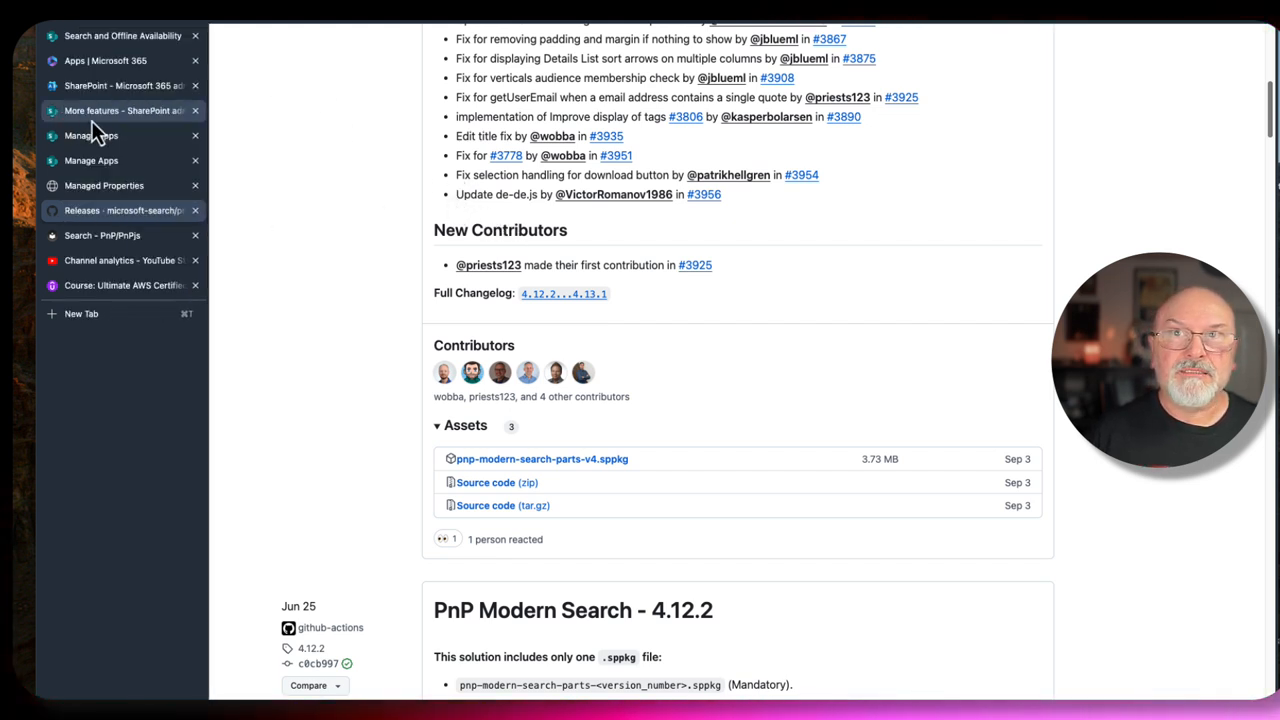
# On the admin center's More features page, open Apps to reach Manage apps.
pyautogui.click(120, 110)
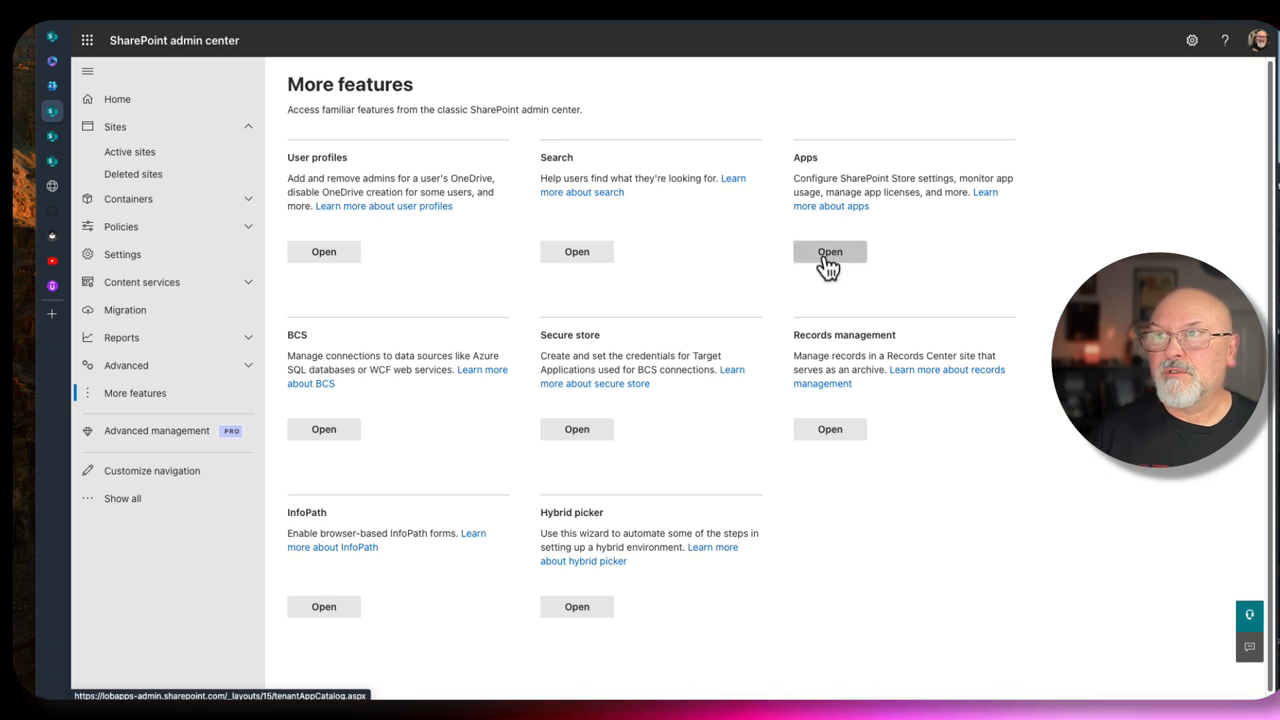
pyautogui.click(829, 251)
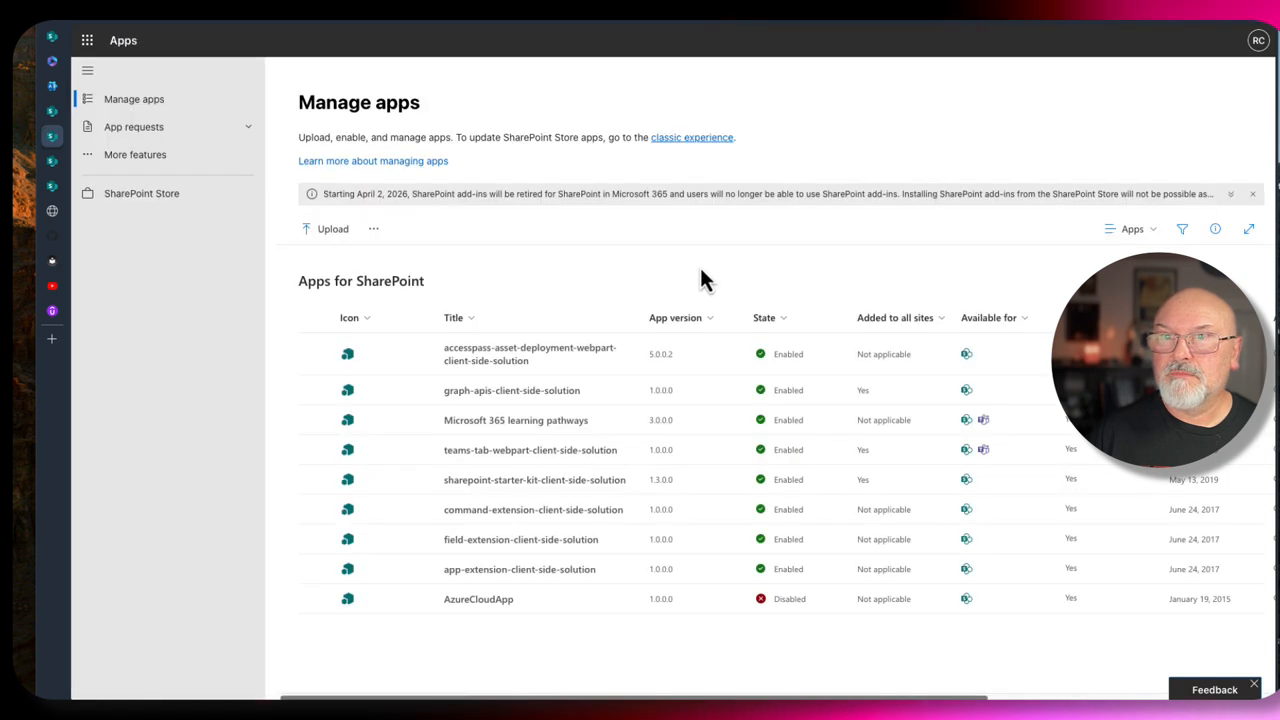
pyautogui.moveTo(333, 228)
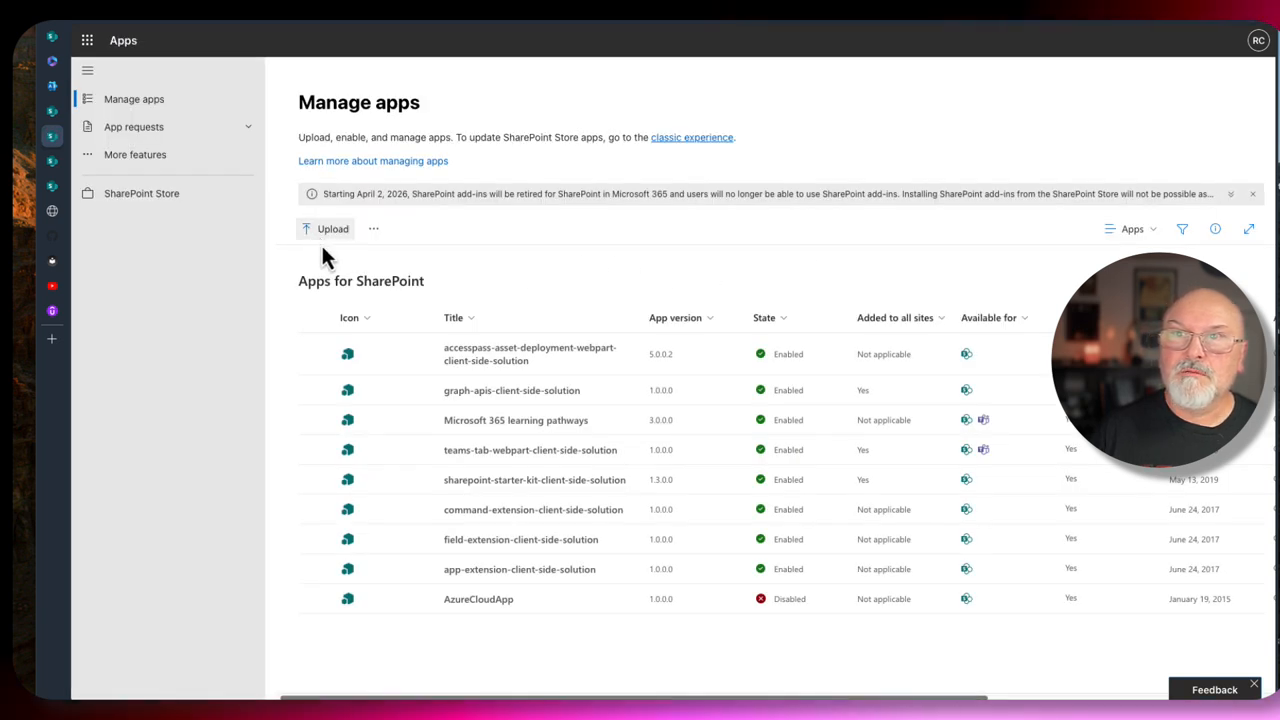
# Upload pnp-modern-search-parts-v4.sppkg from Downloads to the app catalog and enable it.
pyautogui.click(332, 228)
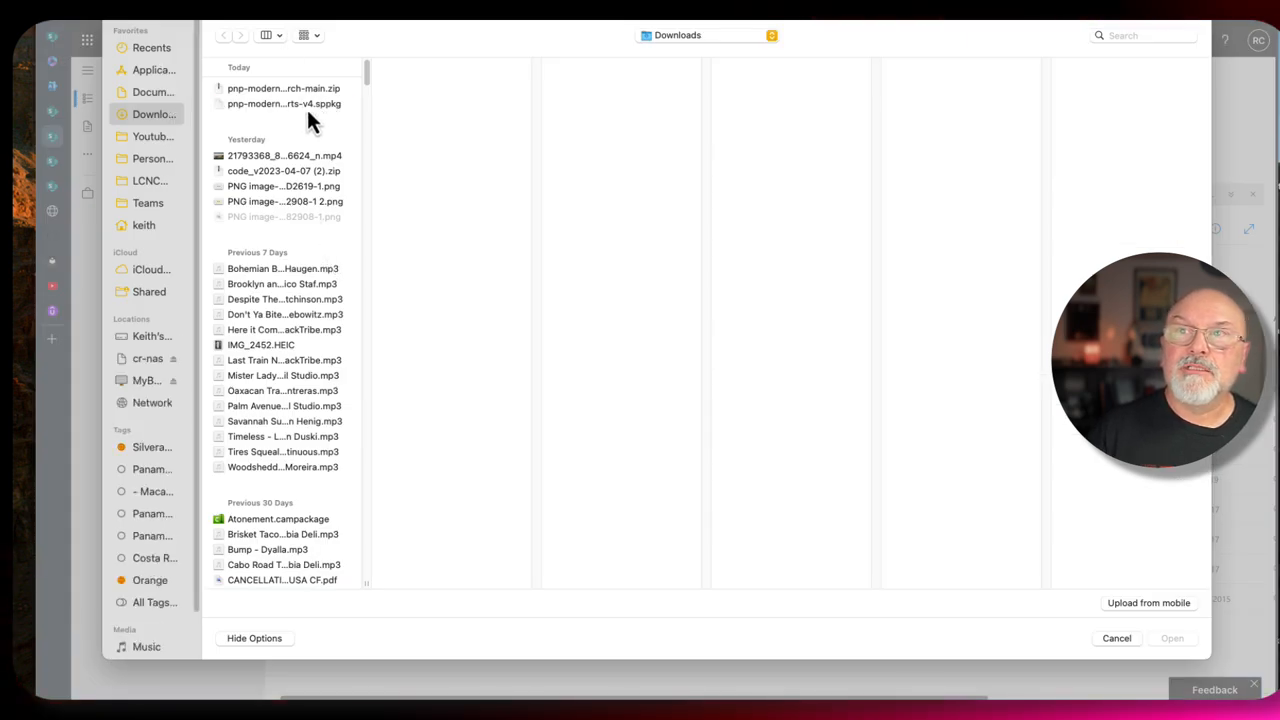
pyautogui.click(284, 104)
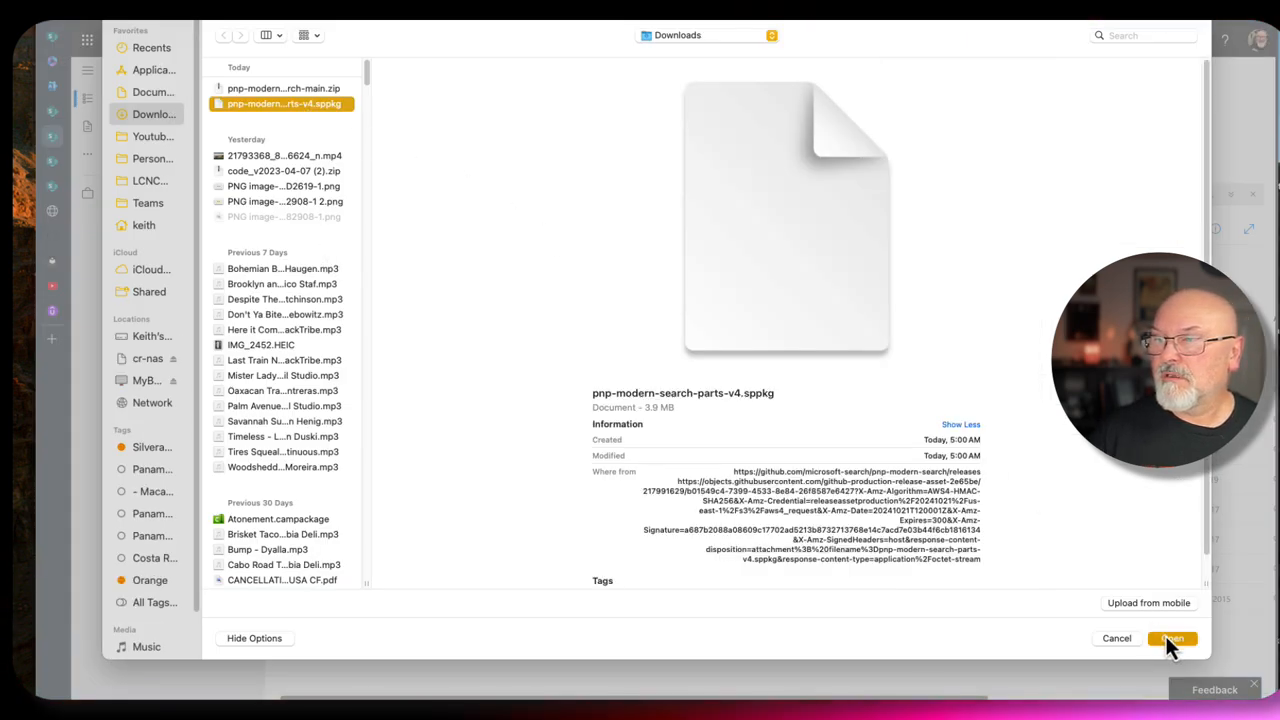
pyautogui.click(1171, 638)
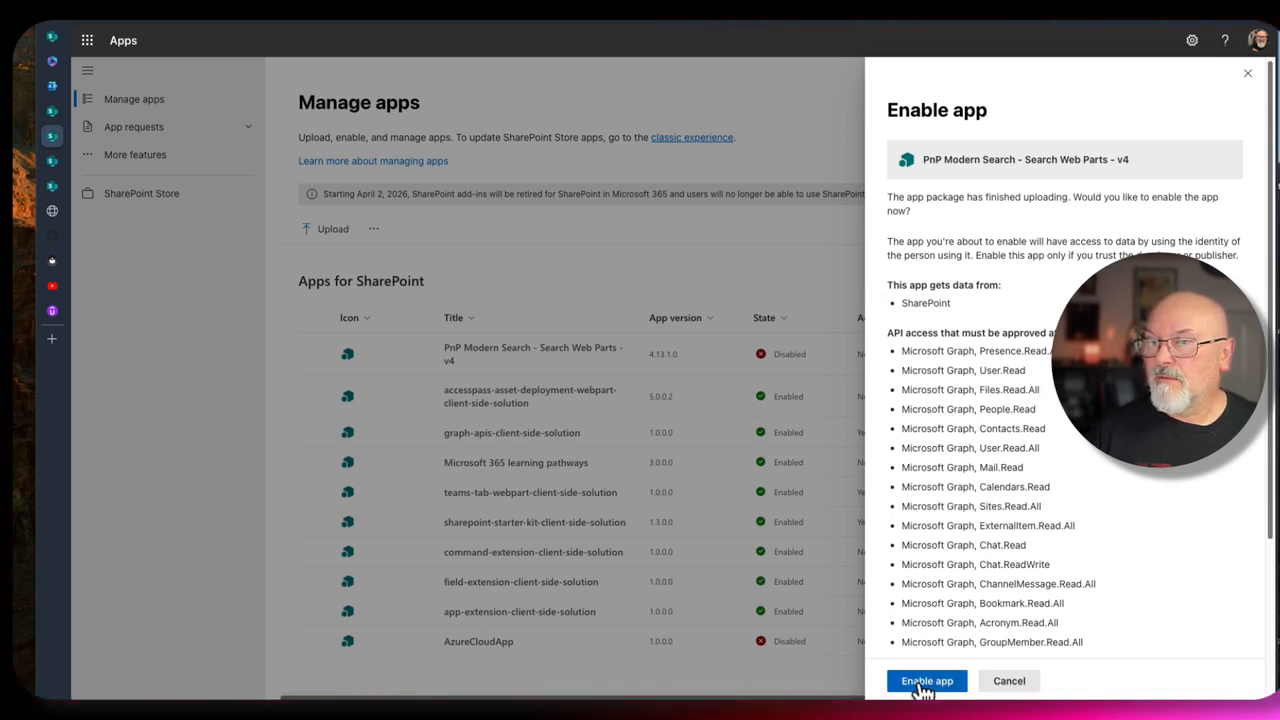
pyautogui.click(926, 680)
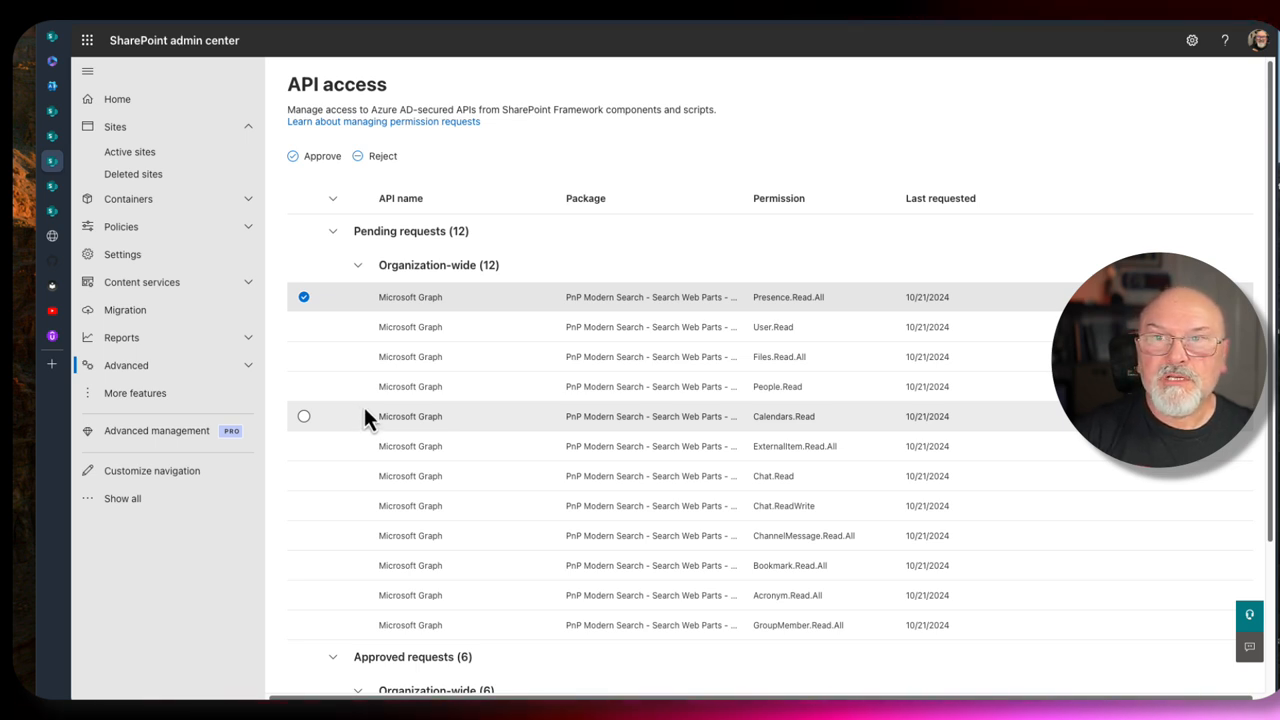
pyautogui.moveTo(850, 370)
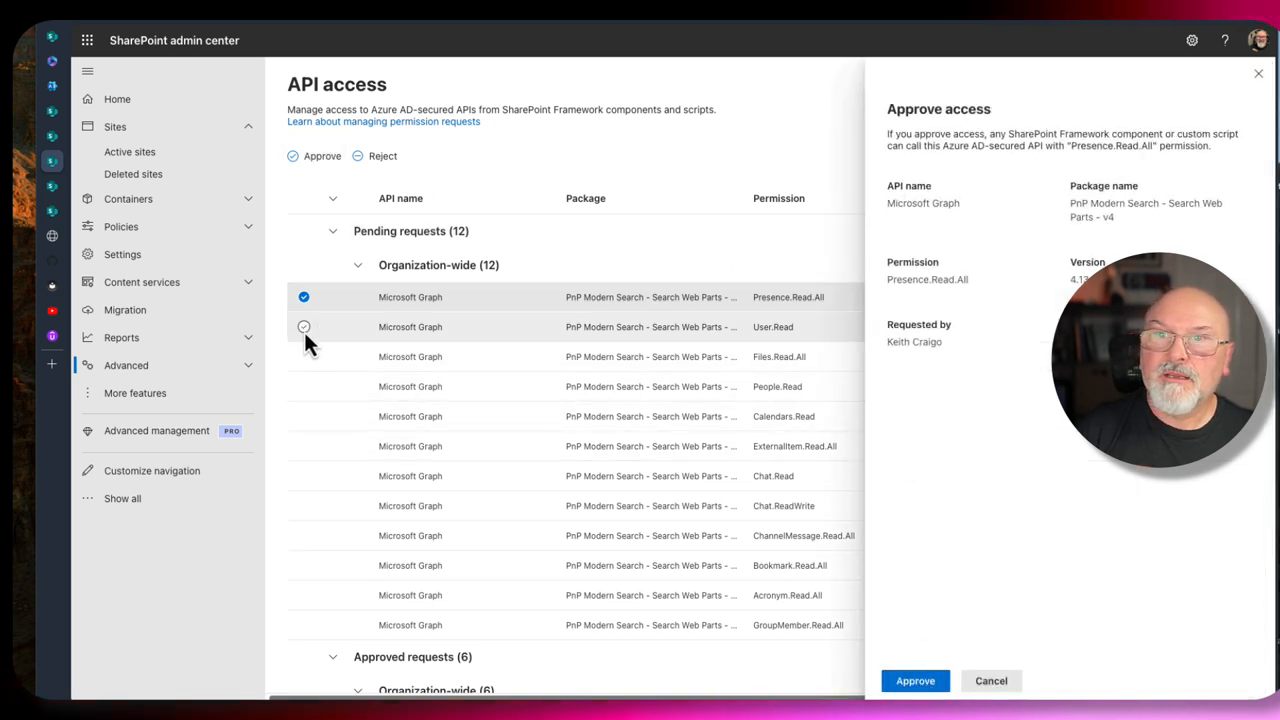
# Approve the Presence.Read.All and Files.Read.All Microsoft Graph permission requests.
pyautogui.click(914, 680)
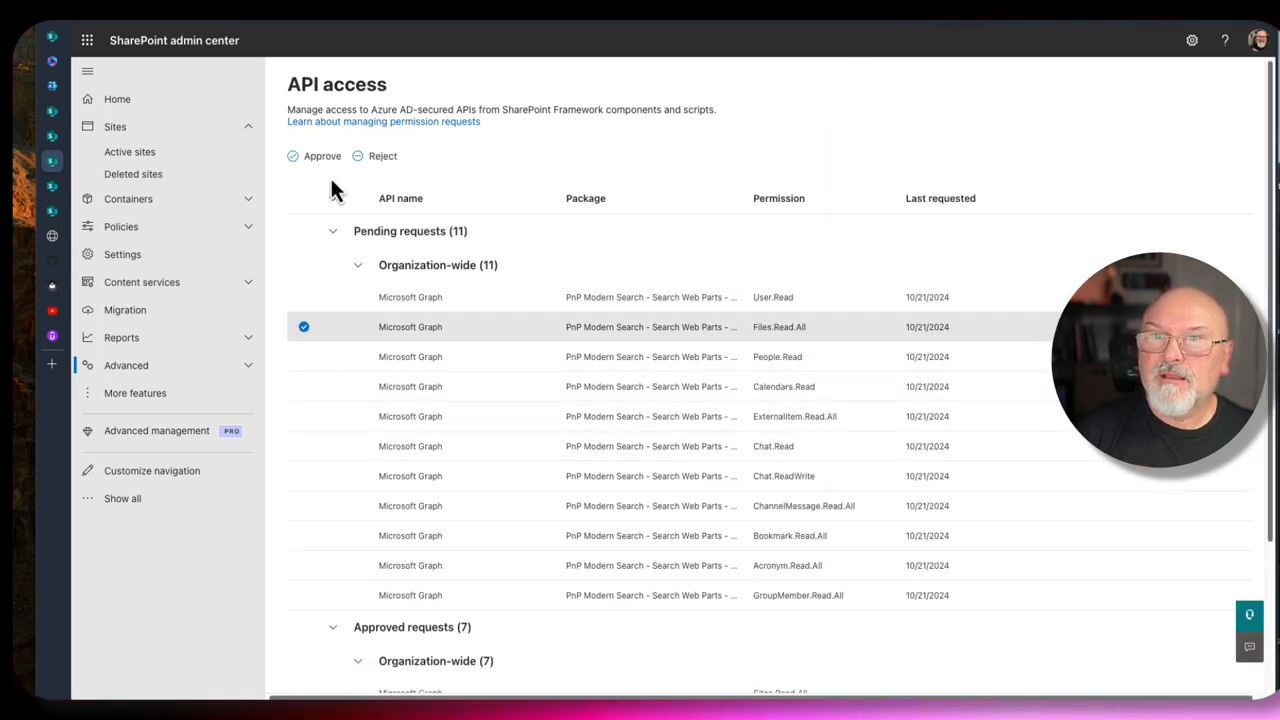
pyautogui.click(322, 155)
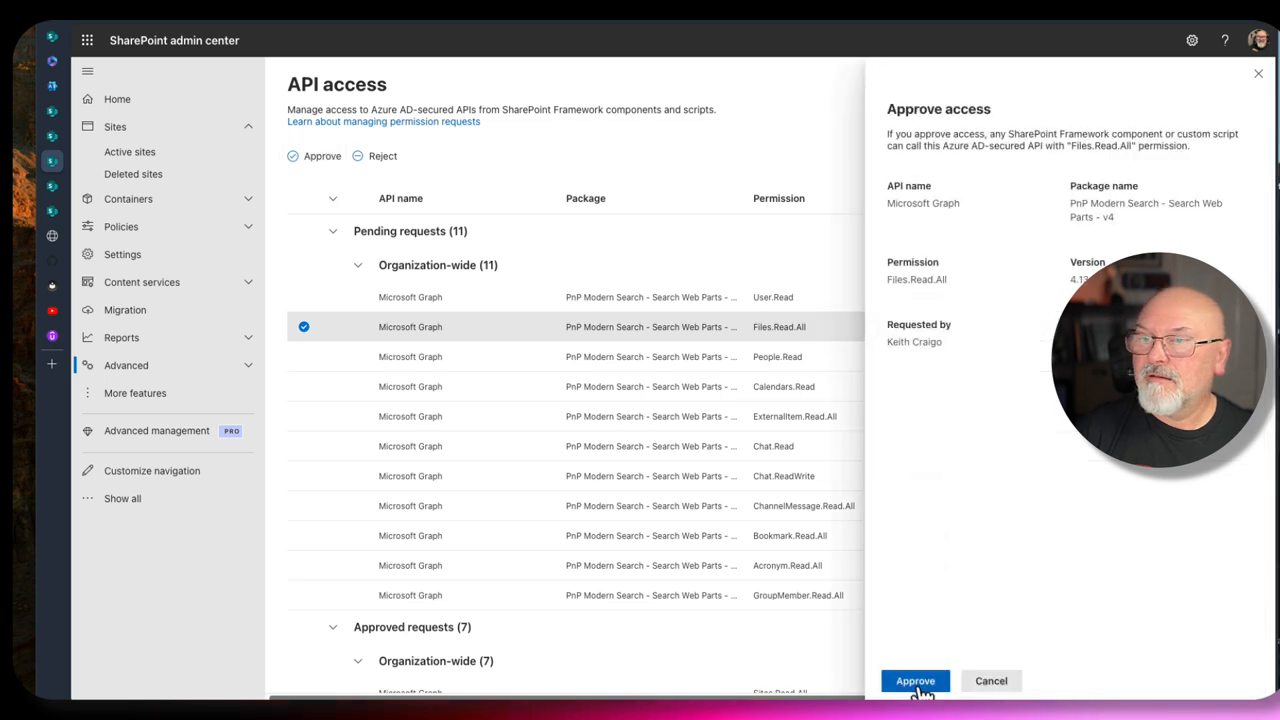
pyautogui.click(914, 681)
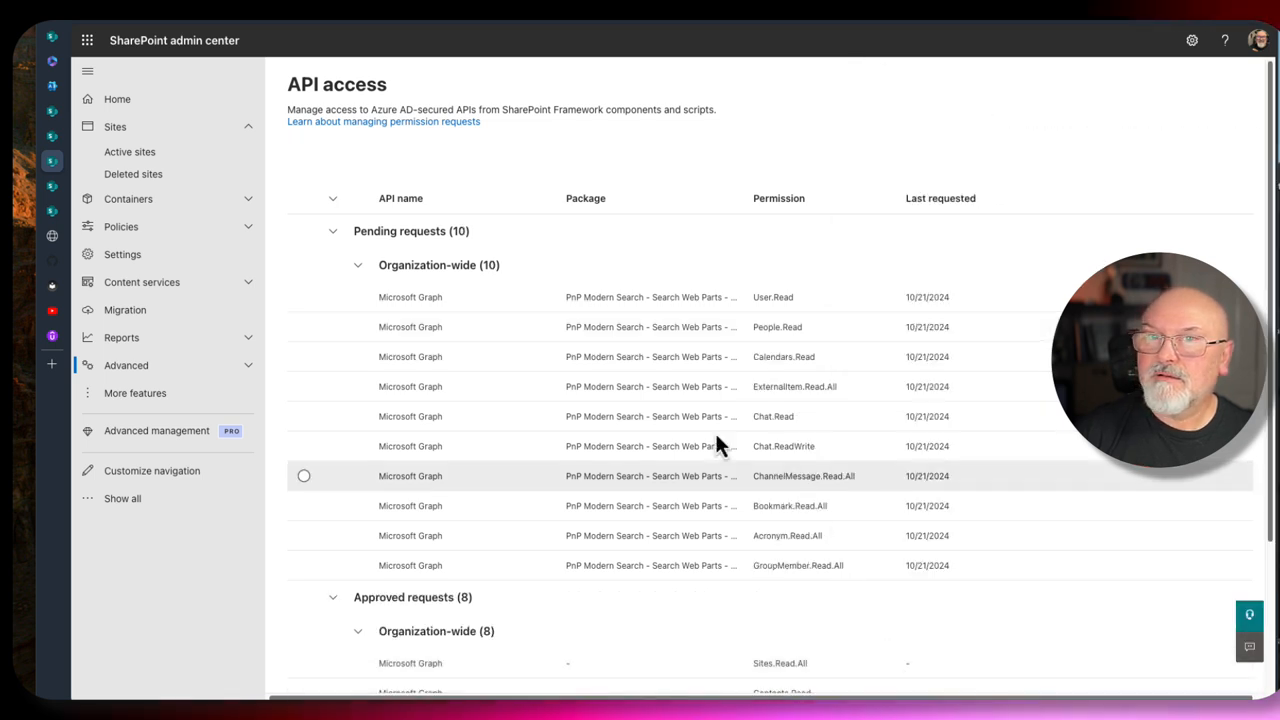
pyautogui.moveTo(322, 297)
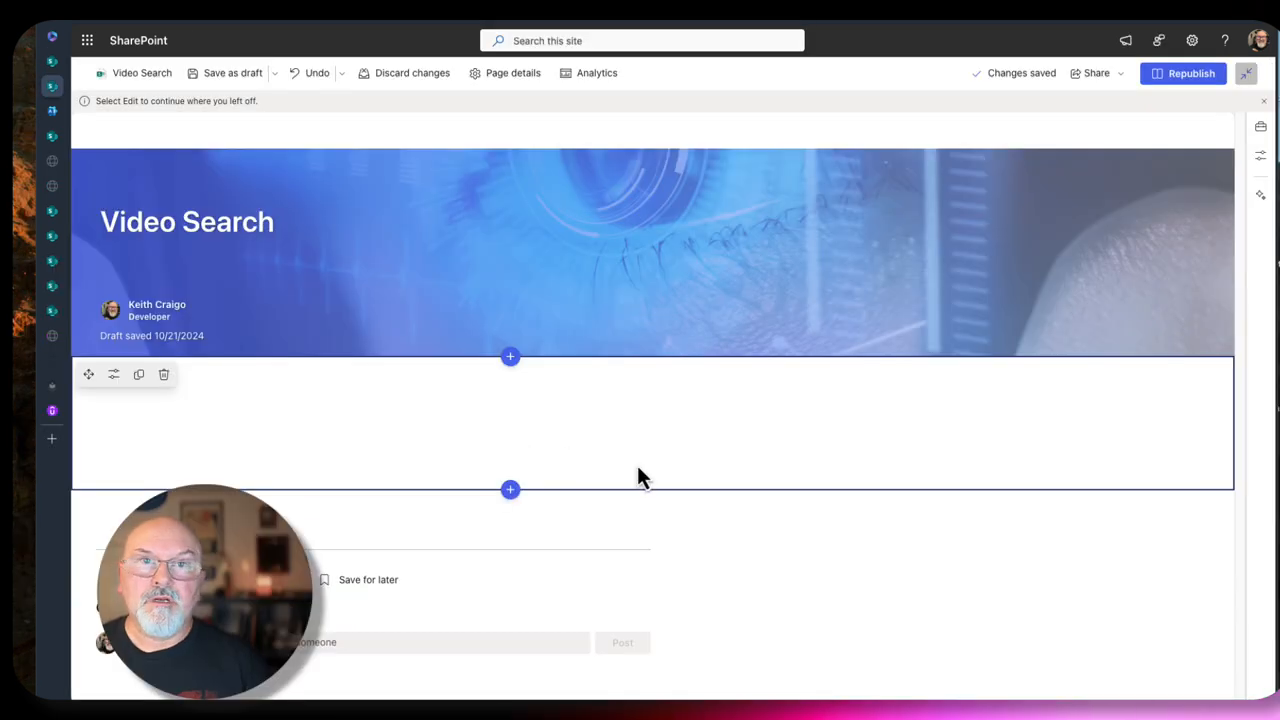
pyautogui.moveTo(625, 480)
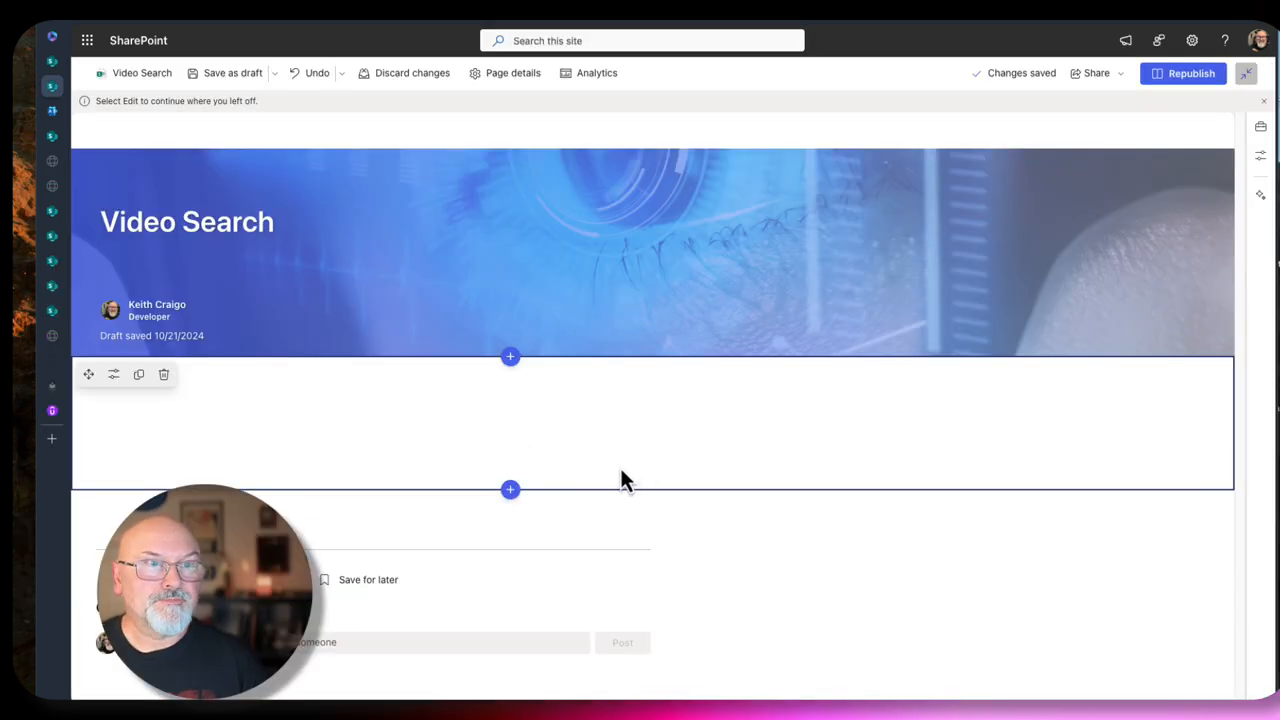
pyautogui.moveTo(136, 156)
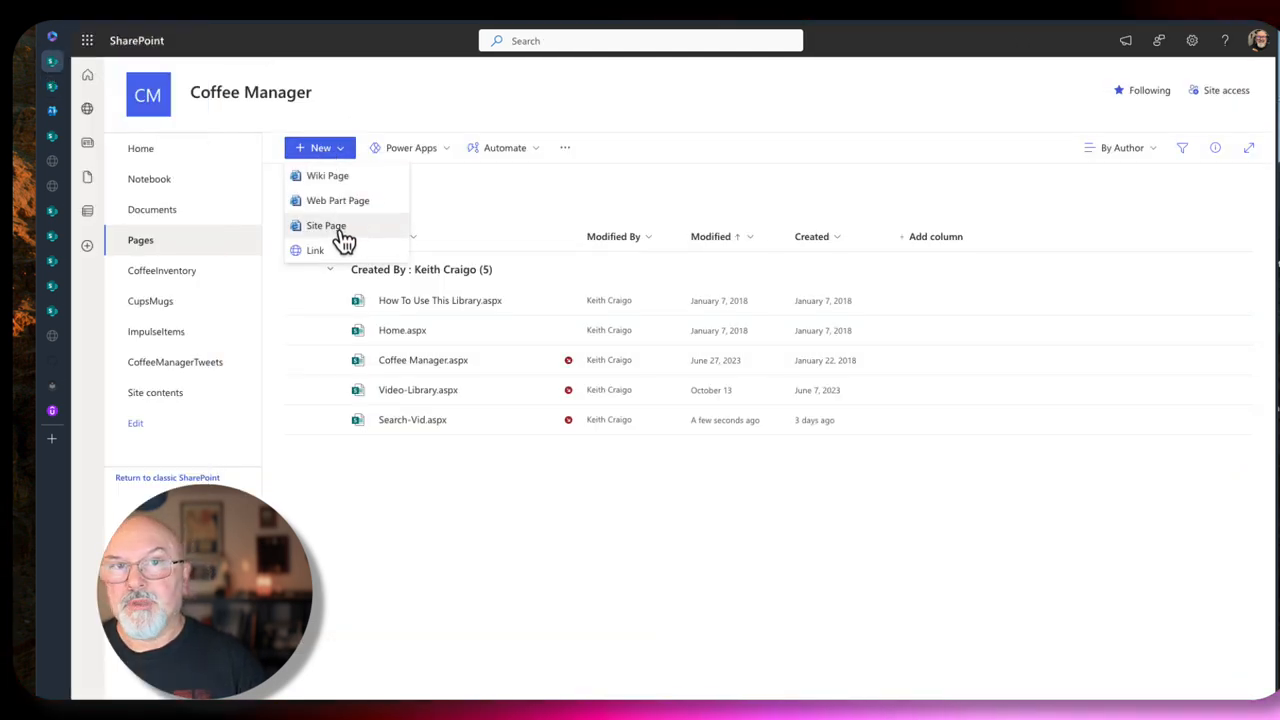
pyautogui.moveTo(60, 100)
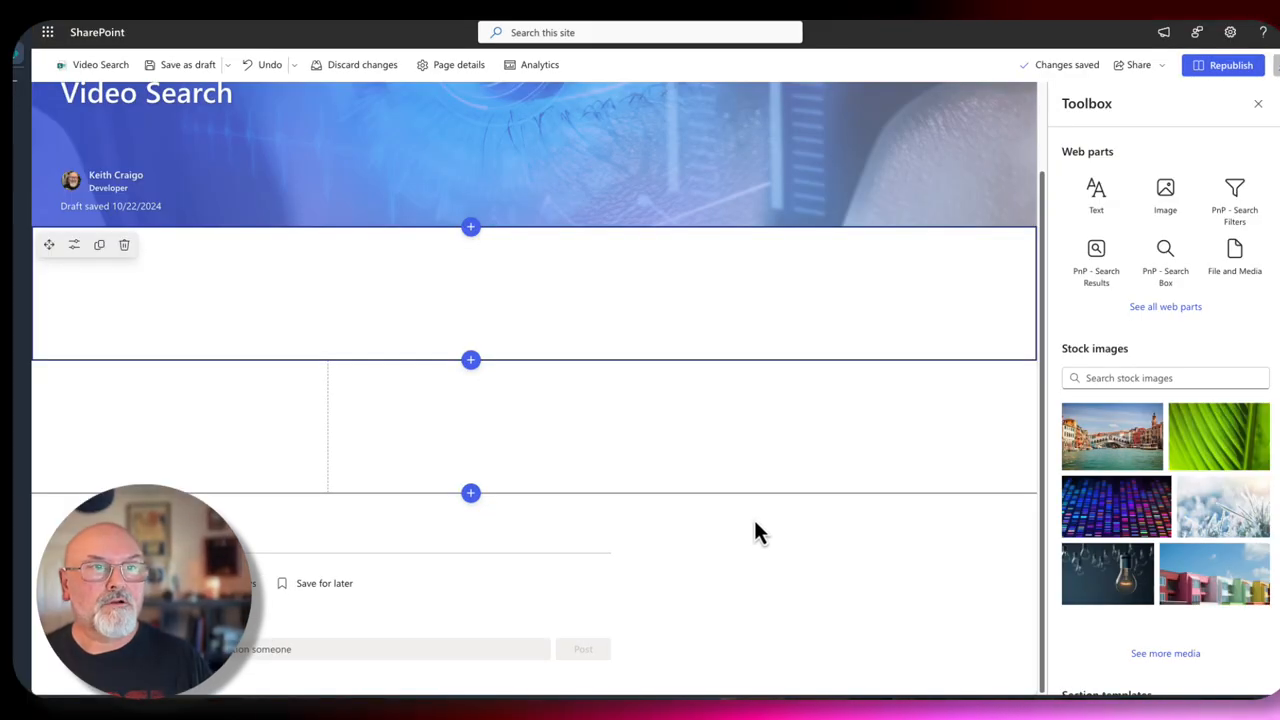
pyautogui.moveTo(560, 318)
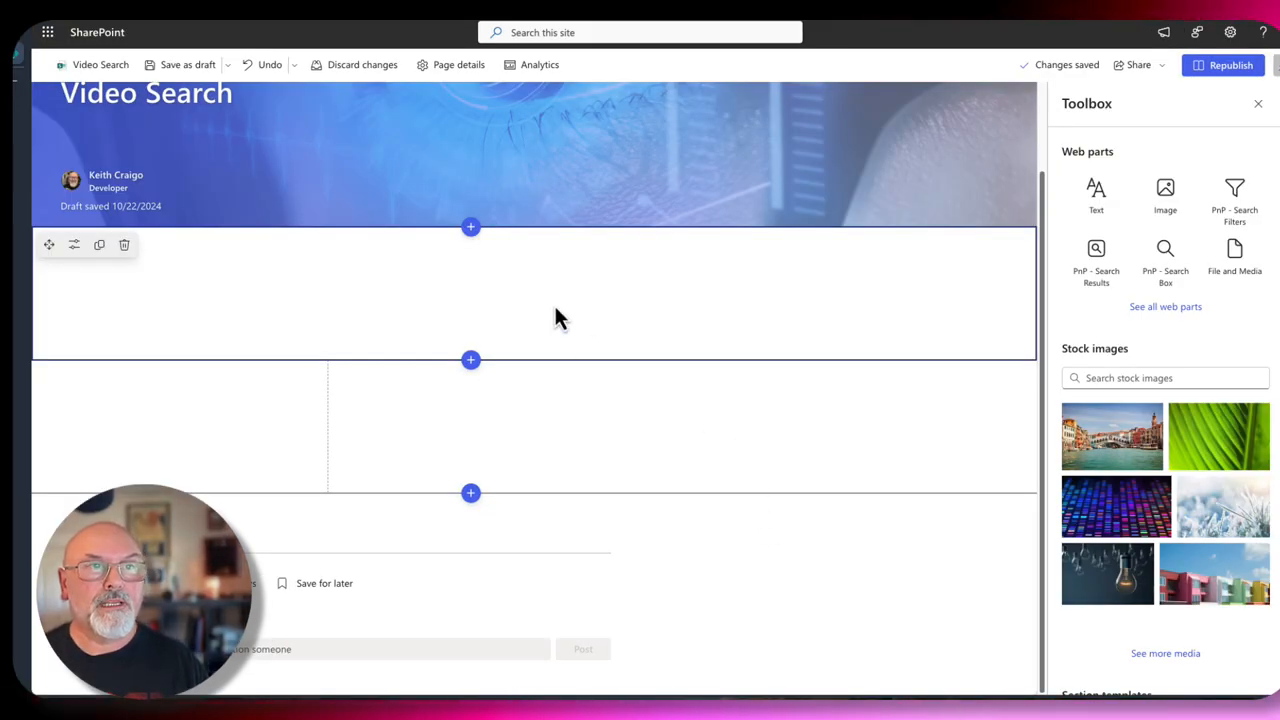
pyautogui.moveTo(475, 330)
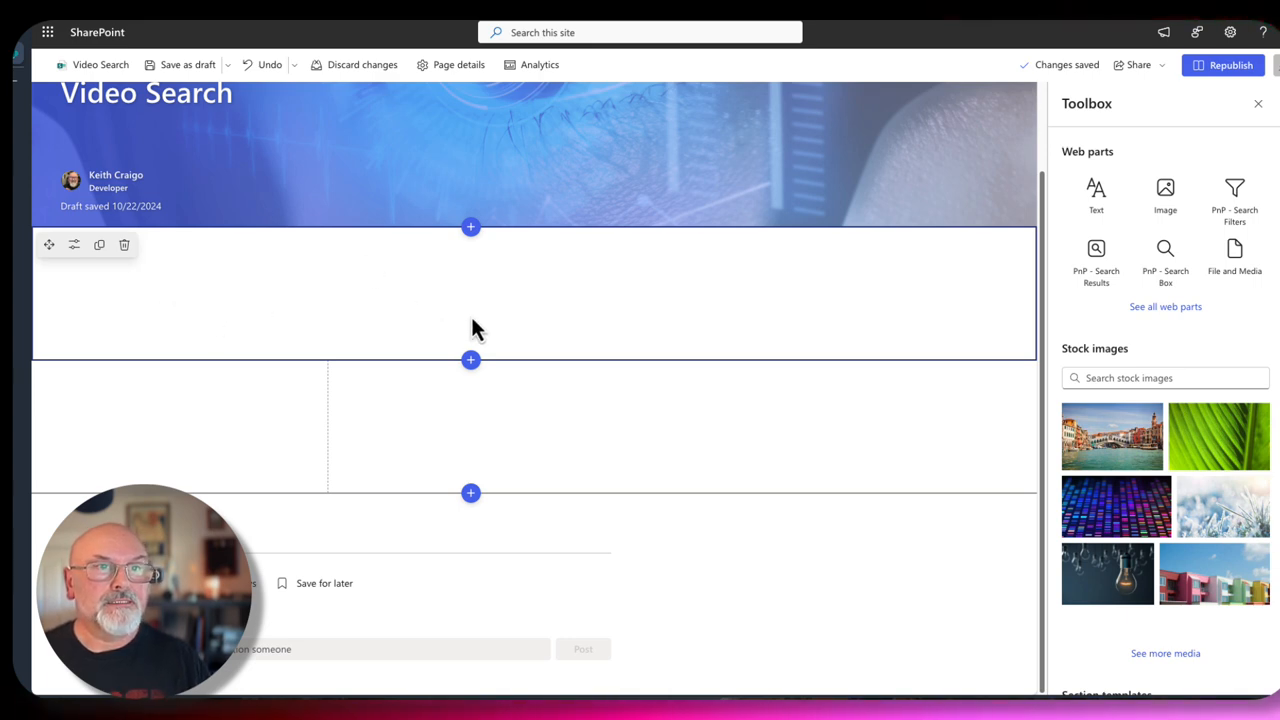
pyautogui.moveTo(573, 451)
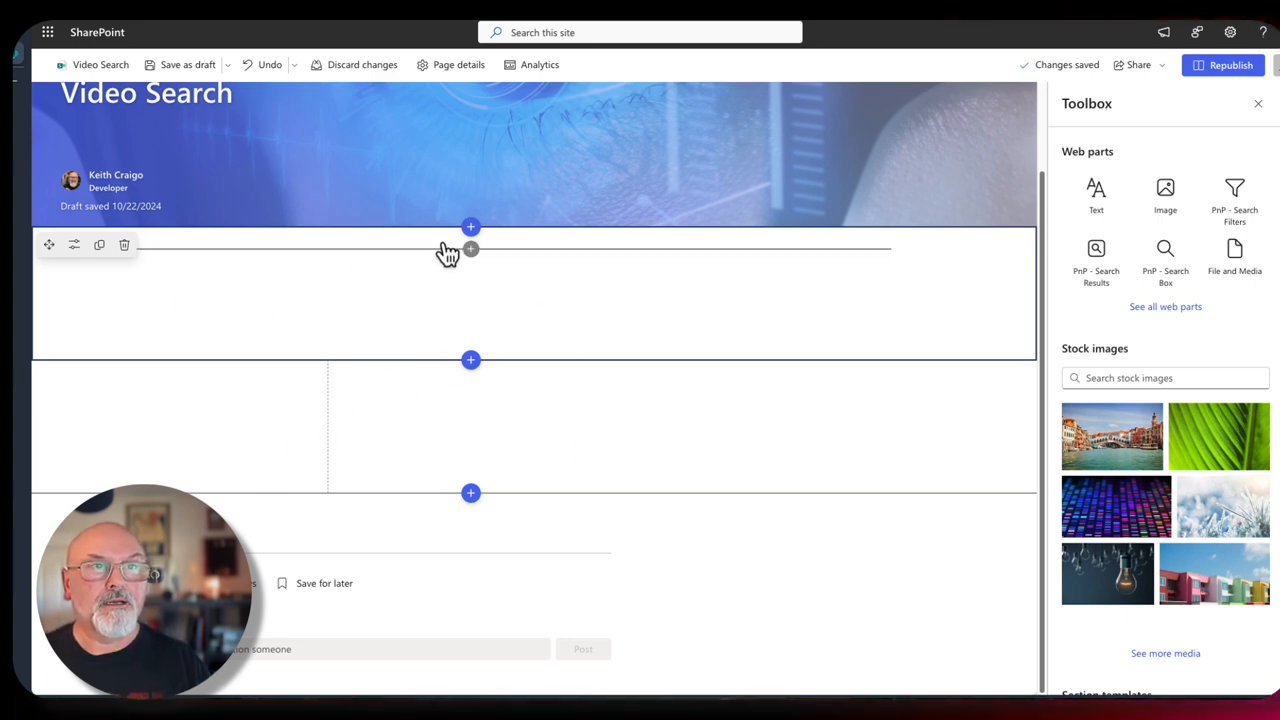
# Add PnP Search Box to the top section, Search Filters left and Search Results right.
pyautogui.click(470, 248)
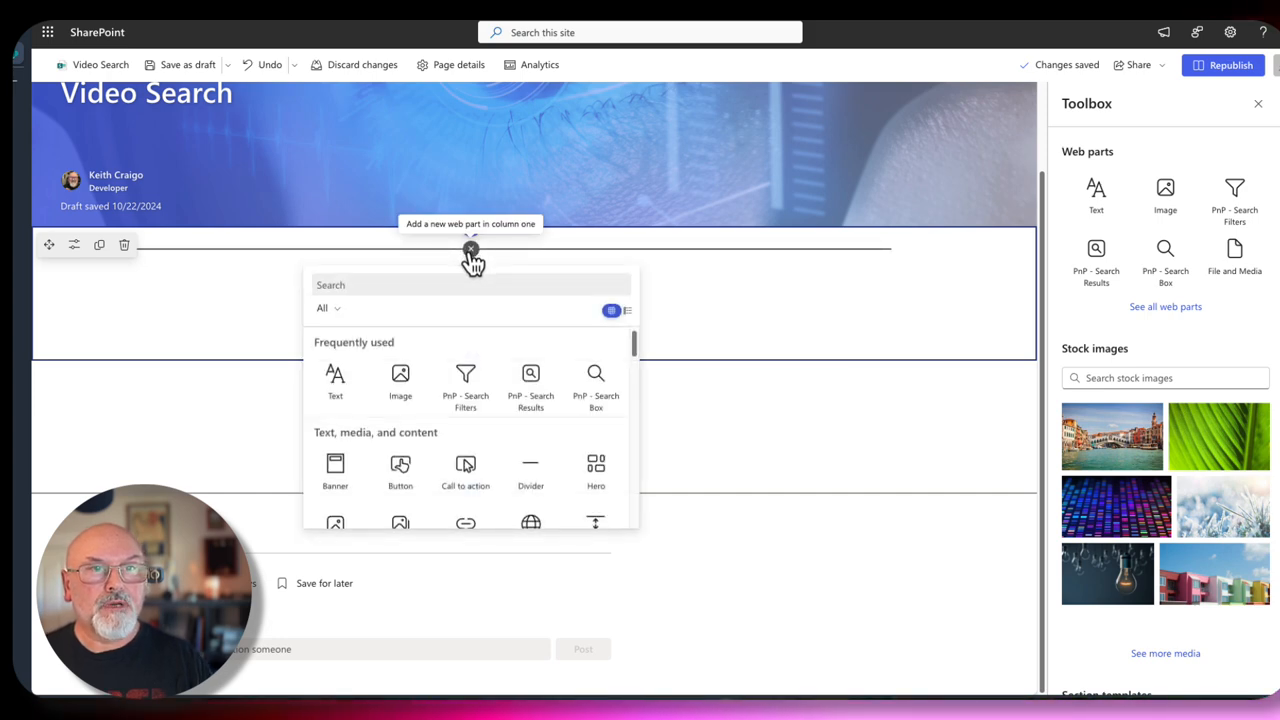
pyautogui.write('pnp')
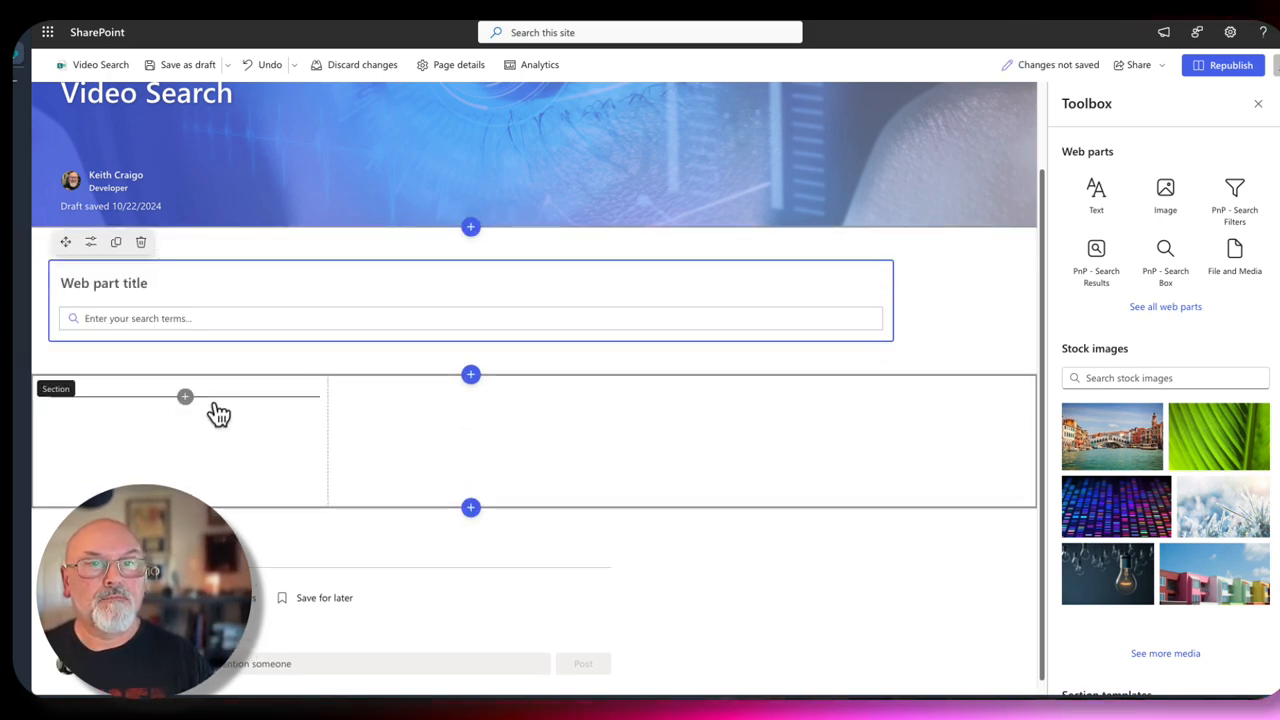
pyautogui.click(184, 396)
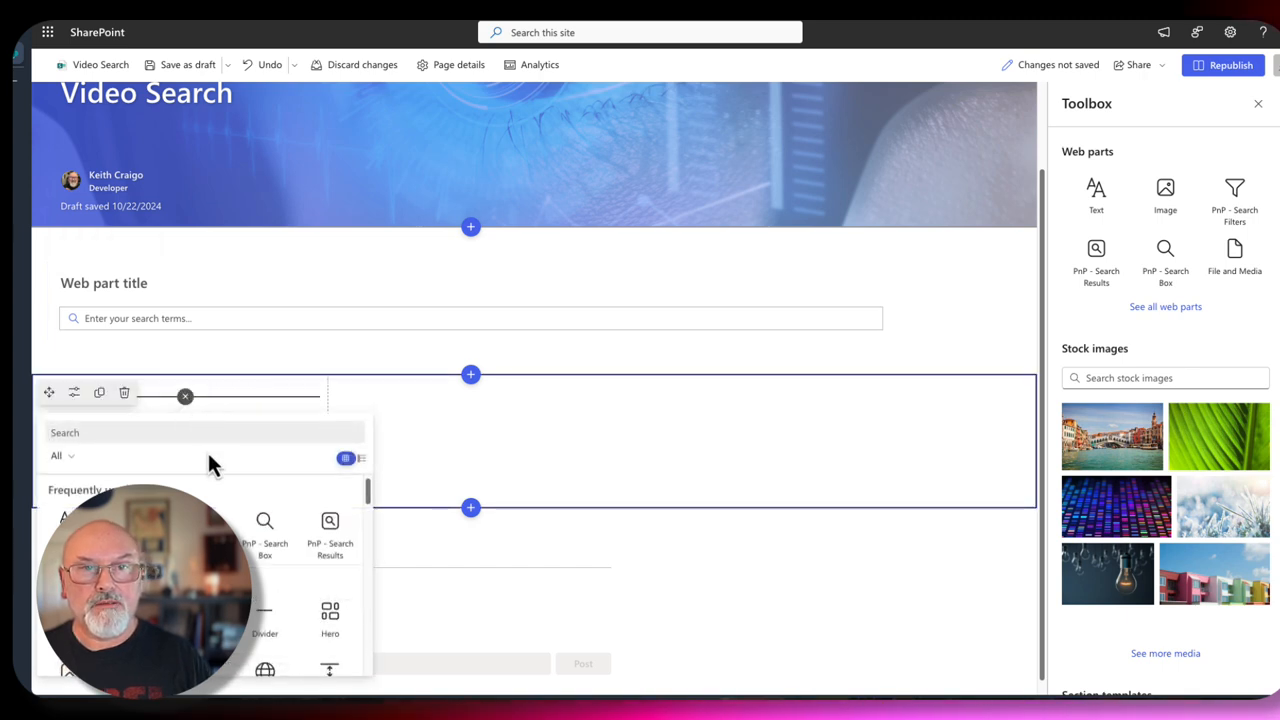
pyautogui.write('pn')
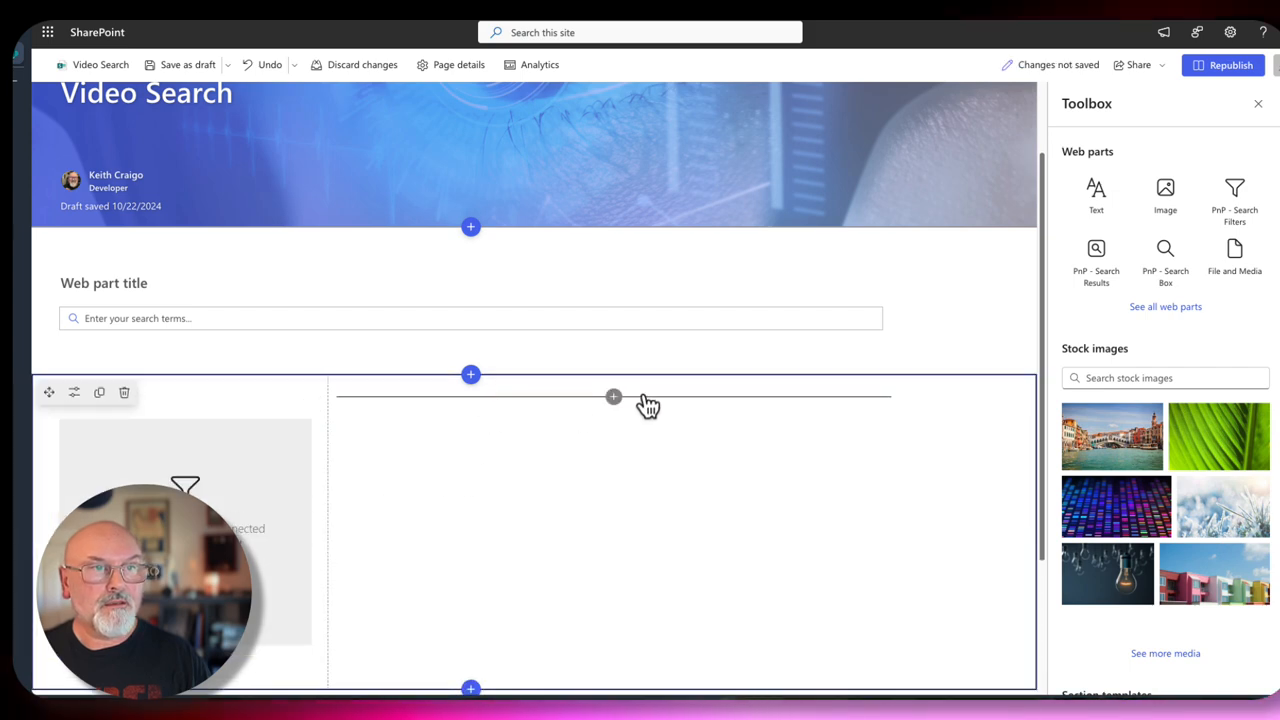
pyautogui.click(613, 397)
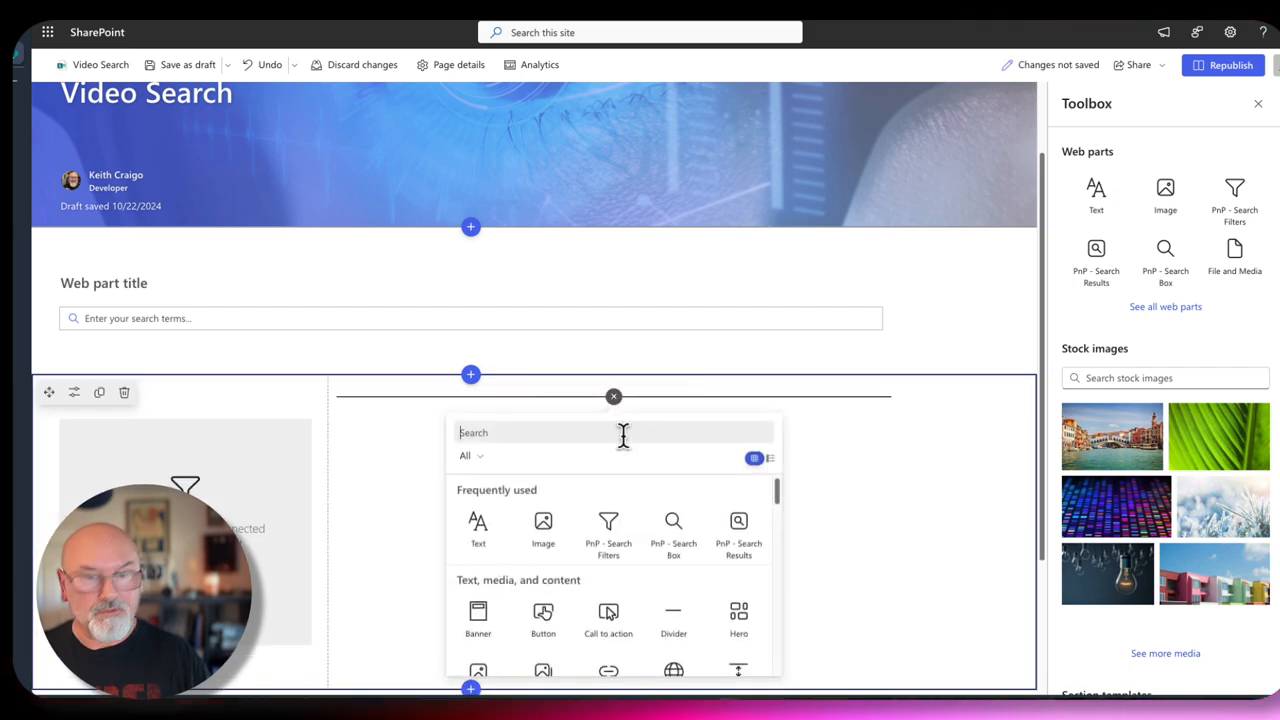
pyautogui.write('pnp')
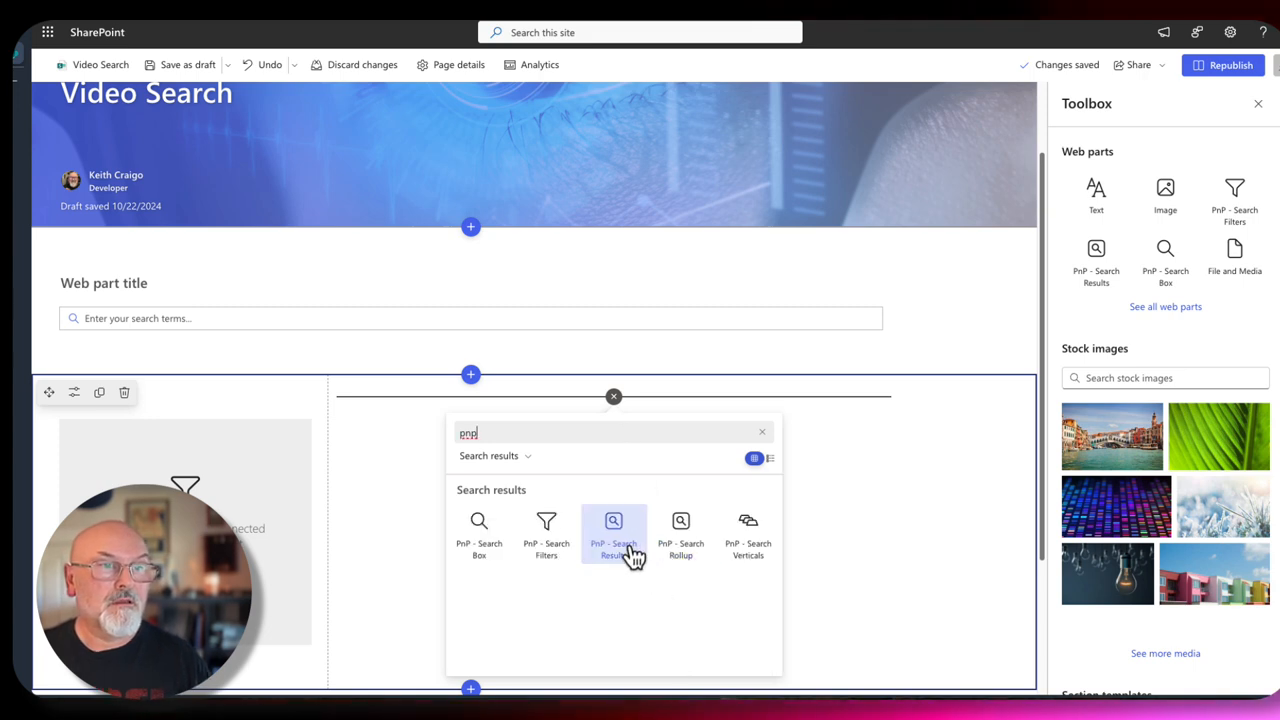
pyautogui.click(613, 533)
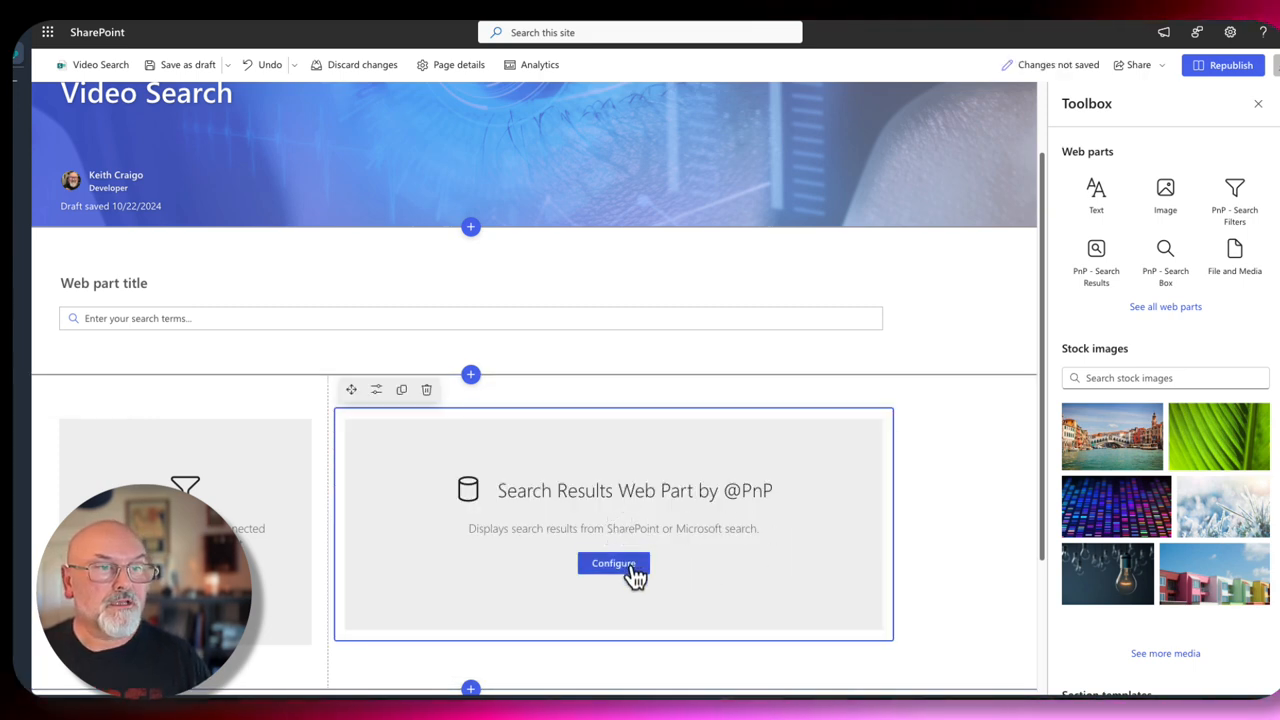
pyautogui.click(613, 563)
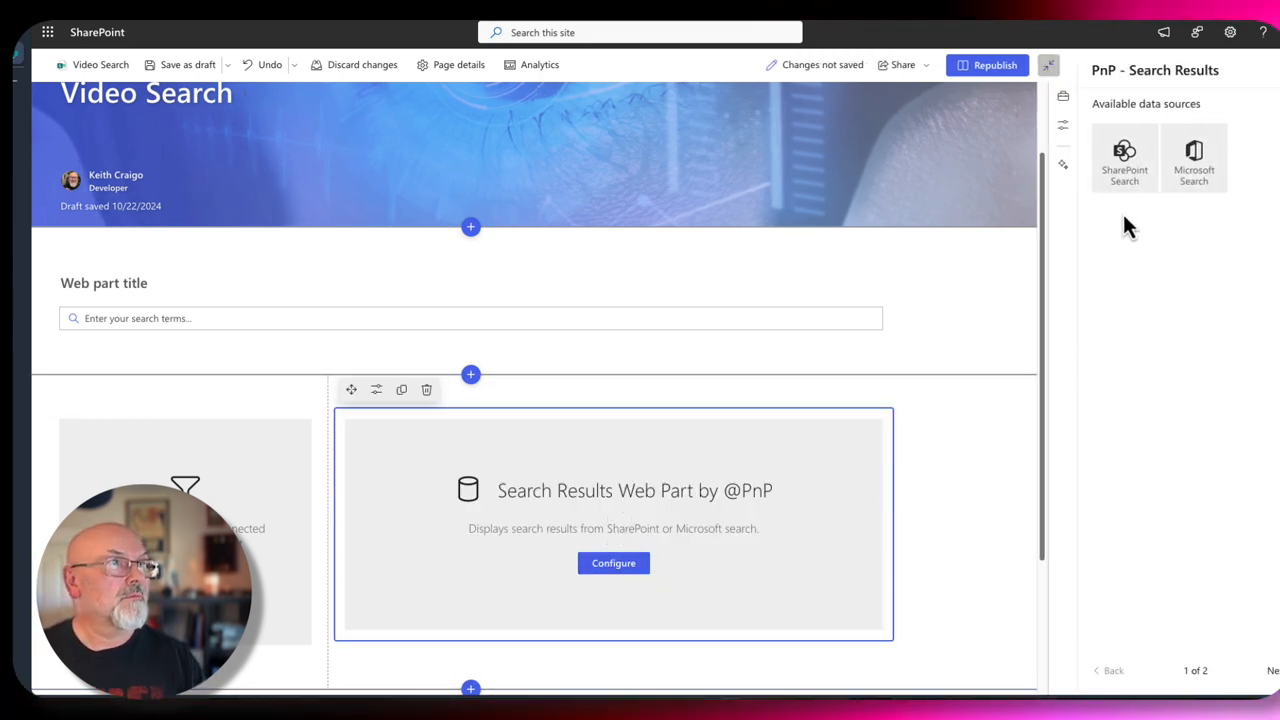
pyautogui.click(1124, 158)
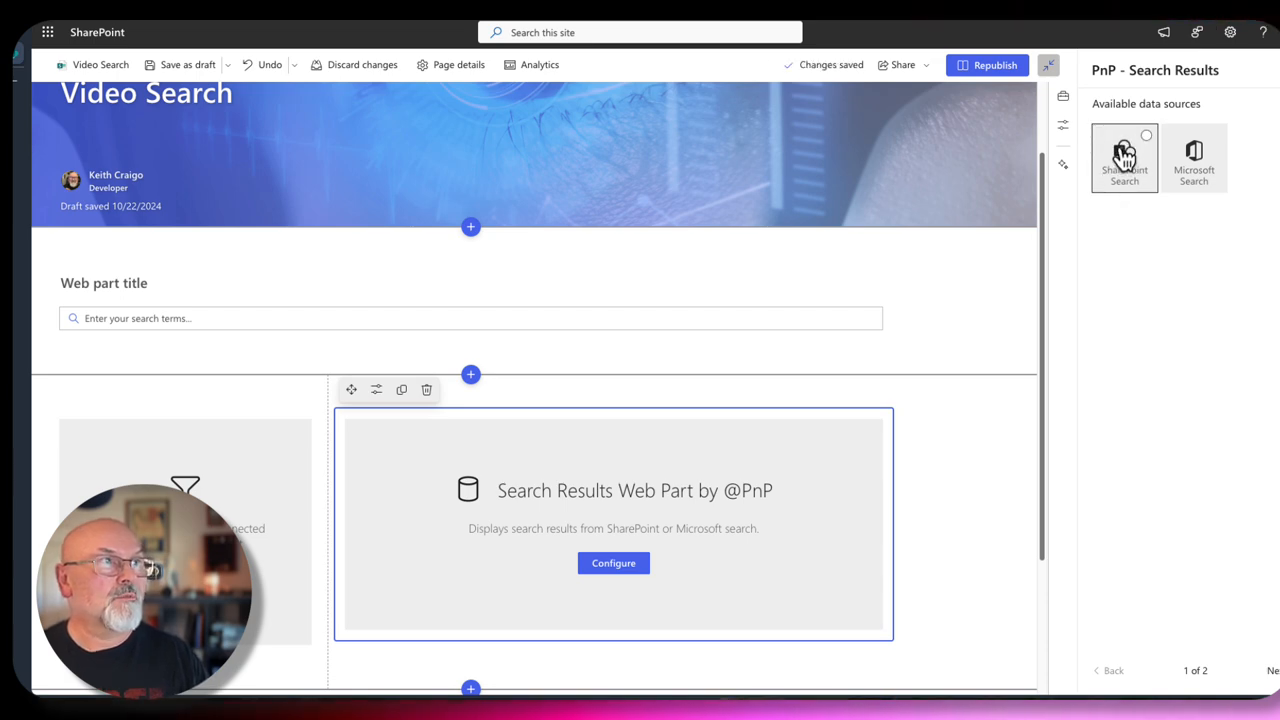
pyautogui.click(1124, 157)
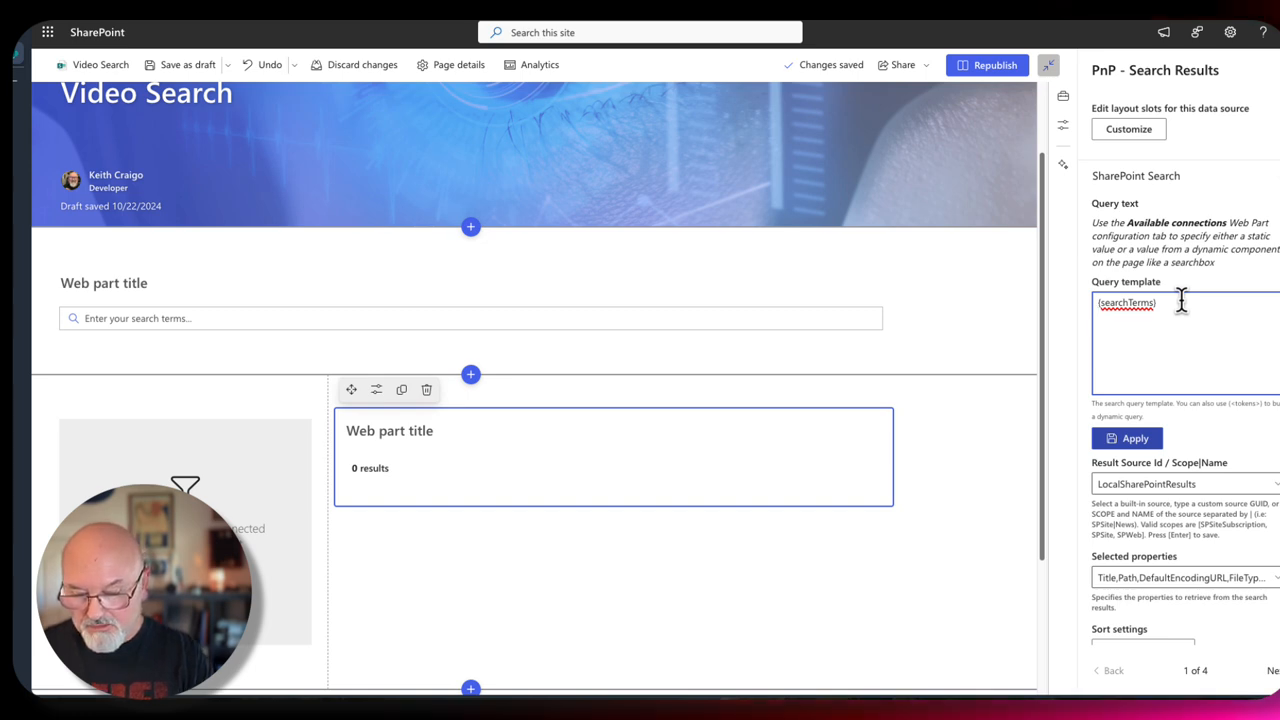
pyautogui.write('path')
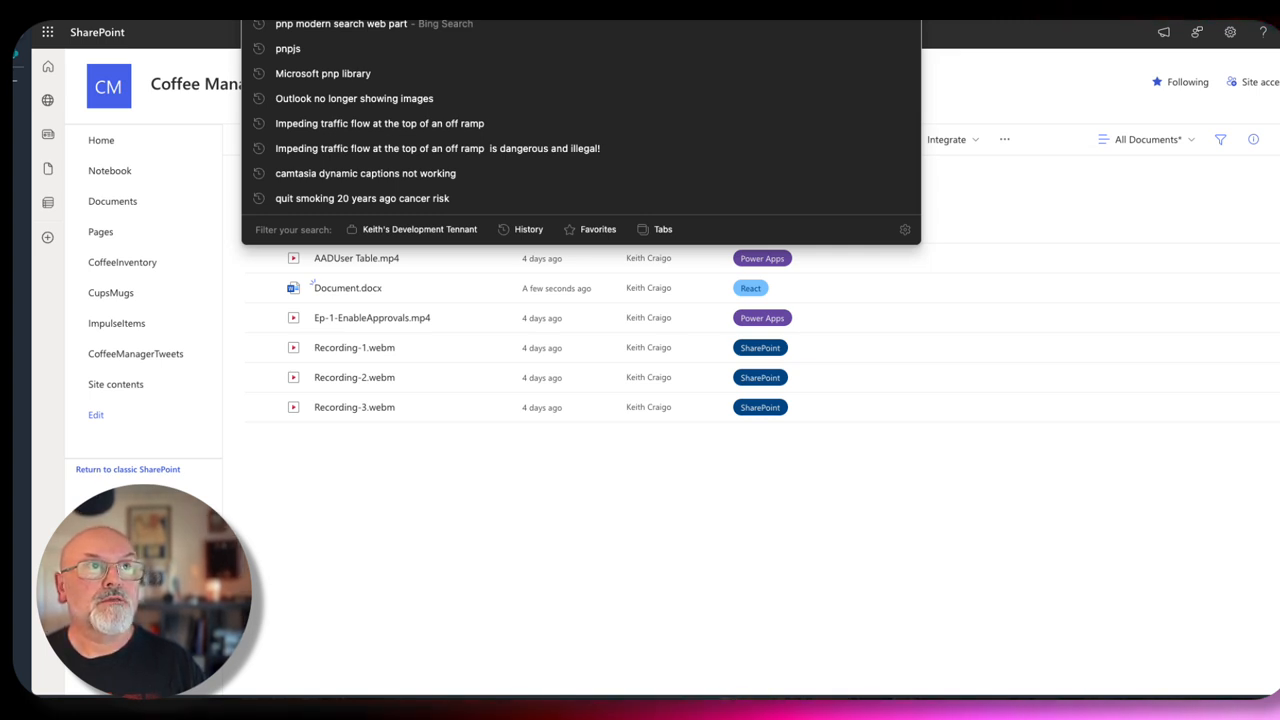
pyautogui.moveTo(640, 558)
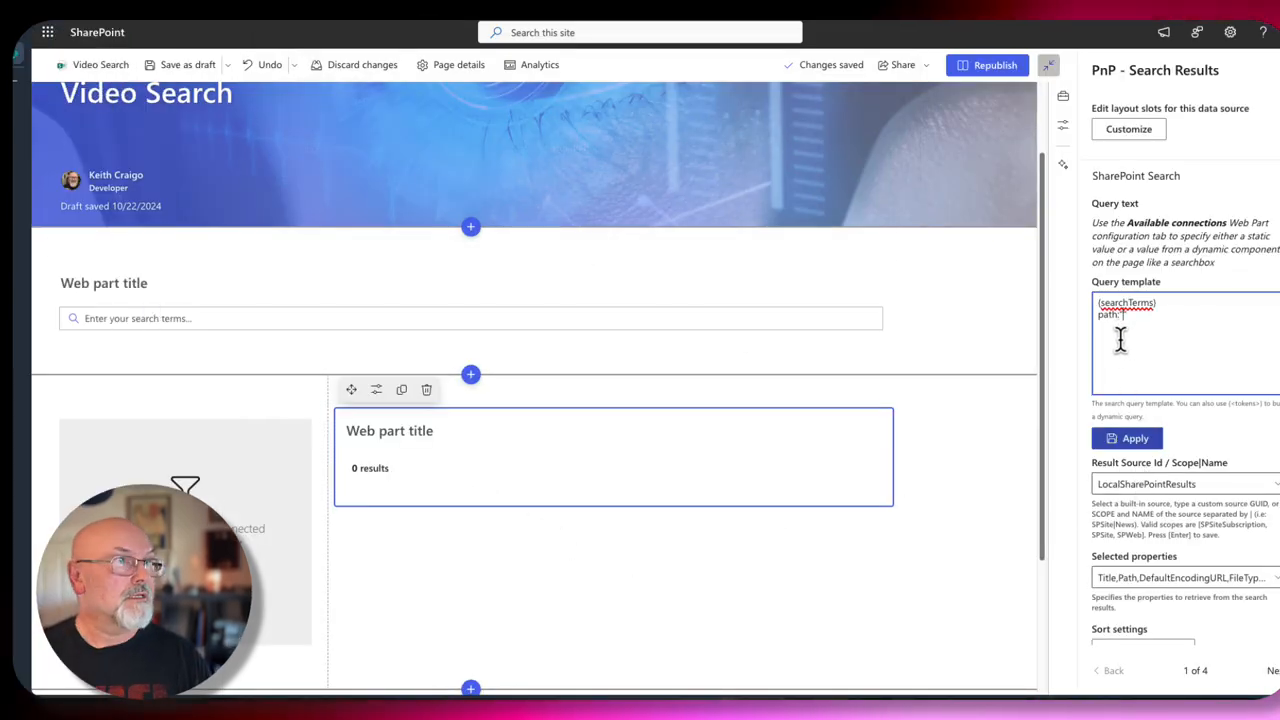
pyautogui.write('path:"https://lobapps.sharepoint.com/demo/coffeemanager/Video%20Library"')
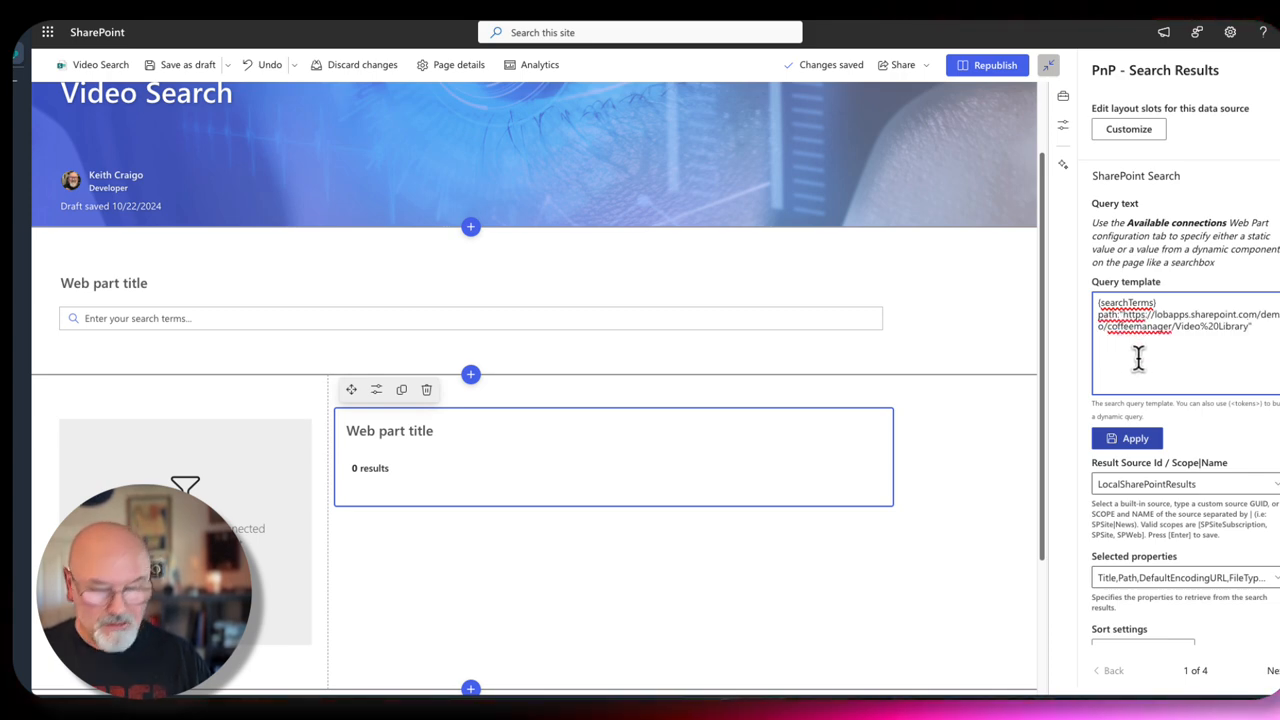
pyautogui.write('/Form')
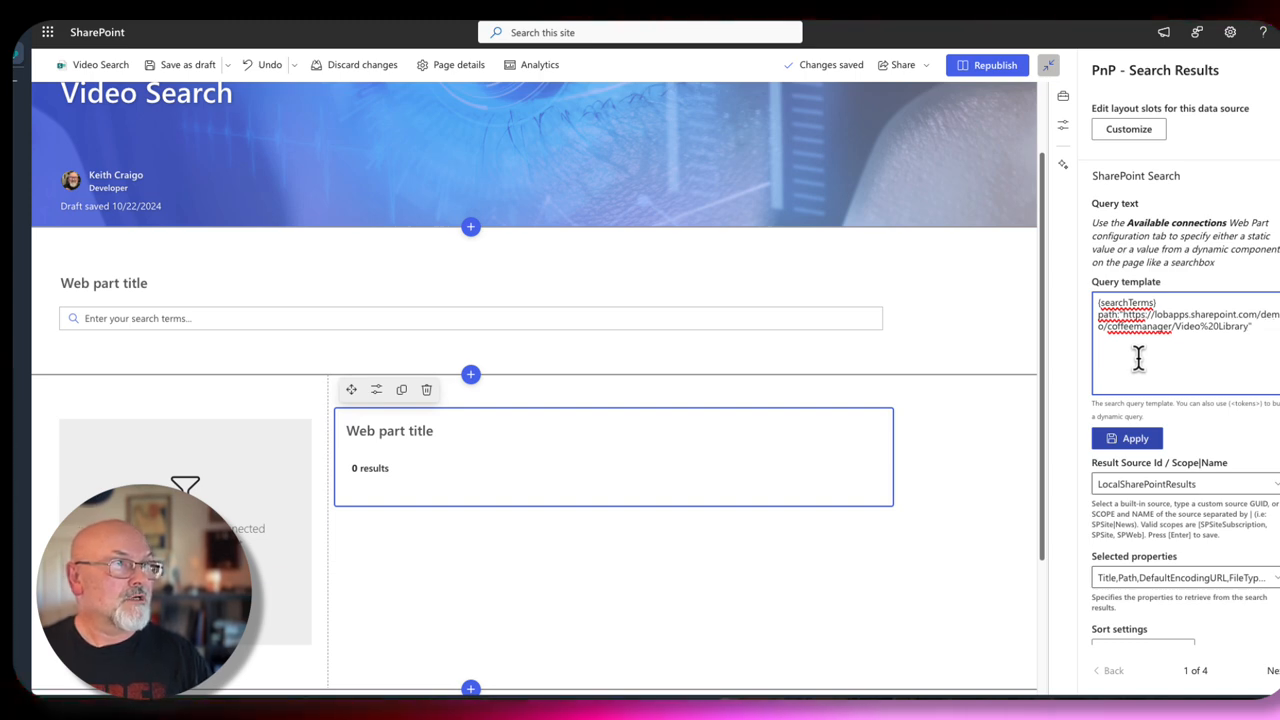
pyautogui.click(1127, 438)
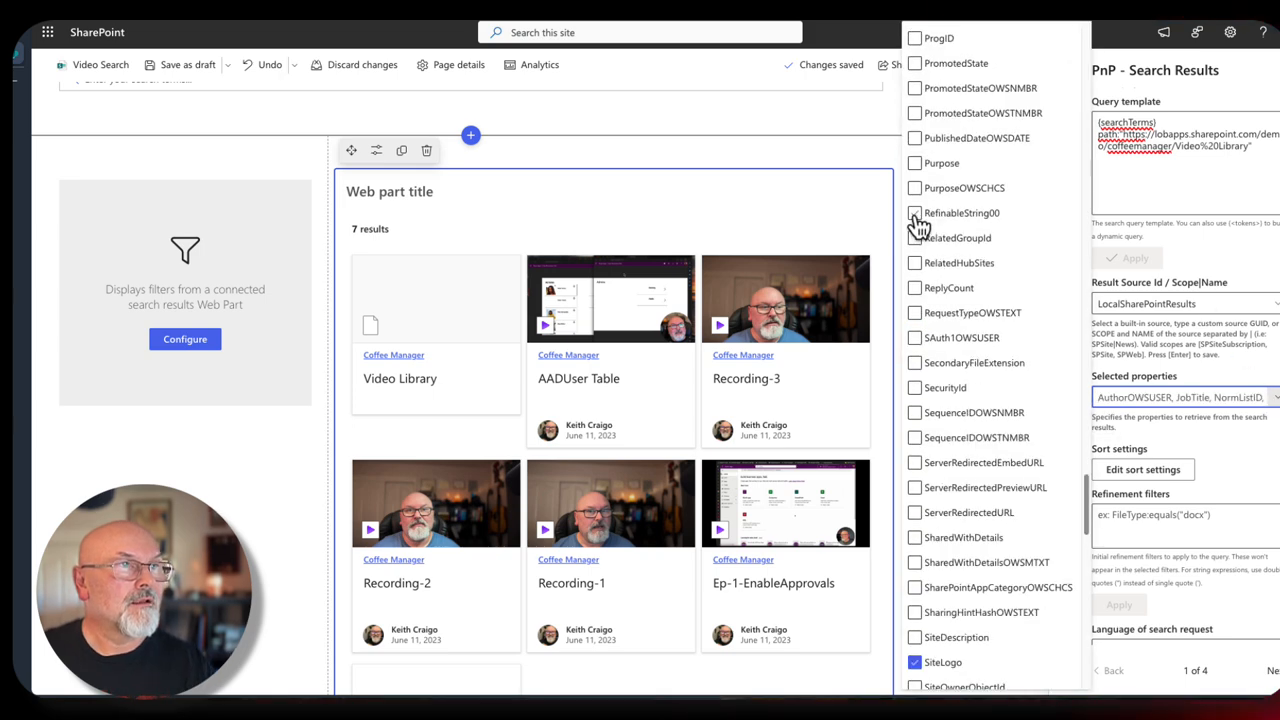
# Add RefinableString00 to the selected properties and scroll through the data source settings.
pyautogui.click(914, 212)
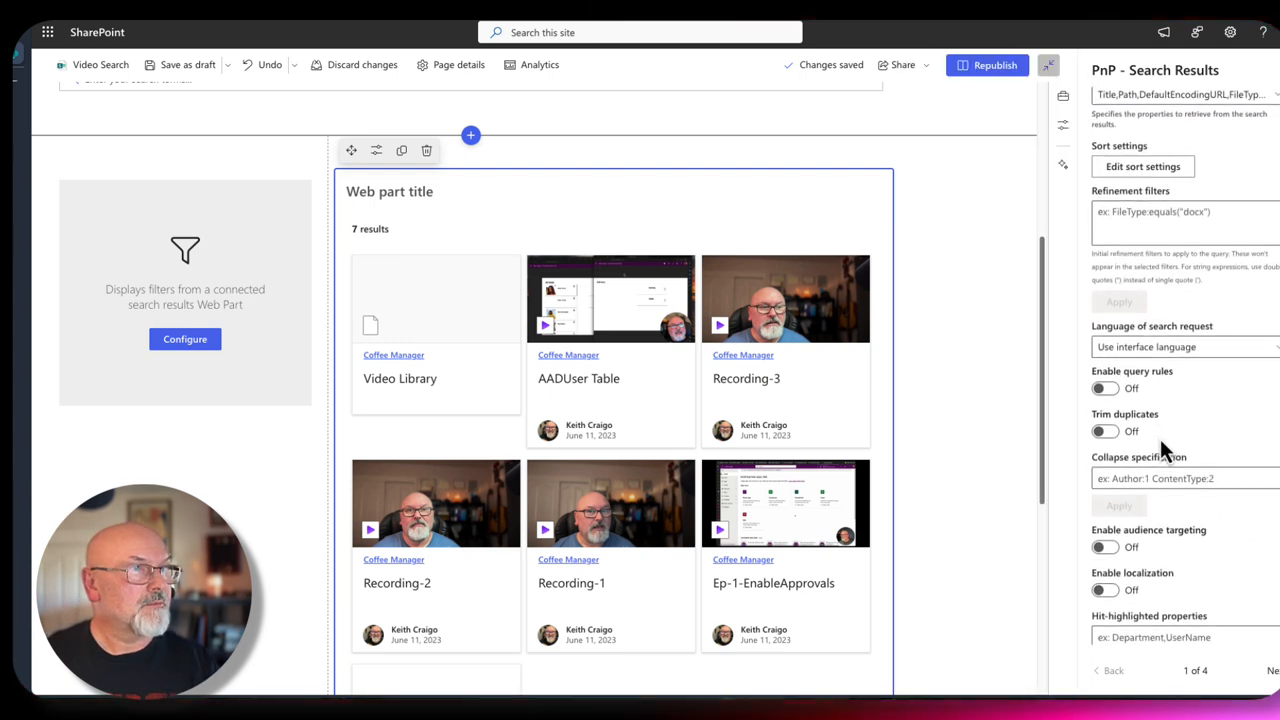
pyautogui.scroll(-3)
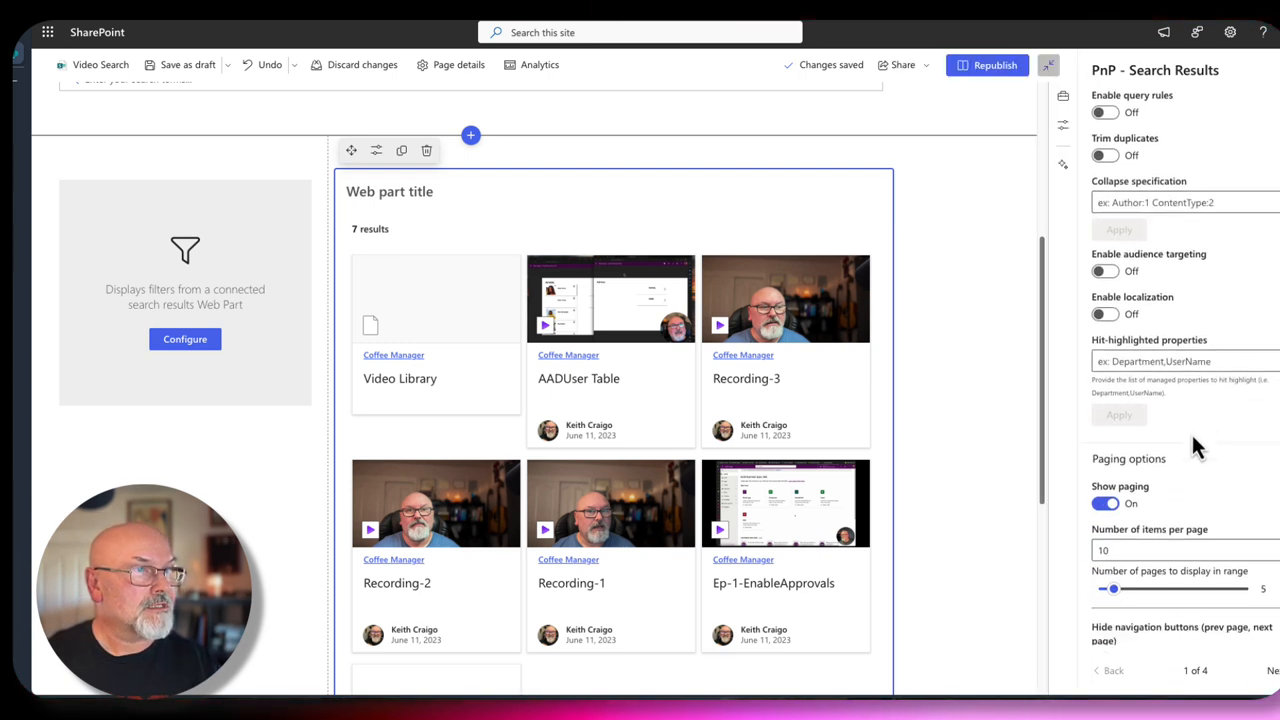
pyautogui.scroll(-3)
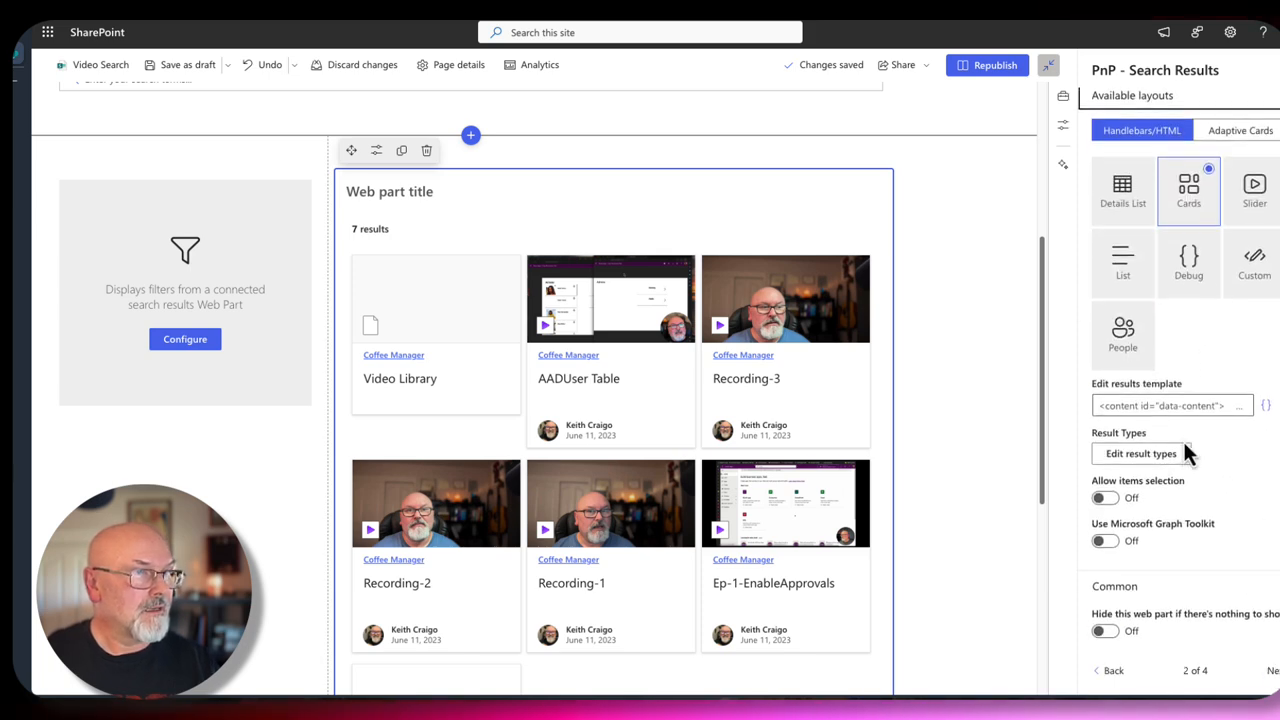
pyautogui.scroll(-3)
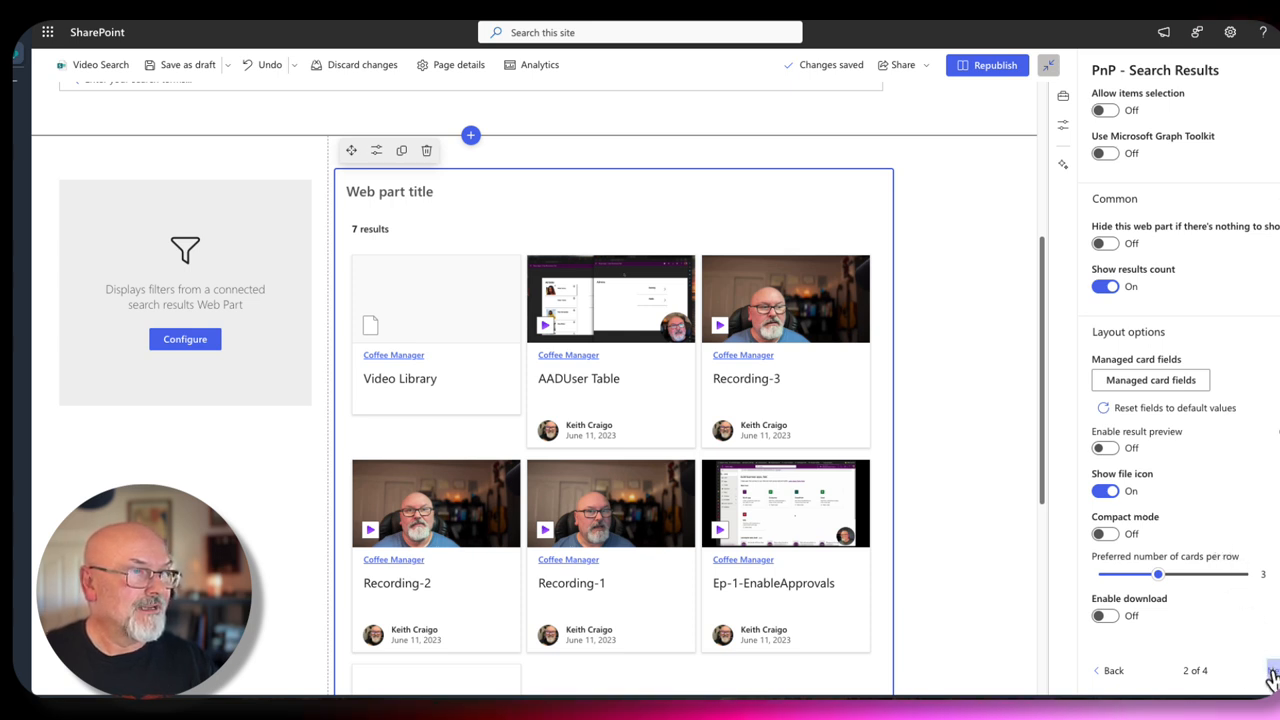
# Take query text dynamically from PnP - Search Box (Search query) and enable filters Web Part connection.
pyautogui.click(1272, 670)
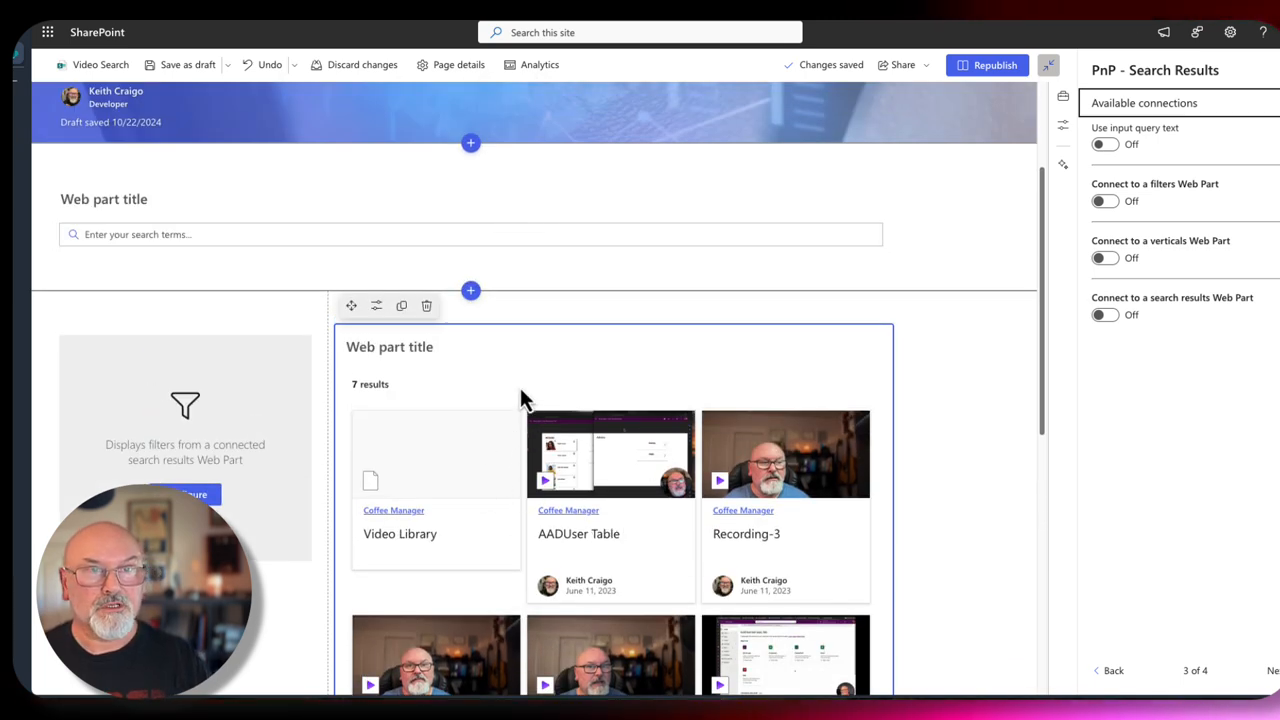
pyautogui.moveTo(1145, 175)
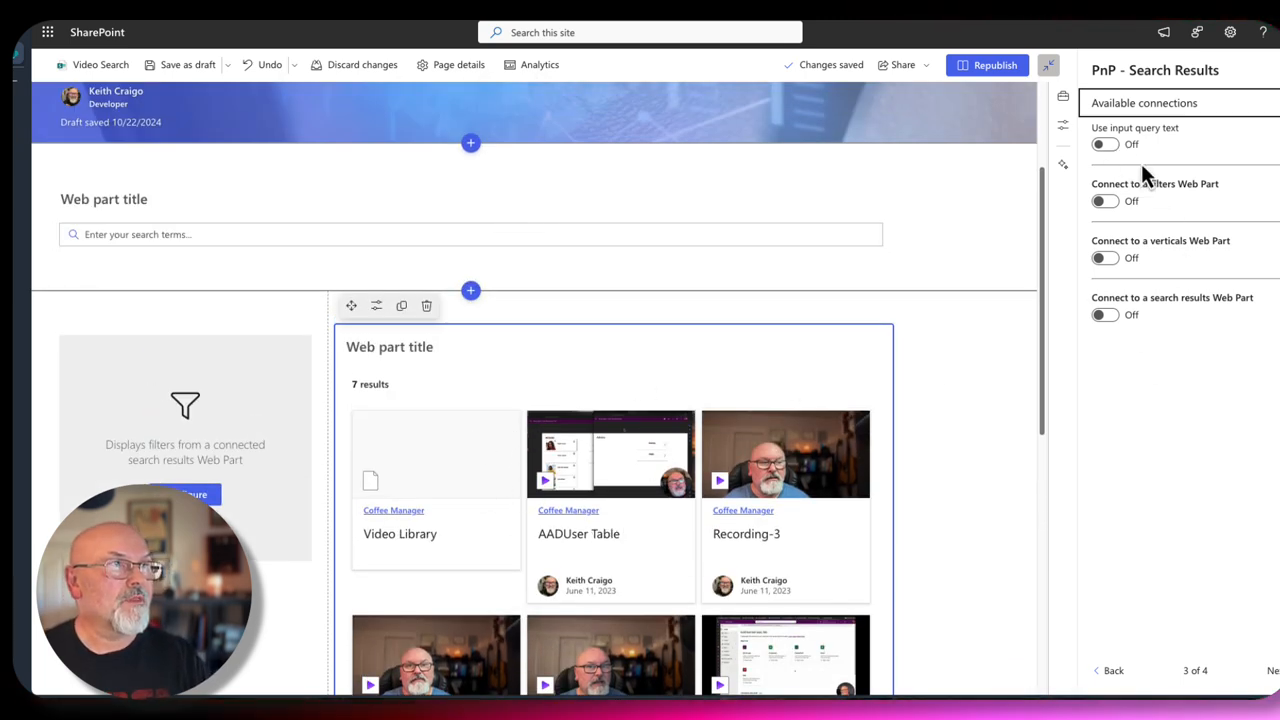
pyautogui.moveTo(755, 390)
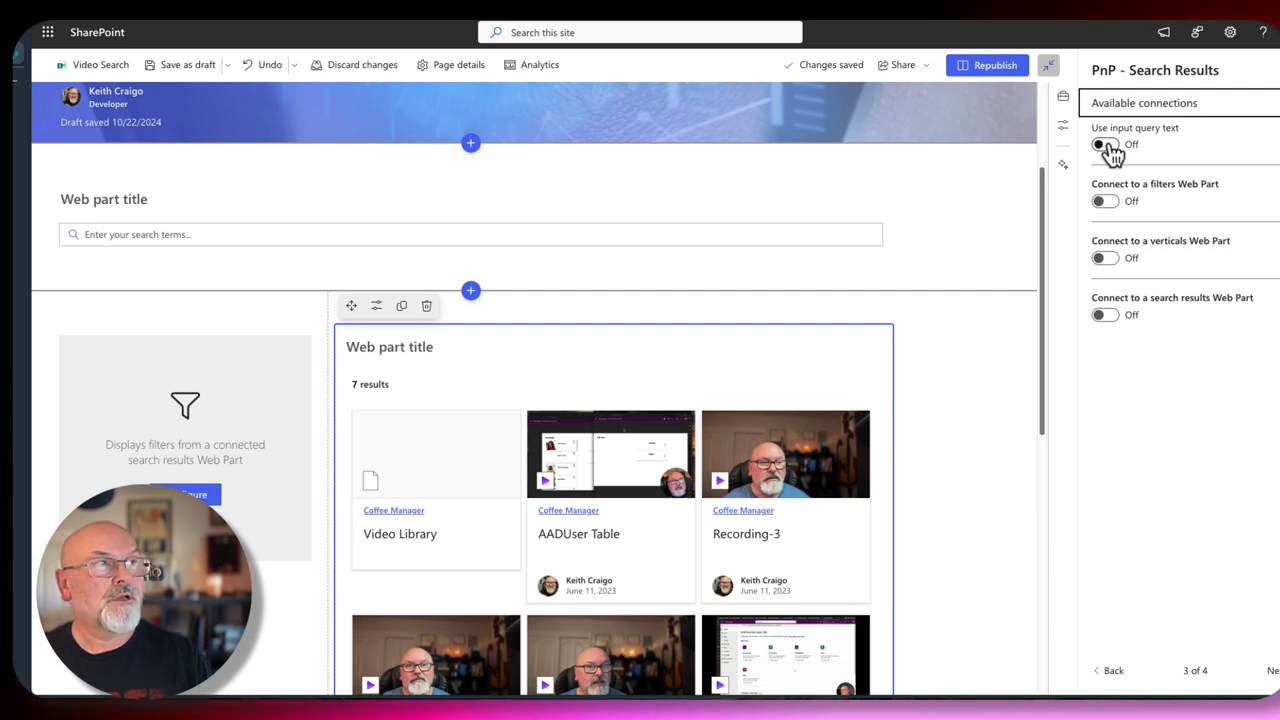
pyautogui.click(1105, 144)
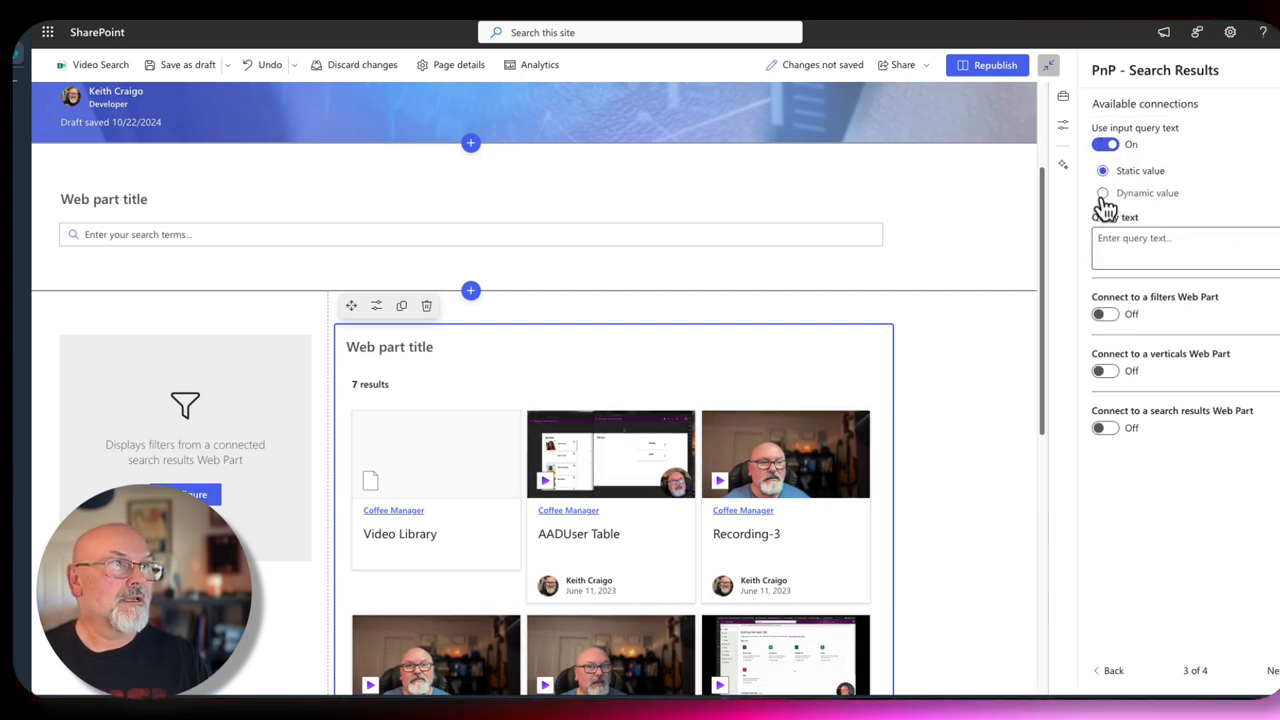
pyautogui.click(1103, 193)
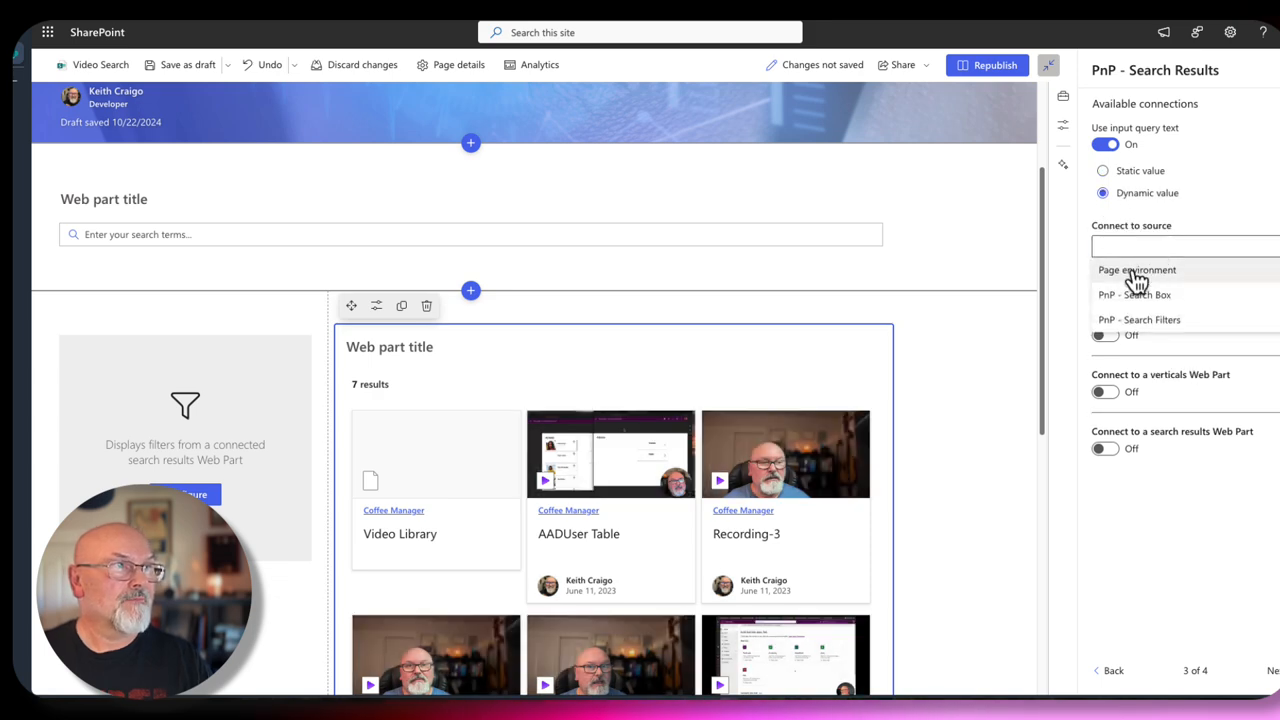
pyautogui.click(1133, 294)
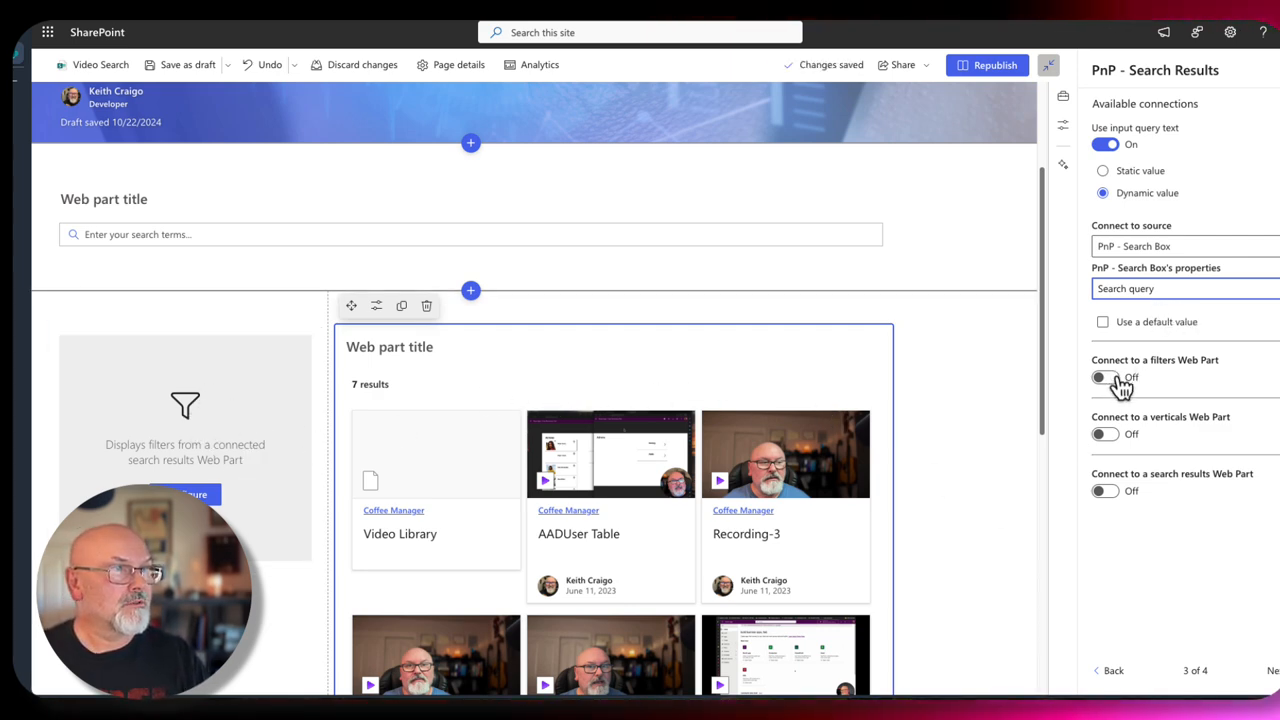
pyautogui.click(1105, 377)
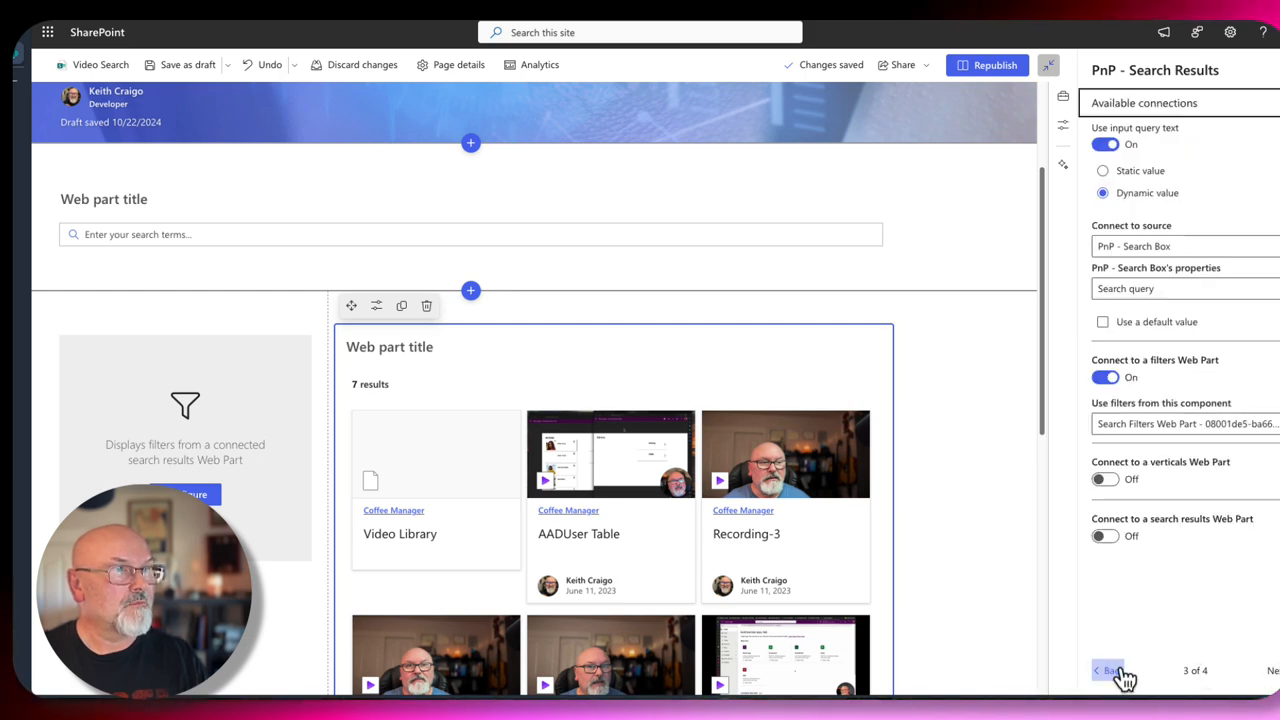
pyautogui.click(1108, 670)
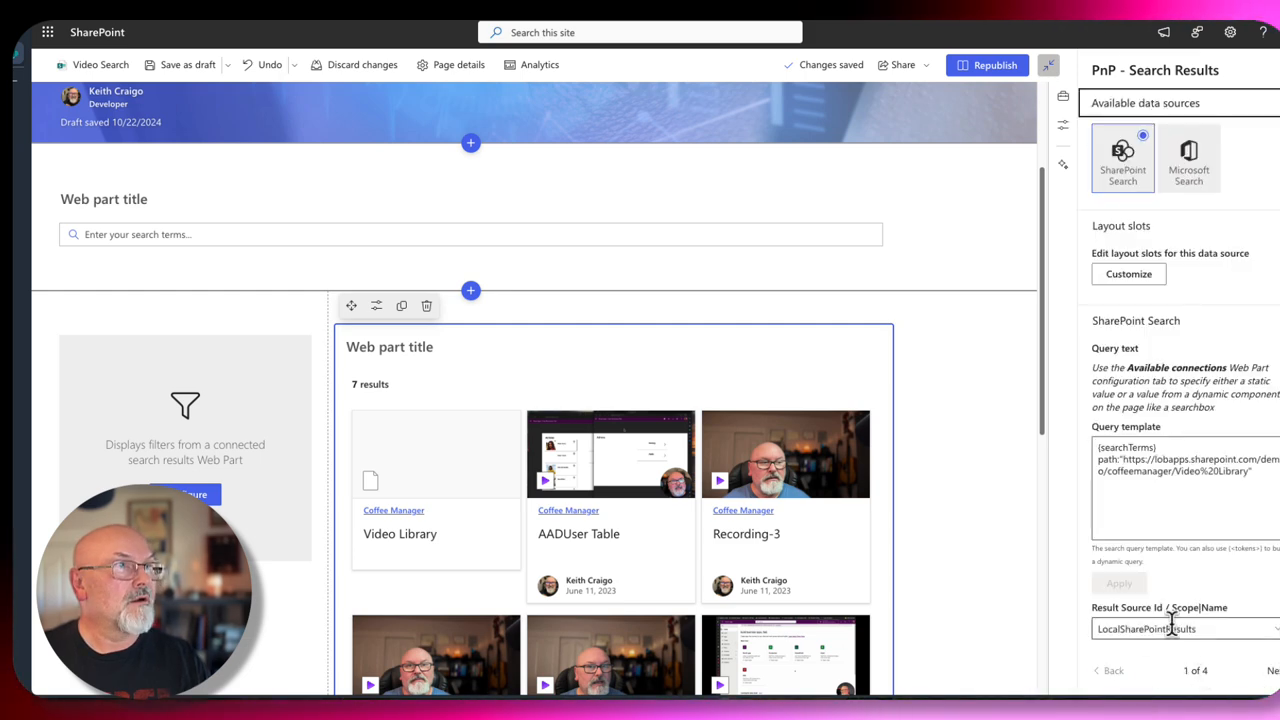
pyautogui.scroll(-3)
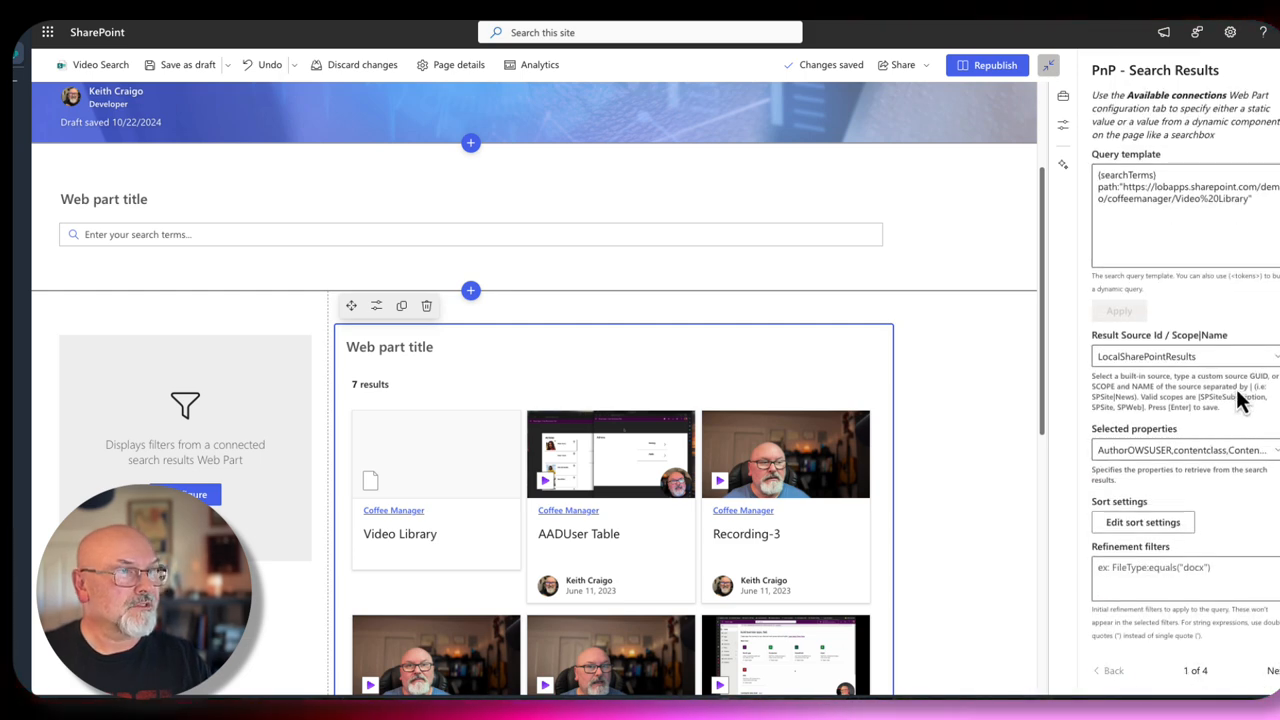
pyautogui.scroll(-3)
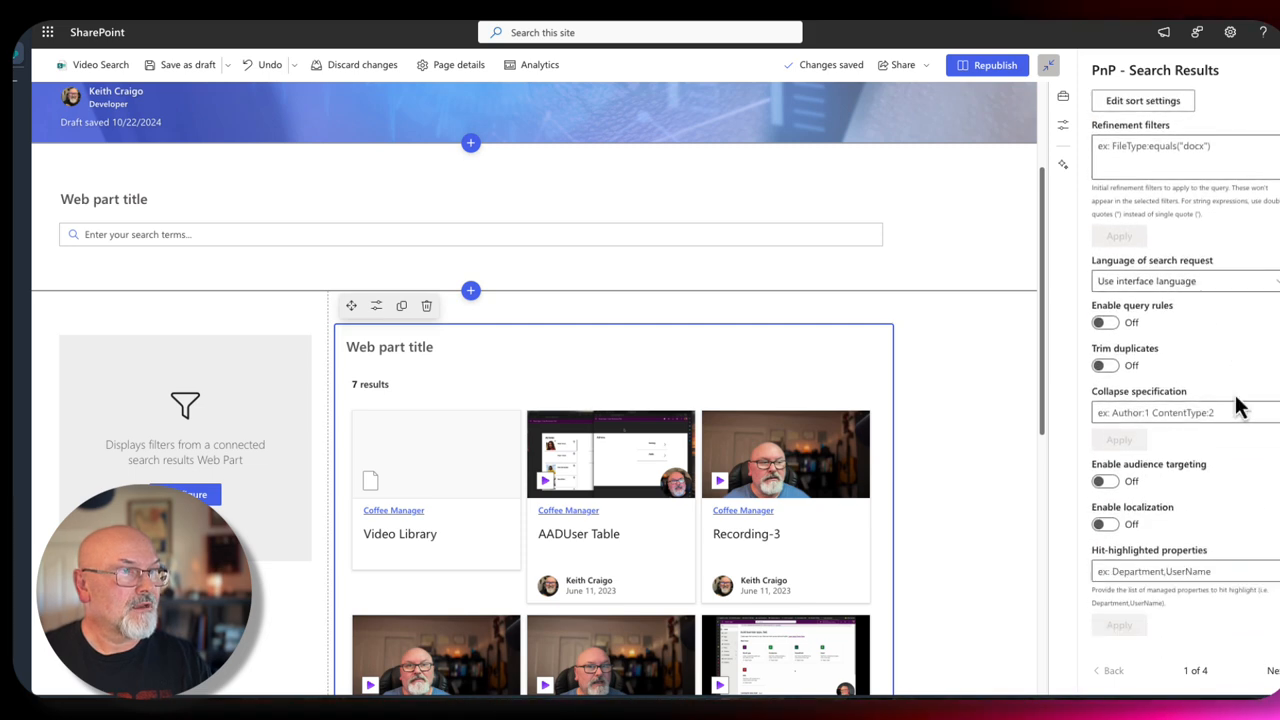
pyautogui.scroll(-3)
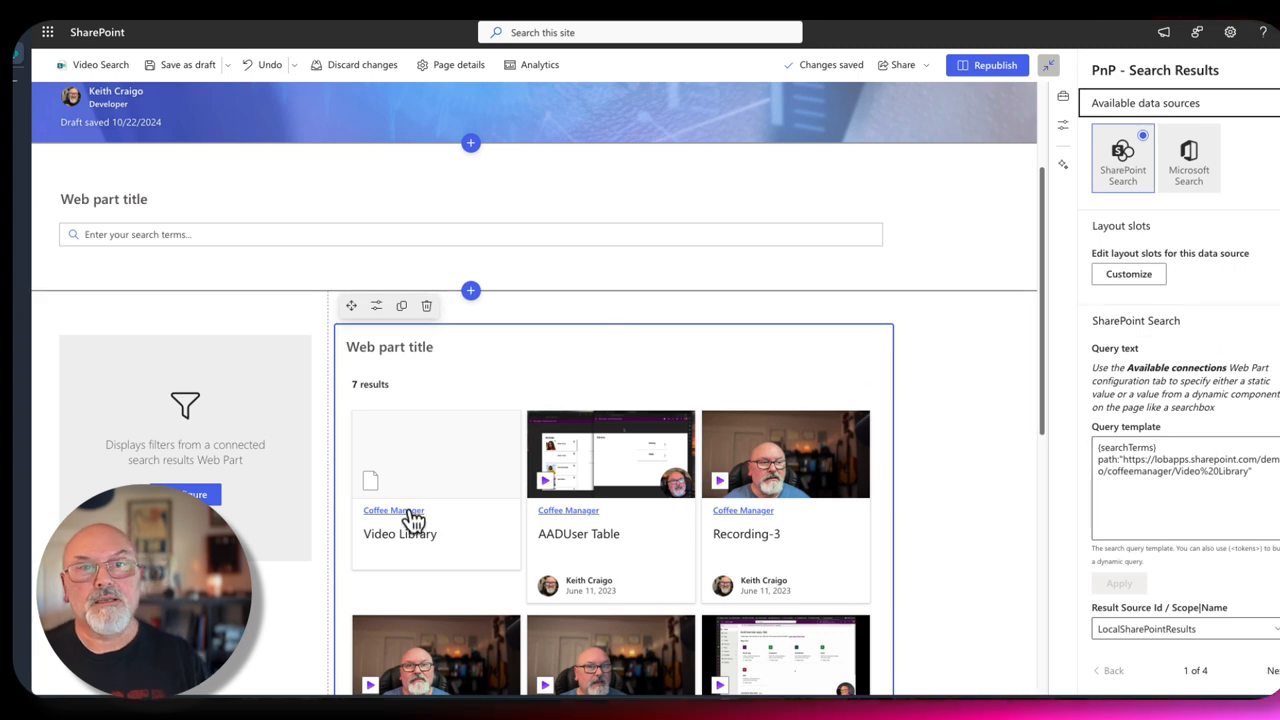
# Set the PnP Search Filters web part to use data from the Search Results Web Part.
pyautogui.click(185, 445)
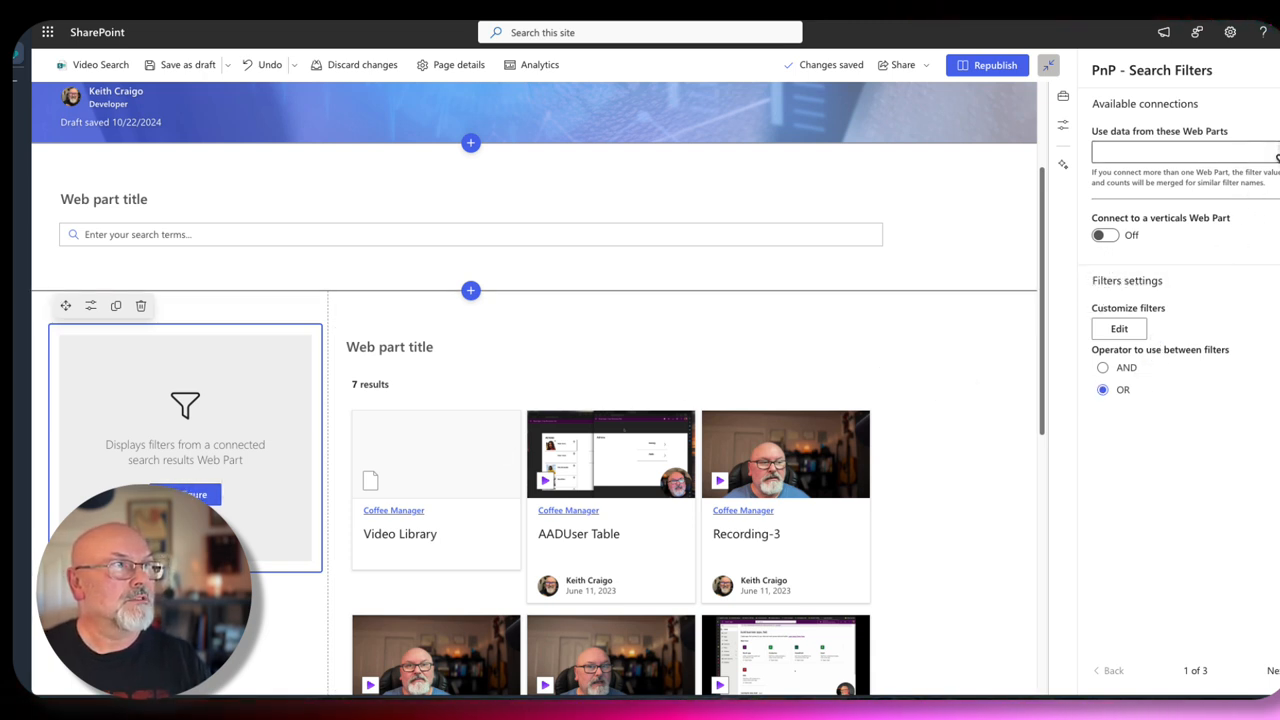
pyautogui.click(1185, 152)
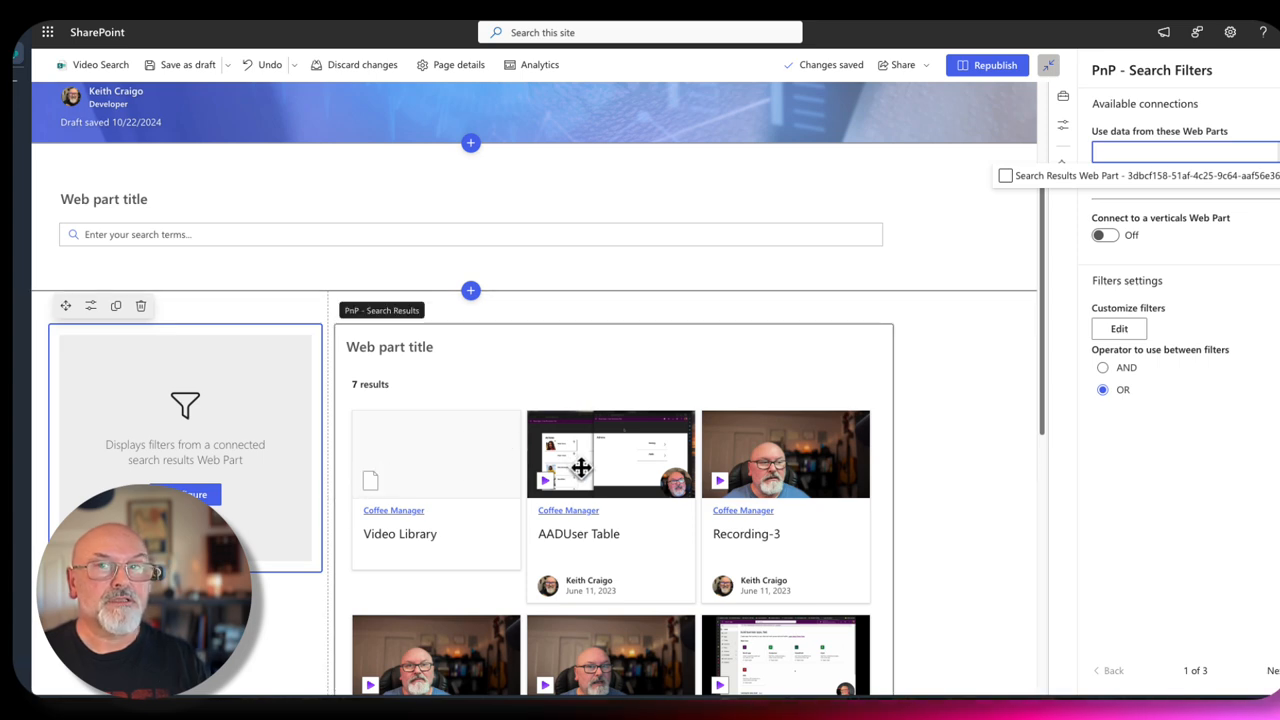
pyautogui.moveTo(665, 452)
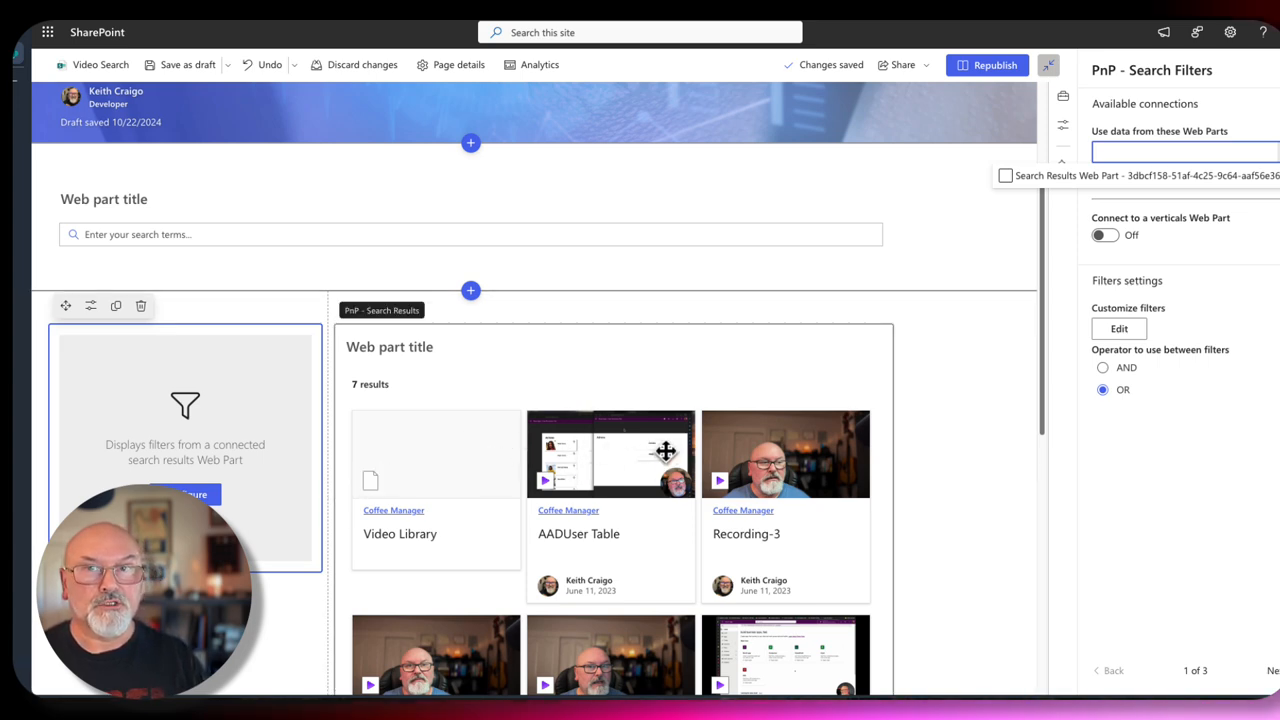
pyautogui.click(1005, 175)
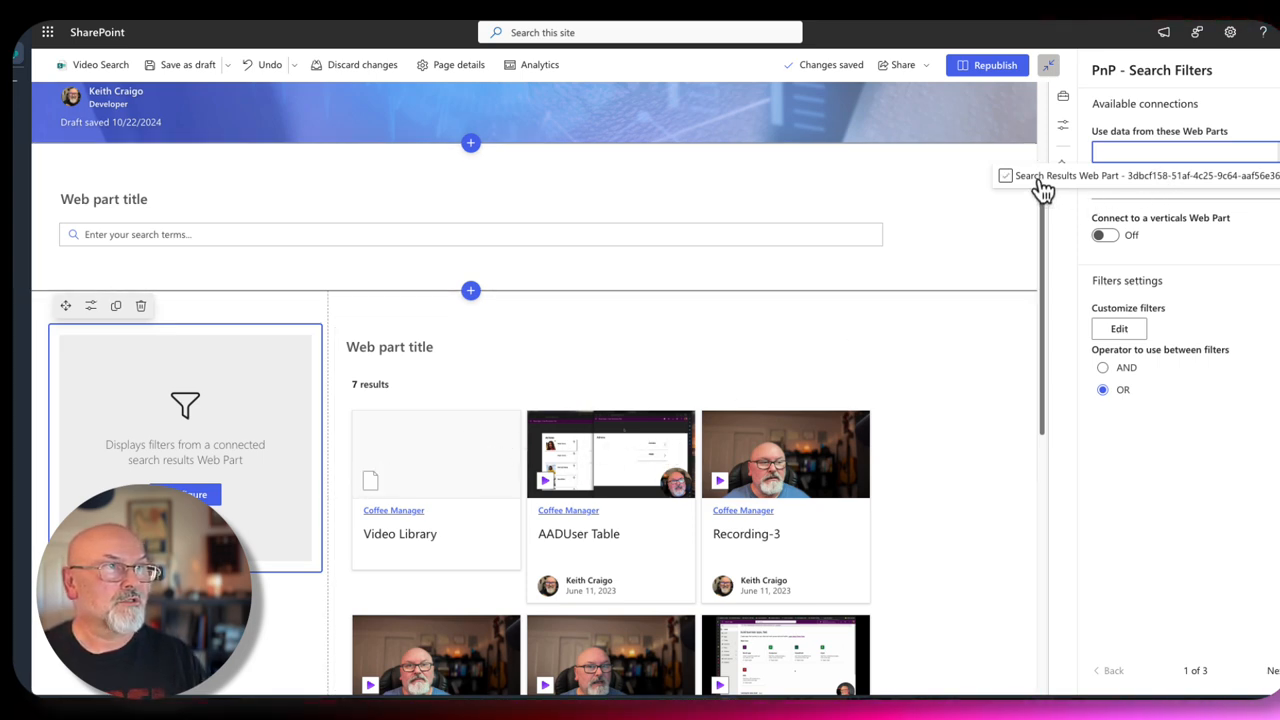
pyautogui.click(1005, 175)
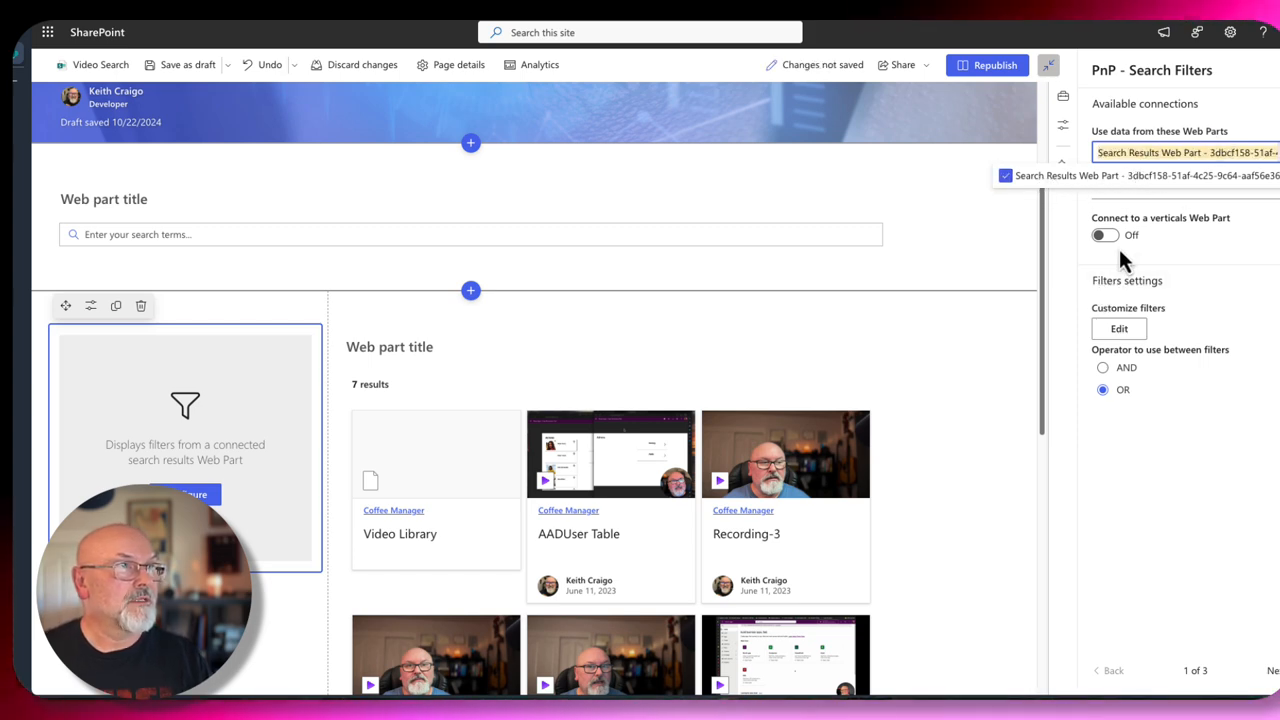
# Add a new filter named 'Video Category' in the filter customization table.
pyautogui.click(1119, 328)
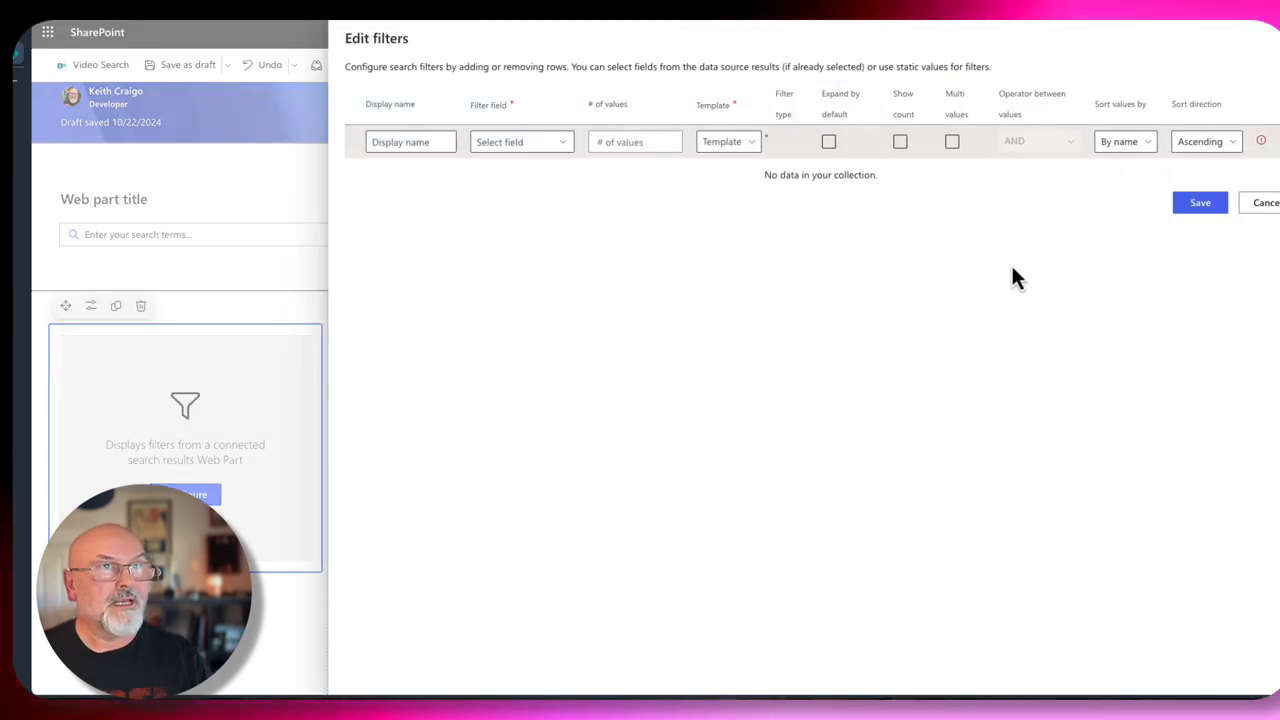
pyautogui.click(410, 141)
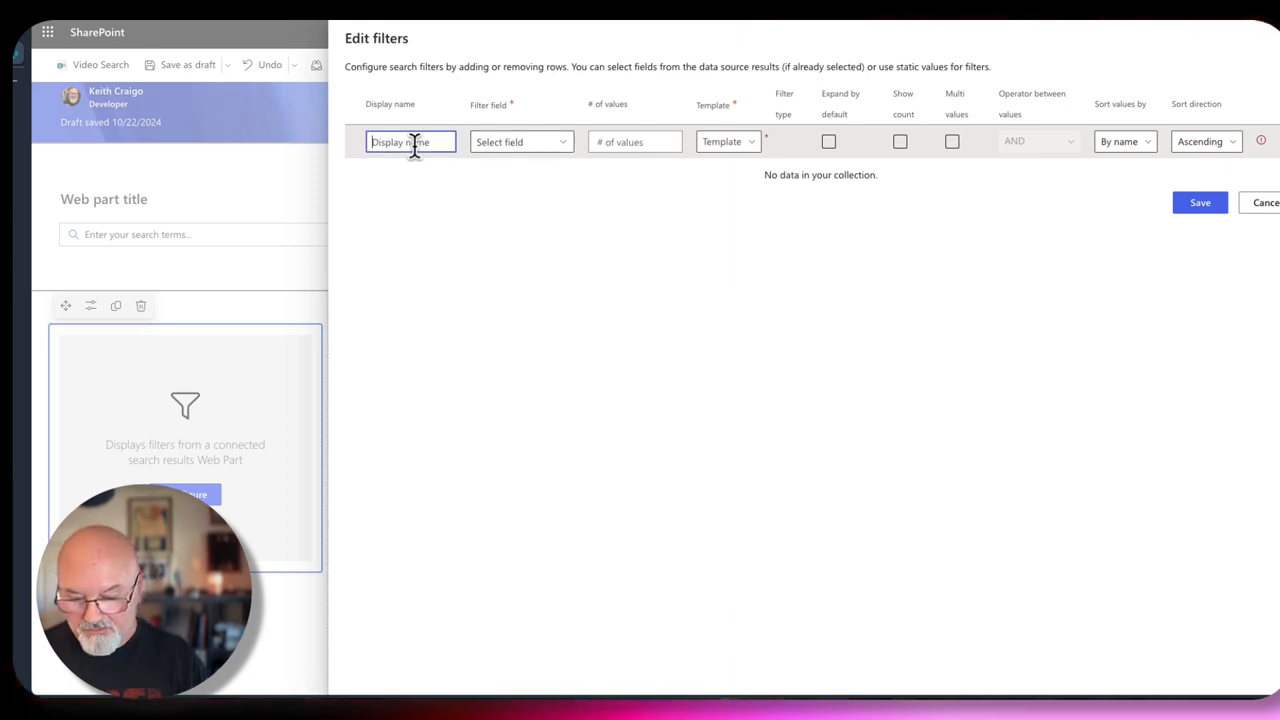
pyautogui.write('Video')
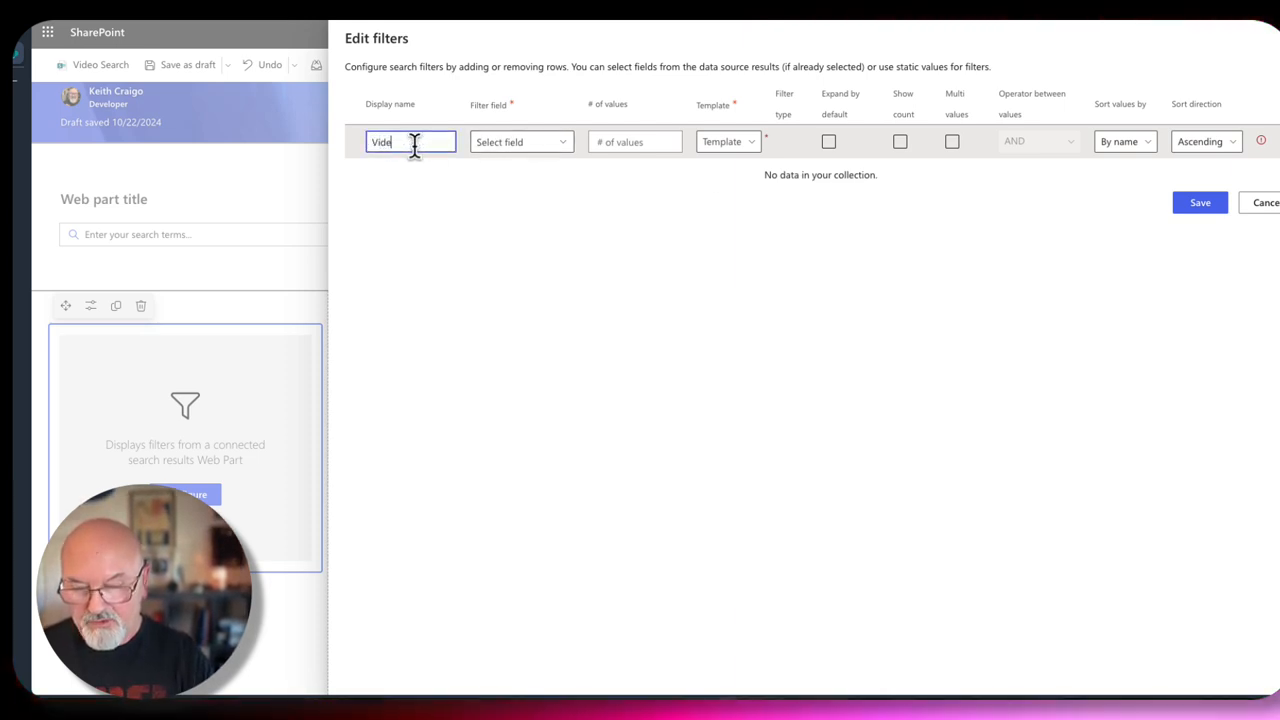
pyautogui.write('Video Category')
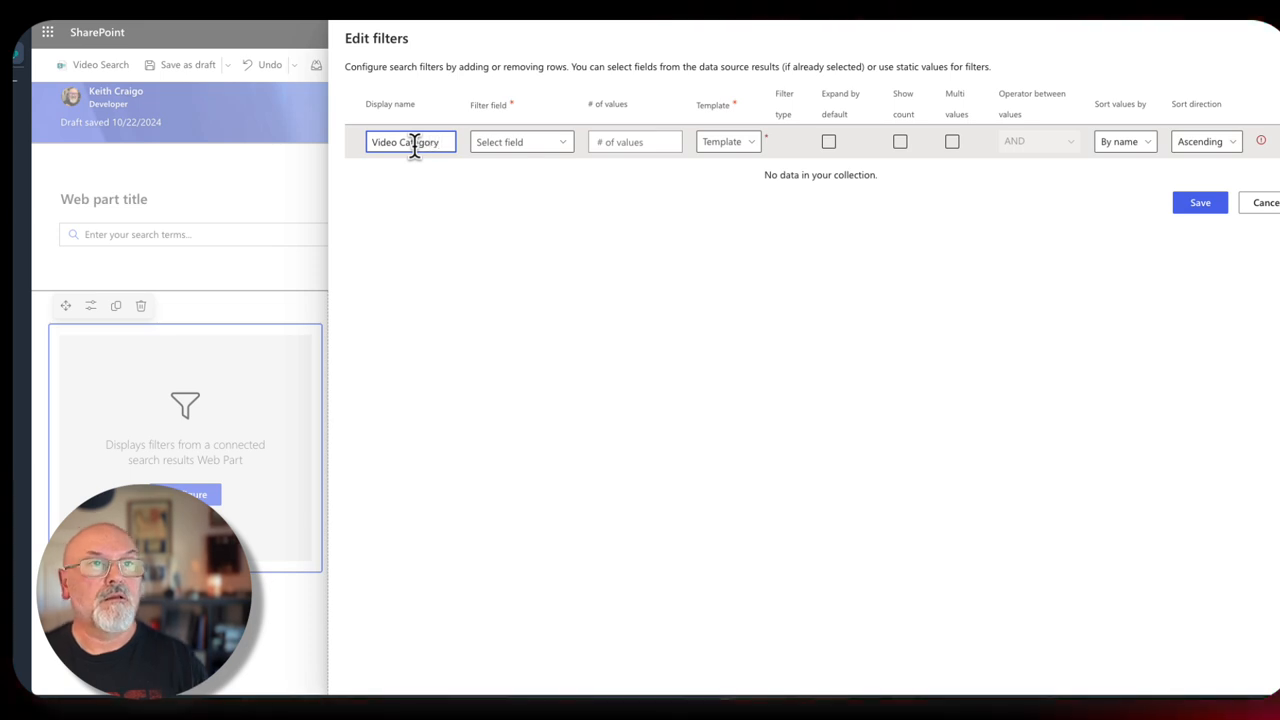
pyautogui.click(519, 141)
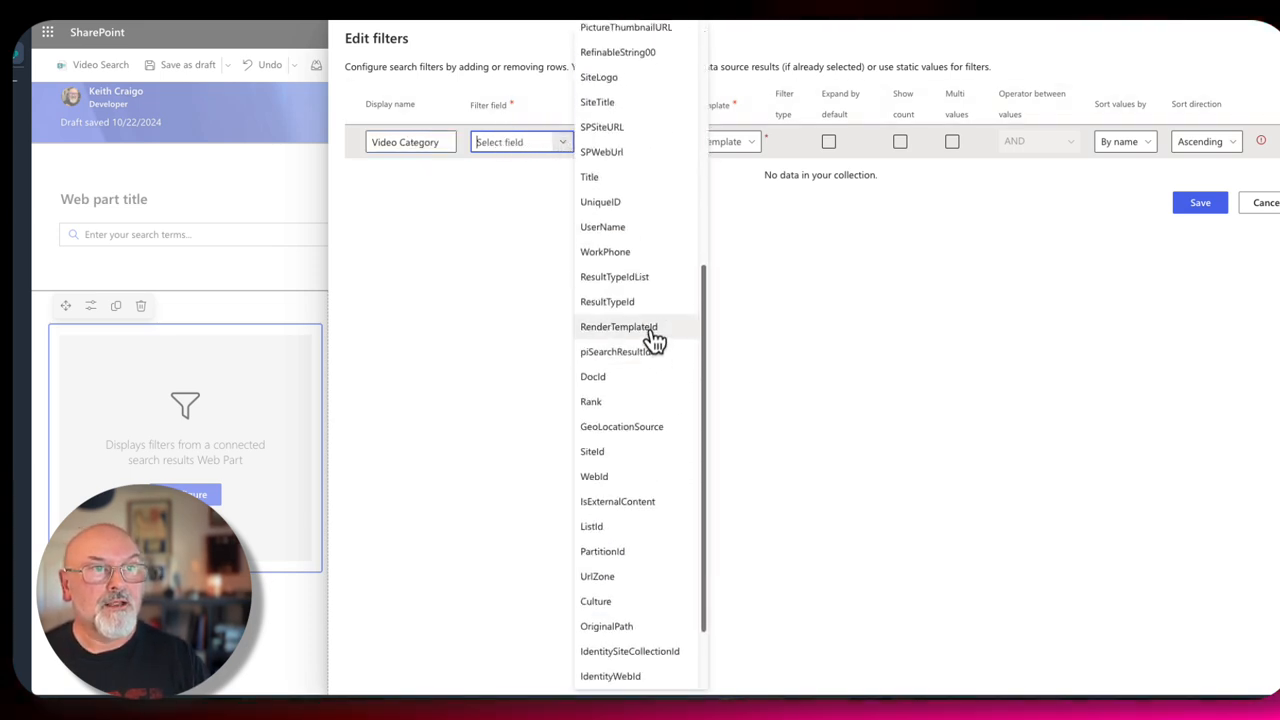
pyautogui.moveTo(640, 351)
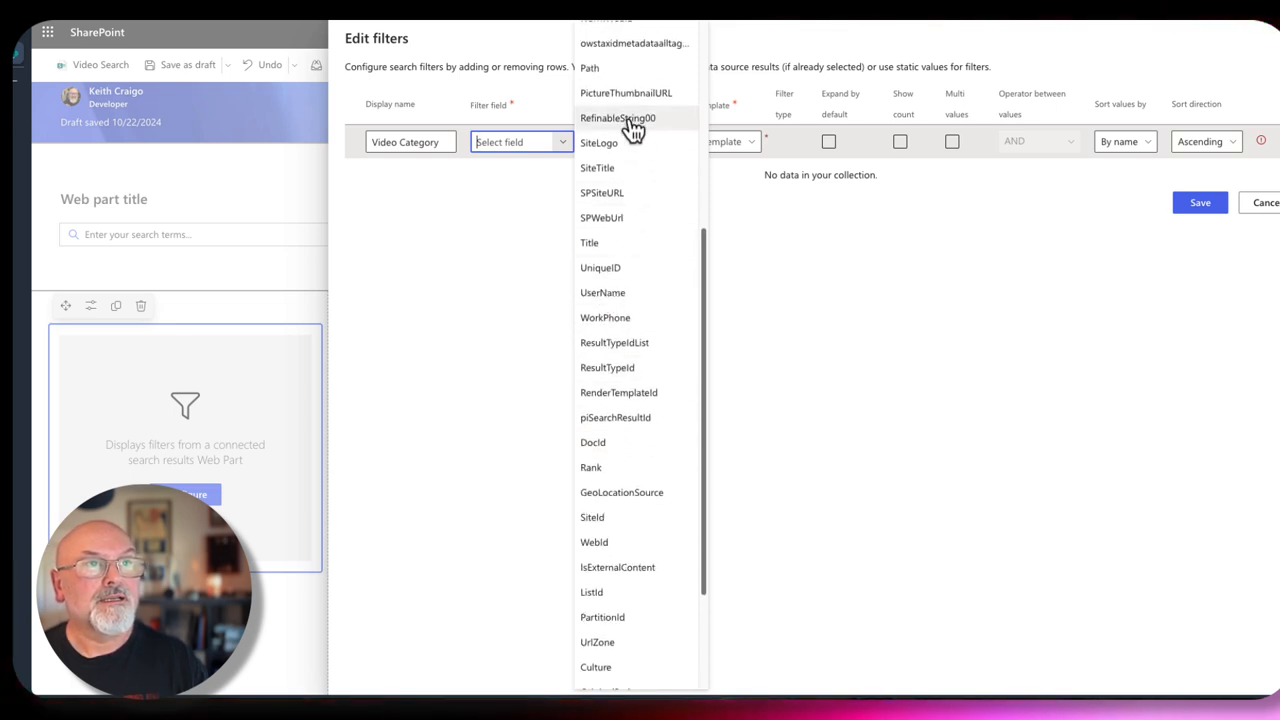
# Use RefinableString00 as check boxes, expanded by default, multi-value with OR operator.
pyautogui.click(617, 118)
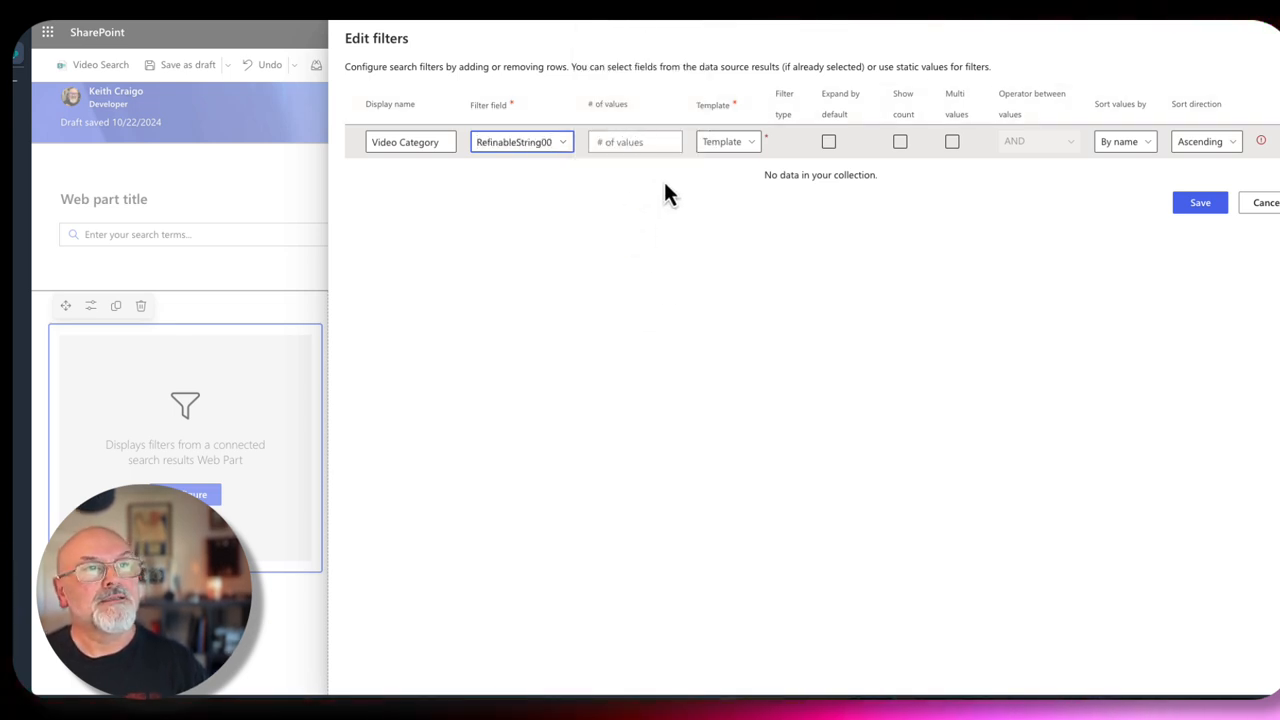
pyautogui.click(728, 141)
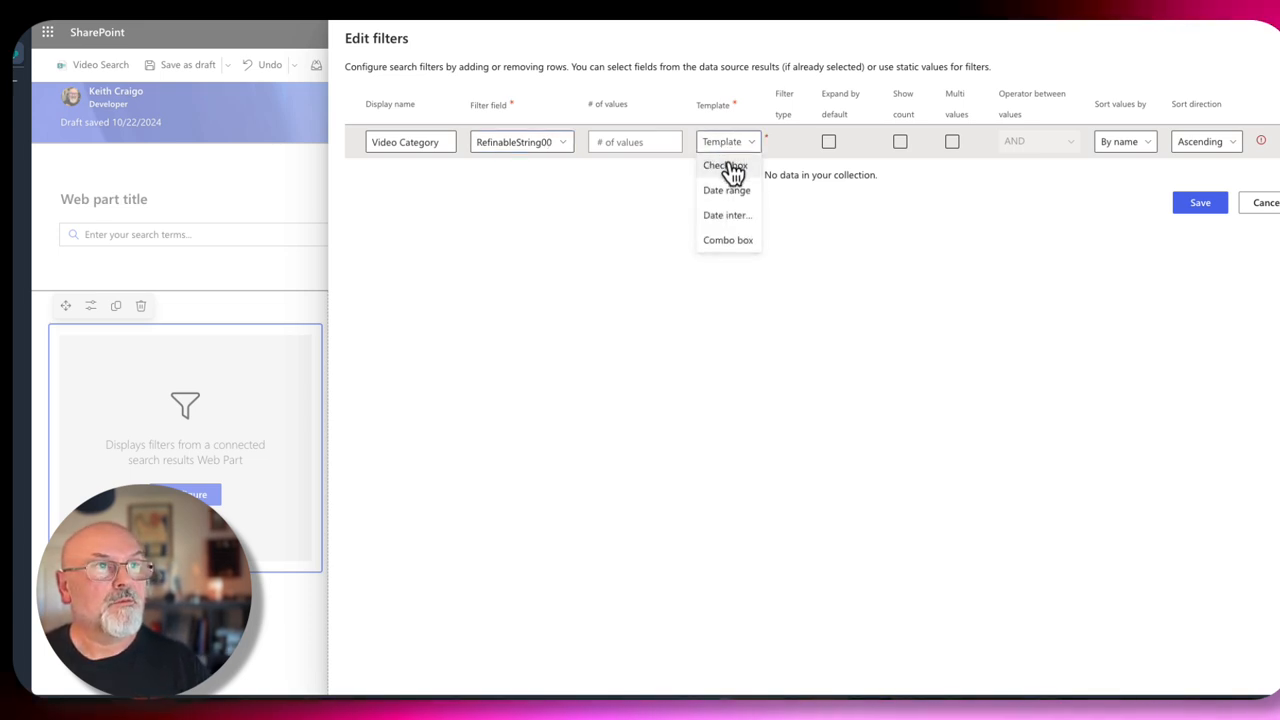
pyautogui.click(725, 166)
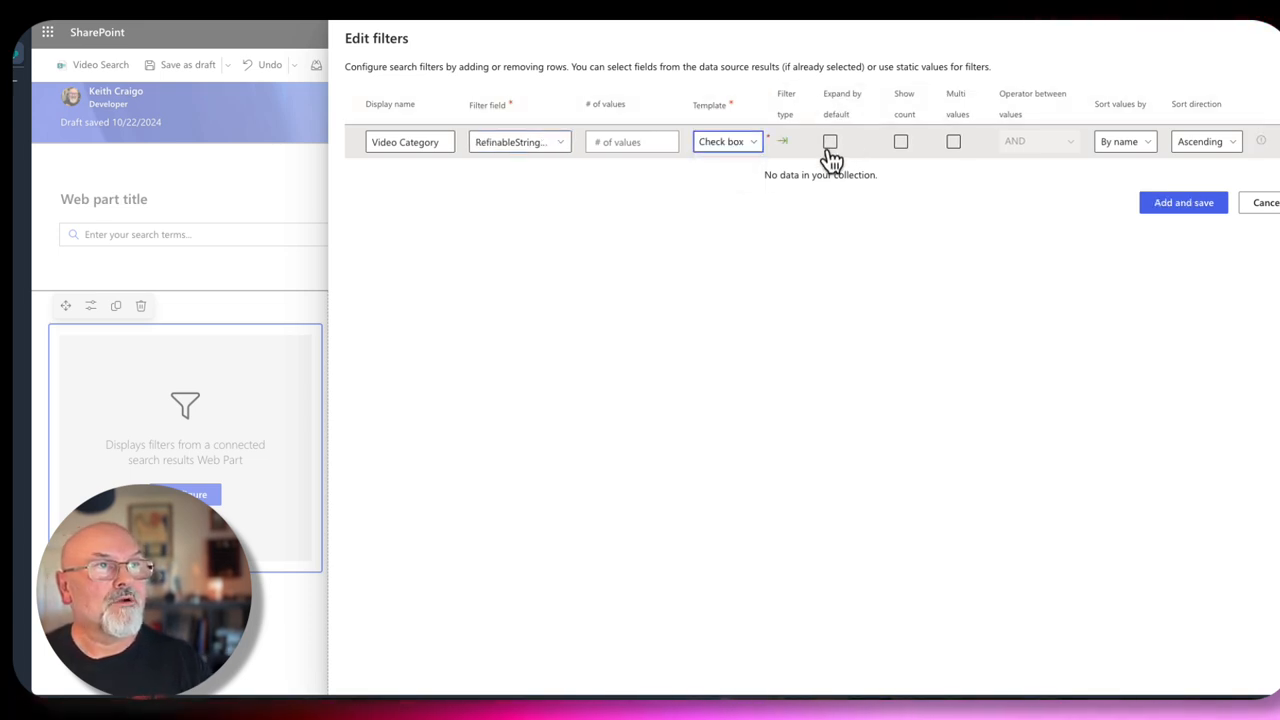
pyautogui.click(831, 141)
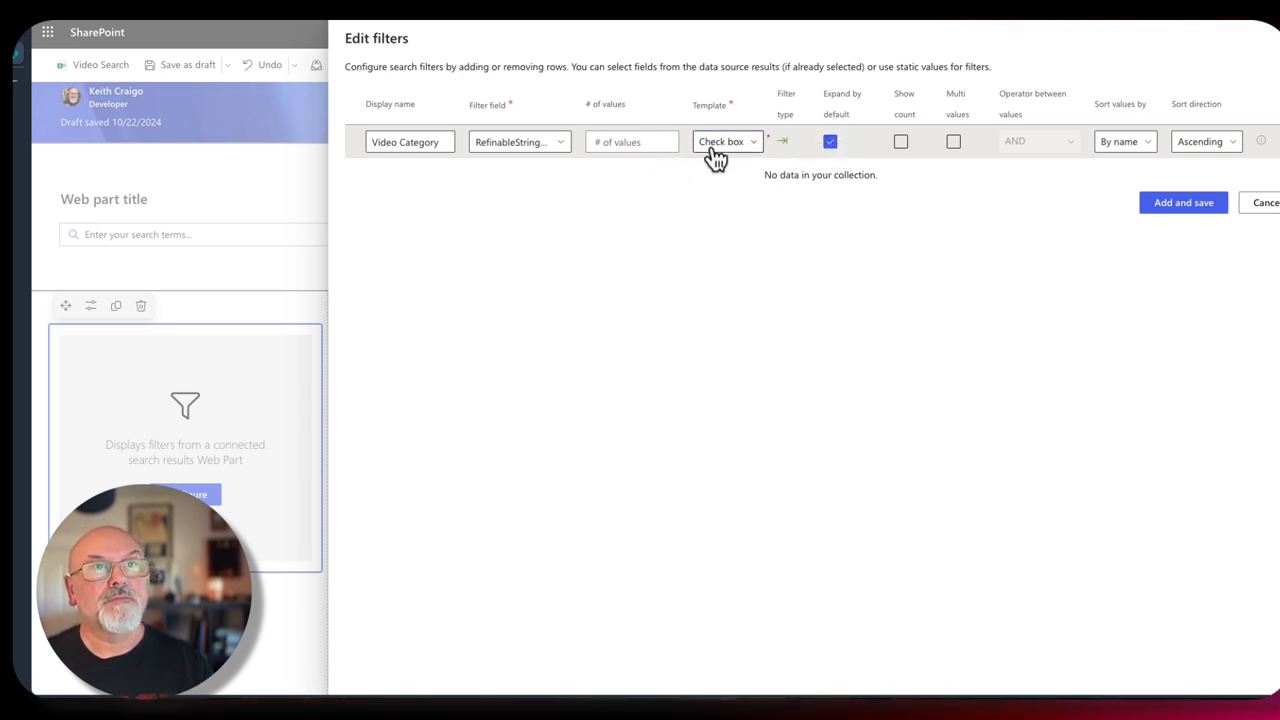
pyautogui.moveTo(805, 158)
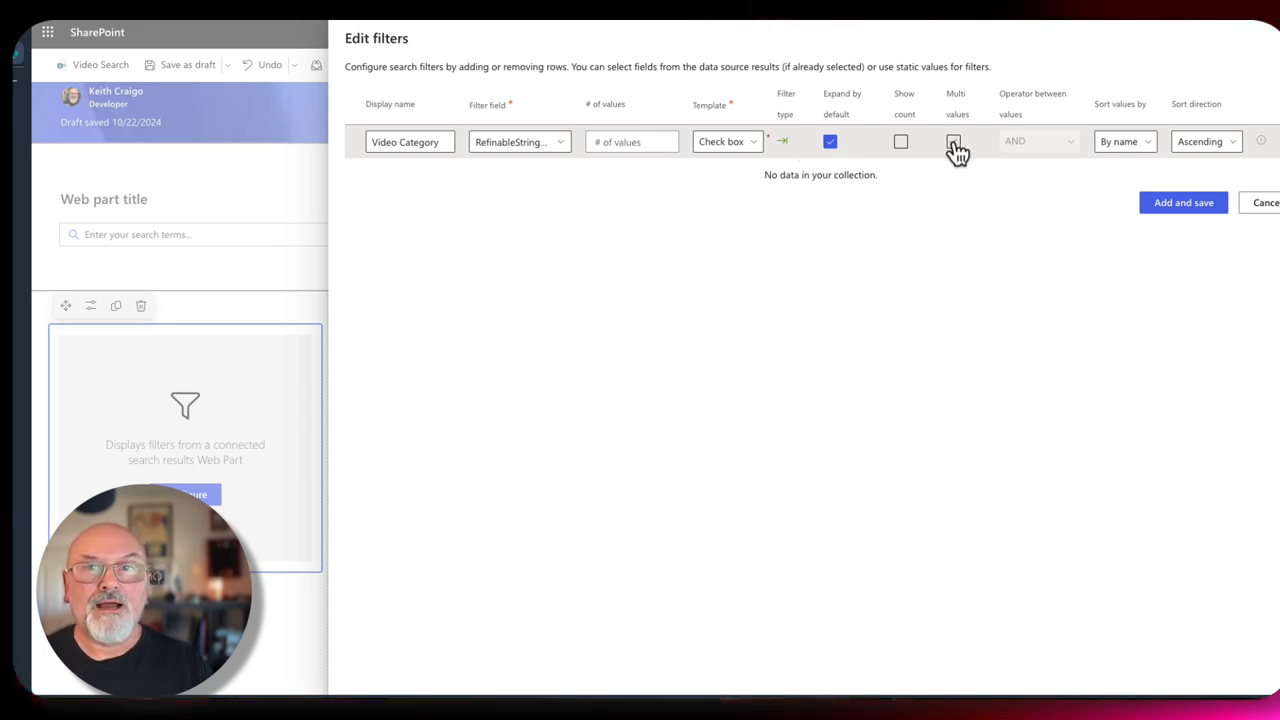
pyautogui.click(952, 141)
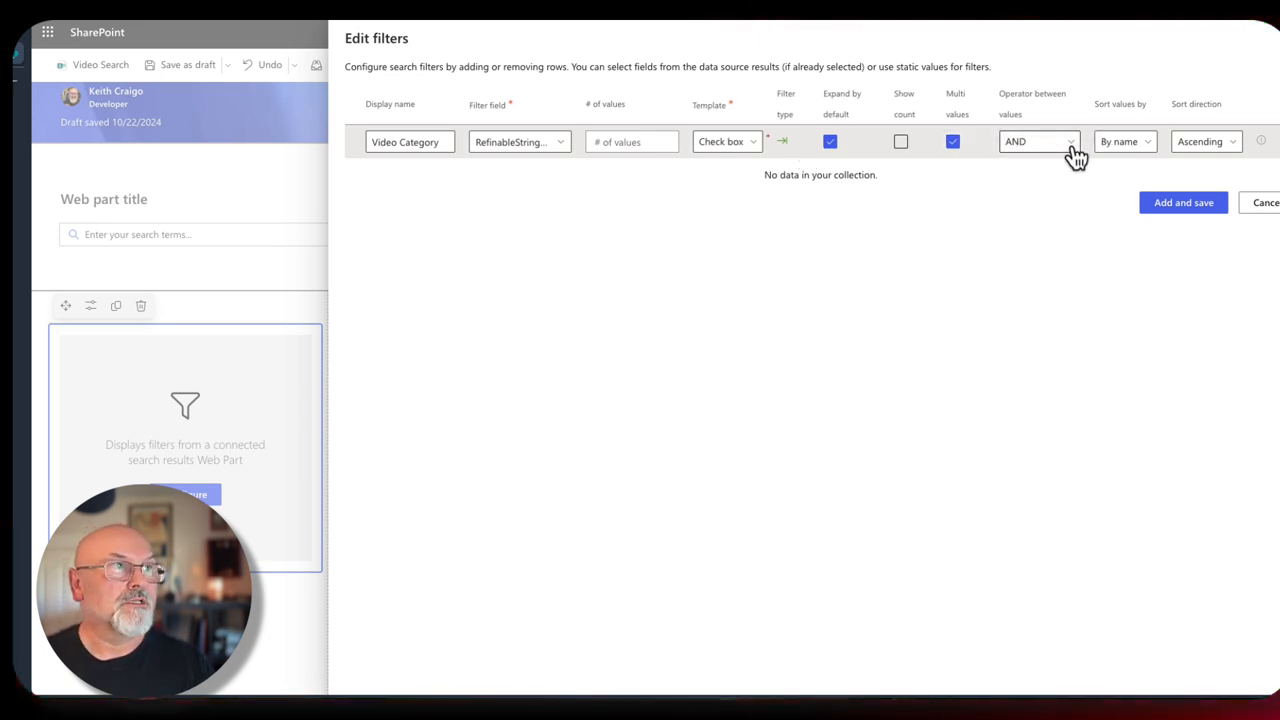
pyautogui.click(1040, 141)
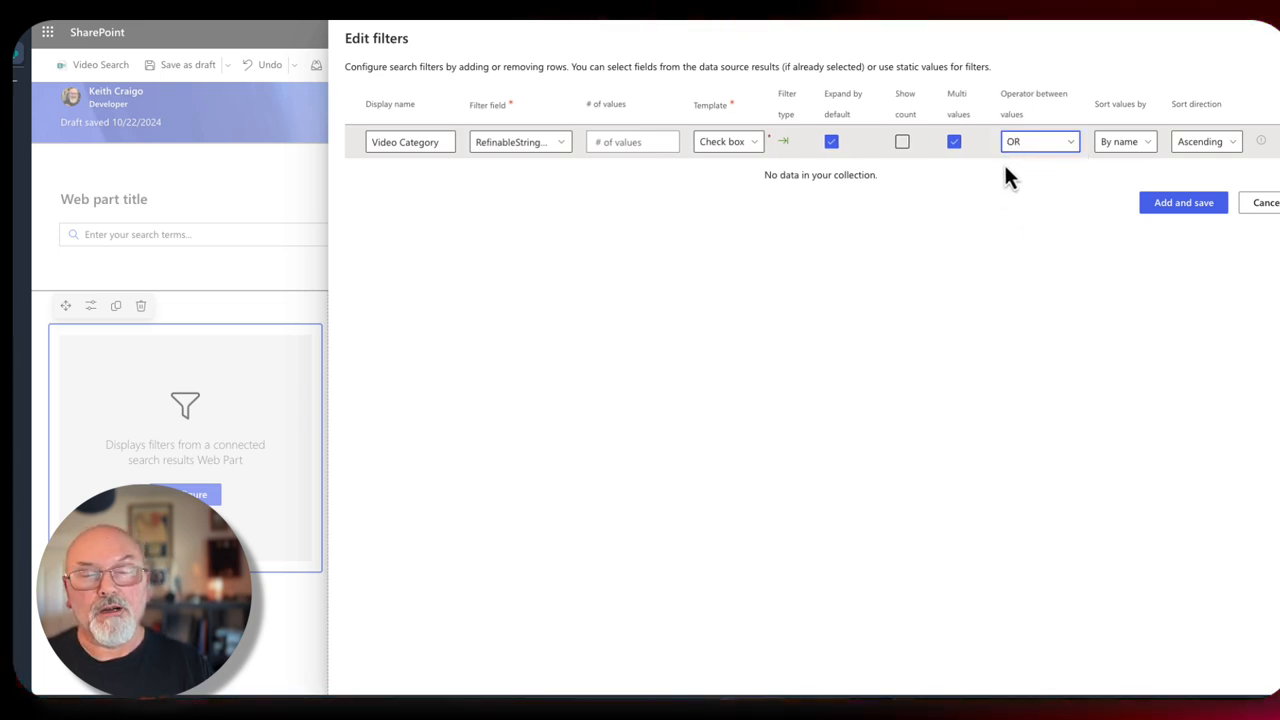
pyautogui.moveTo(1038, 166)
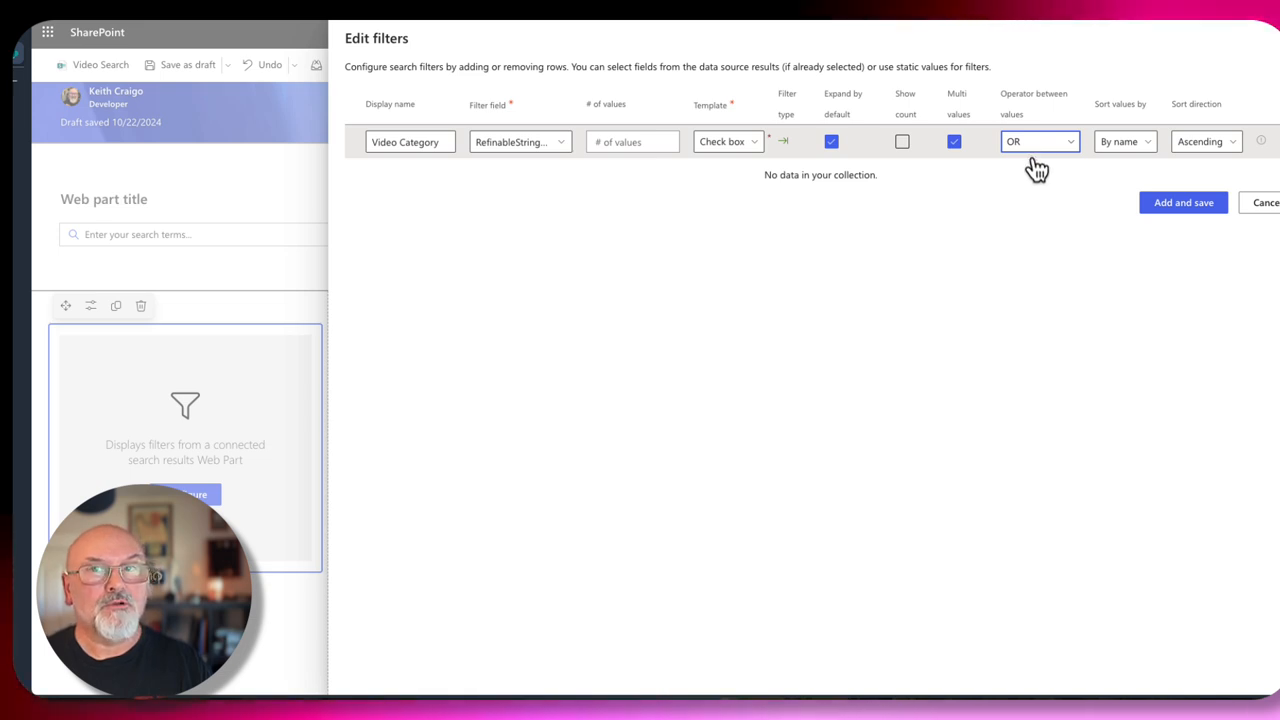
pyautogui.moveTo(1037, 165)
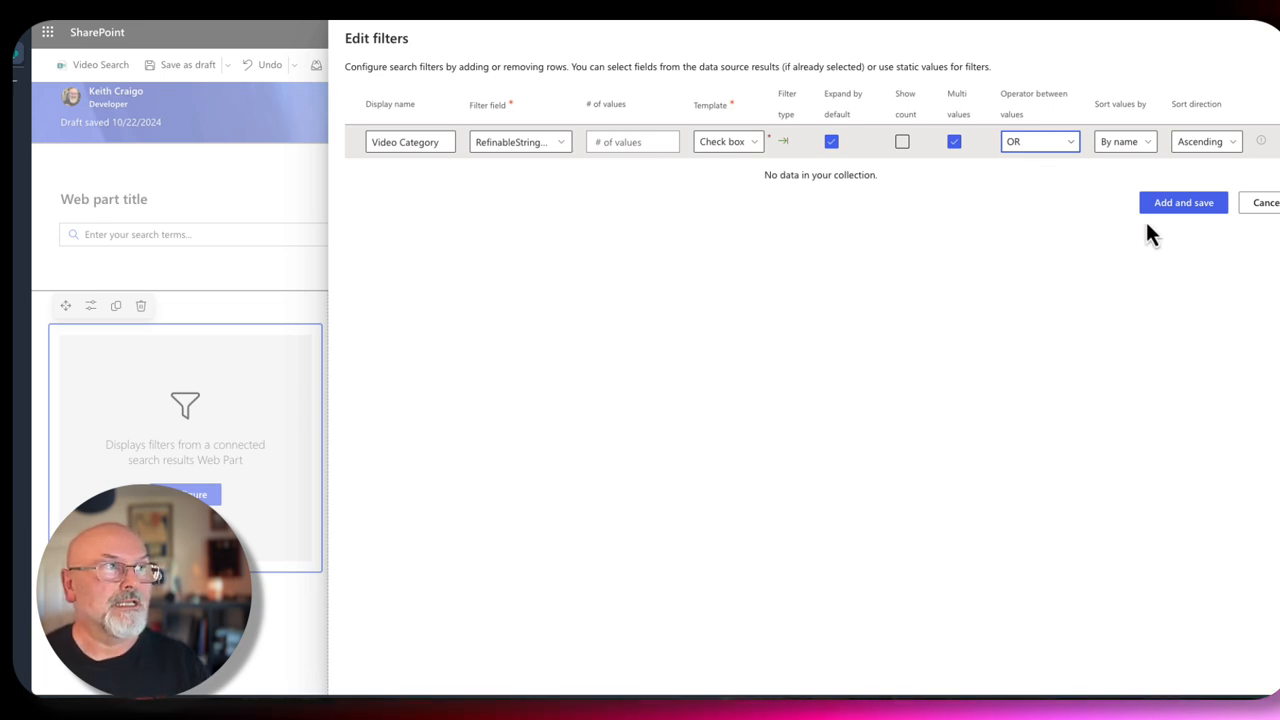
# Save the Video Category filter, then test it by ticking and unticking SharePoint.
pyautogui.click(1183, 202)
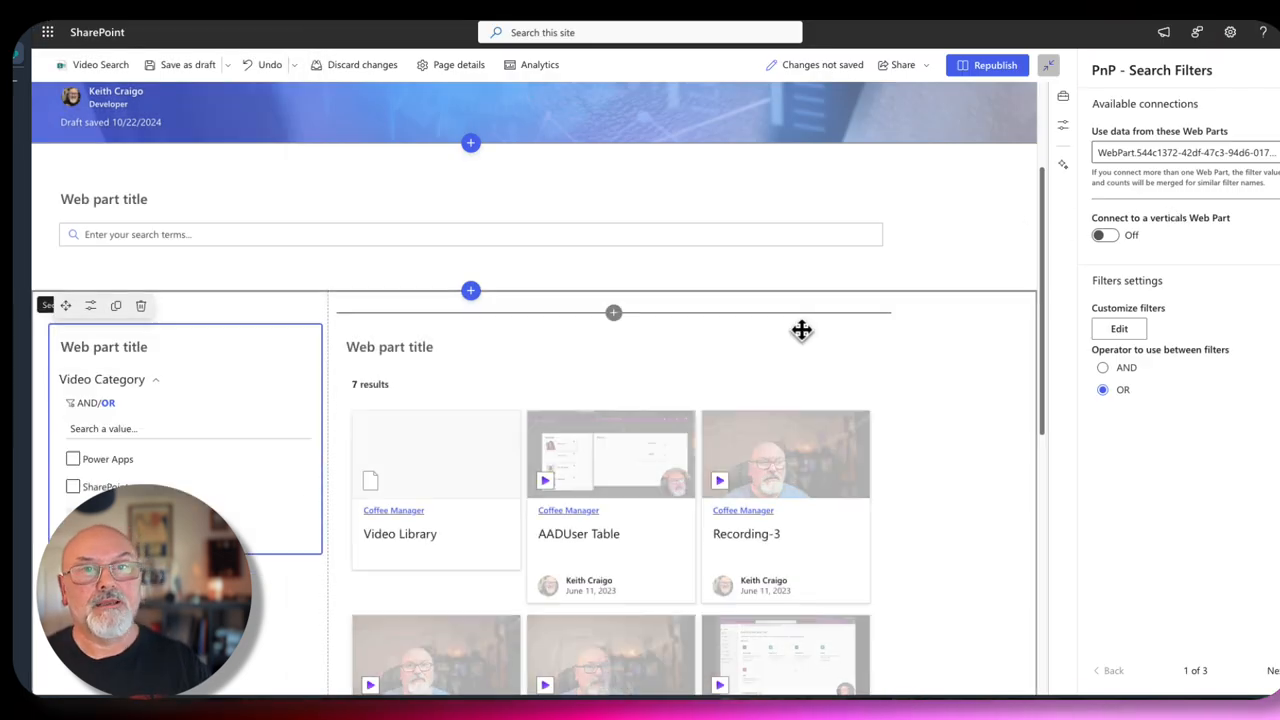
pyautogui.click(73, 486)
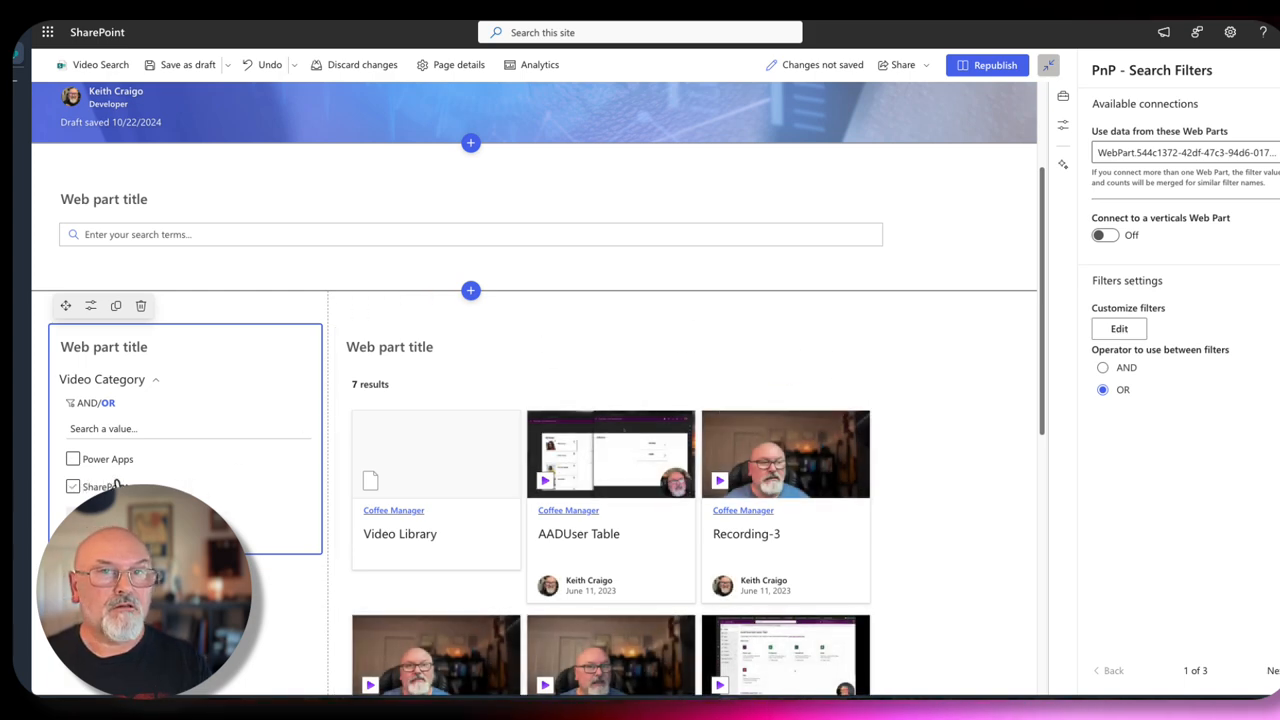
pyautogui.click(72, 486)
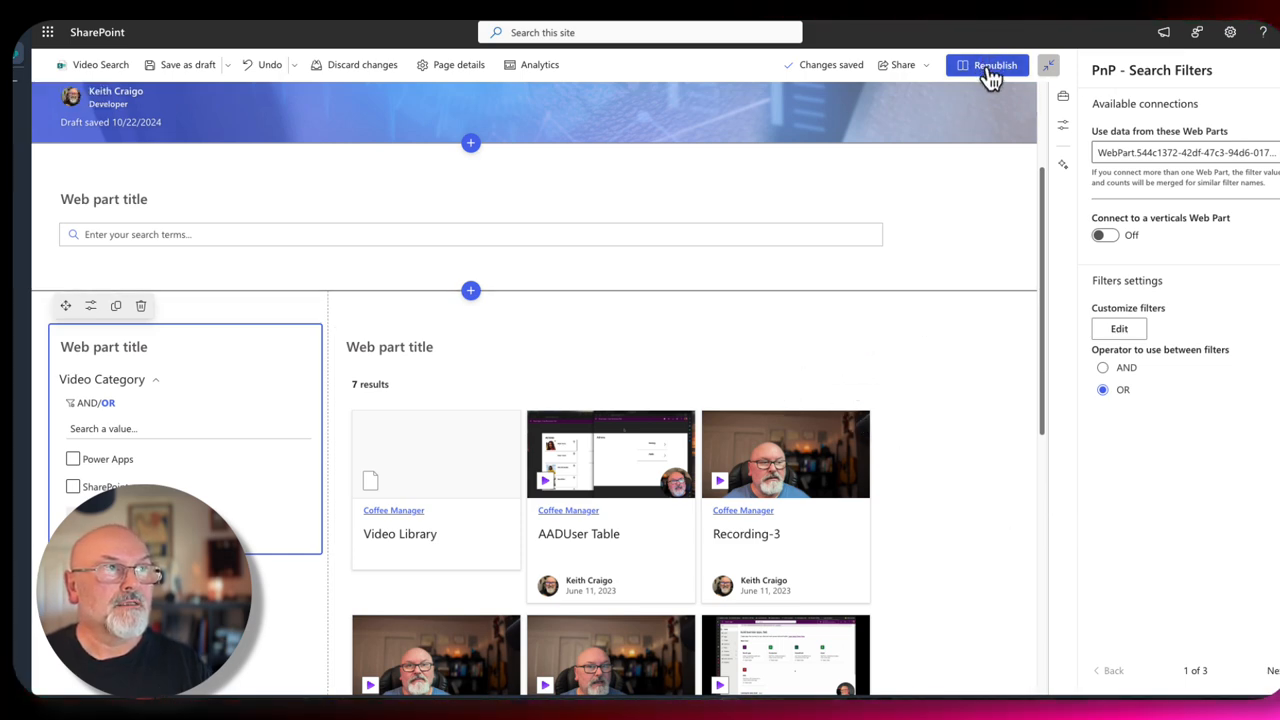
# Republish the Video Search page and search for 'Document', returning a single result.
pyautogui.click(995, 64)
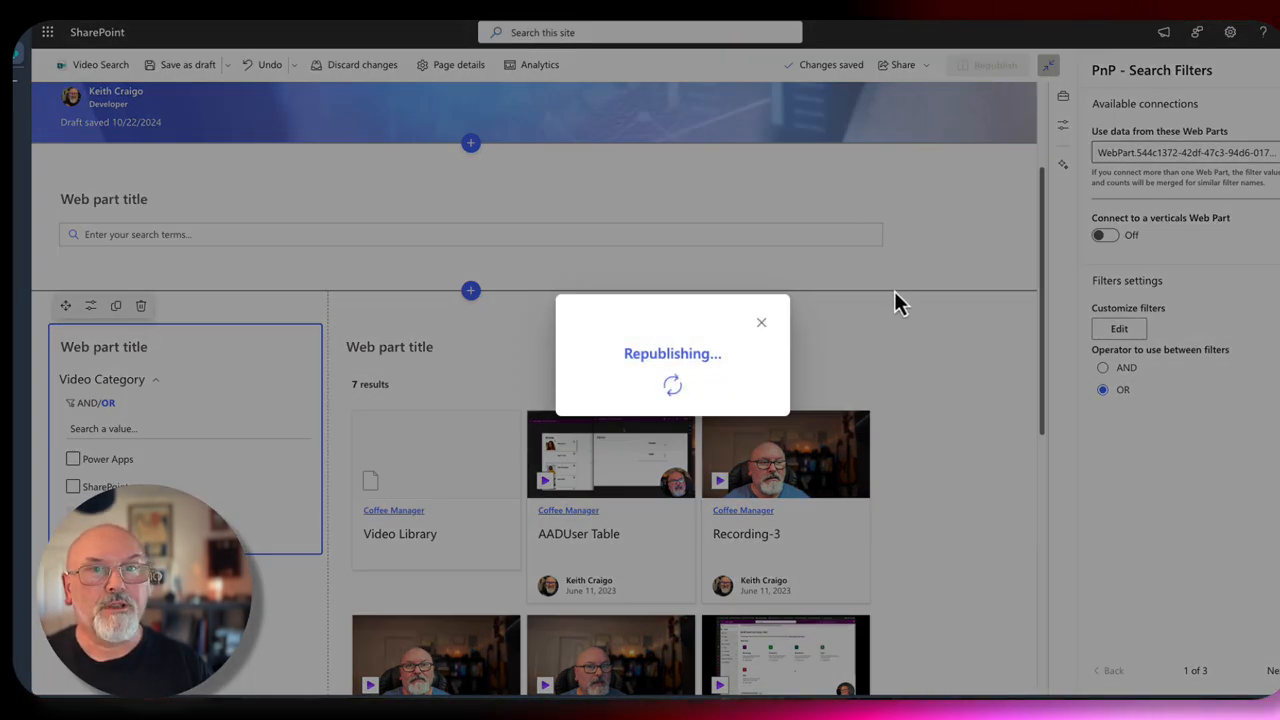
pyautogui.click(995, 64)
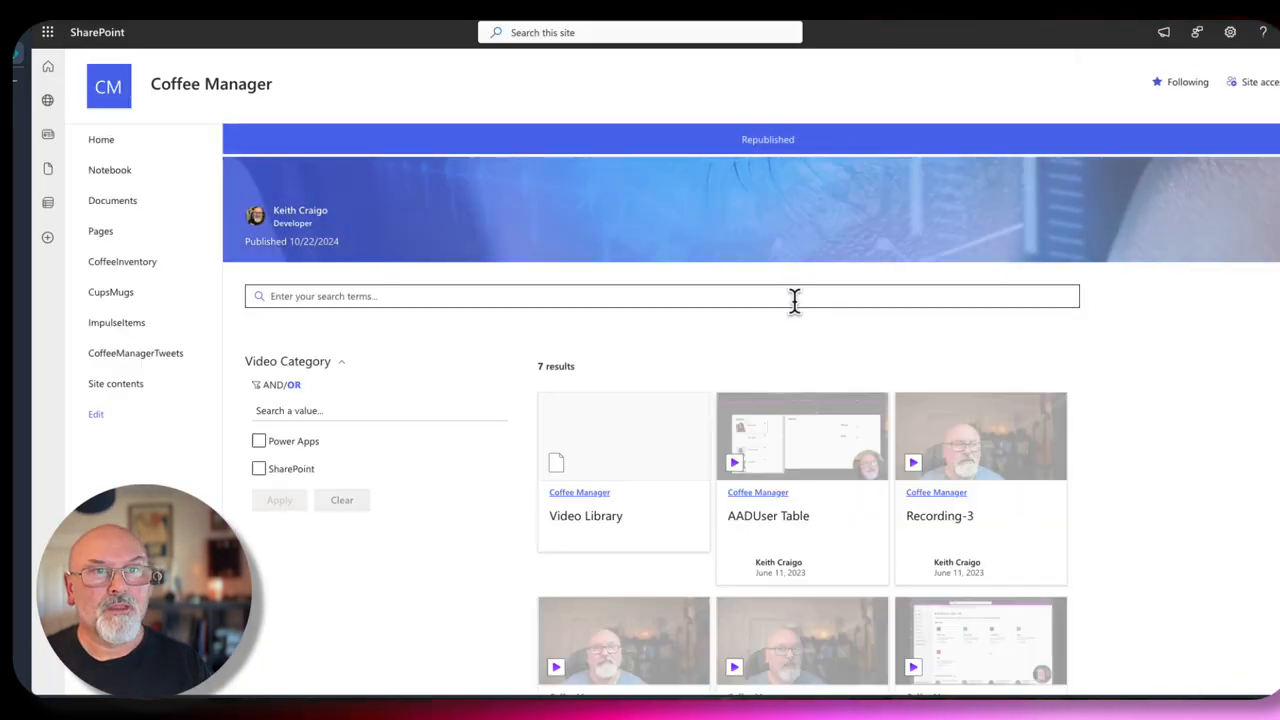
pyautogui.click(660, 296)
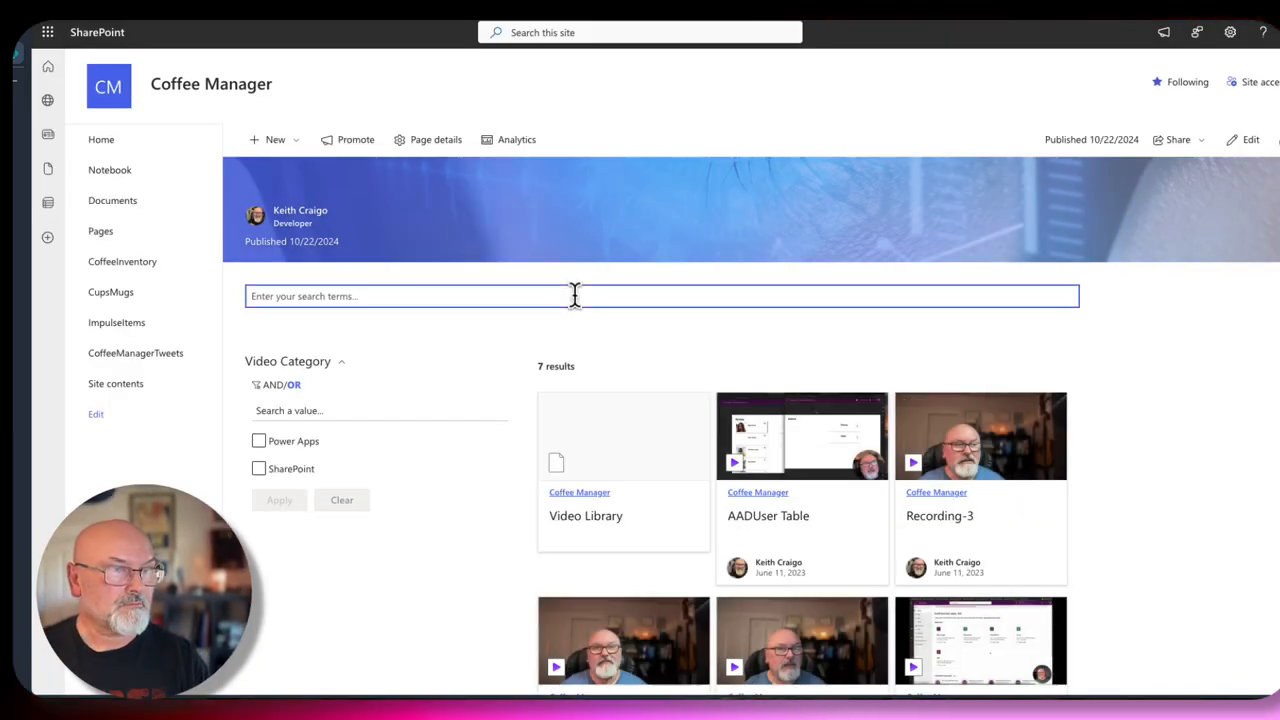
pyautogui.scroll(-3)
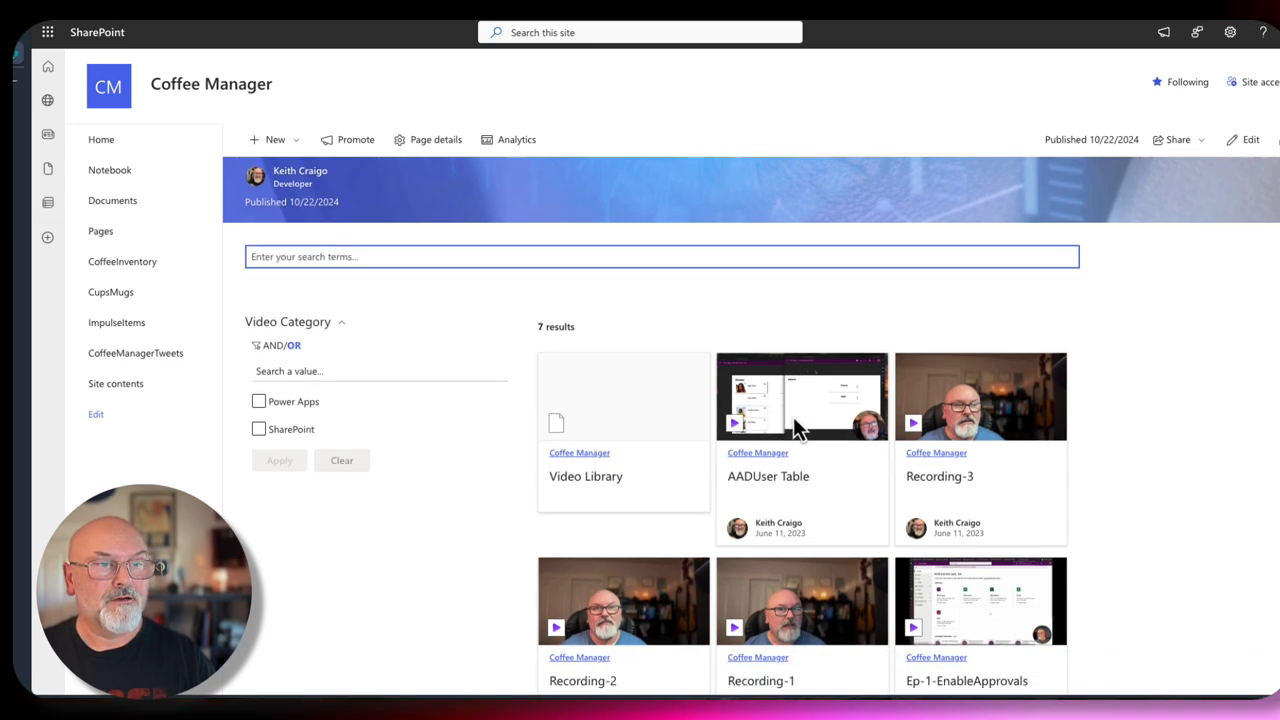
pyautogui.scroll(-3)
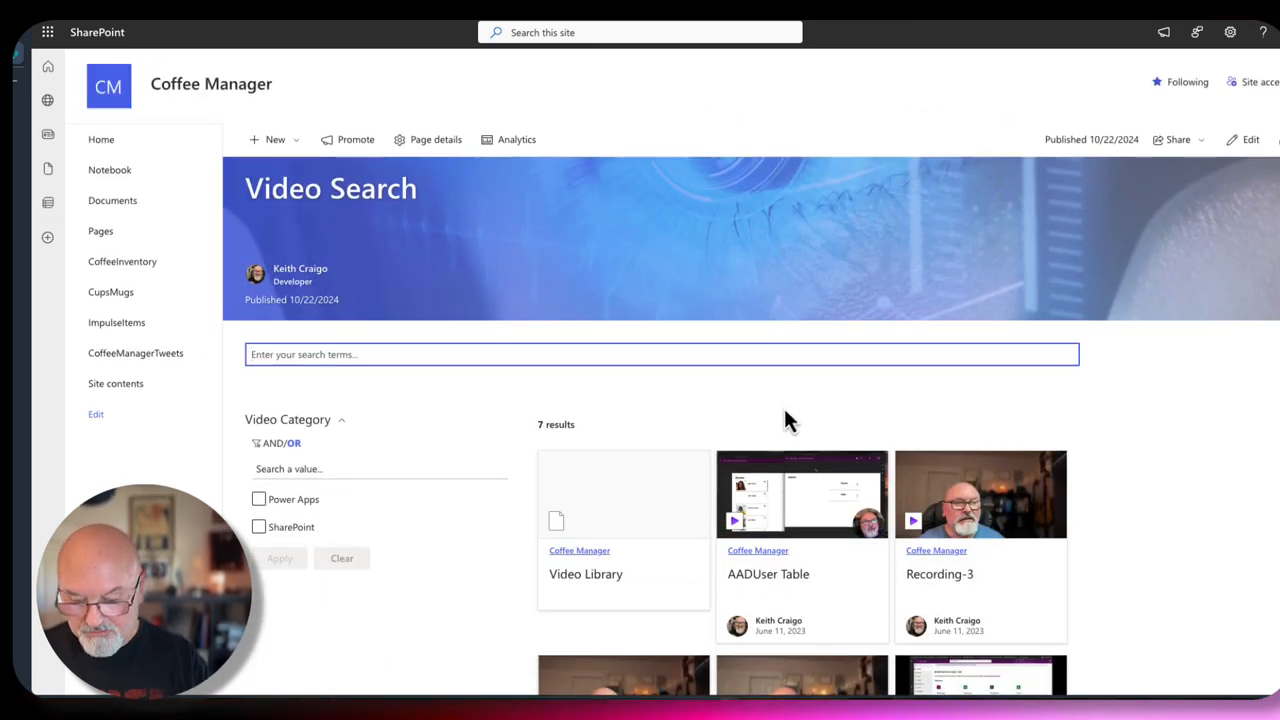
pyautogui.write('Document')
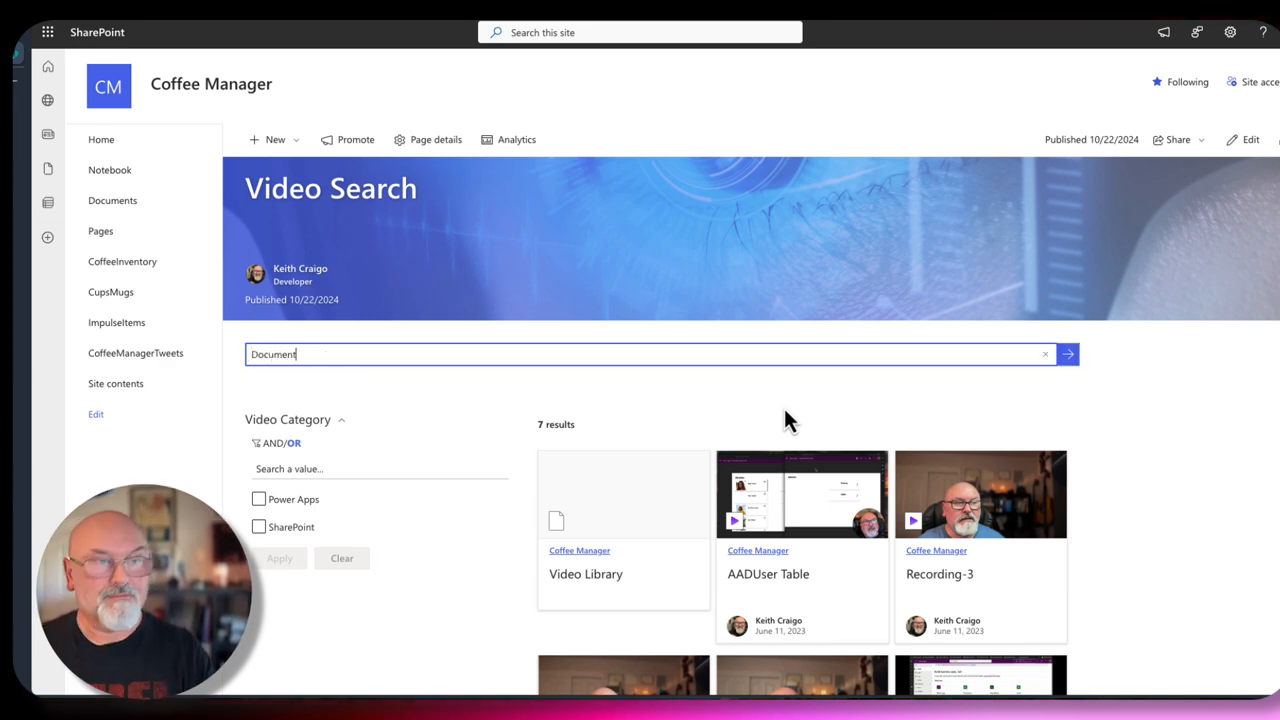
pyautogui.click(1067, 354)
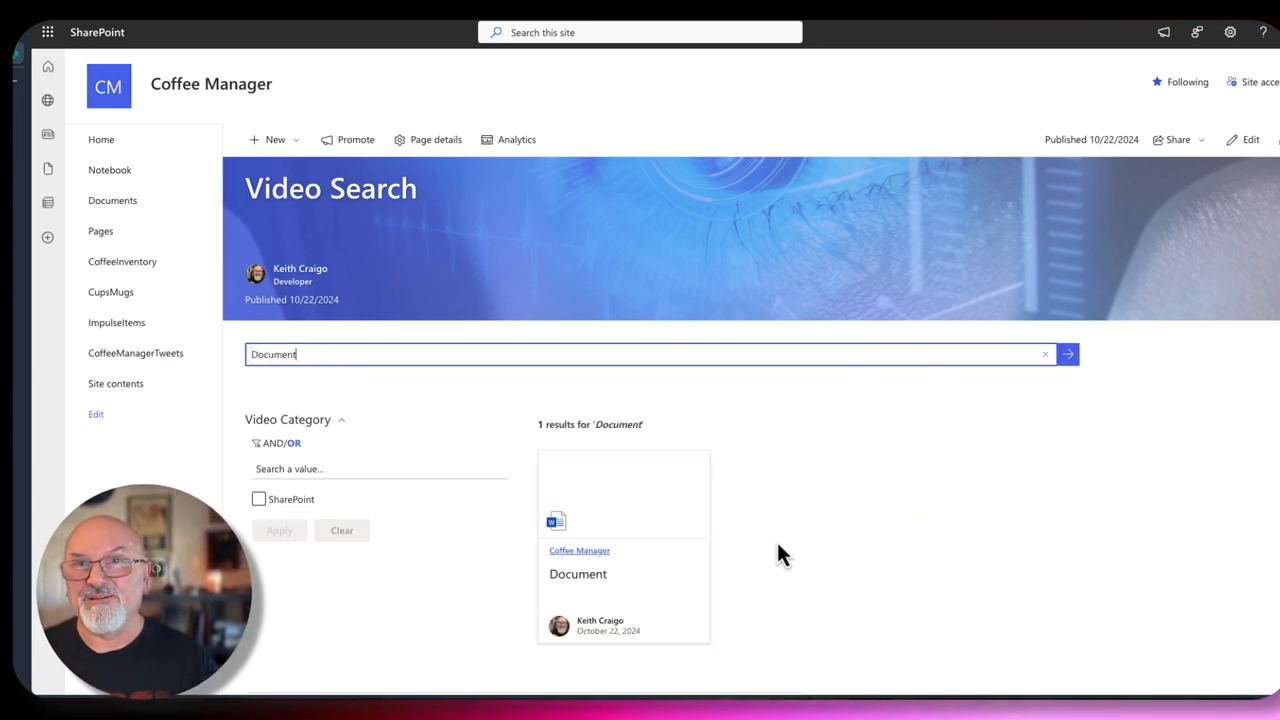
pyautogui.scroll(-3)
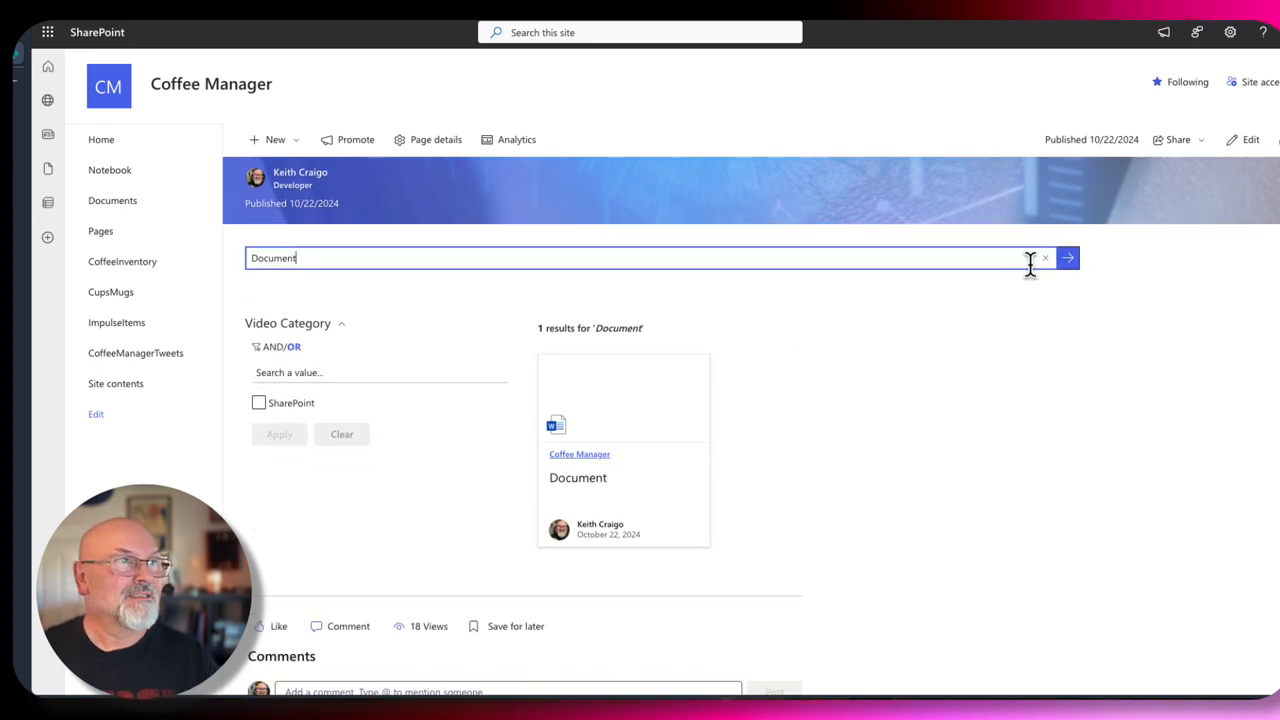
# Clear the search terms and apply the Power Apps category filter.
pyautogui.click(1045, 258)
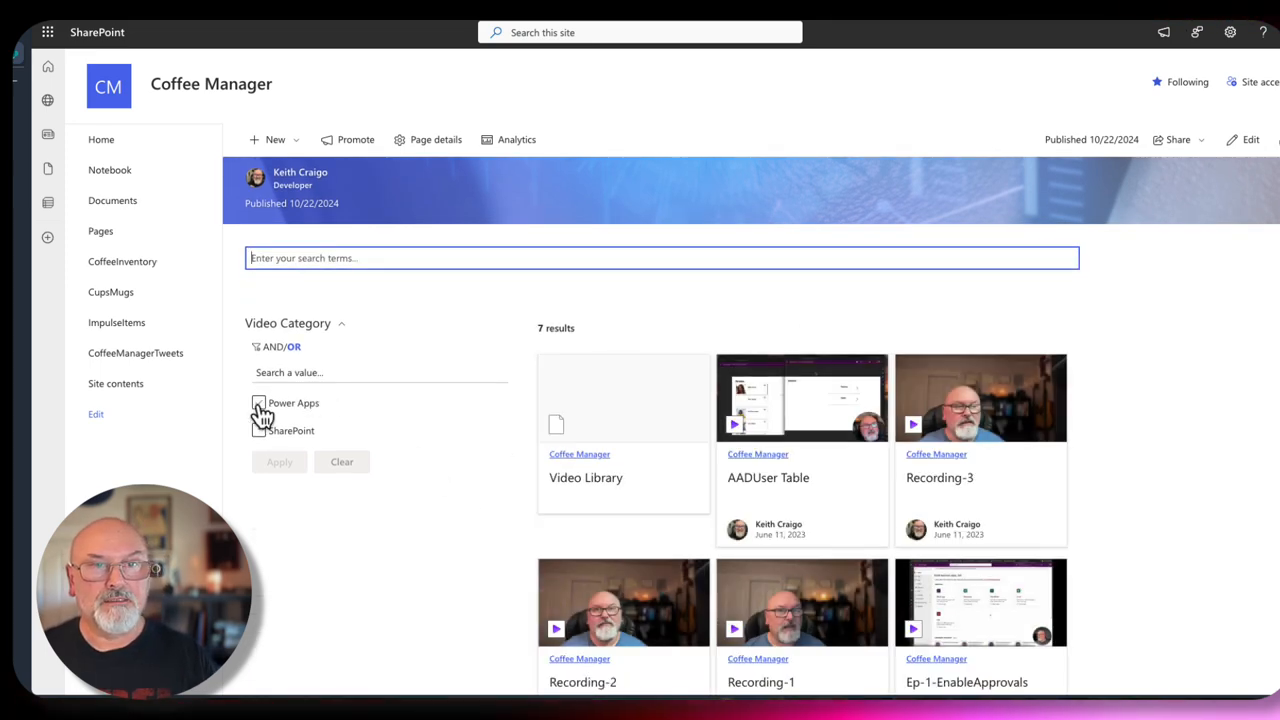
pyautogui.click(259, 405)
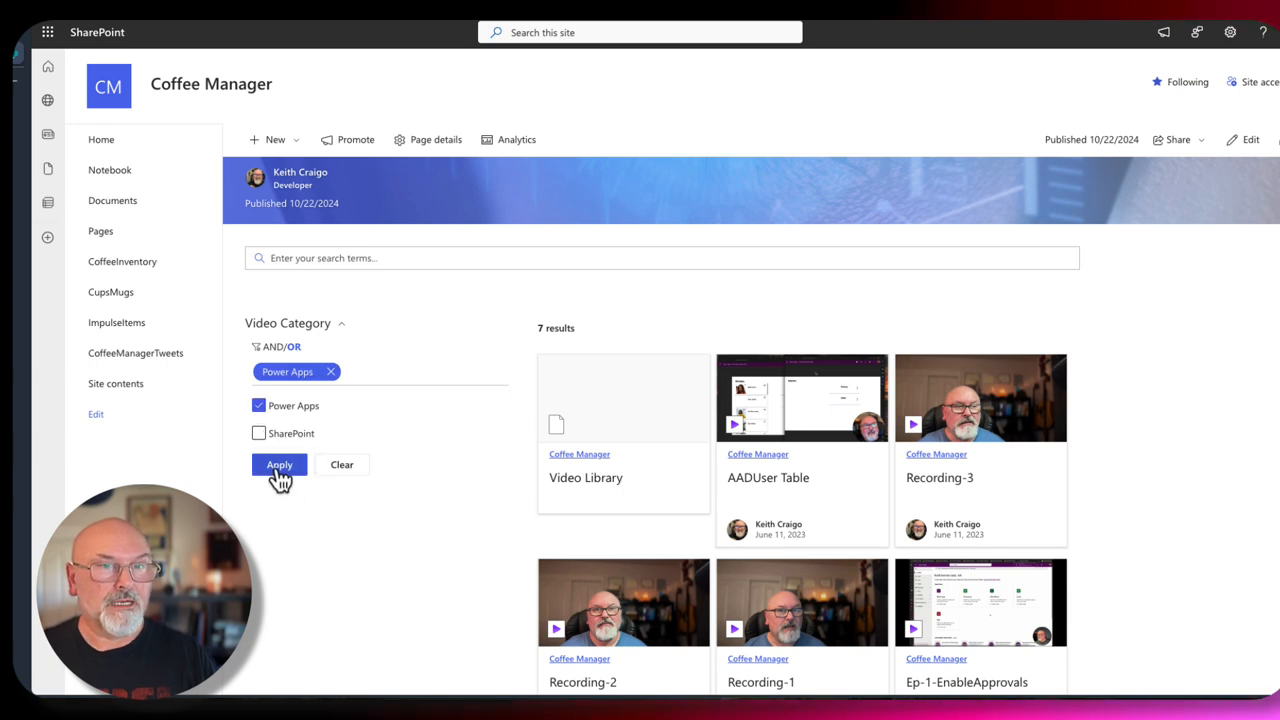
pyautogui.click(279, 464)
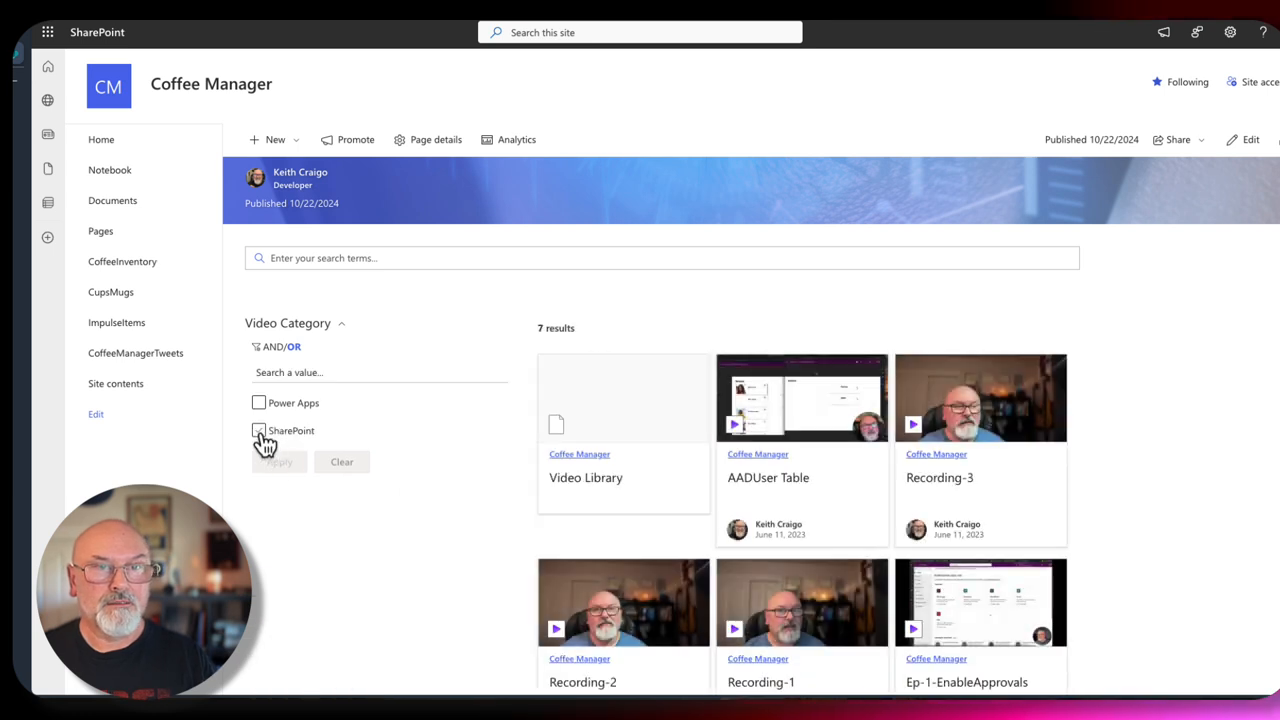
# Tick and apply the React category filter.
pyautogui.click(258, 431)
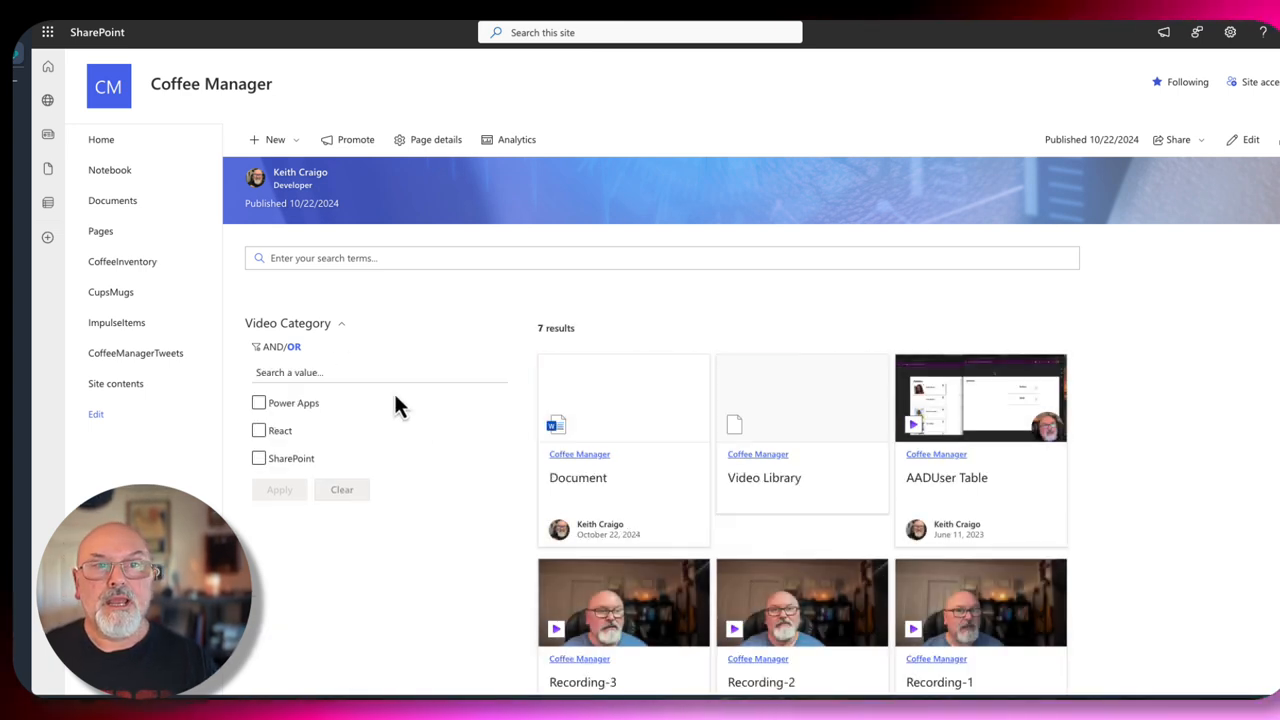
pyautogui.click(258, 430)
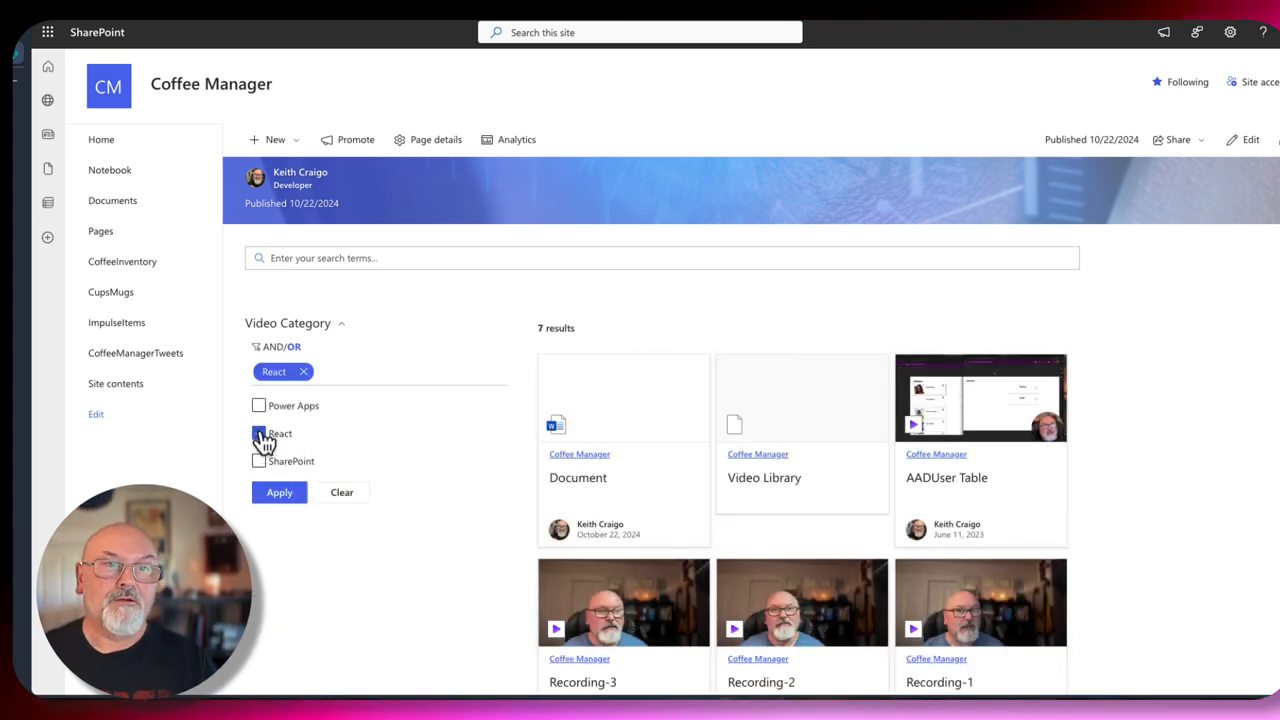
pyautogui.click(258, 433)
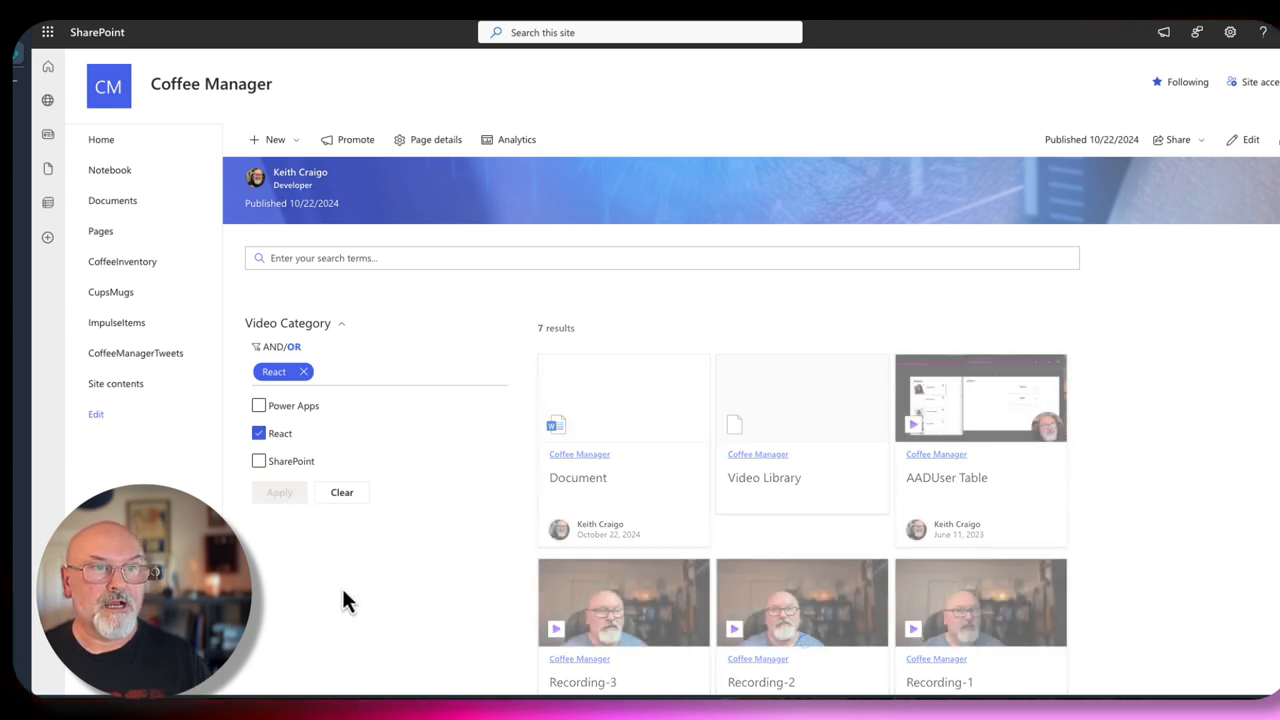